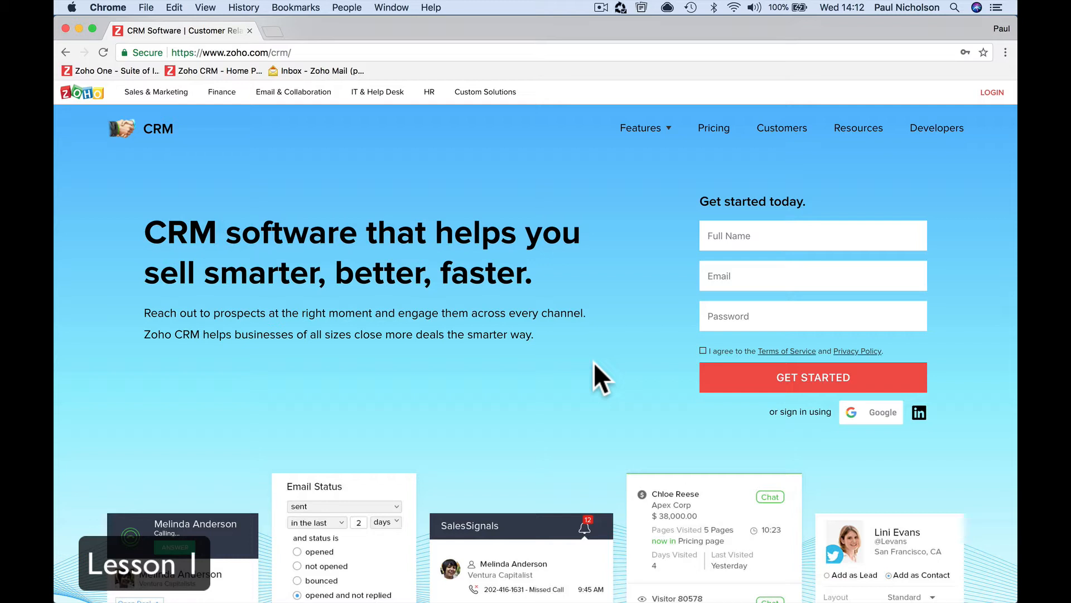
mouse_move(650, 335)
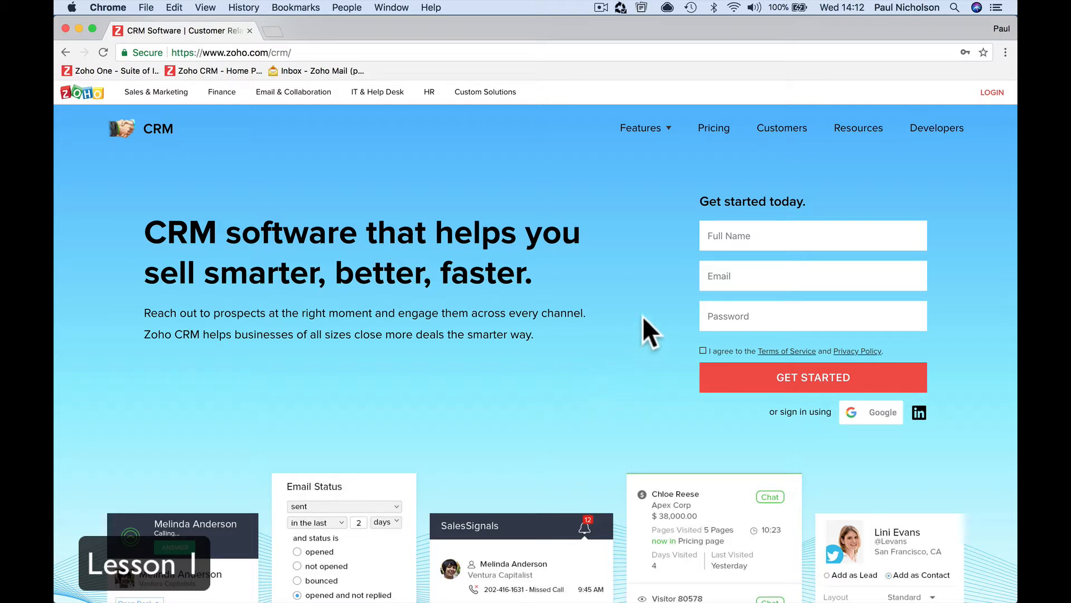
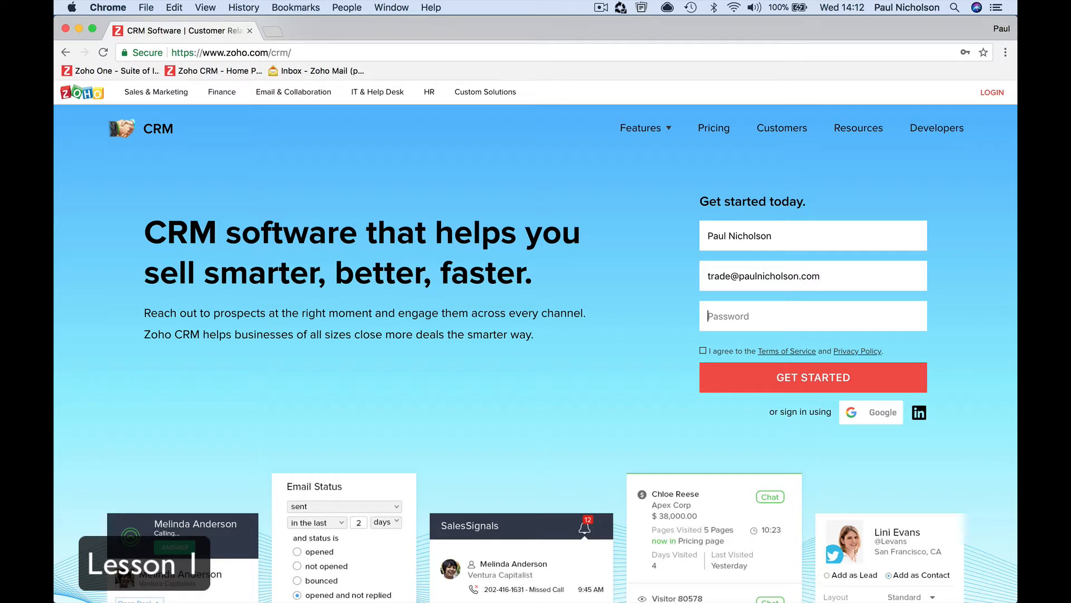
text(•••••)
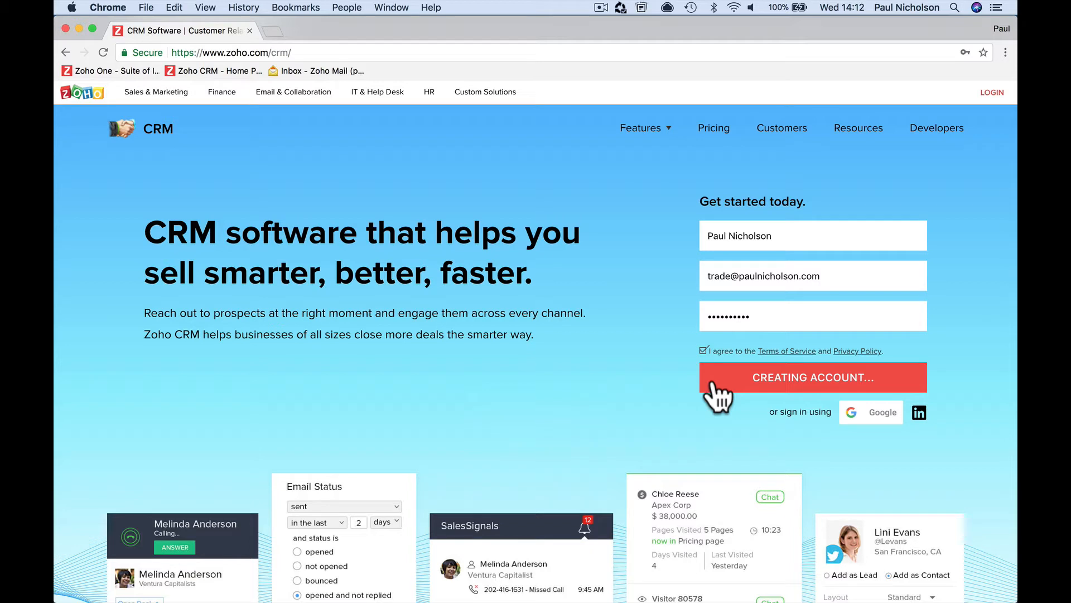
Wait on the loading page while the new account is created and crm.zoho.com loads
click(813, 377)
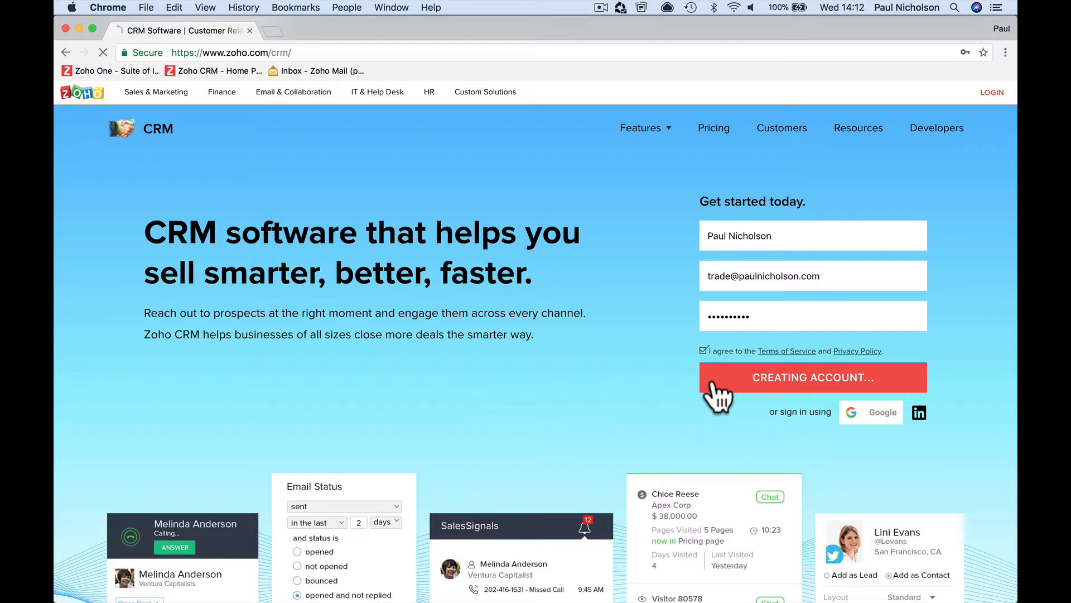
click(812, 377)
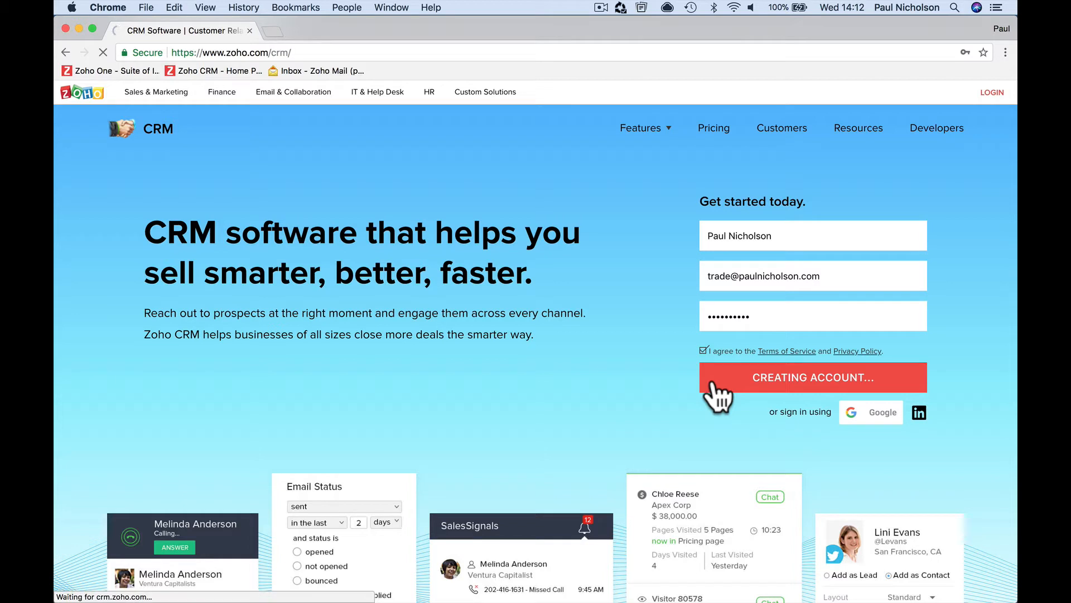
click(812, 378)
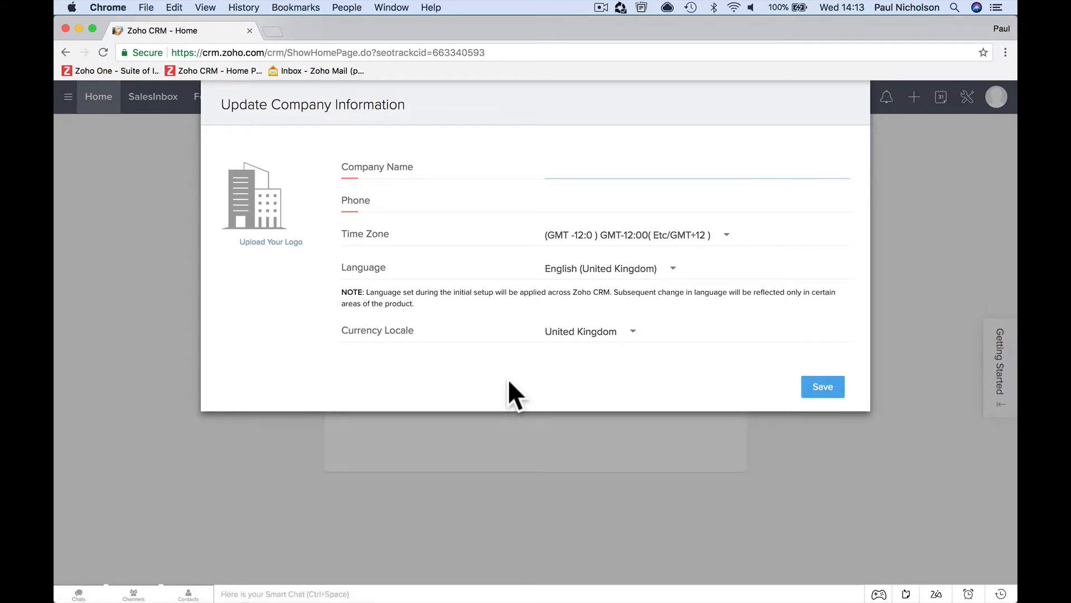
Enter company name Happy-Me Ltd. and phone number 0785233 in the company information form
text(Happy-Me L)
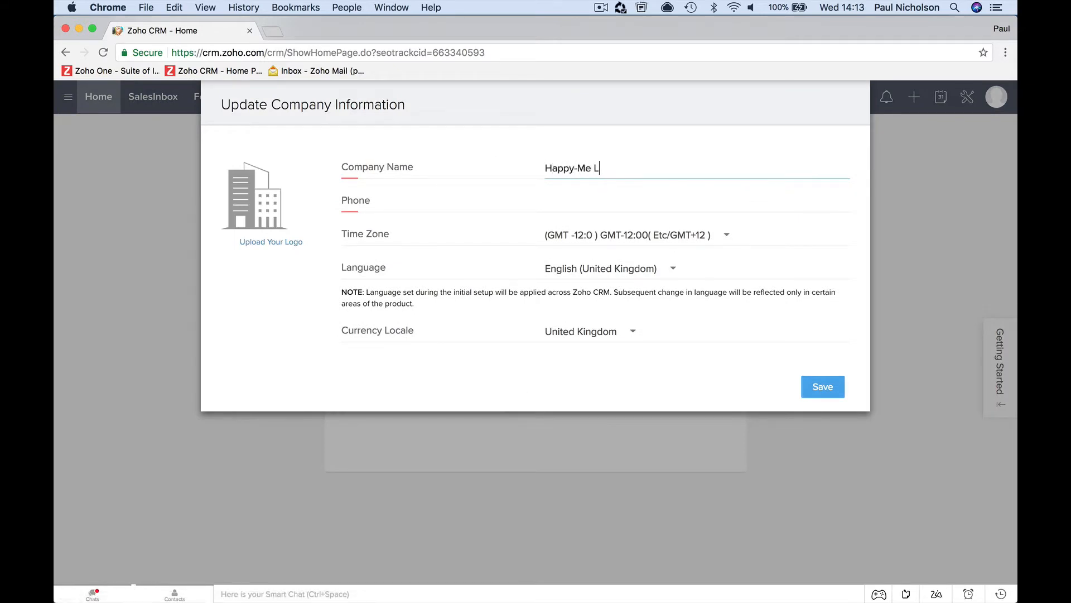
text(td.)
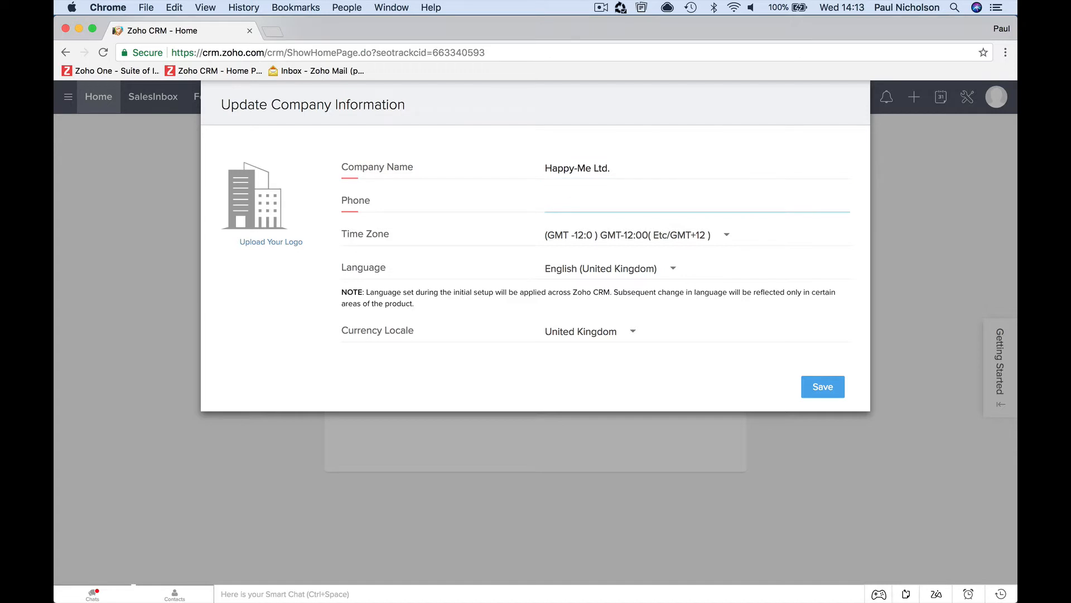
text(0785233)
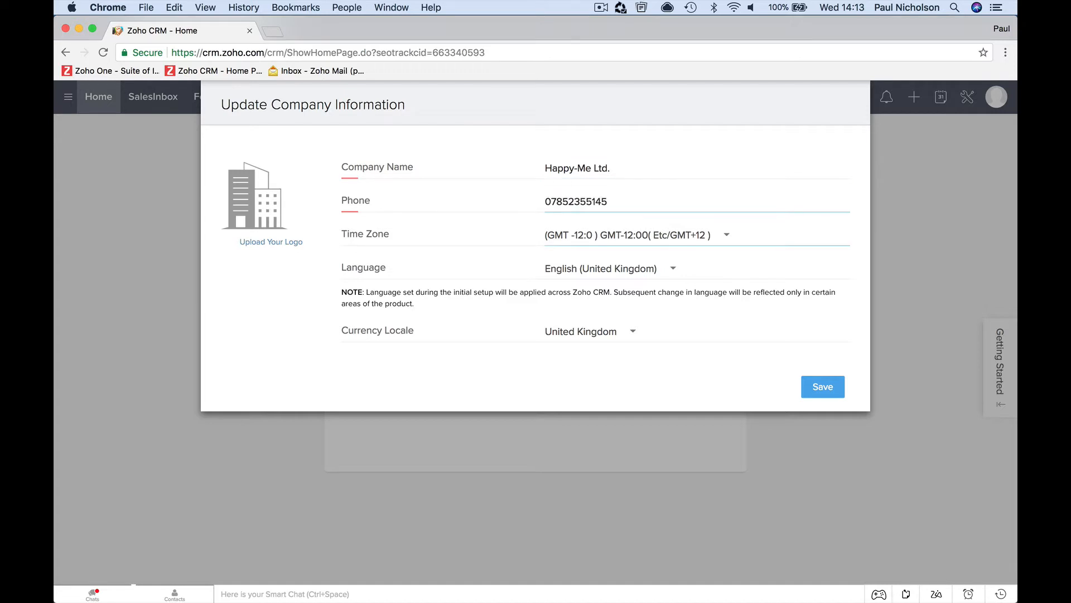
mouse_move(586, 362)
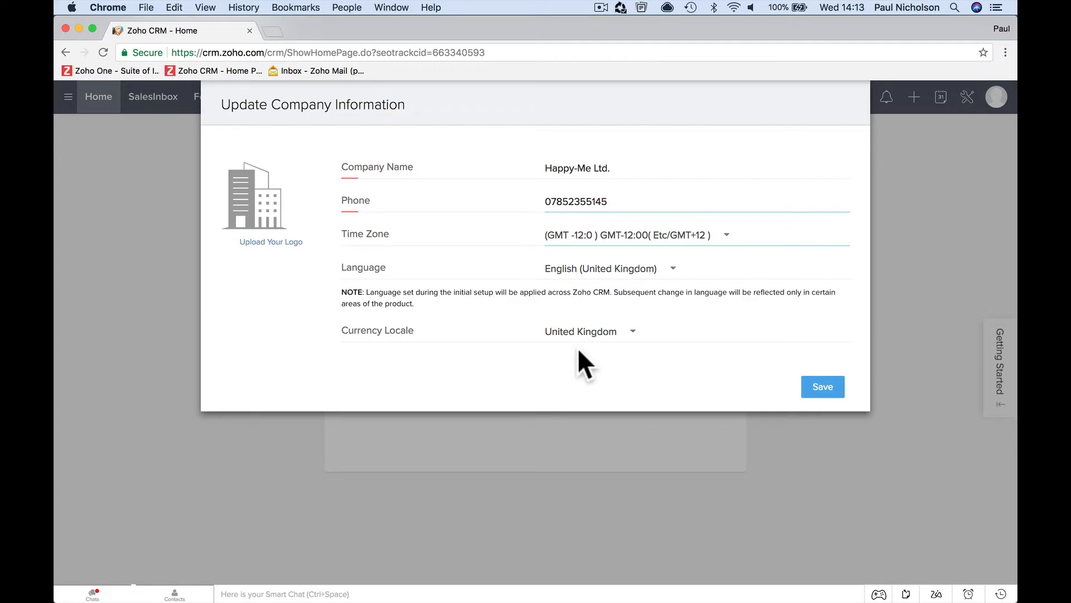
mouse_move(725, 246)
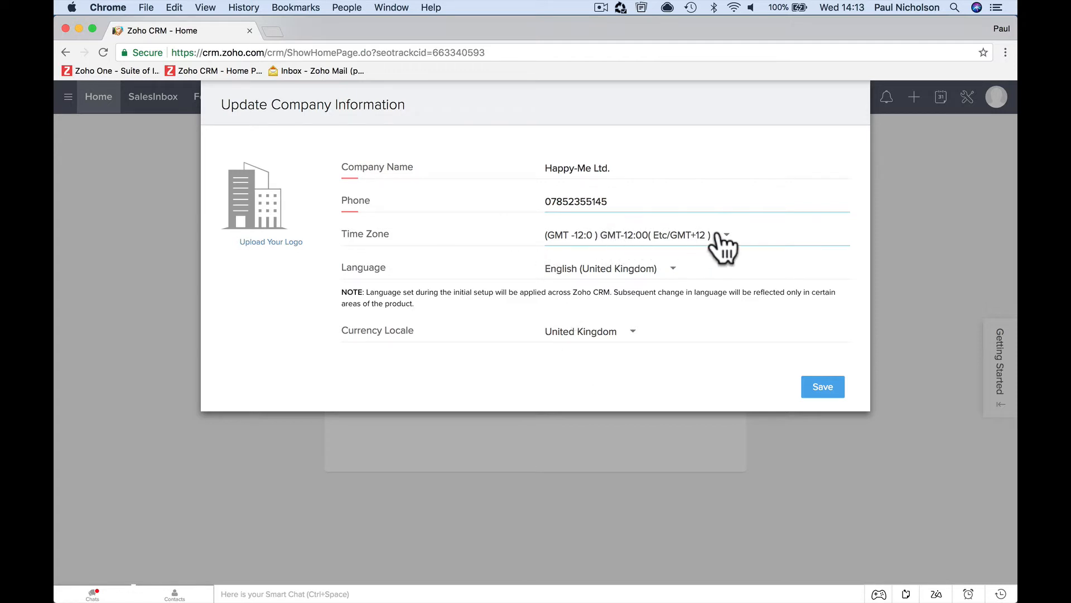
Scroll the company time zone list down to the GMT 0:0 Greenwich Mean Time entries
click(724, 234)
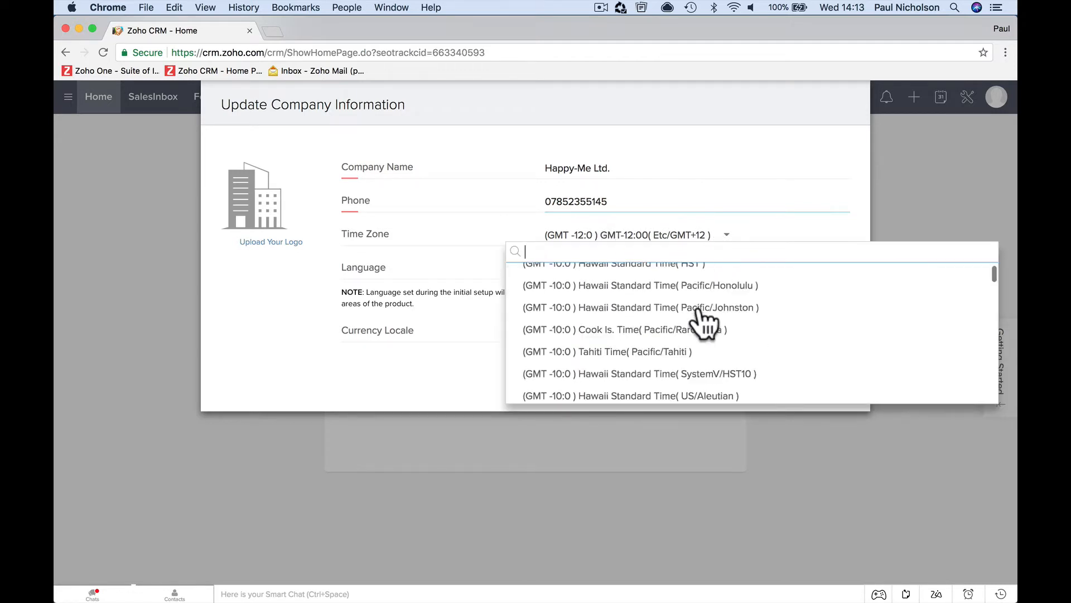
scroll(down, 3)
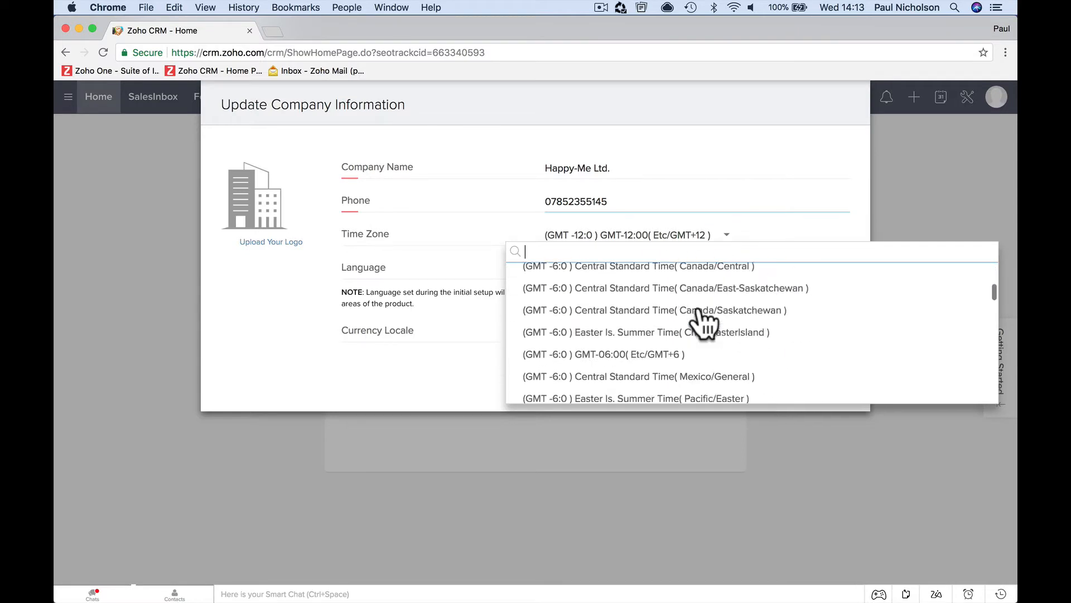
scroll(up, 3)
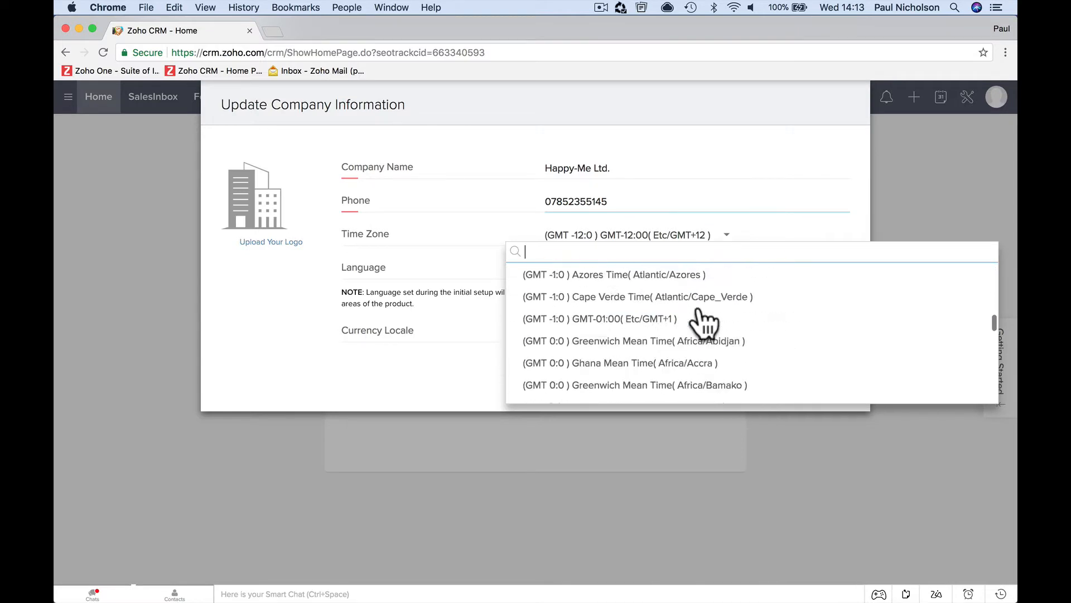
scroll(down, 3)
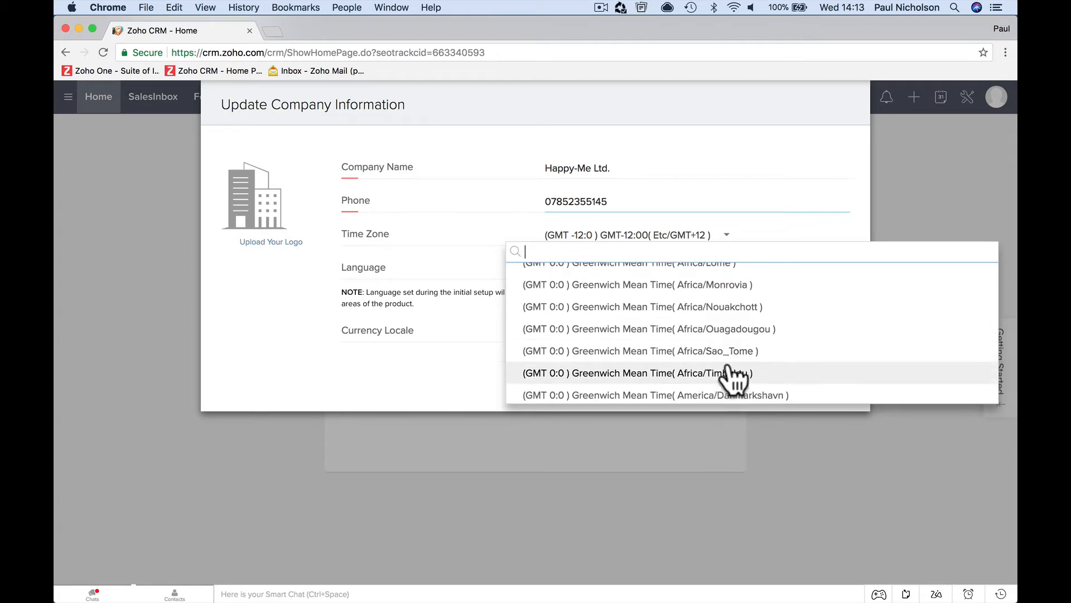
scroll(down, 3)
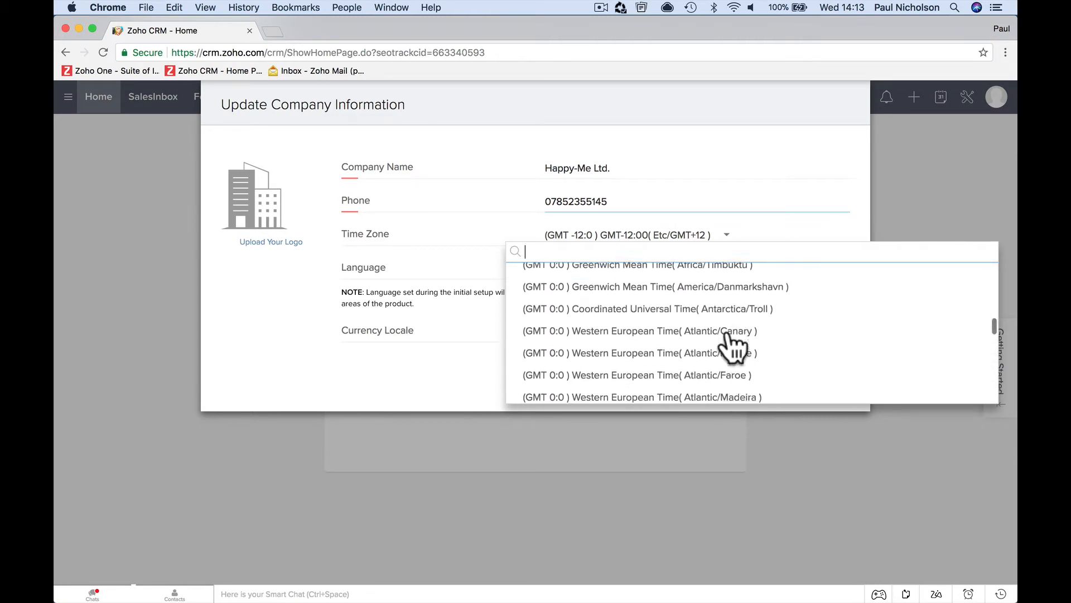
scroll(down, 3)
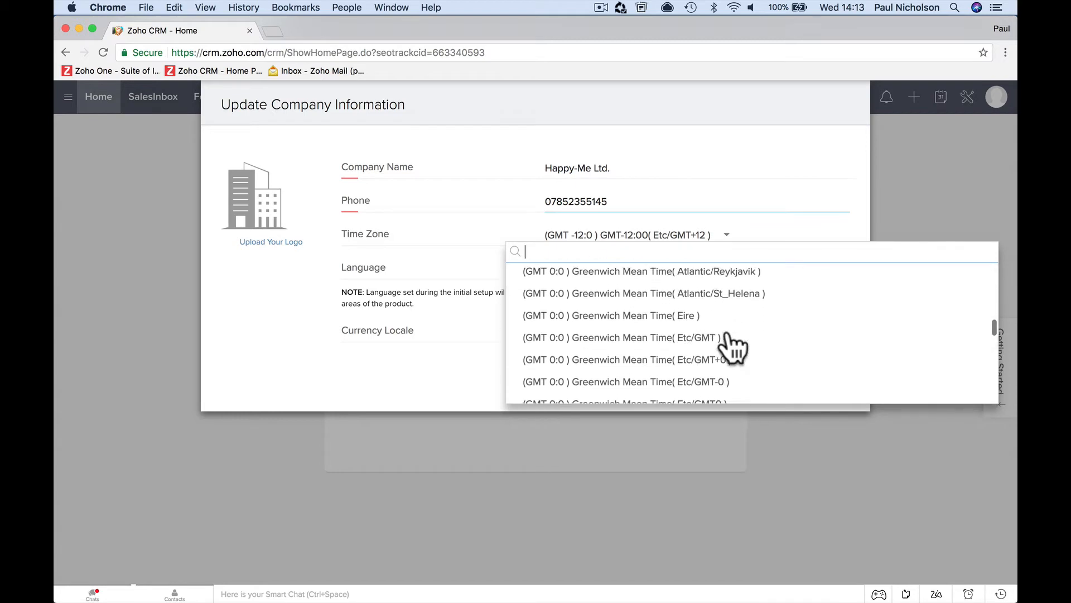
scroll(down, 3)
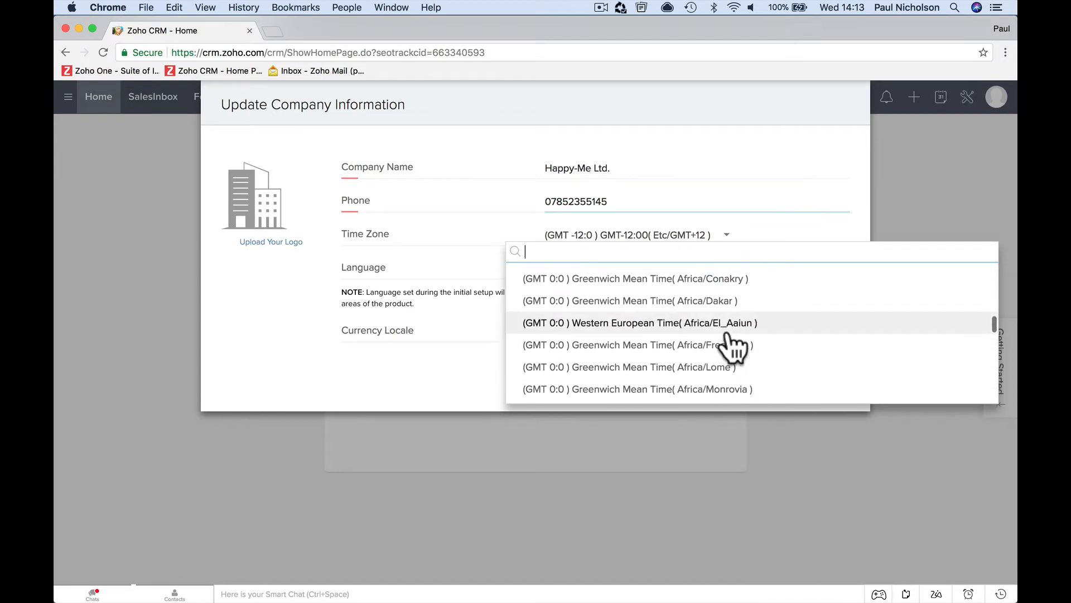
scroll(up, 3)
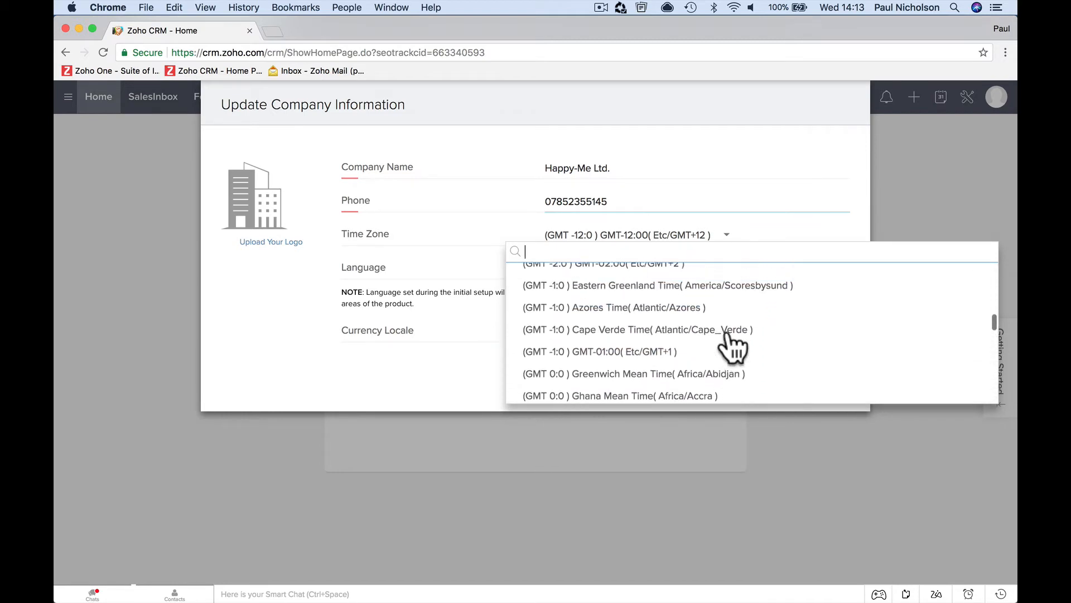
scroll(down, 3)
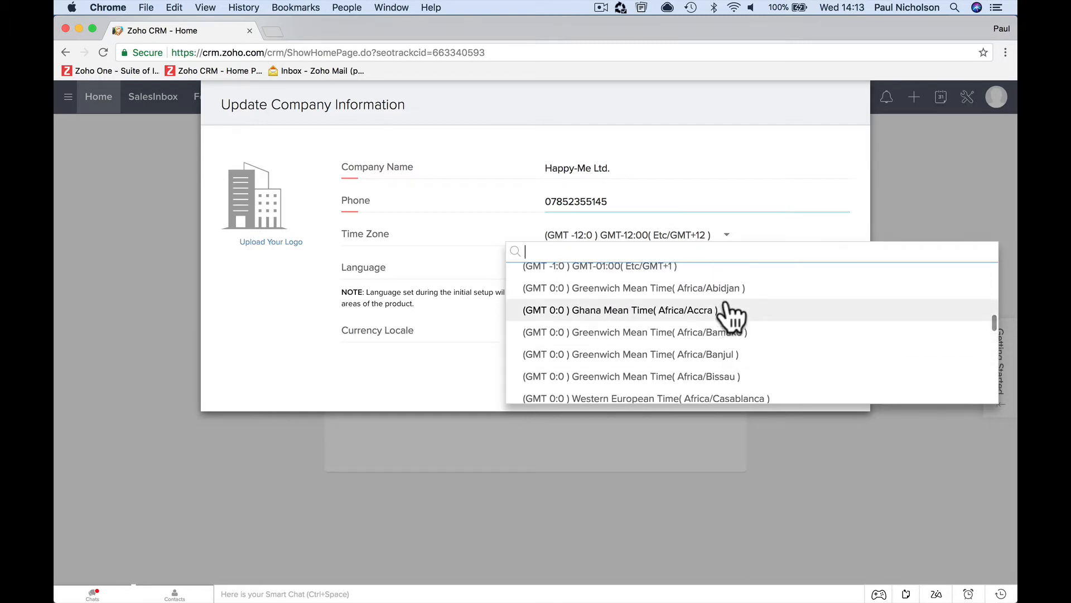
scroll(down, 3)
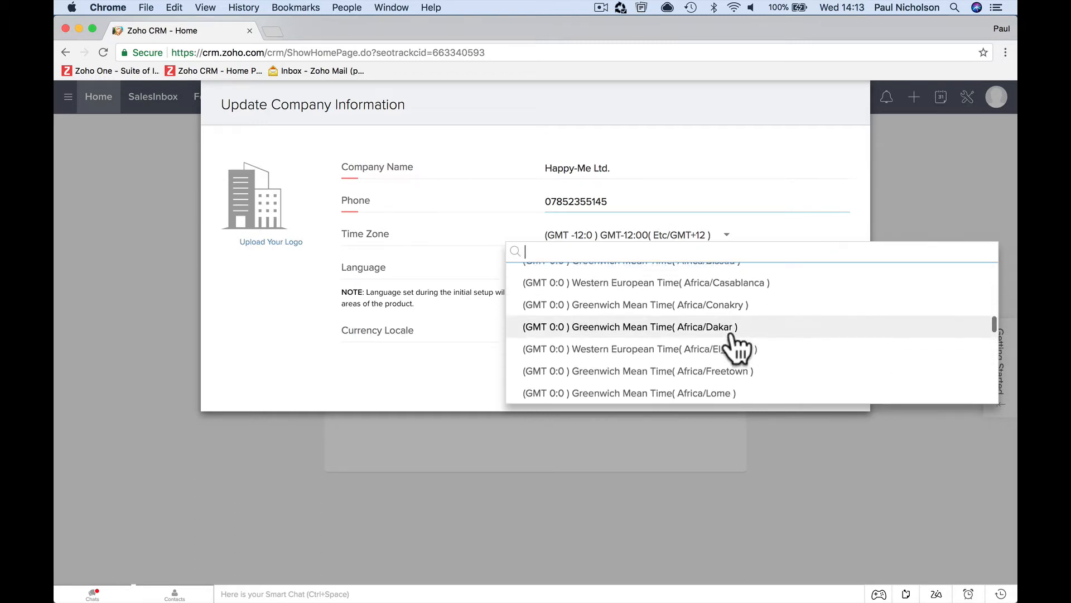
scroll(down, 3)
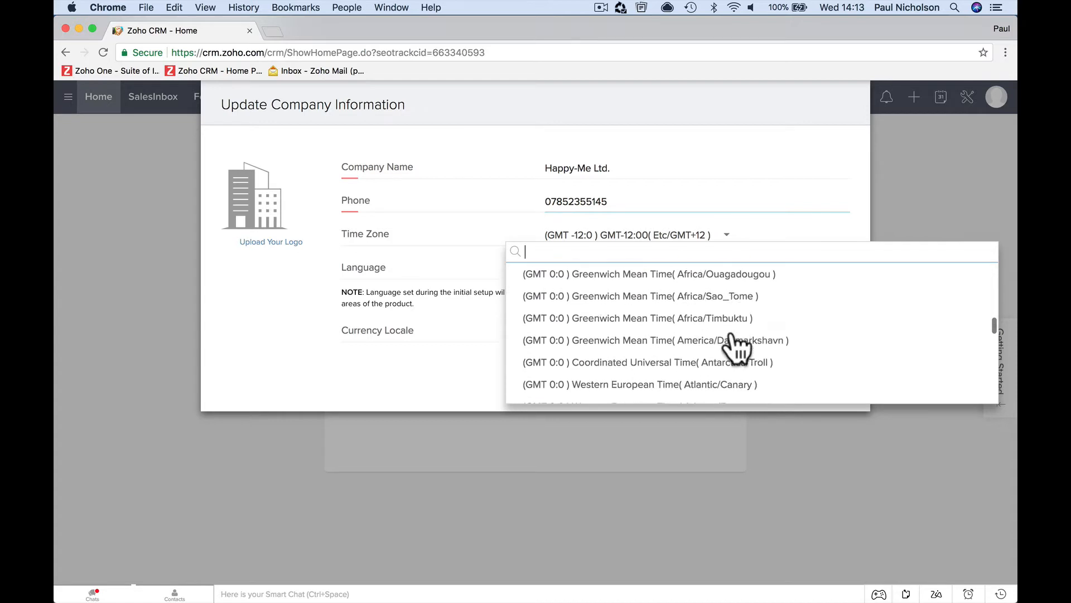
scroll(down, 3)
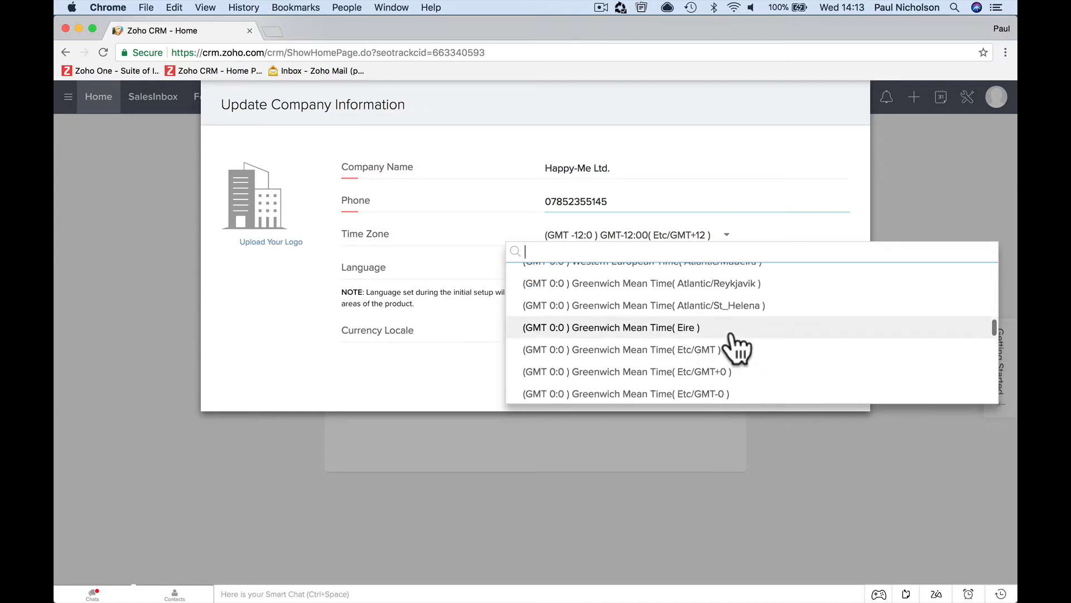
scroll(down, 3)
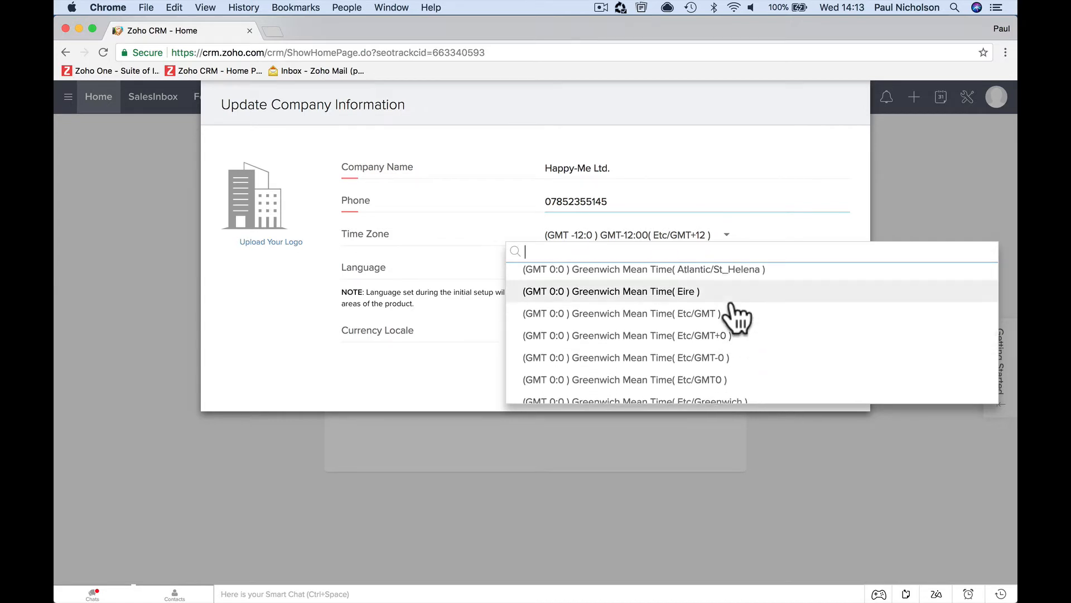
click(619, 314)
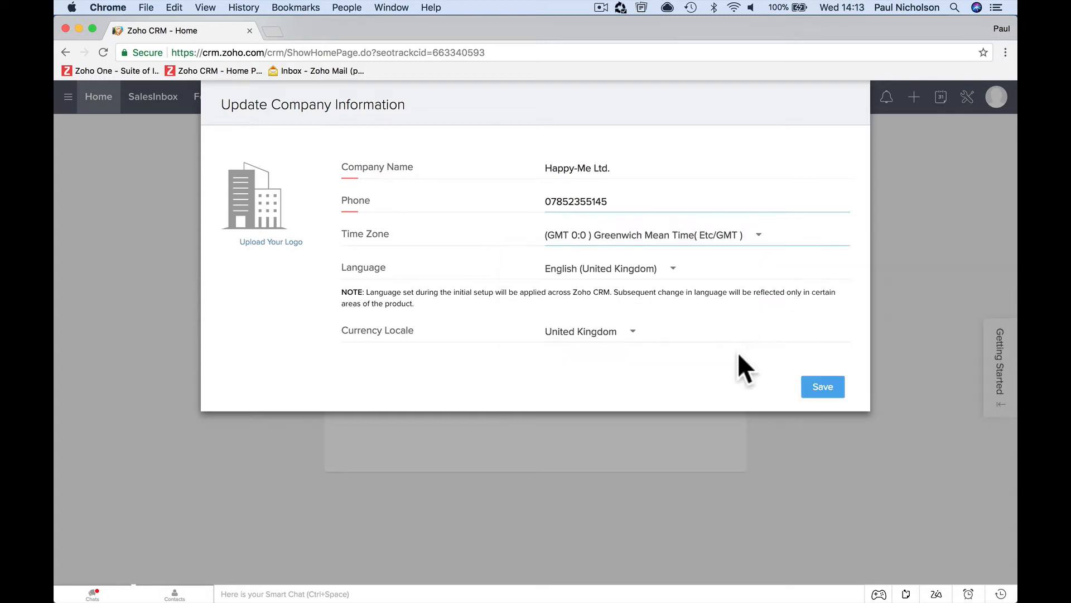
mouse_move(641, 373)
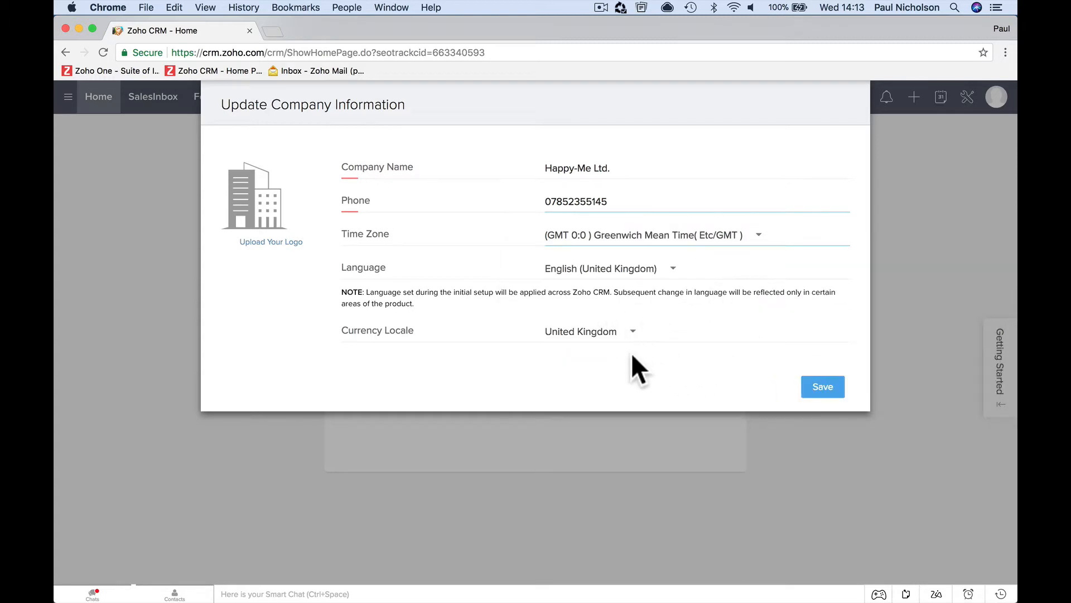
mouse_move(705, 264)
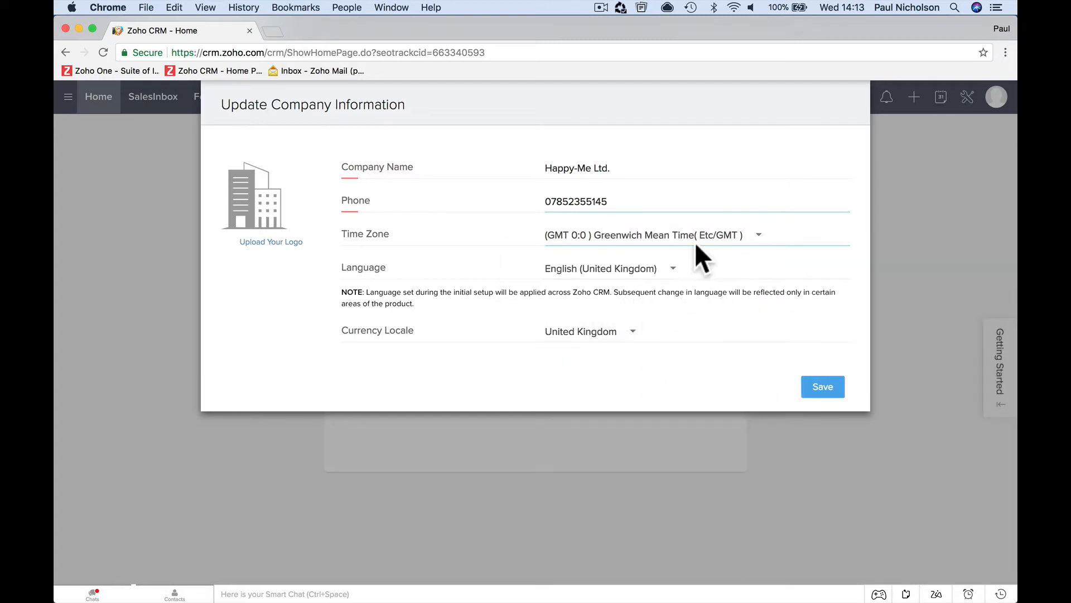
mouse_move(566, 295)
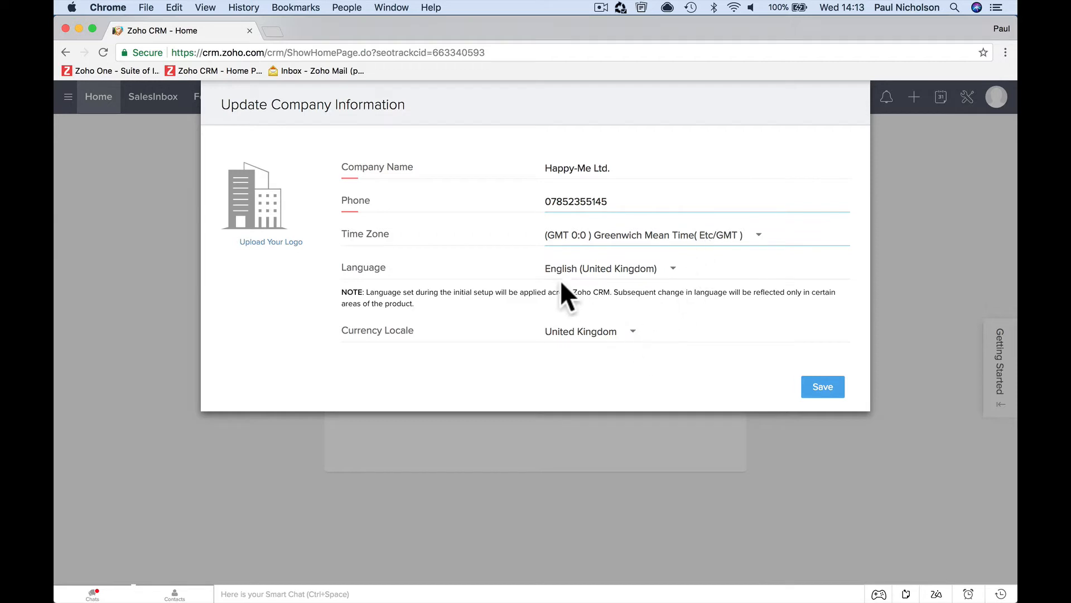
mouse_move(566, 341)
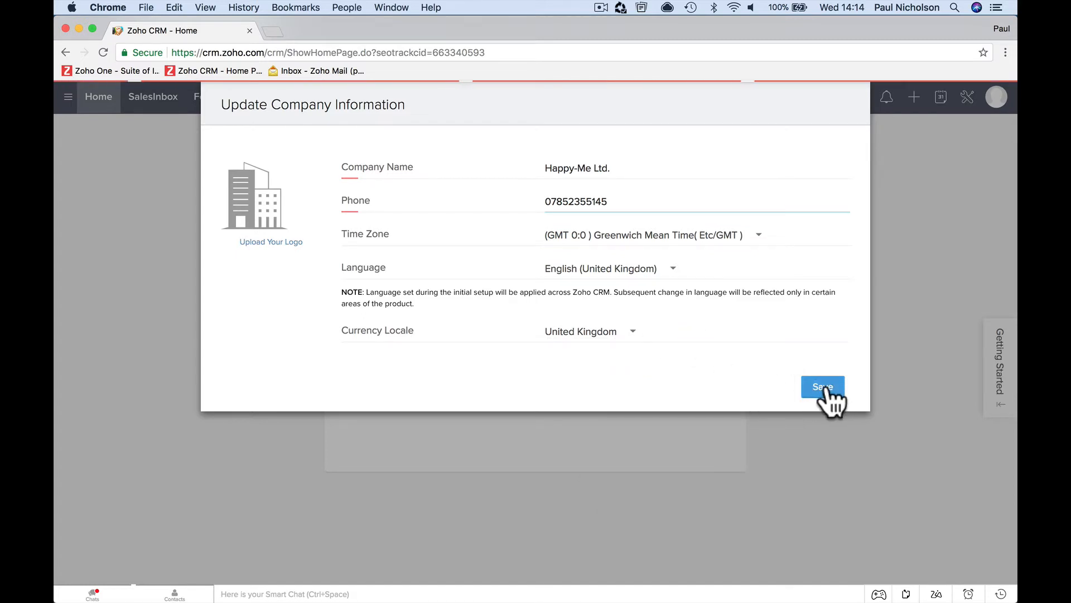
Save the company information so the onboarding welcome appears
click(822, 387)
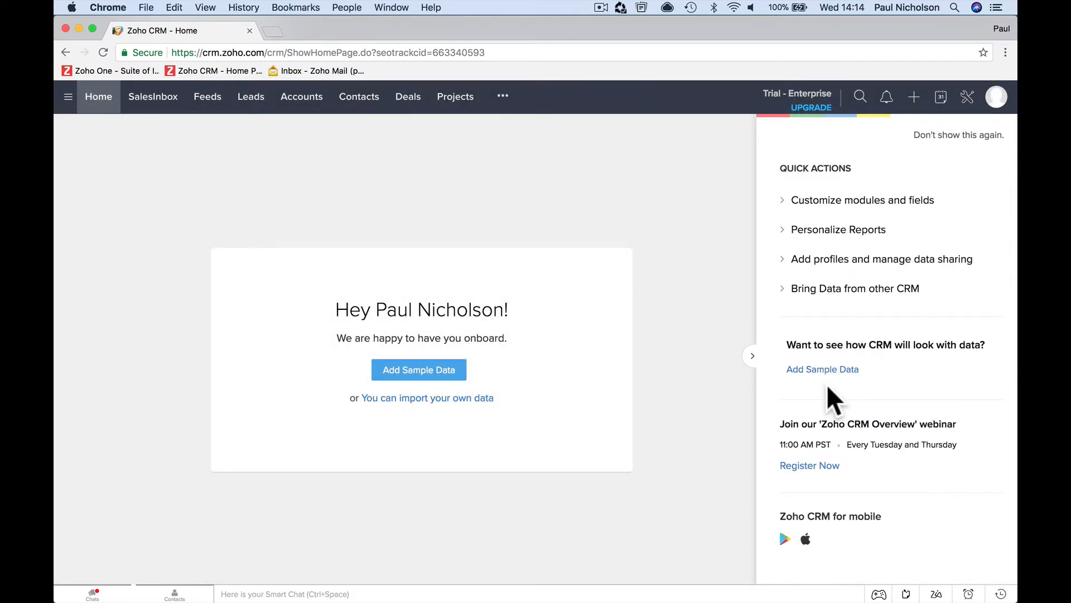
mouse_move(540, 407)
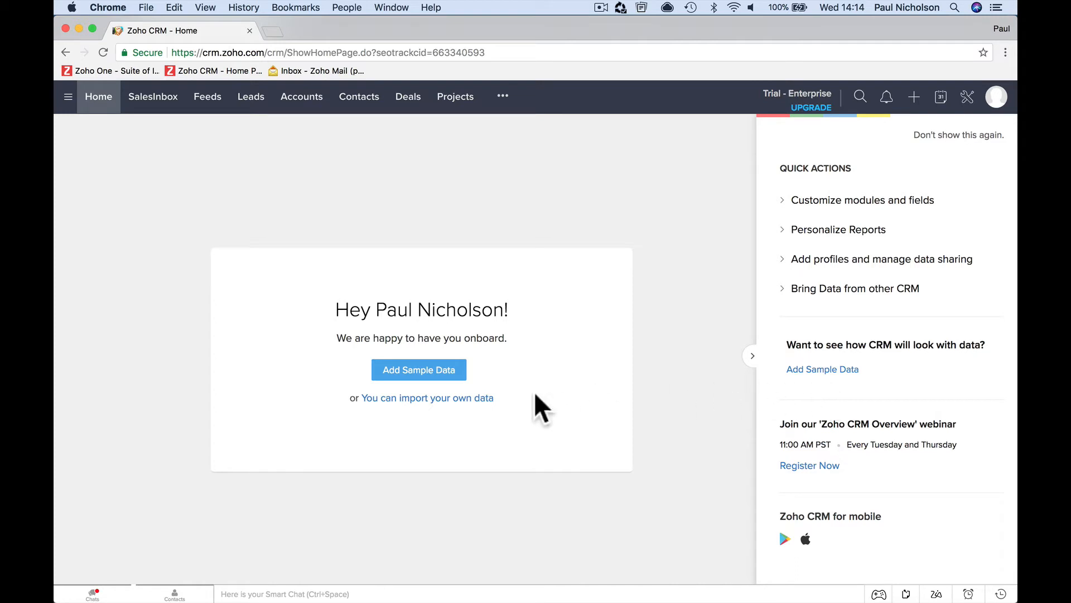
mouse_move(419, 370)
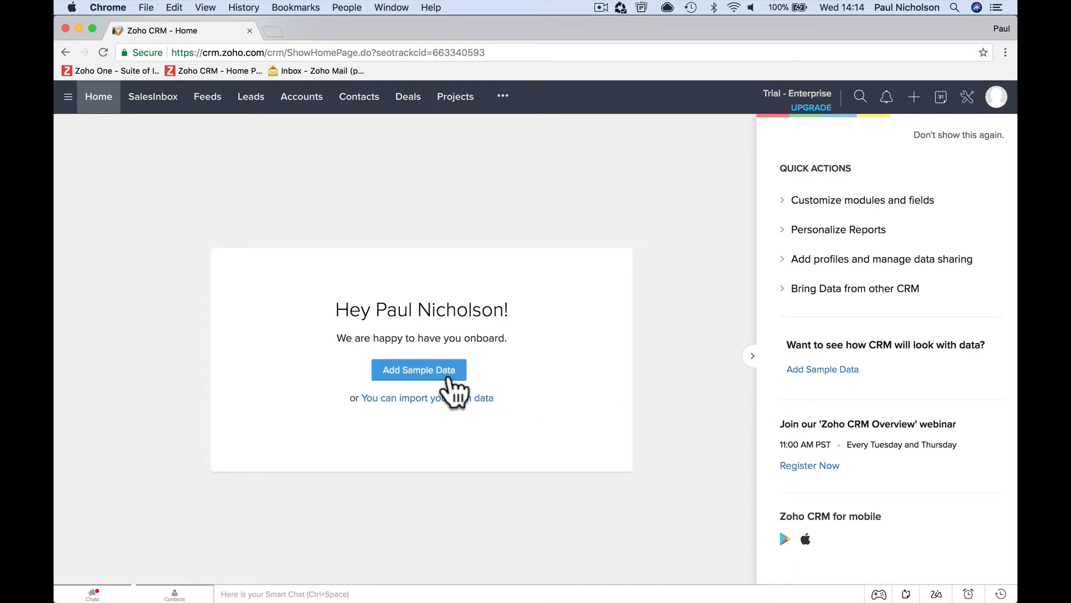
Schedule sample data population for just the current user
click(419, 370)
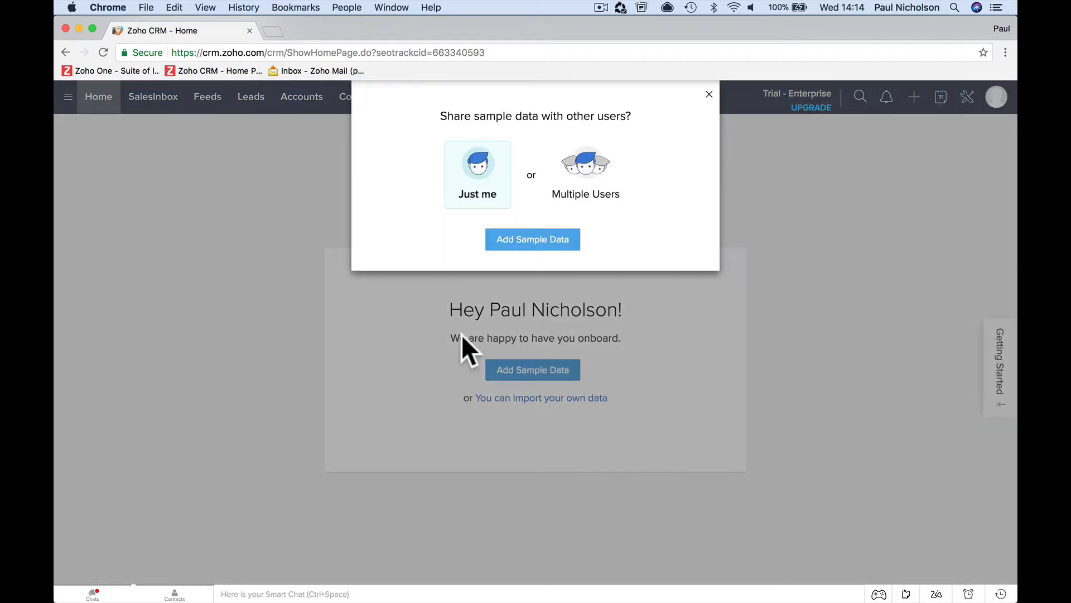
mouse_move(585, 175)
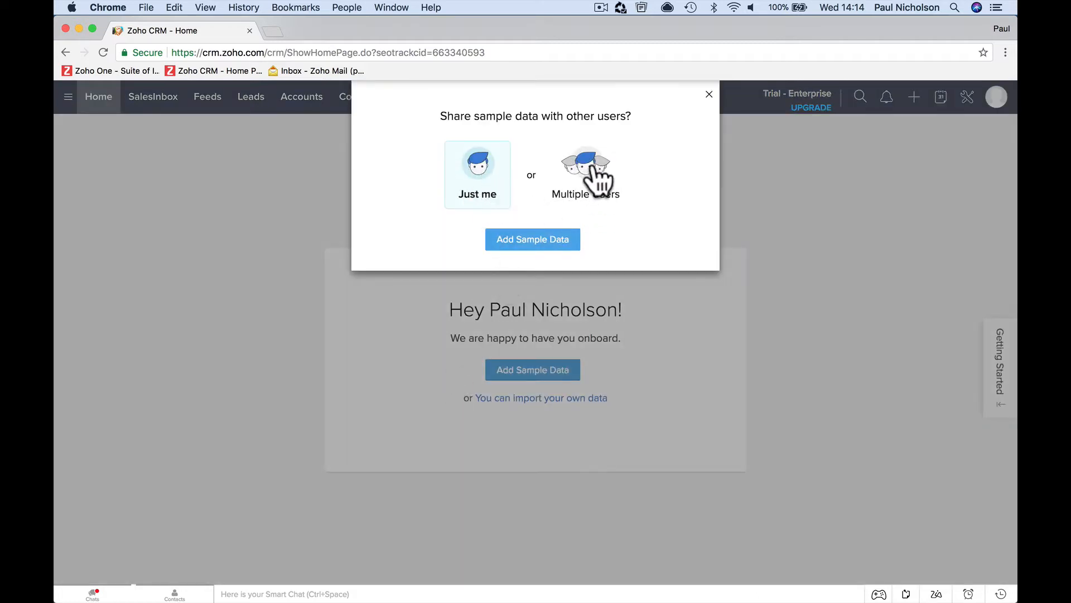
mouse_move(629, 115)
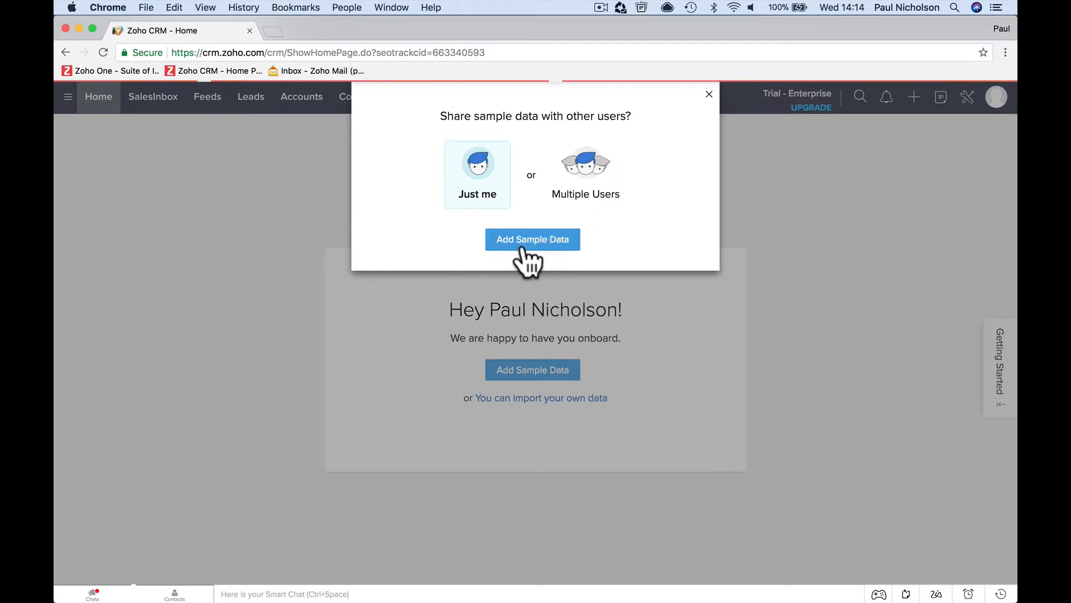
click(532, 239)
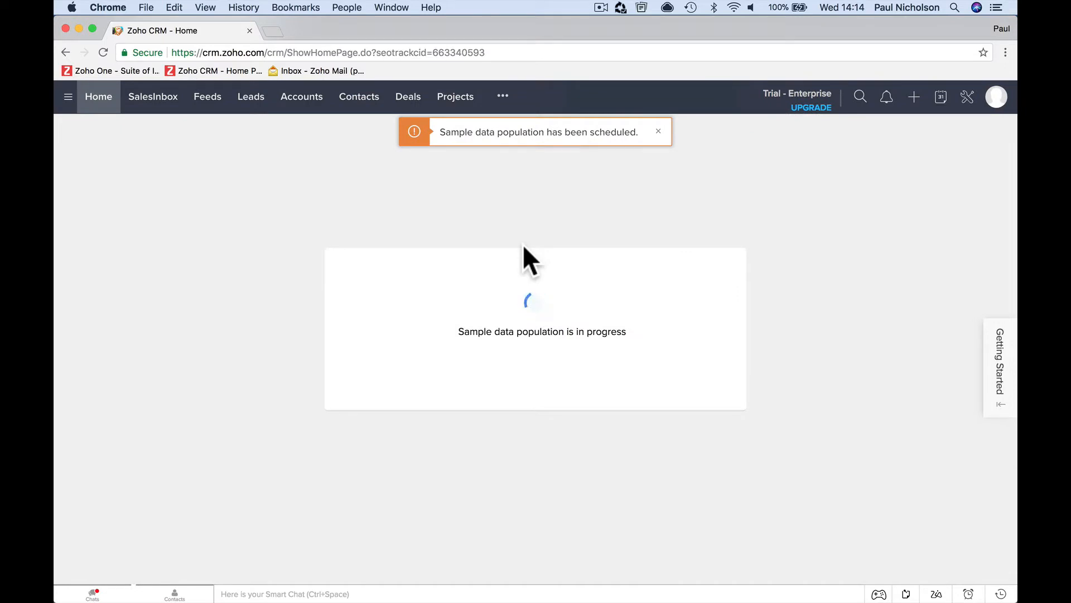
Dismiss the 'Sample data population has been scheduled' notice
click(659, 132)
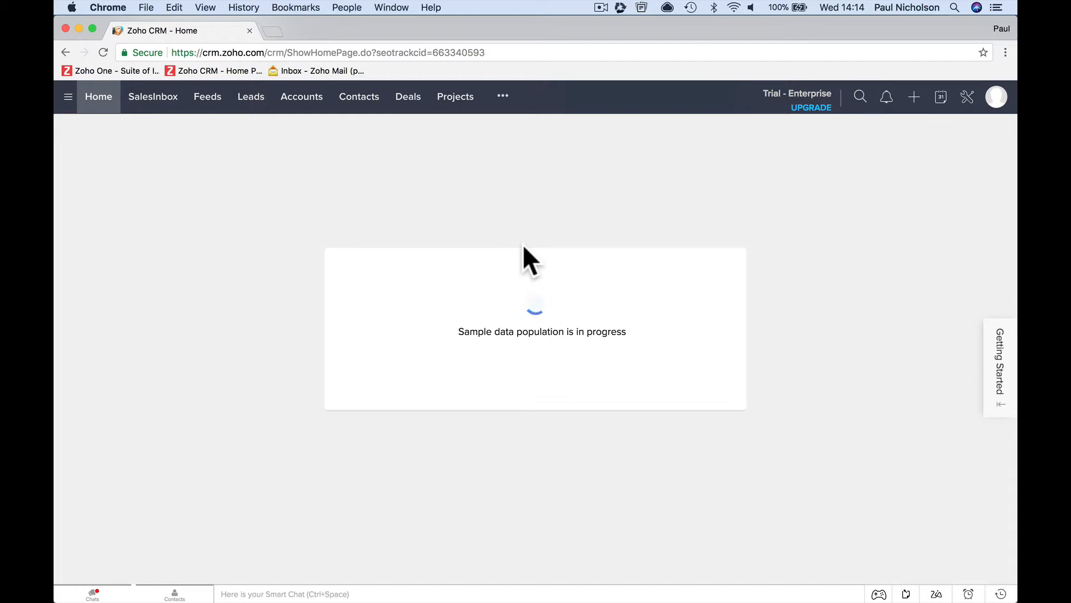
mouse_move(628, 236)
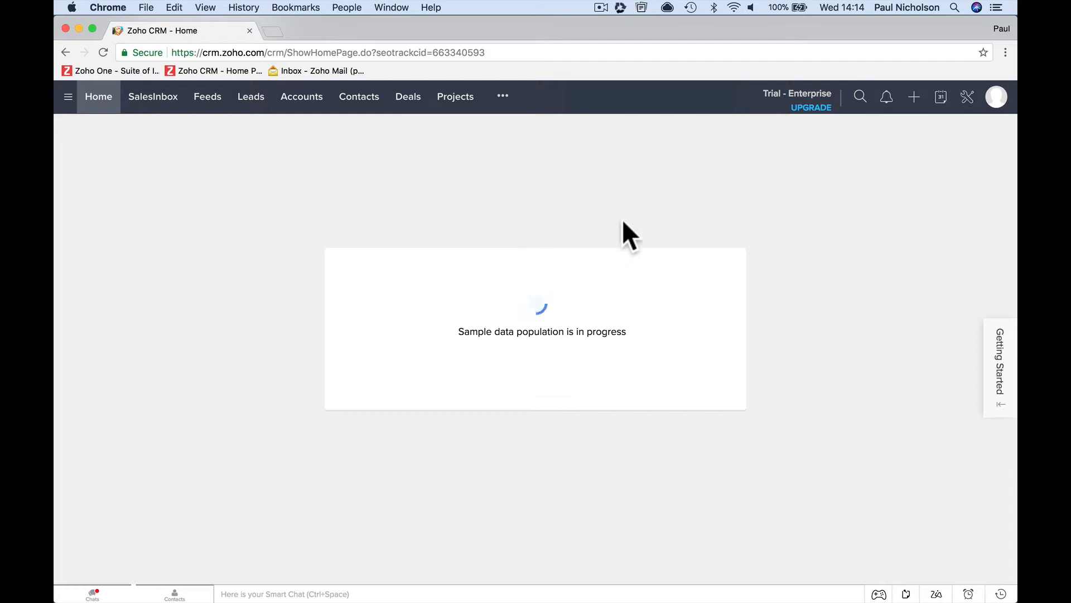
mouse_move(502, 194)
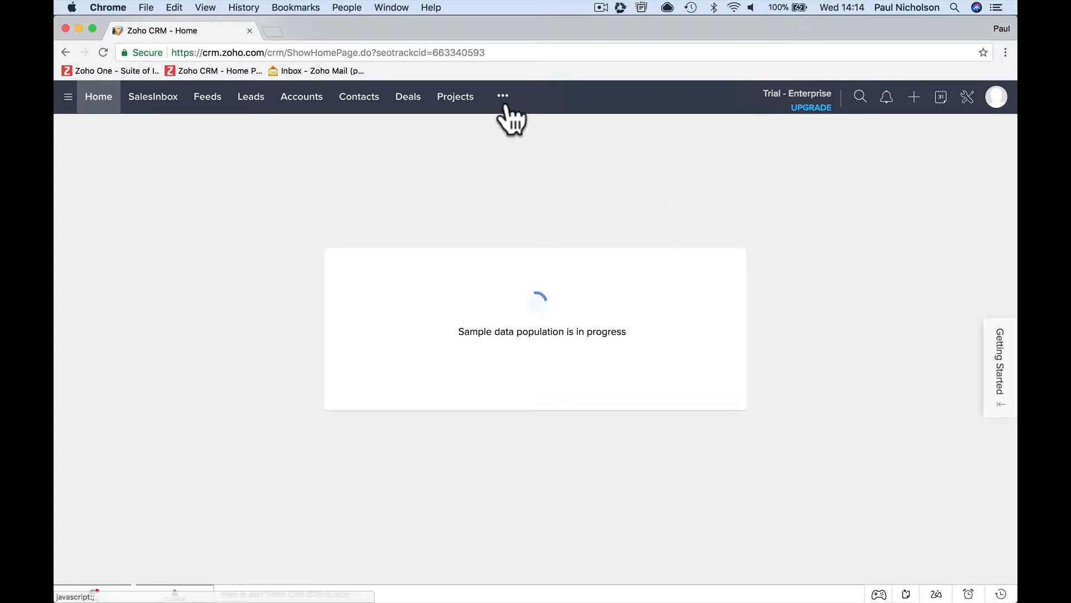
click(504, 96)
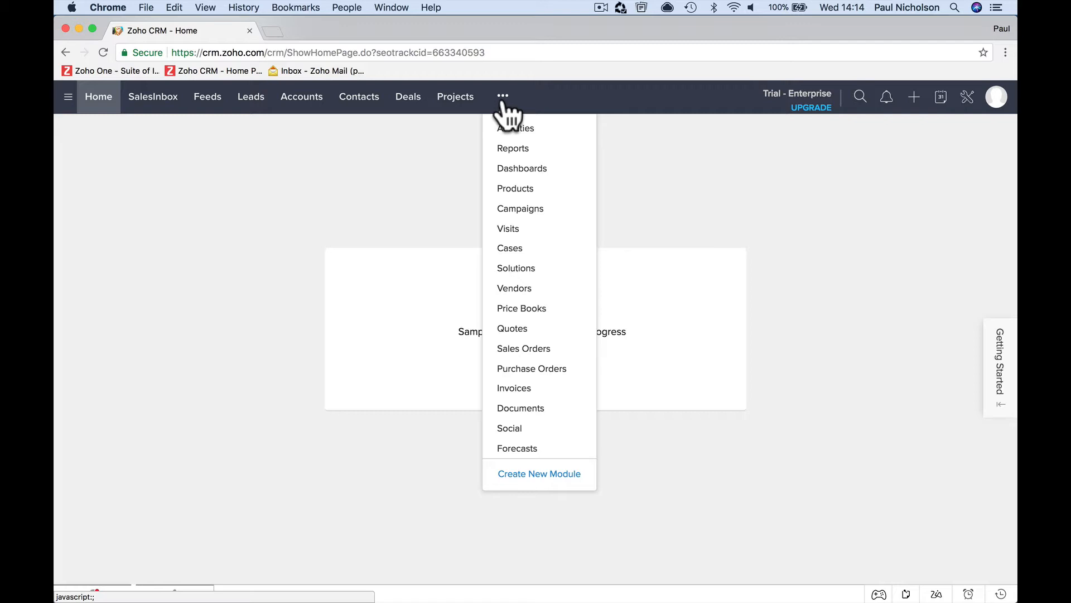
mouse_move(539, 169)
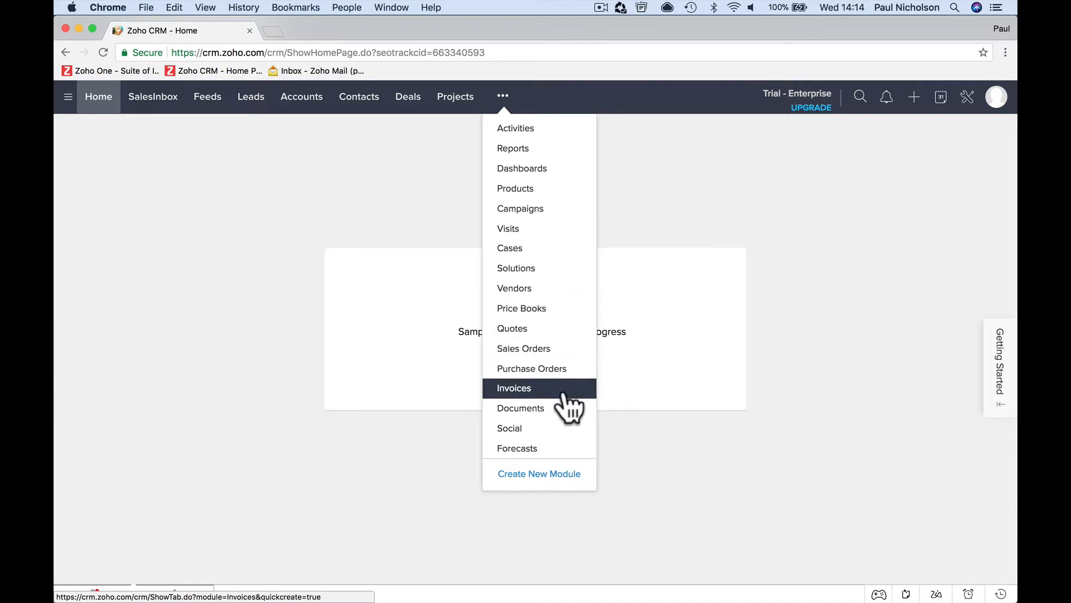
mouse_move(538, 429)
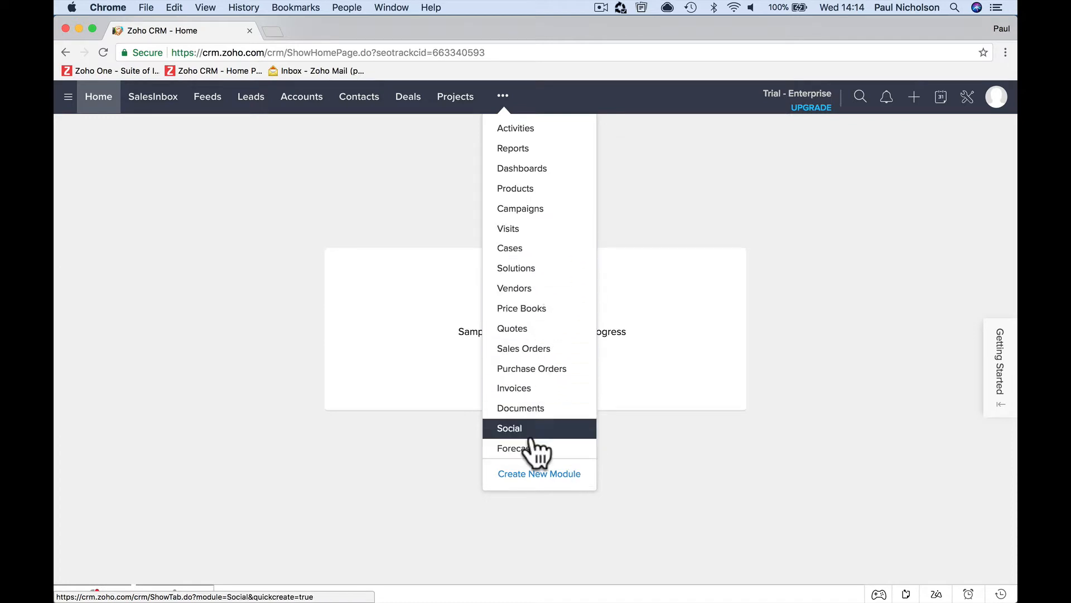
mouse_move(539, 209)
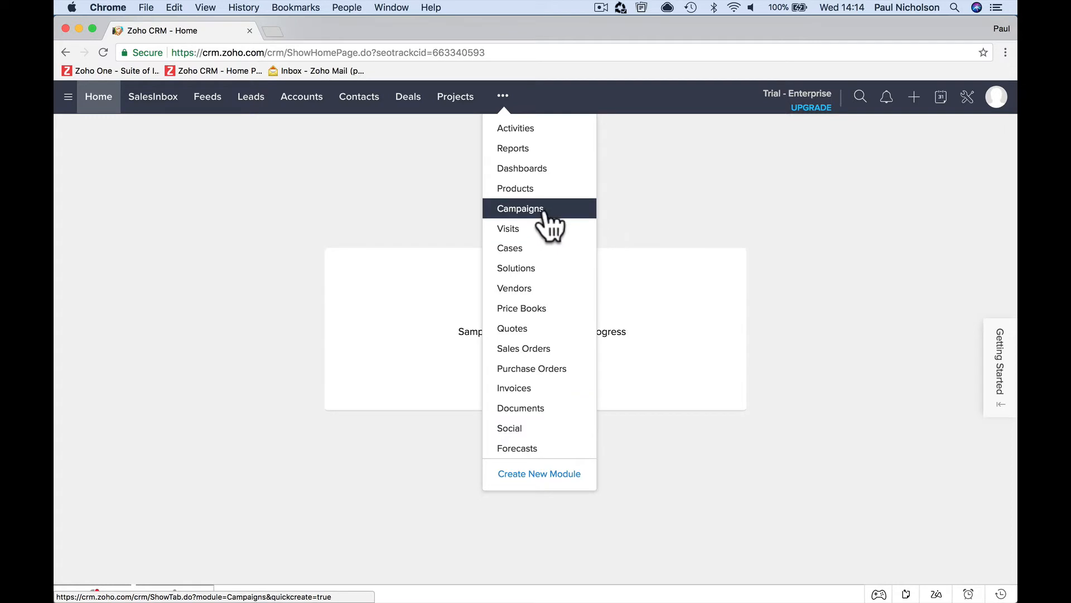
mouse_move(539, 188)
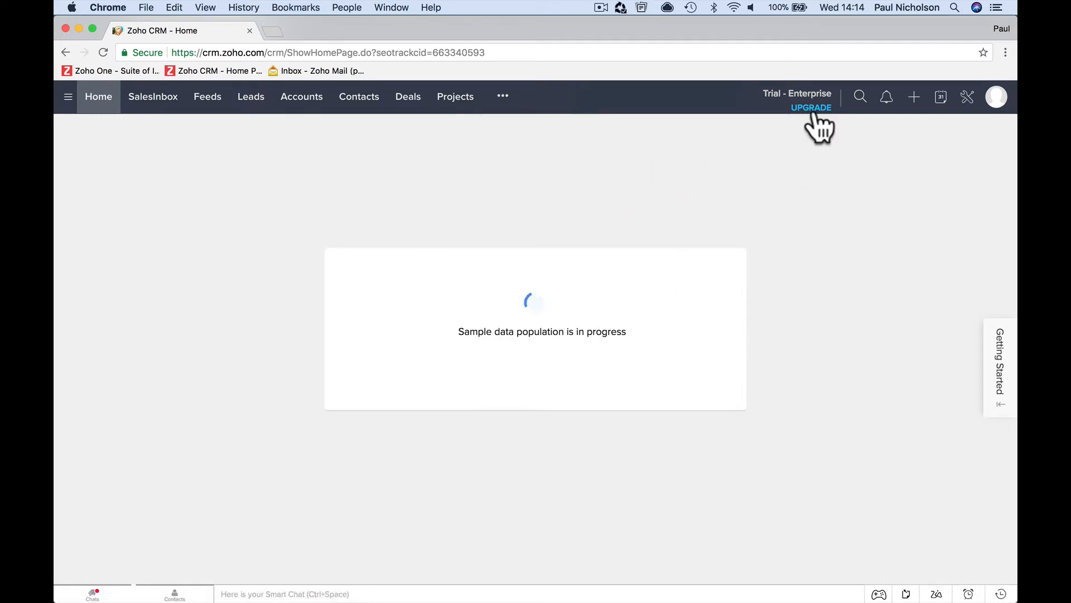
Switch the account to the Free Edition from the profile's Try Other Editions page
click(995, 96)
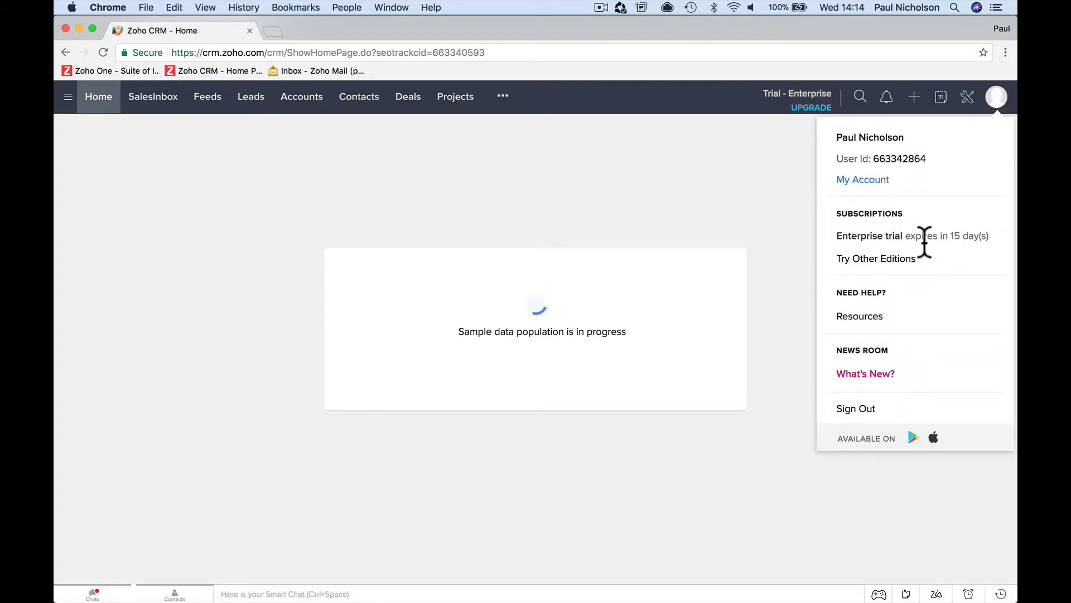
mouse_move(876, 258)
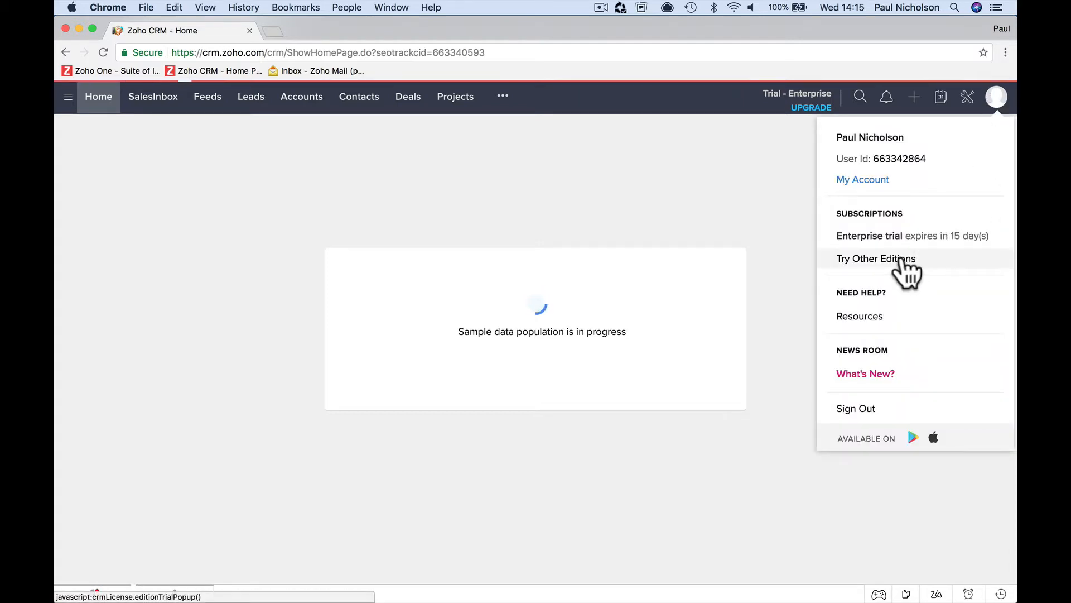
click(878, 258)
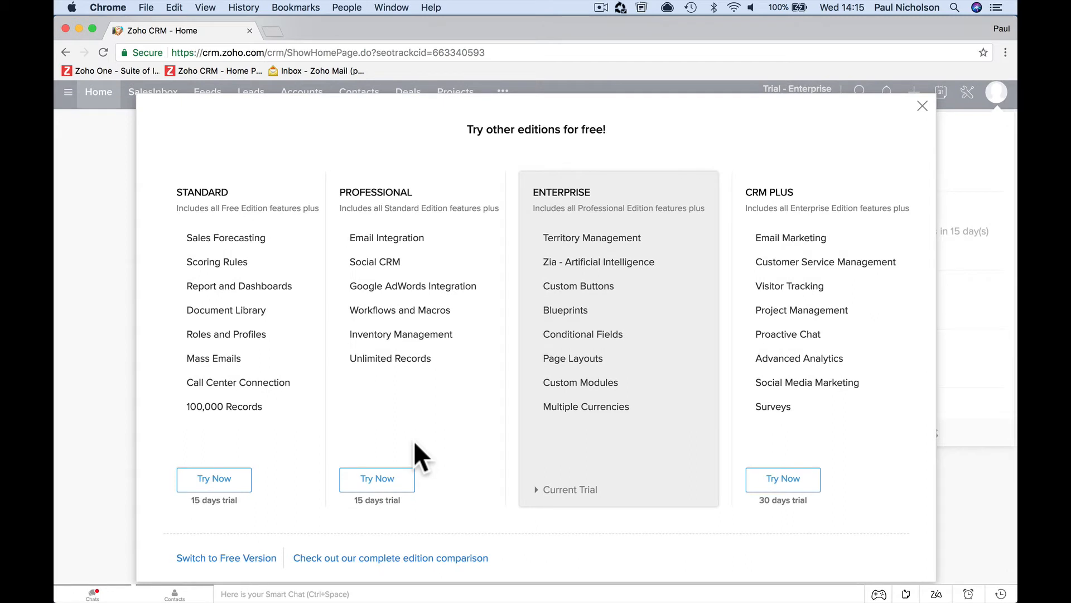
mouse_move(226, 558)
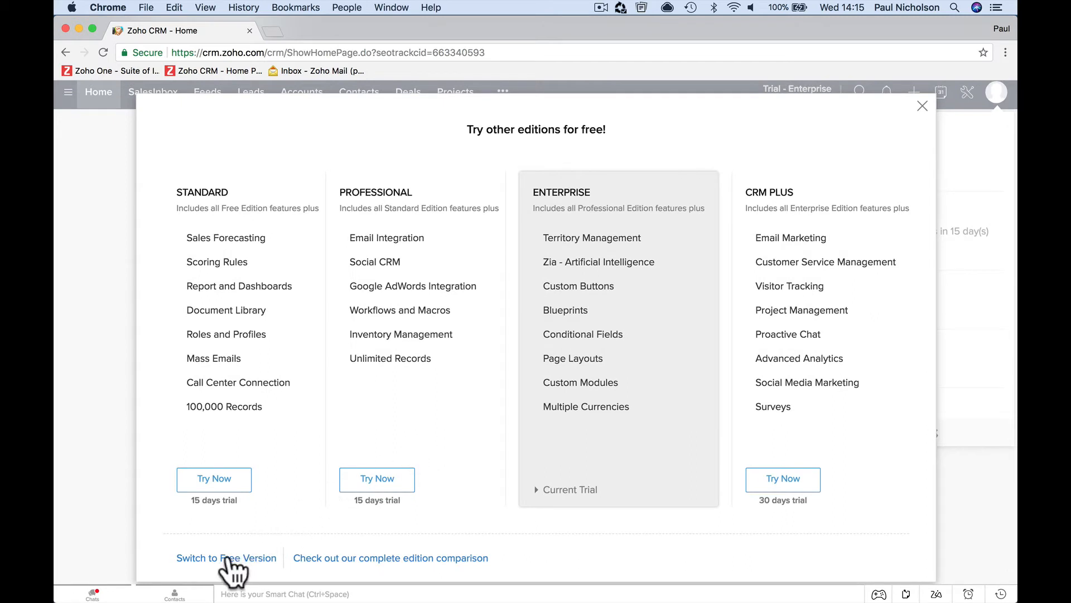
click(226, 558)
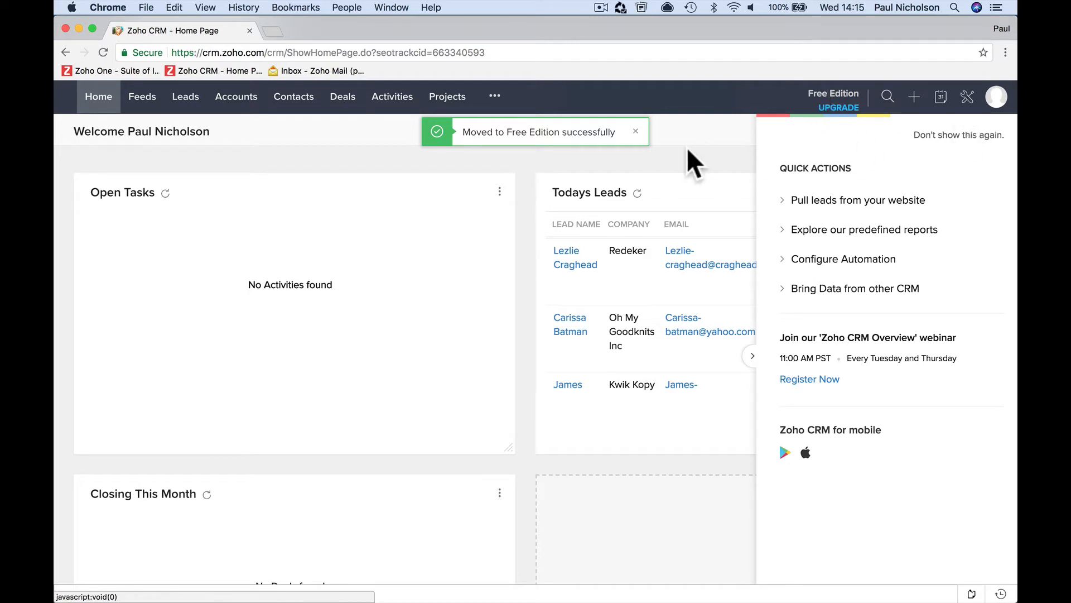
Visit the Projects module and Webforms setup, then return to the Home dashboard
click(494, 96)
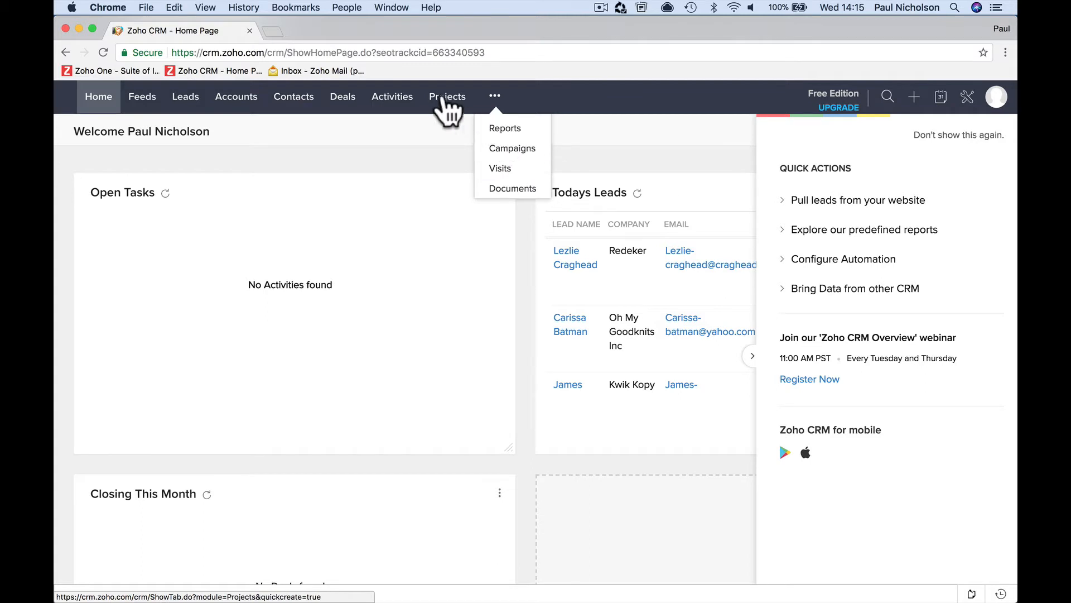
click(446, 96)
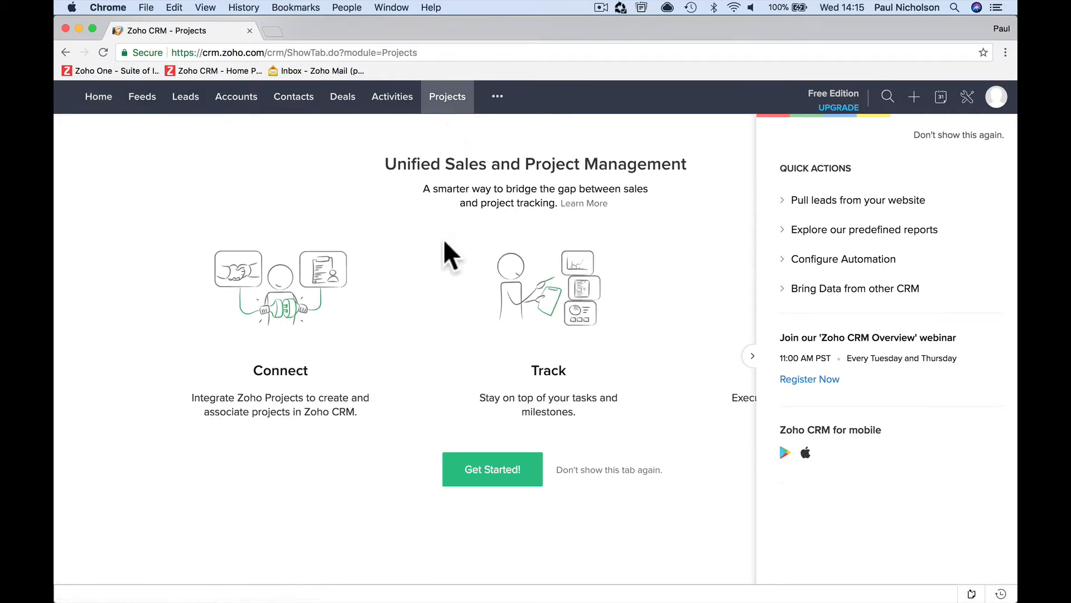
mouse_move(654, 287)
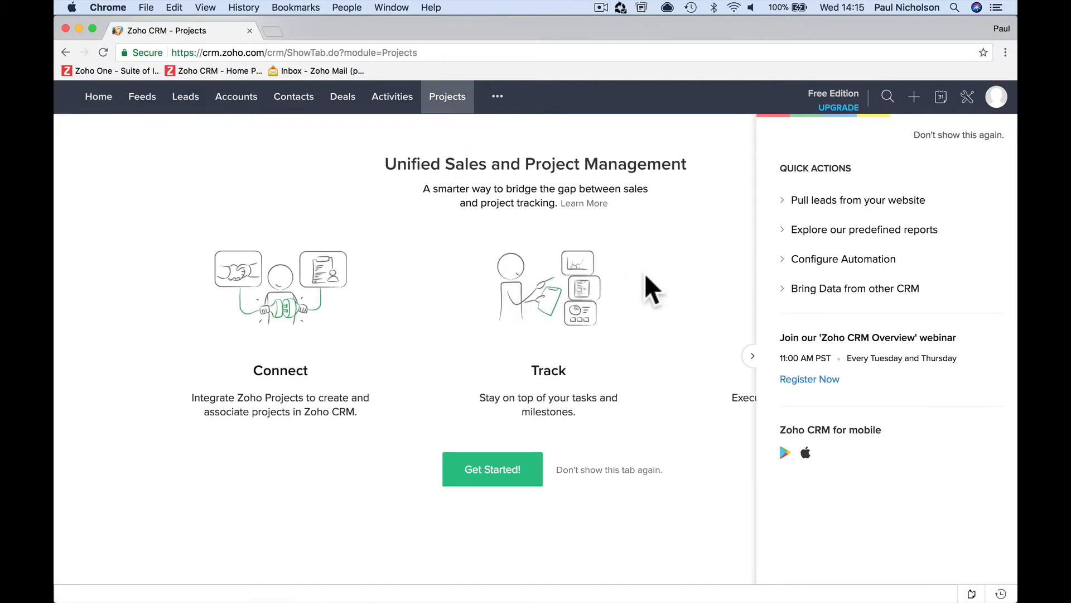
mouse_move(959, 135)
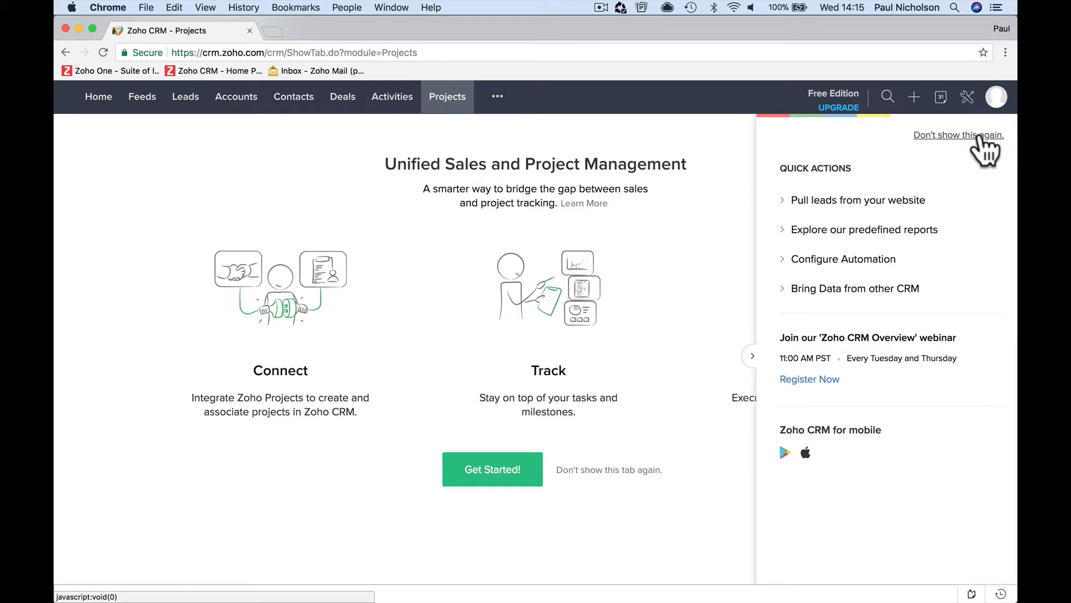
click(958, 135)
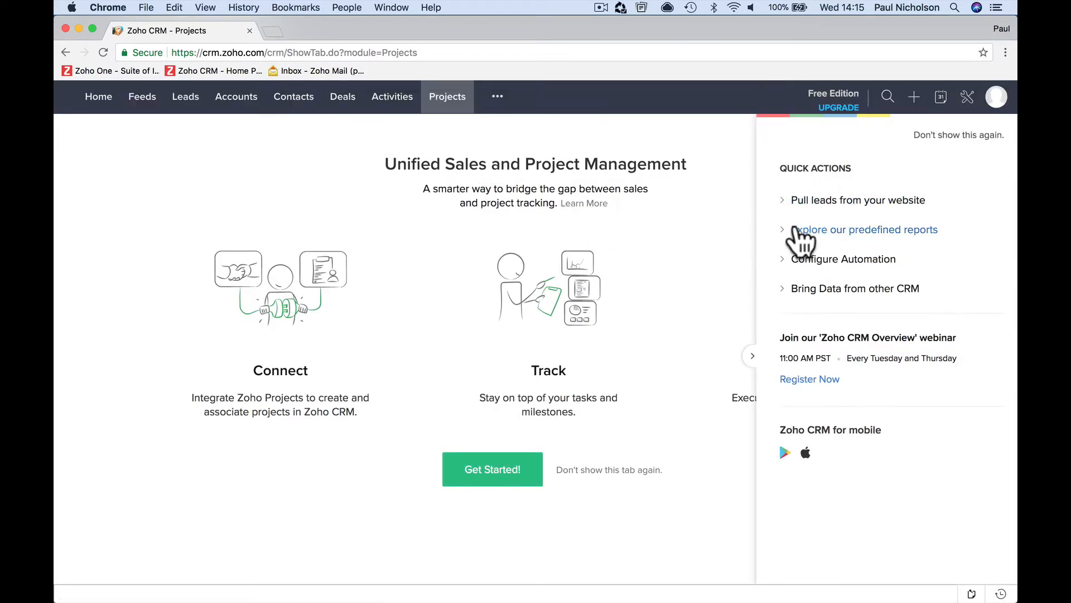
click(857, 199)
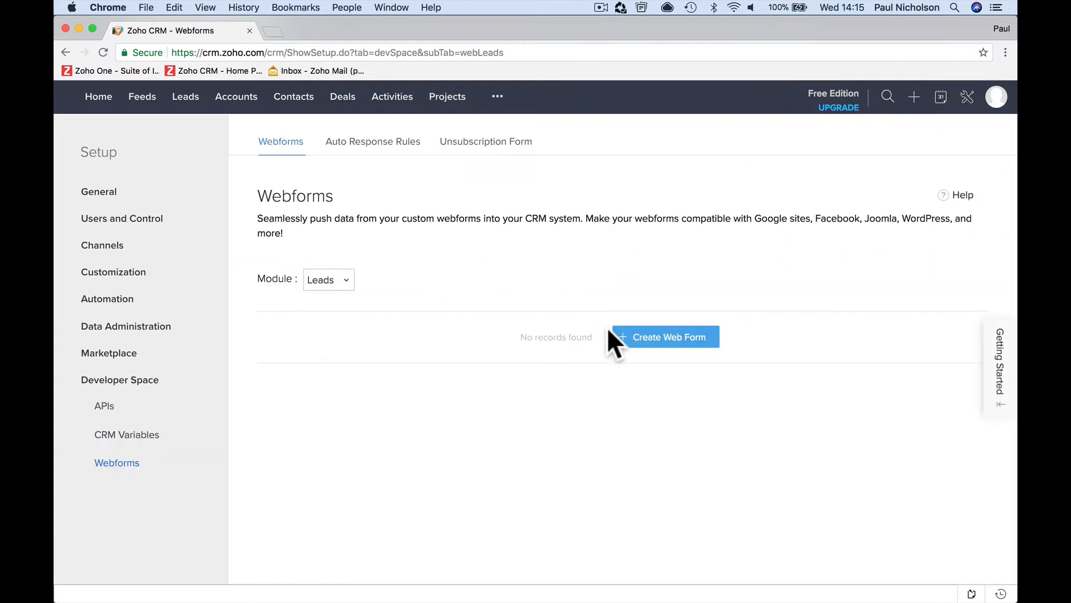
mouse_move(731, 177)
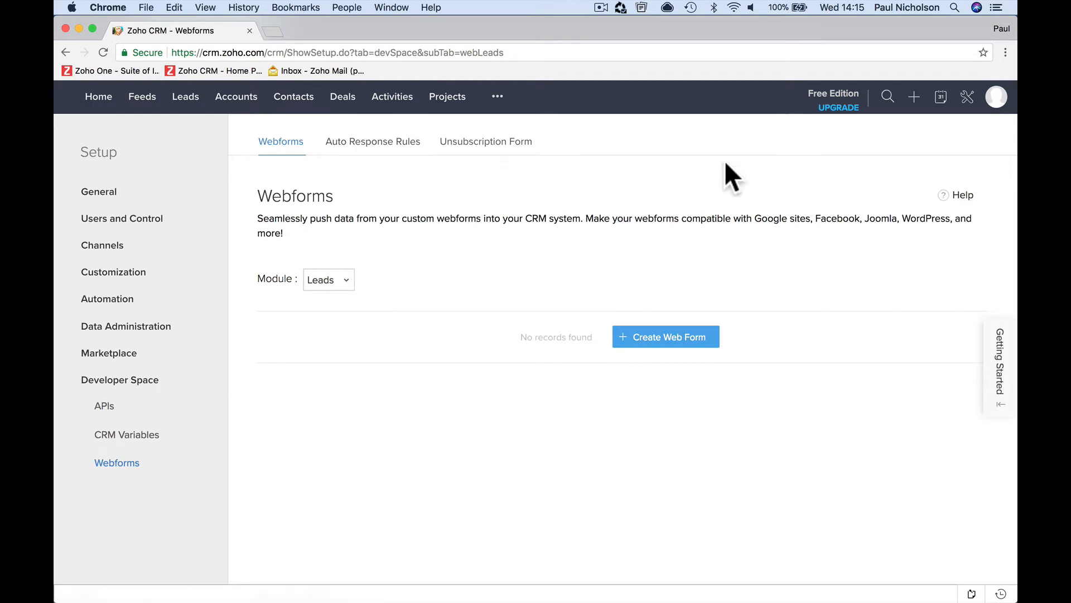
click(98, 96)
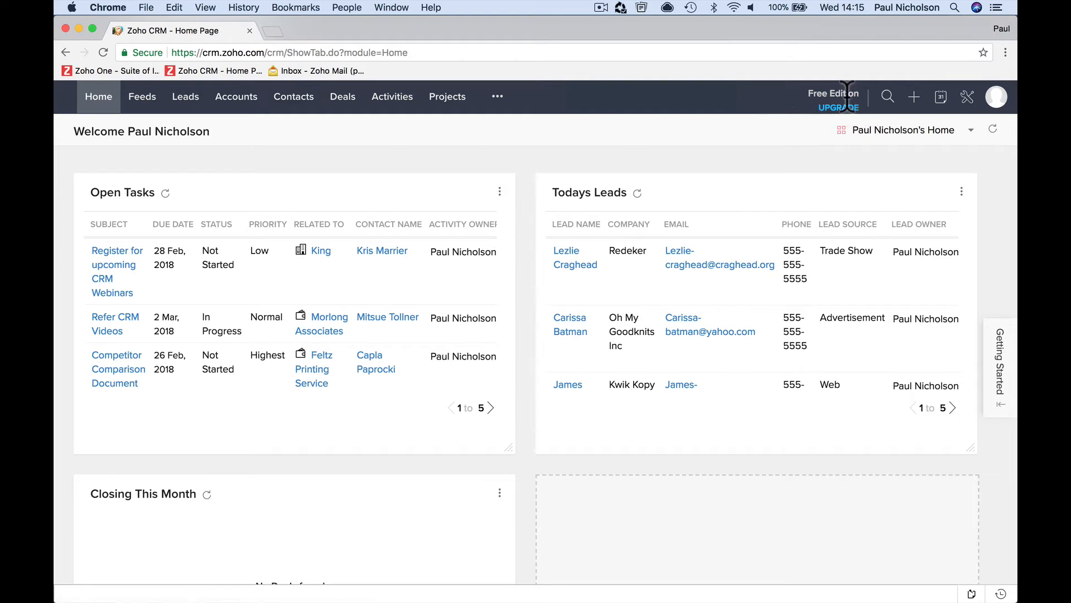
mouse_move(440, 296)
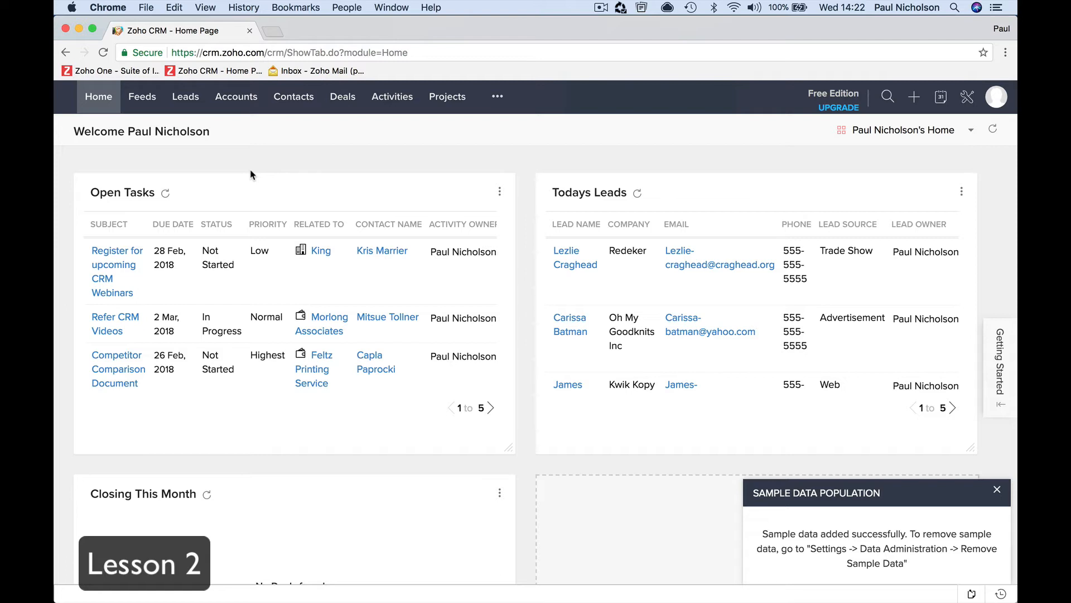
mouse_move(908, 475)
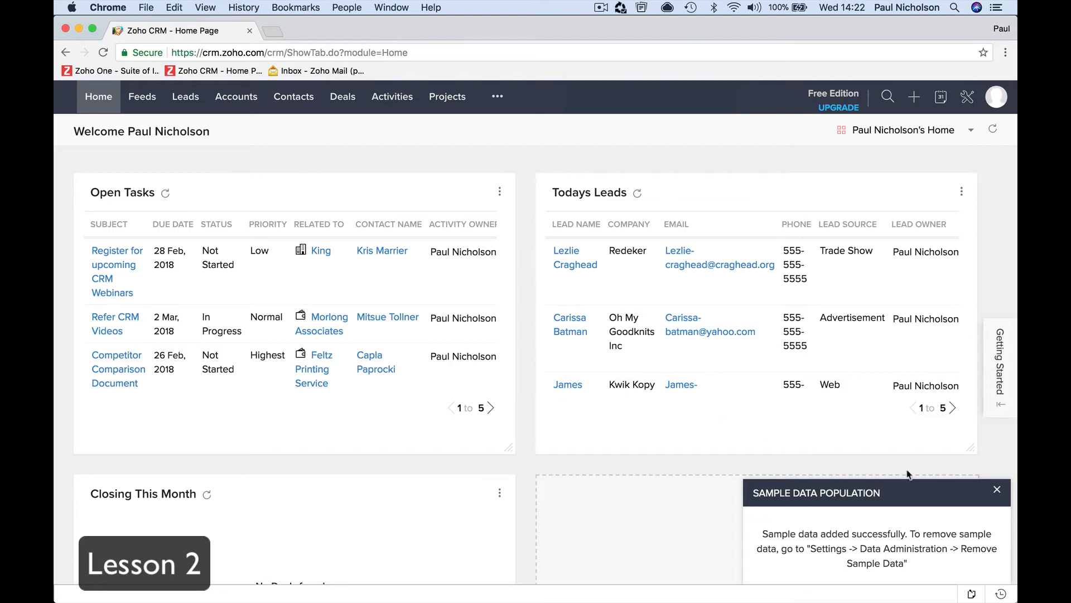
click(996, 490)
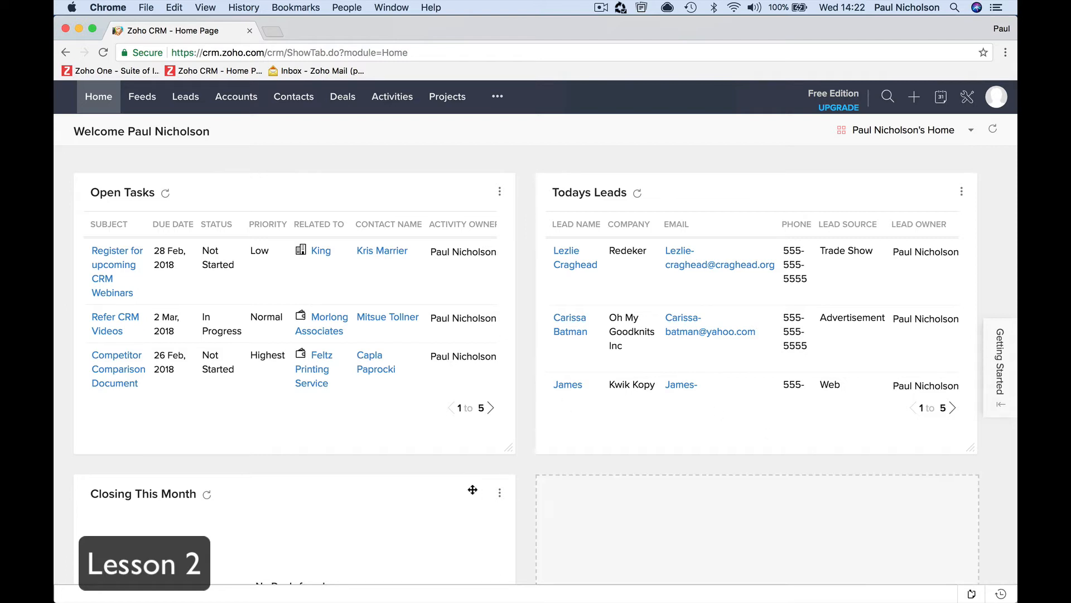
mouse_move(363, 278)
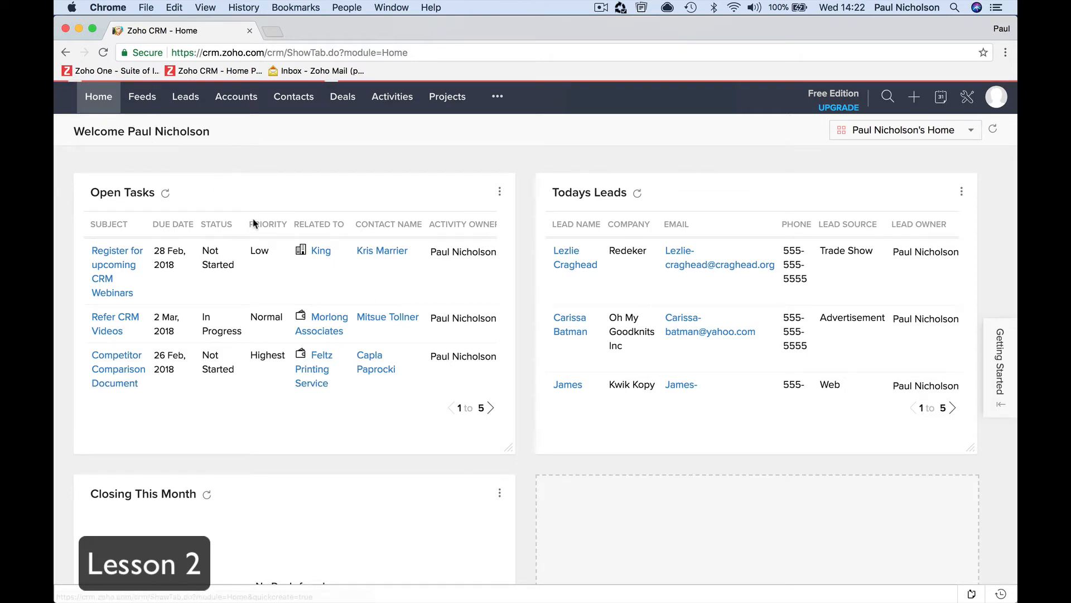
scroll(down, 3)
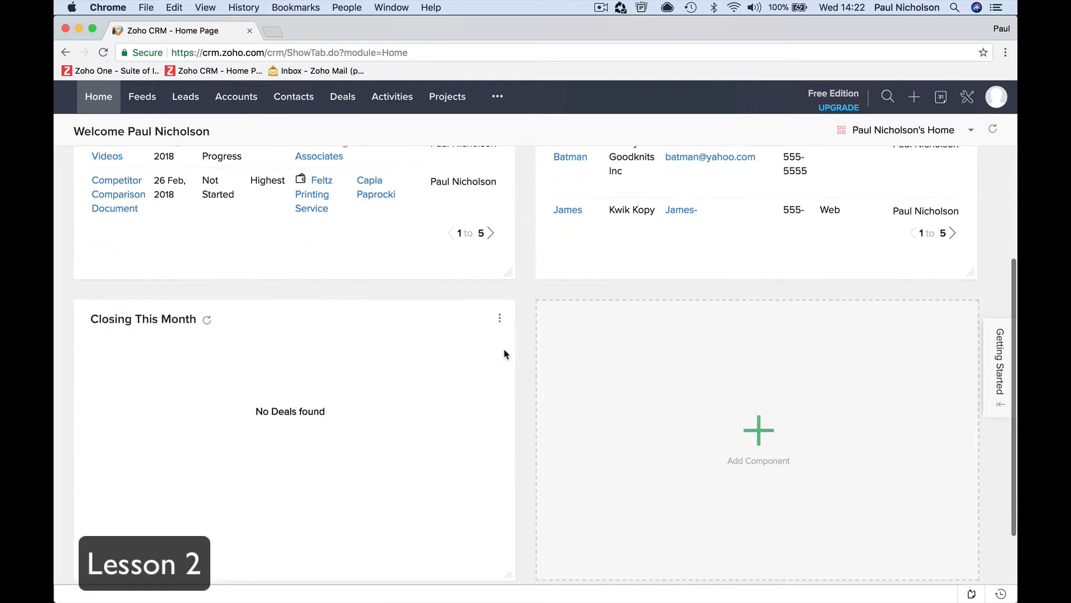
scroll(down, 3)
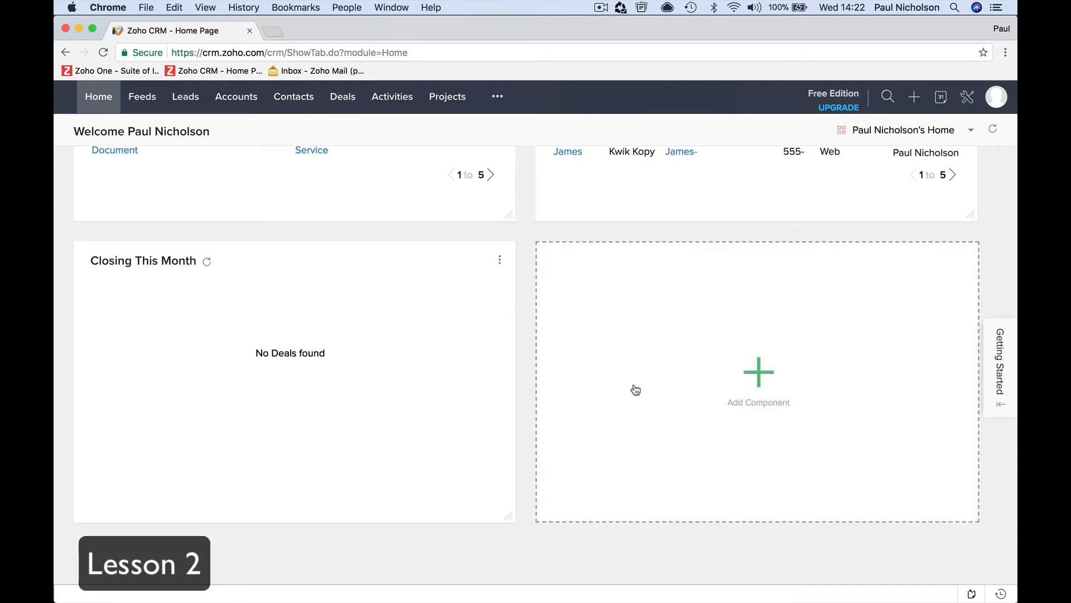
scroll(up, 3)
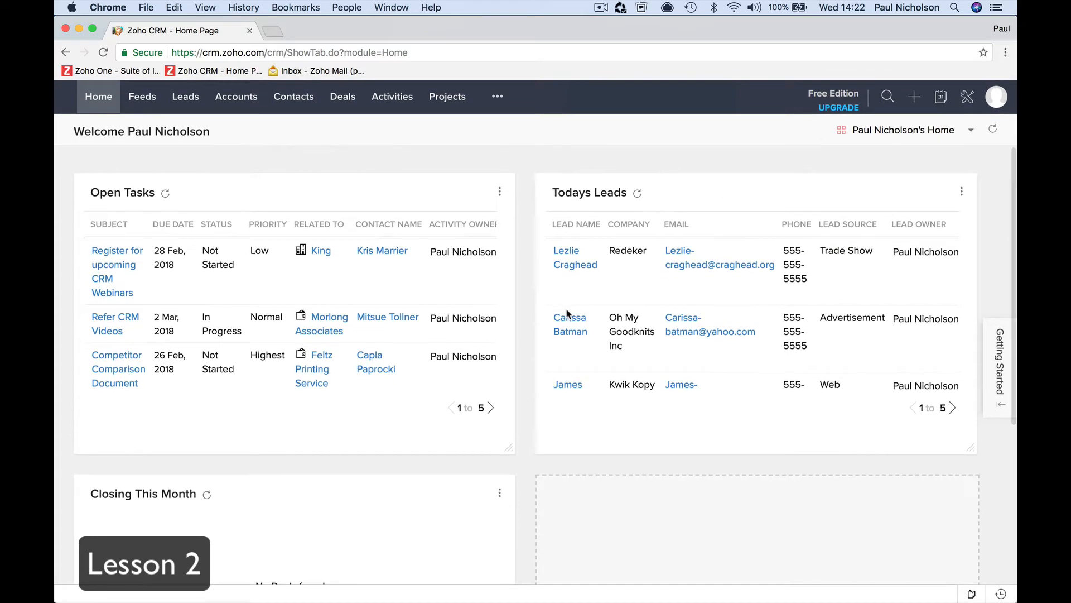
mouse_move(550, 380)
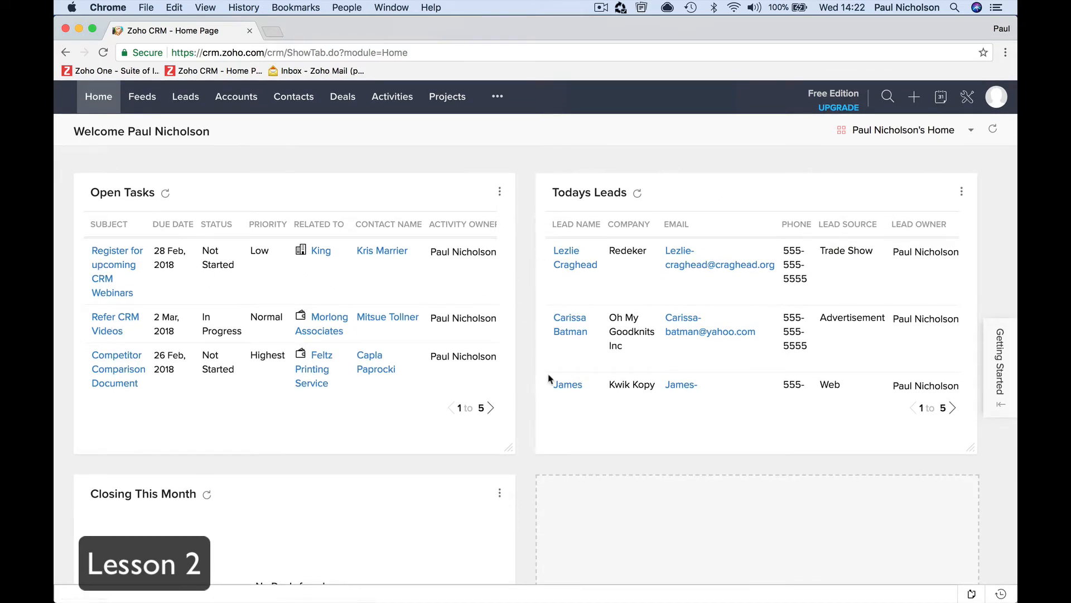
scroll(down, 3)
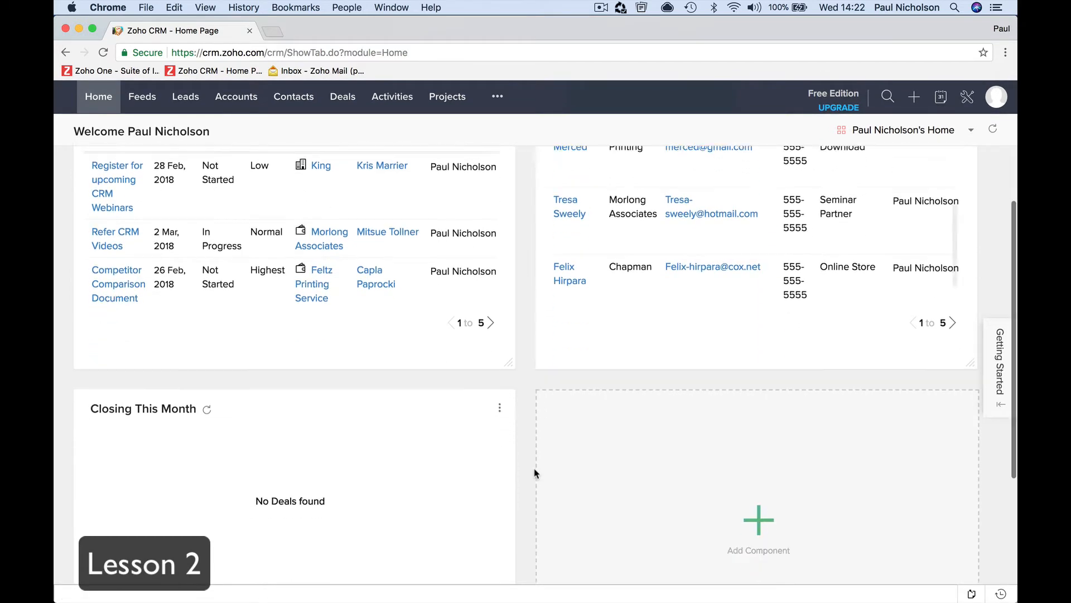
scroll(down, 3)
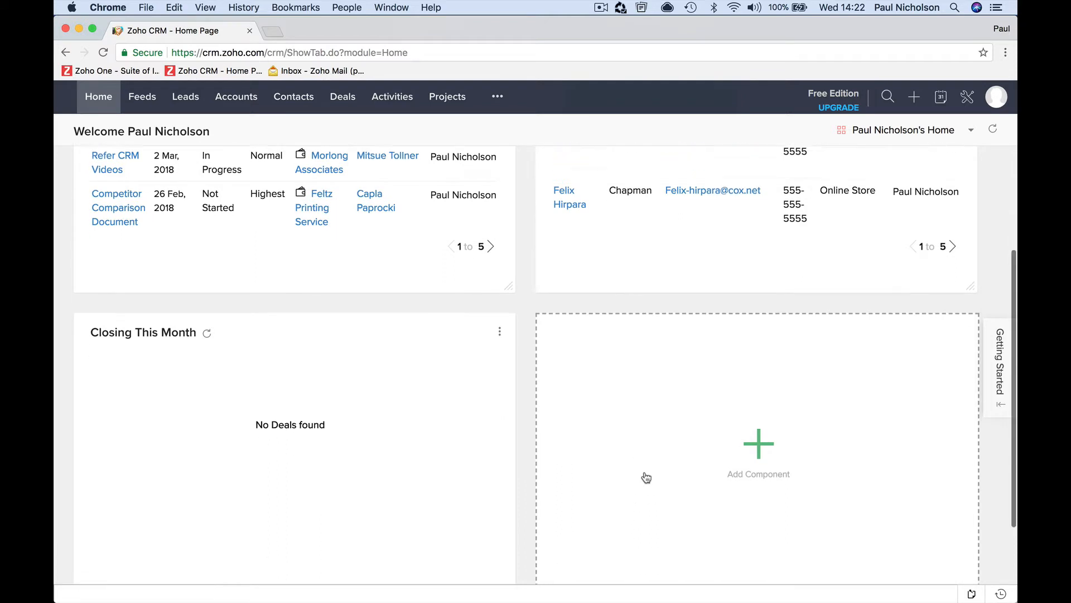
scroll(down, 3)
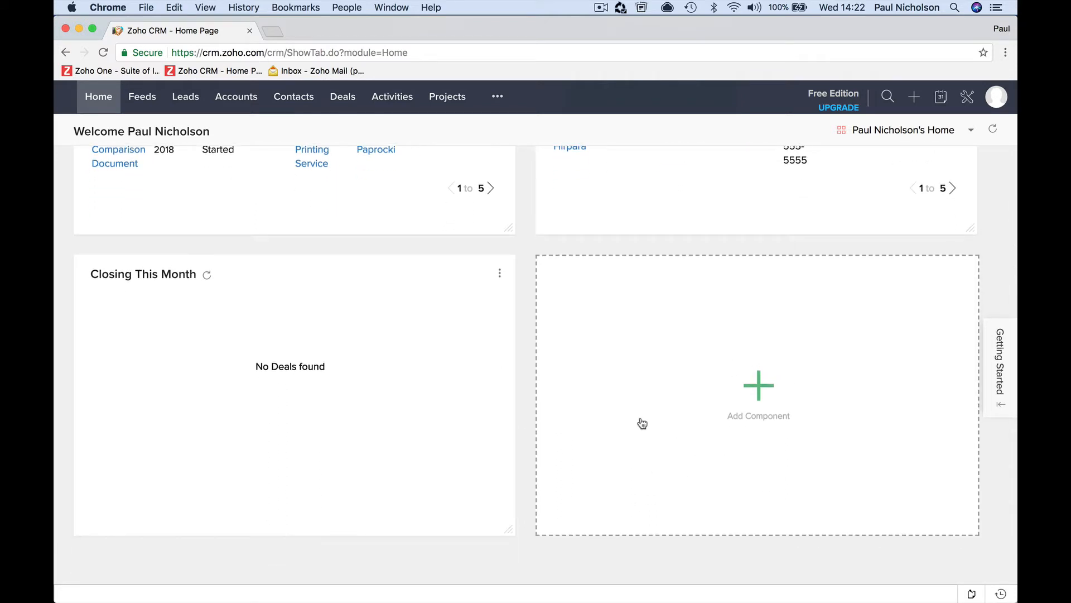
mouse_move(267, 391)
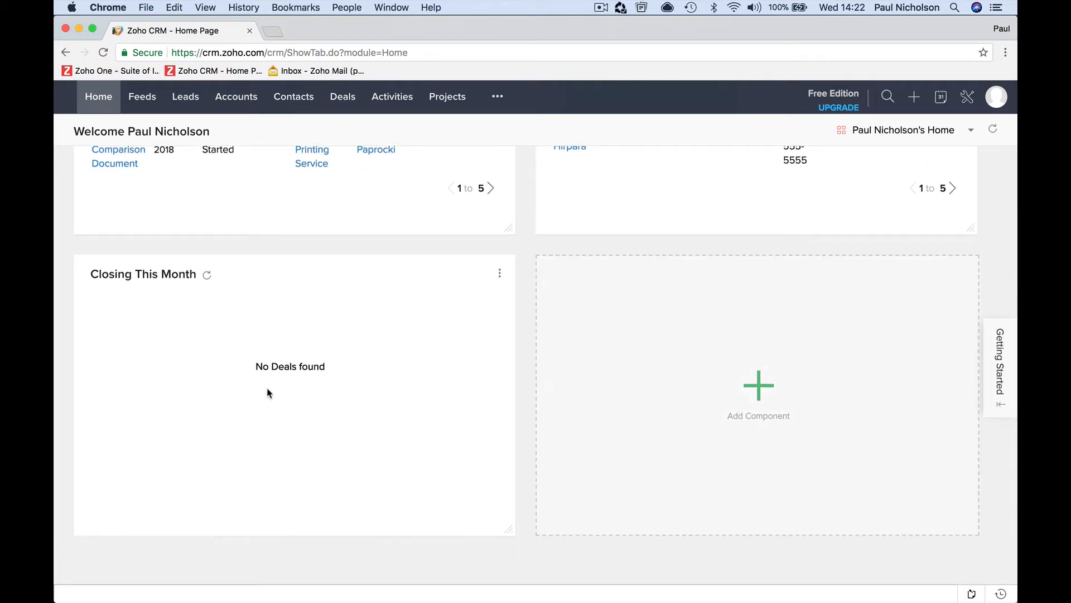
mouse_move(500, 274)
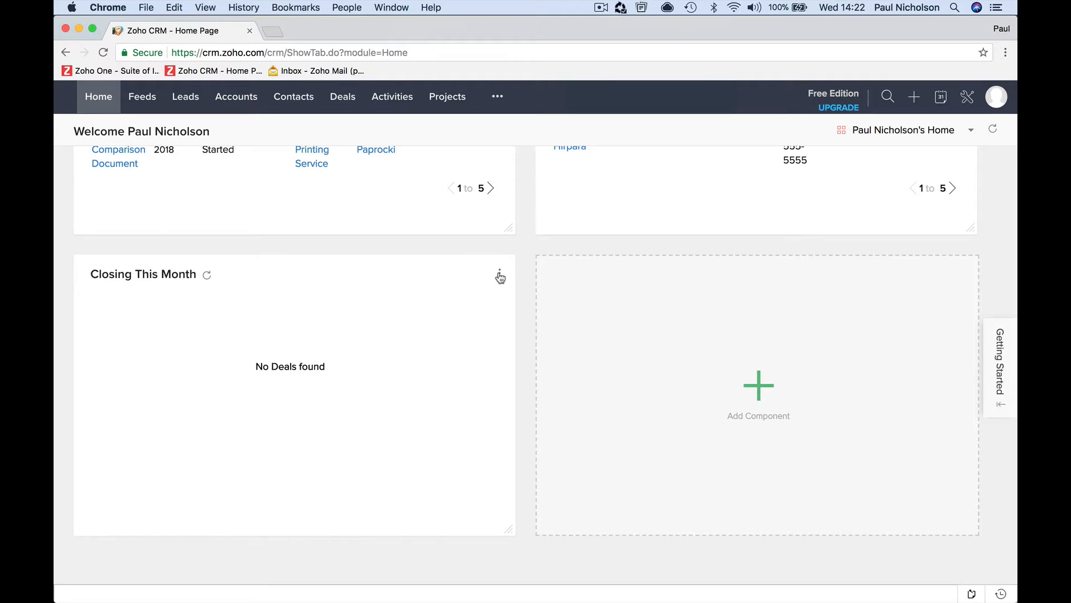
scroll(up, 3)
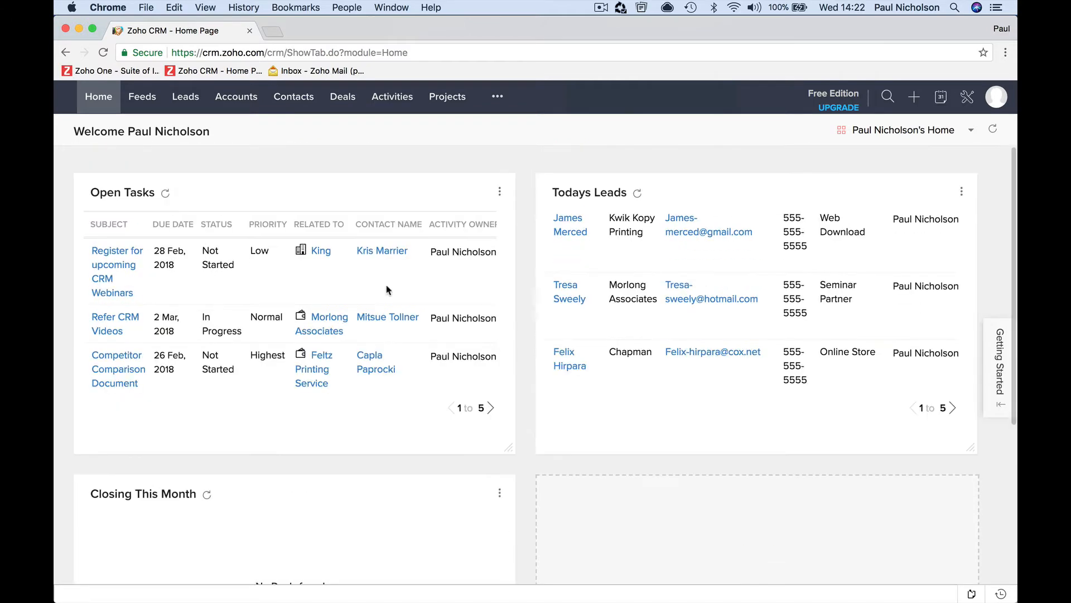
mouse_move(148, 166)
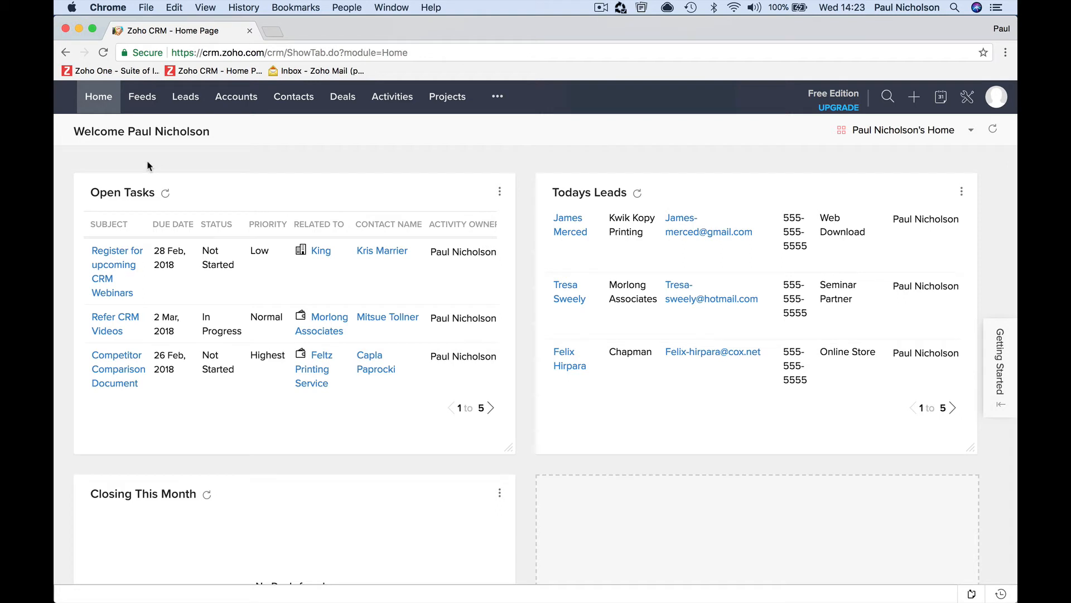
mouse_move(153, 162)
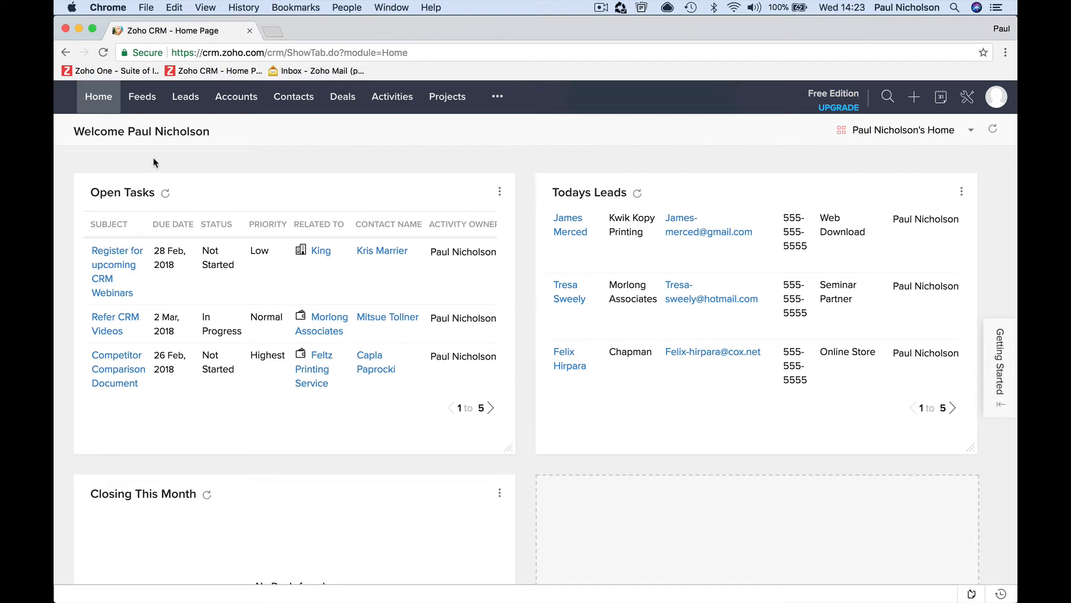
Post the feed status "New day working on quote for Police Station." and go to the Leads list
click(142, 96)
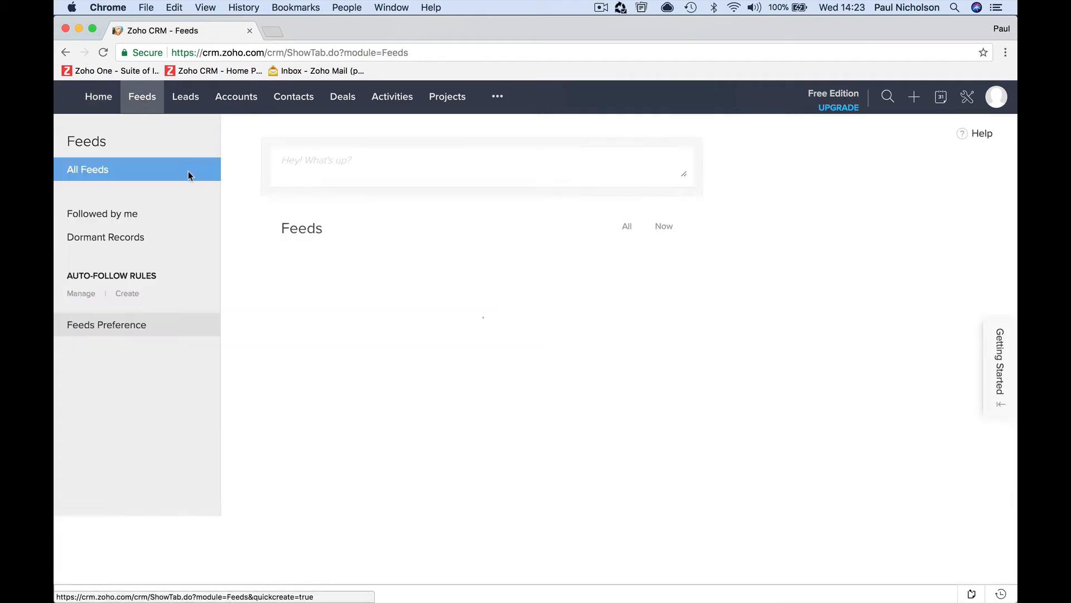
click(478, 166)
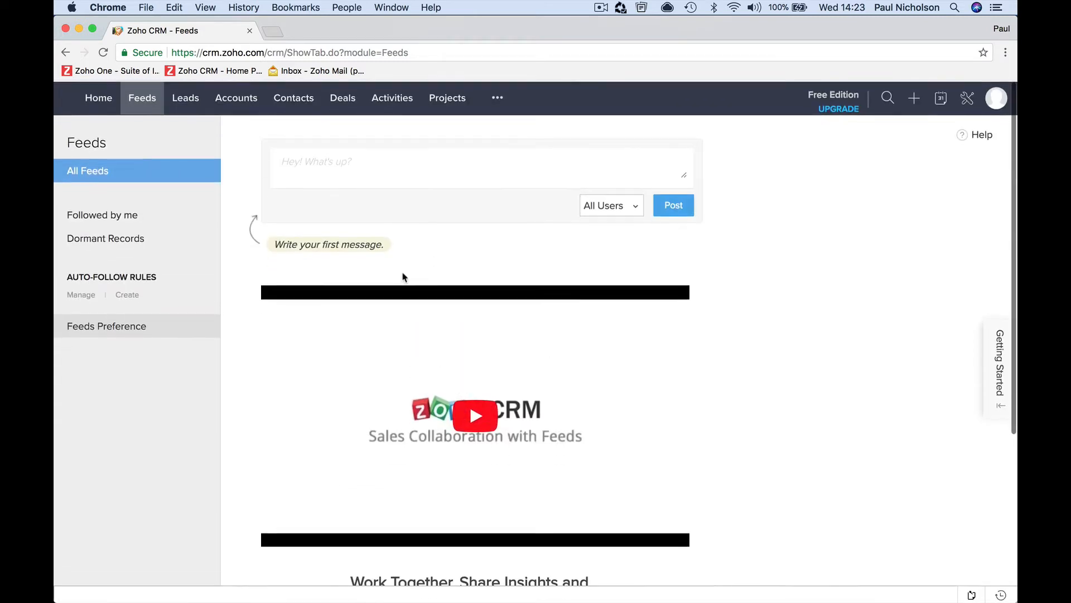
click(410, 162)
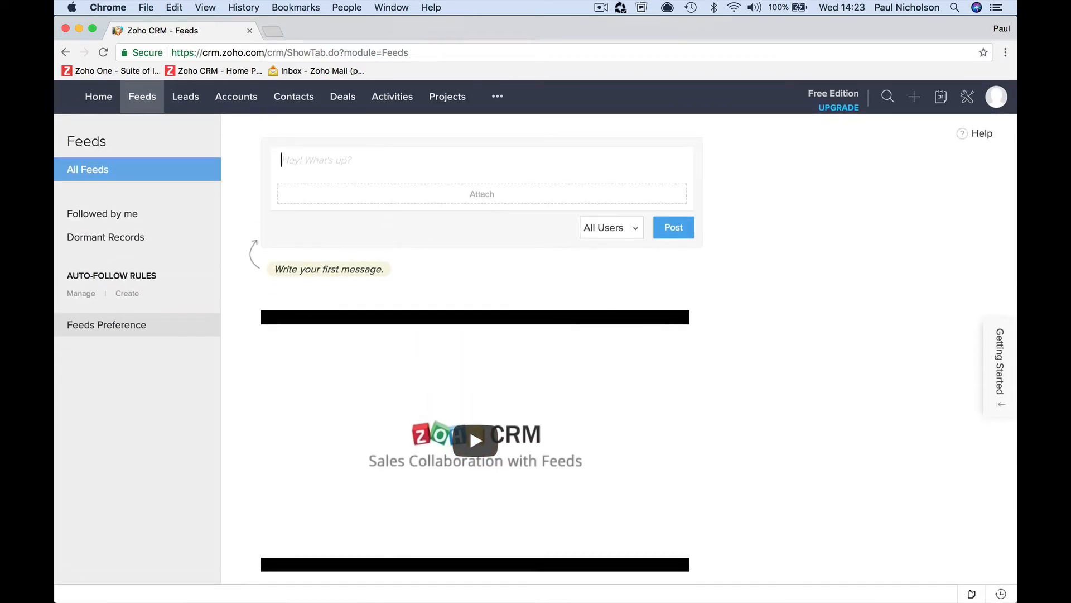
text(New day woe)
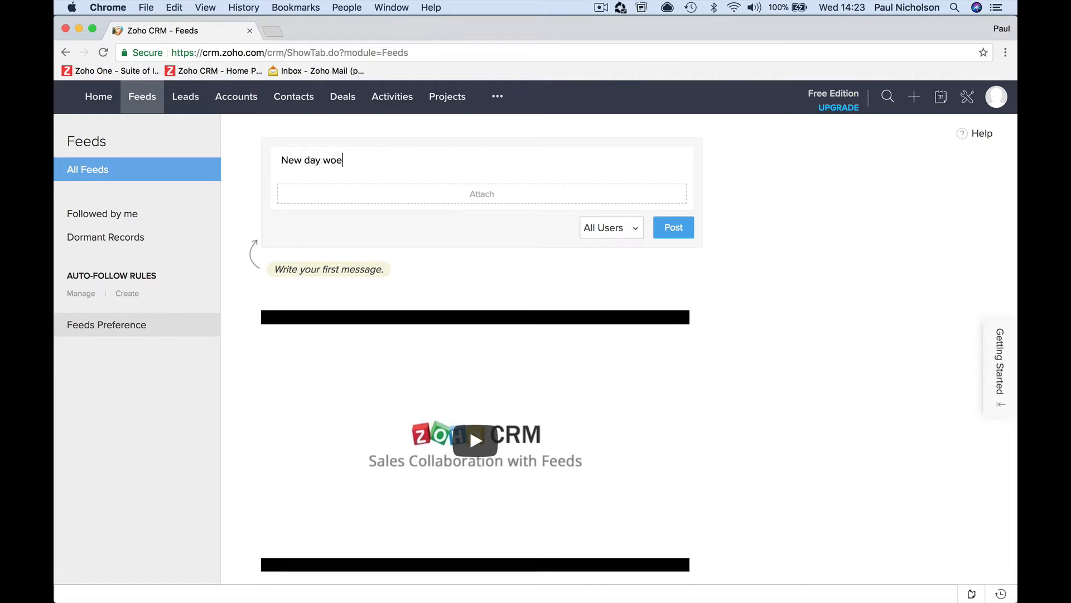
text(rking on)
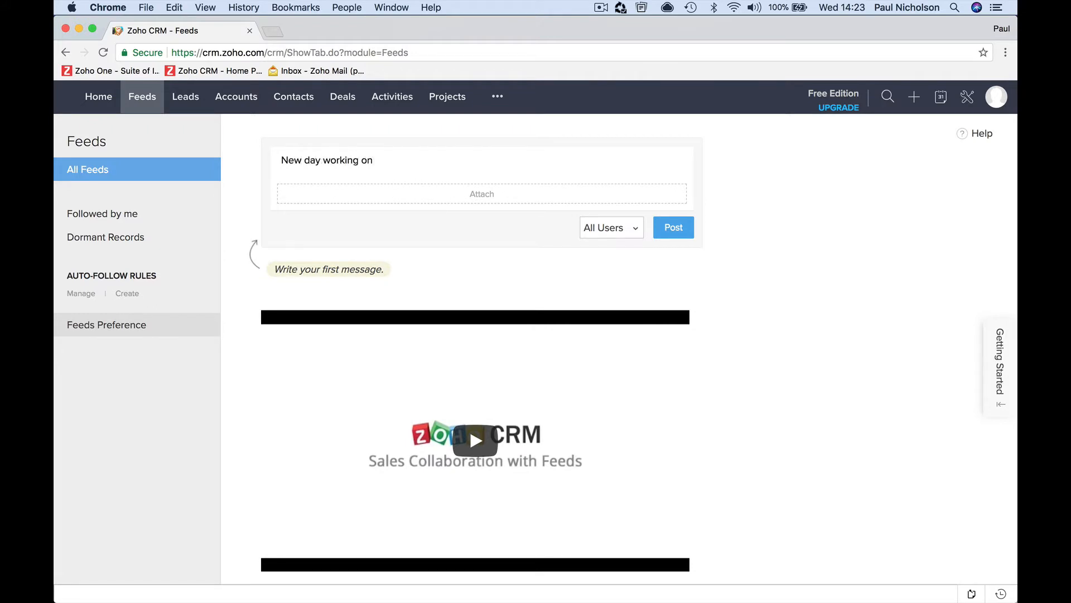
text(quote f)
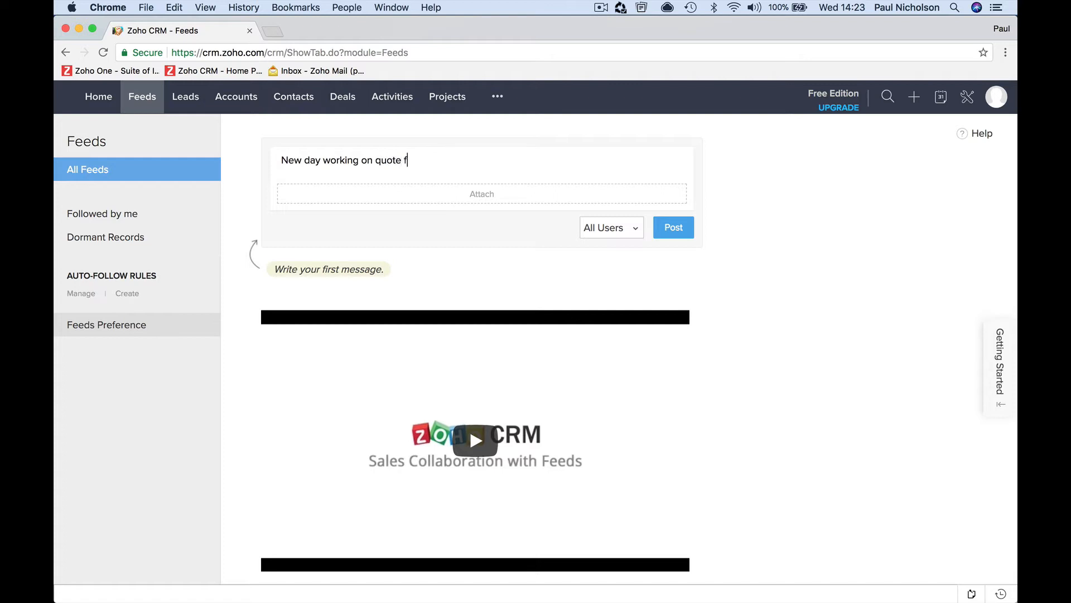
text(or Police)
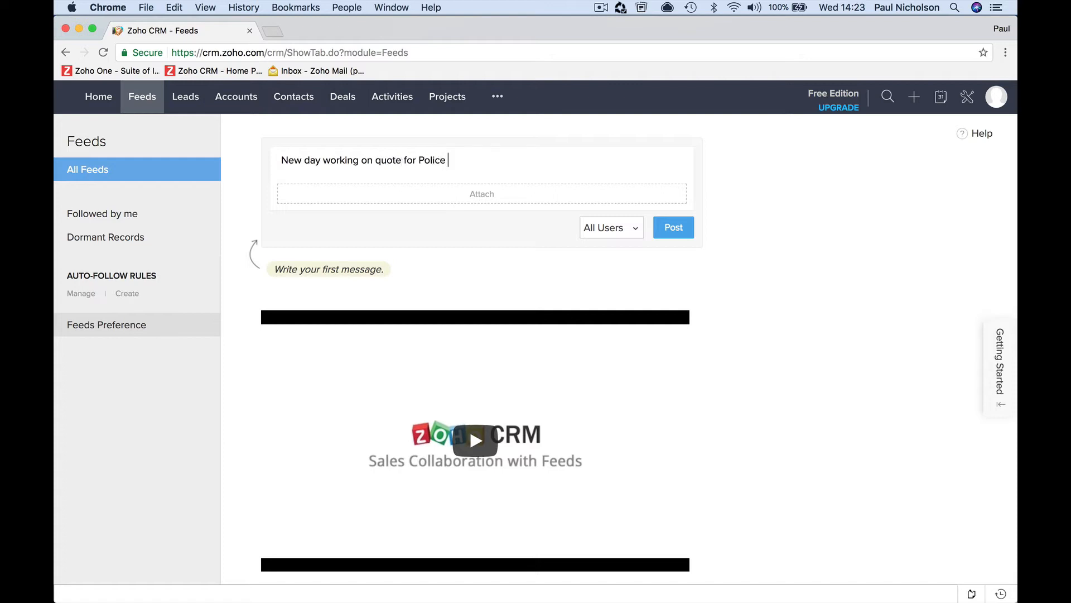
text(Station.)
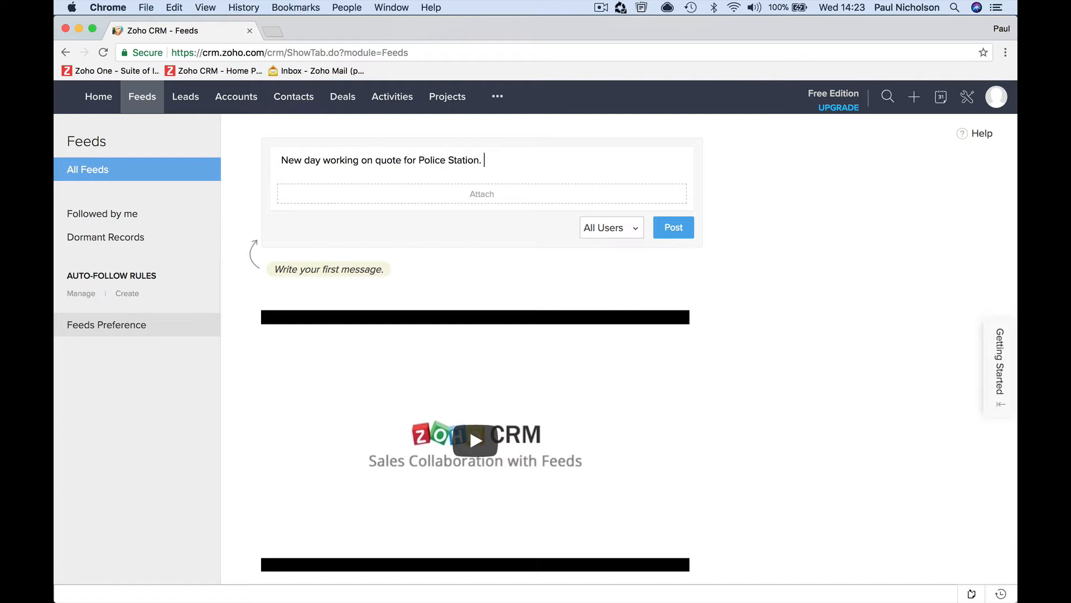
click(673, 227)
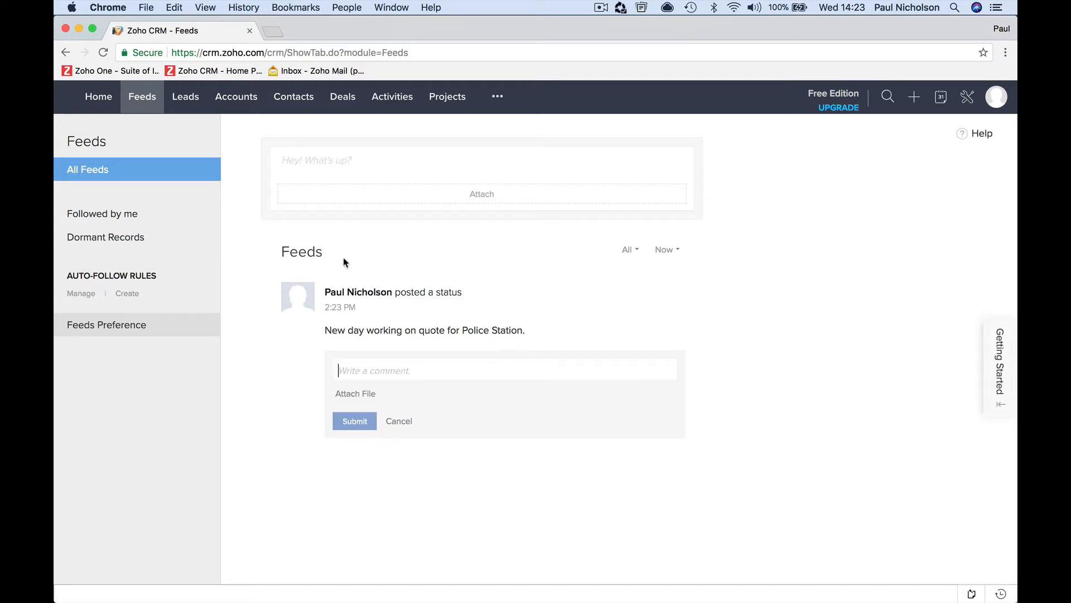
click(184, 96)
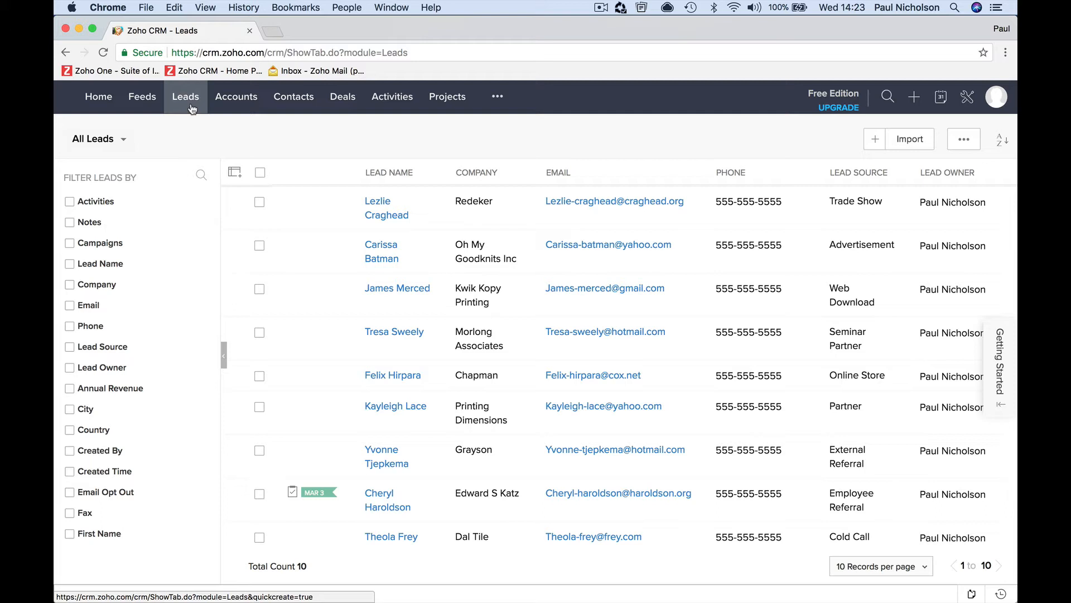
Return to the Leads list showing the ten sample leads after a brief look at Feeds
click(142, 96)
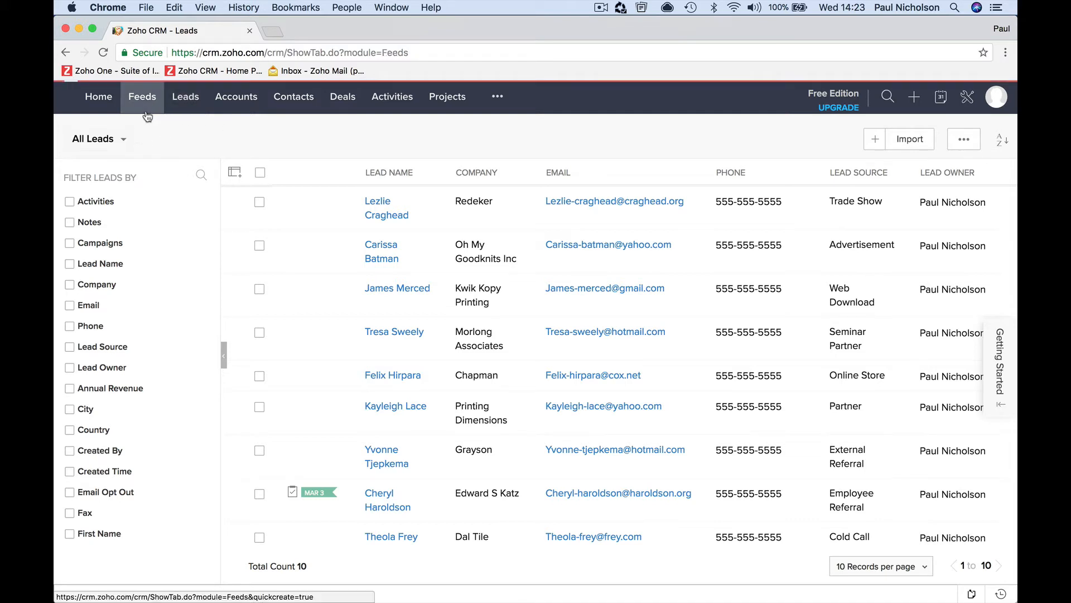
click(142, 96)
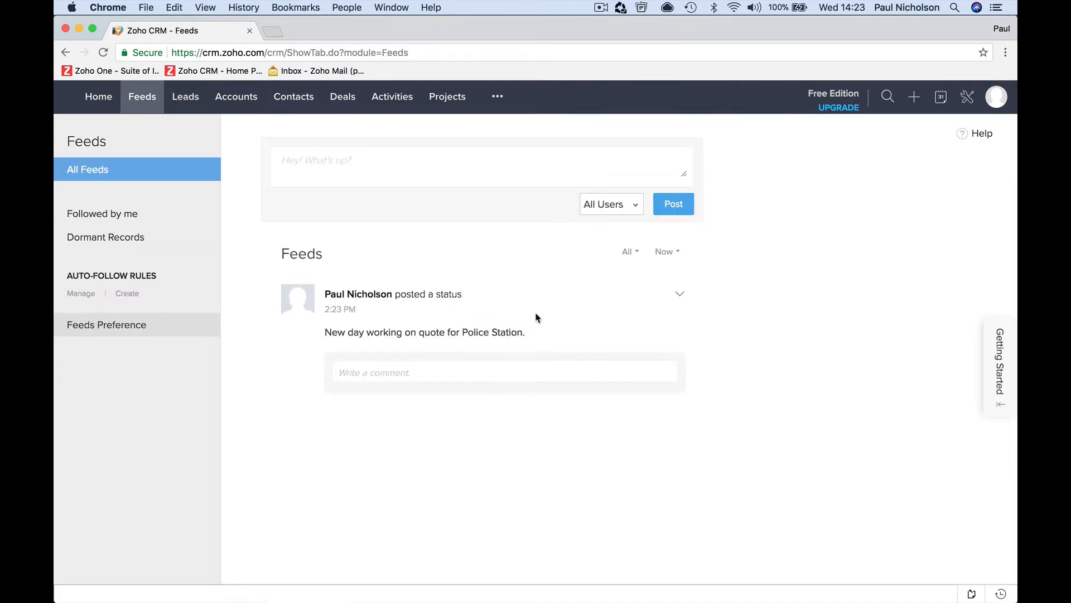
click(186, 96)
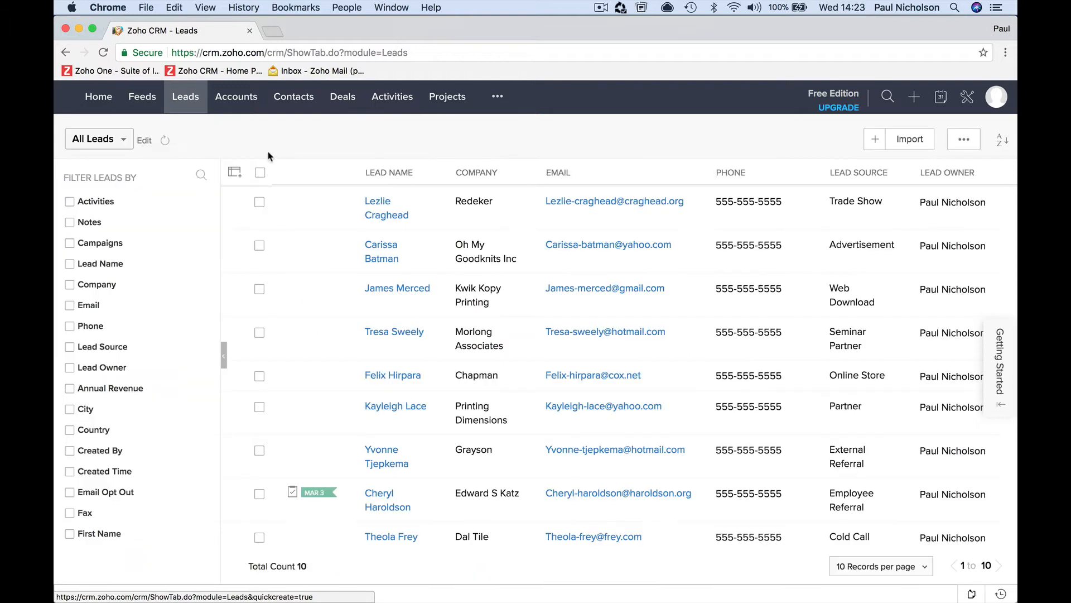
mouse_move(269, 156)
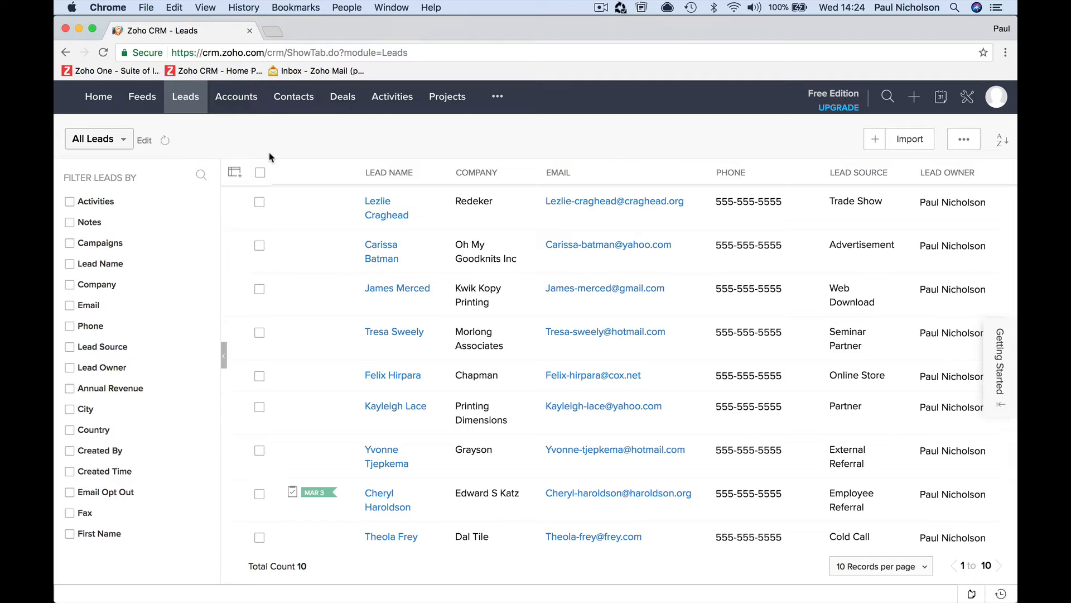
mouse_move(410, 324)
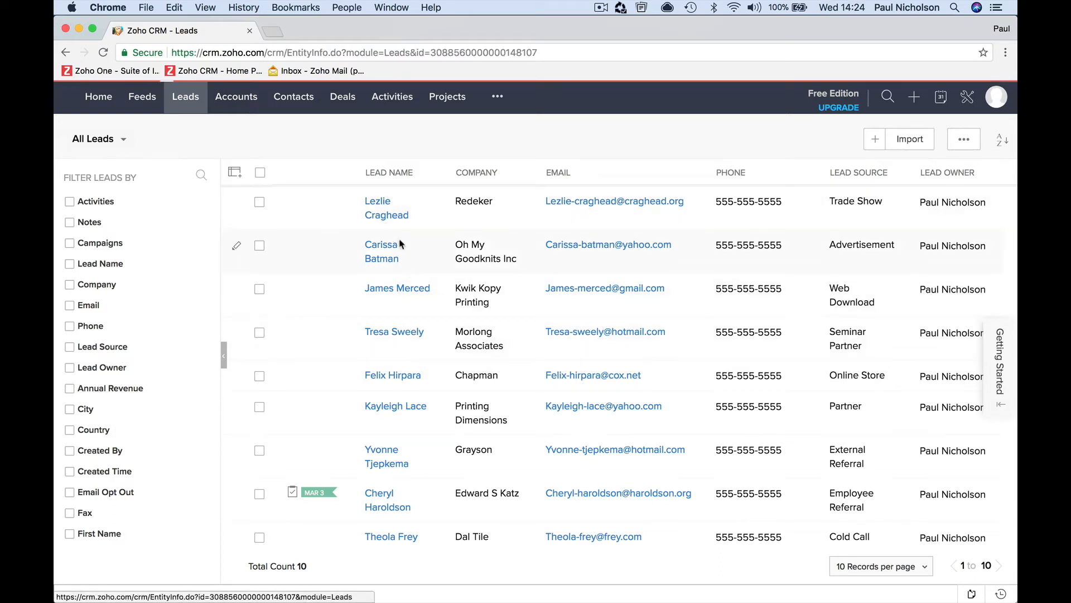
click(386, 208)
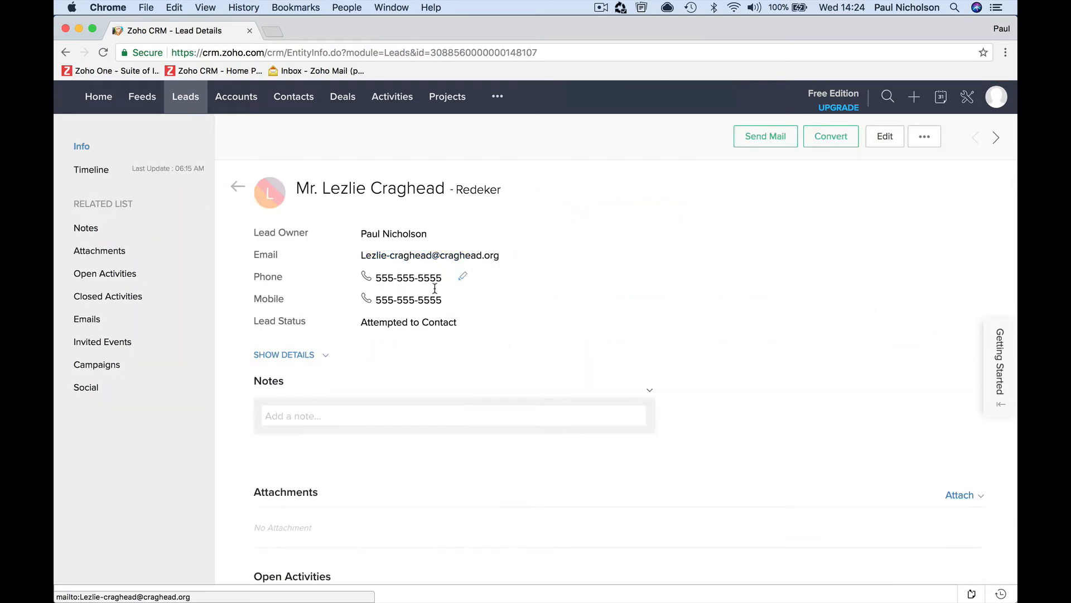
mouse_move(485, 406)
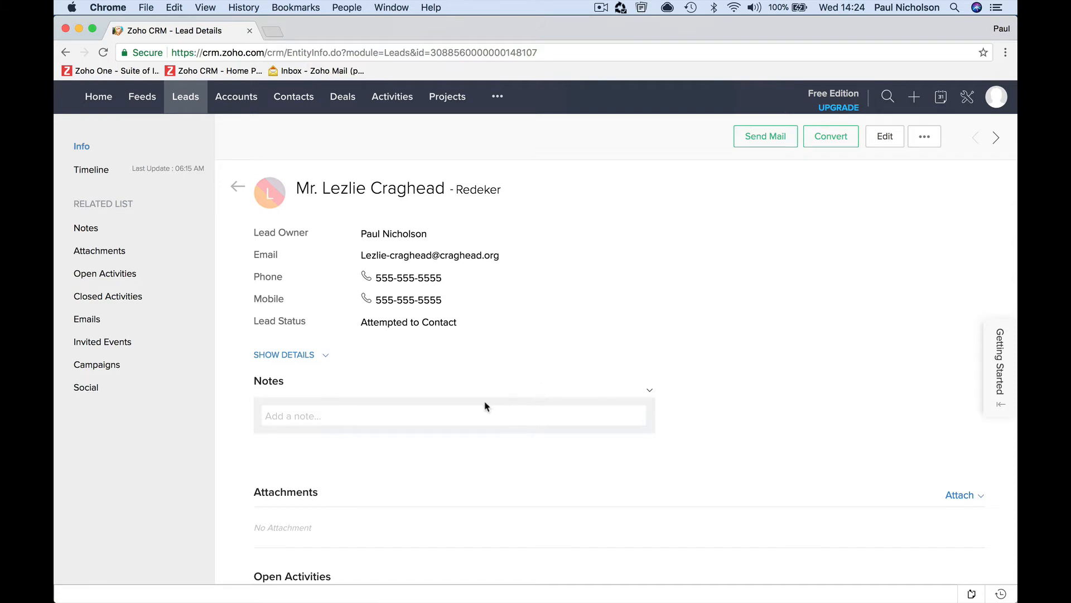
scroll(down, 3)
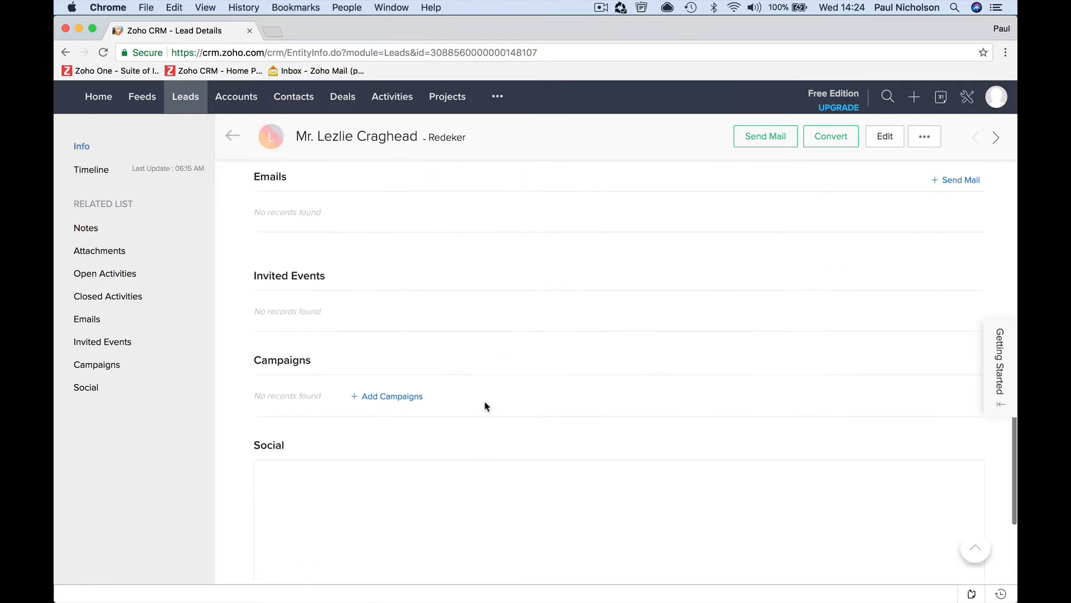
scroll(down, 3)
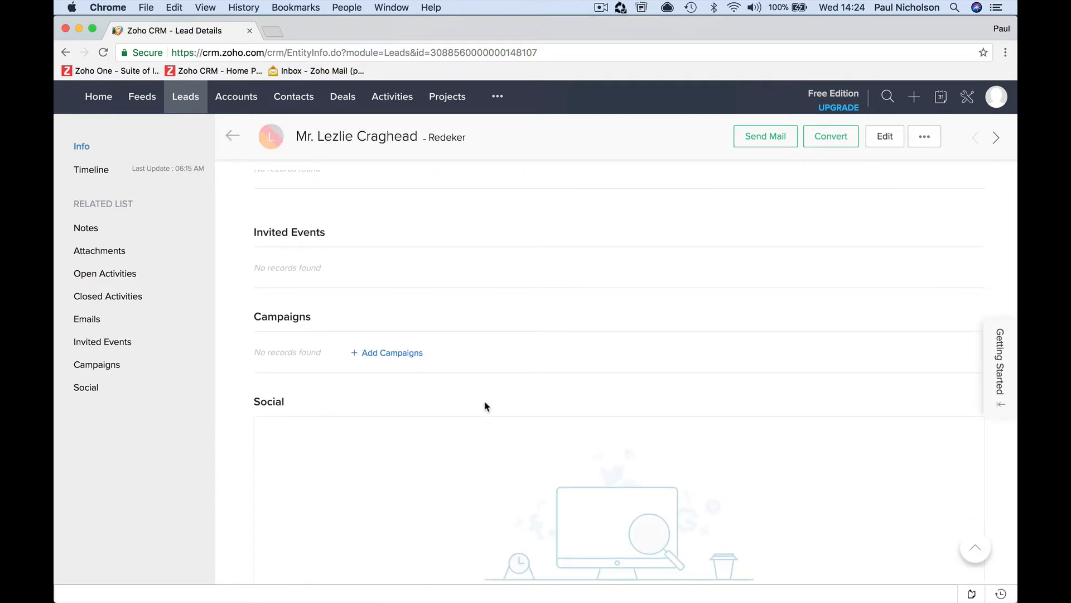
scroll(up, 3)
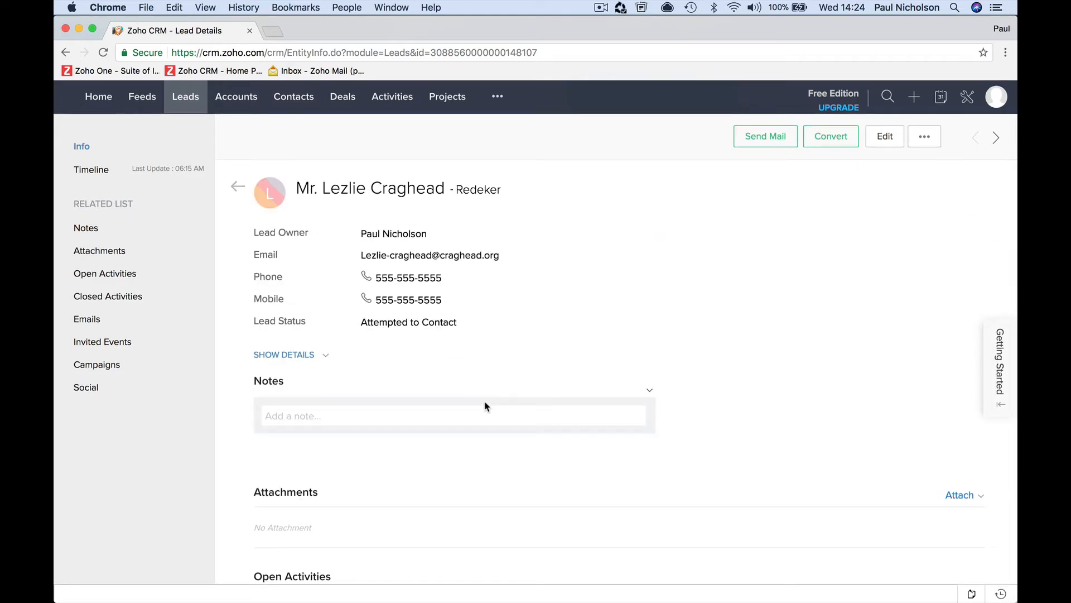
click(830, 137)
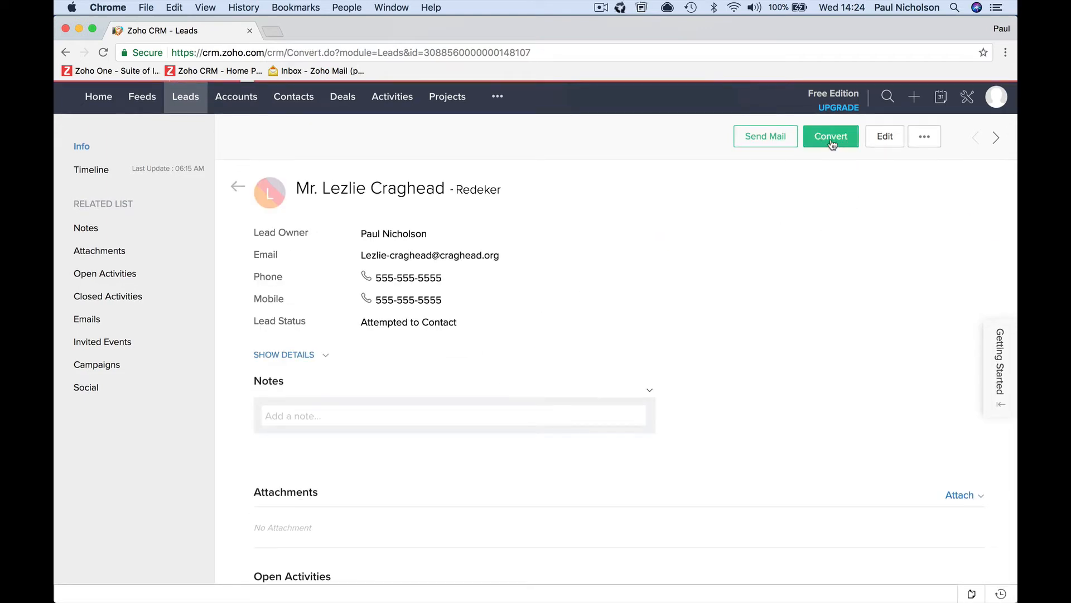
click(830, 136)
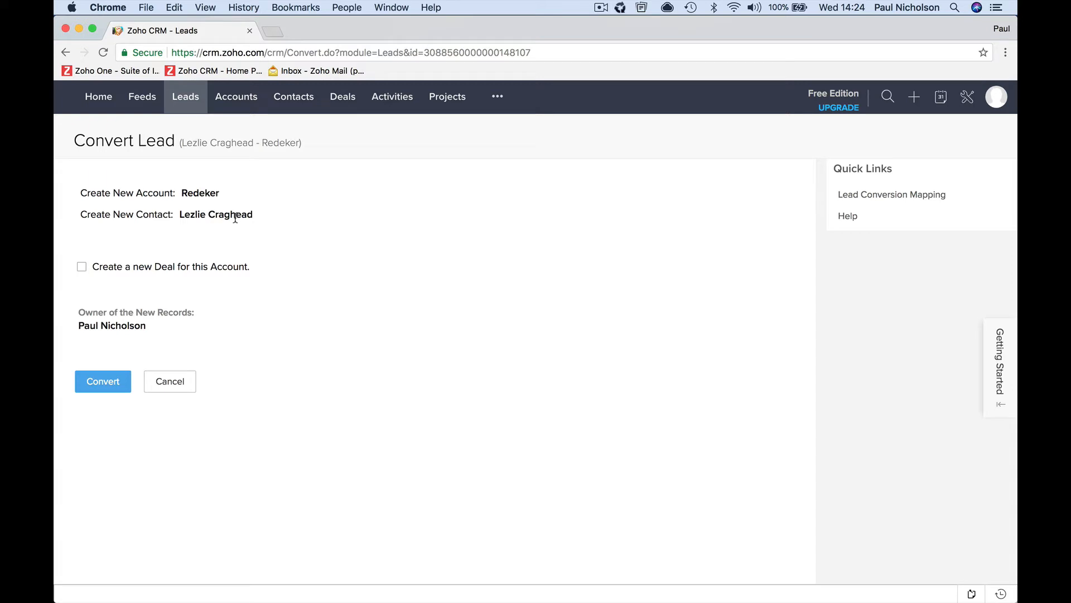
mouse_move(194, 113)
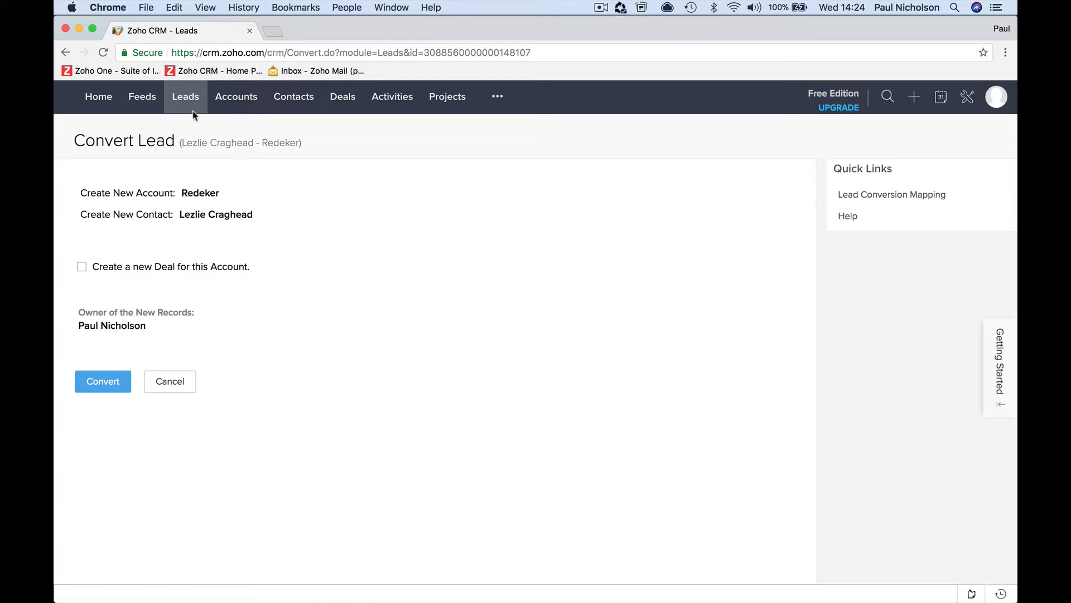
mouse_move(318, 122)
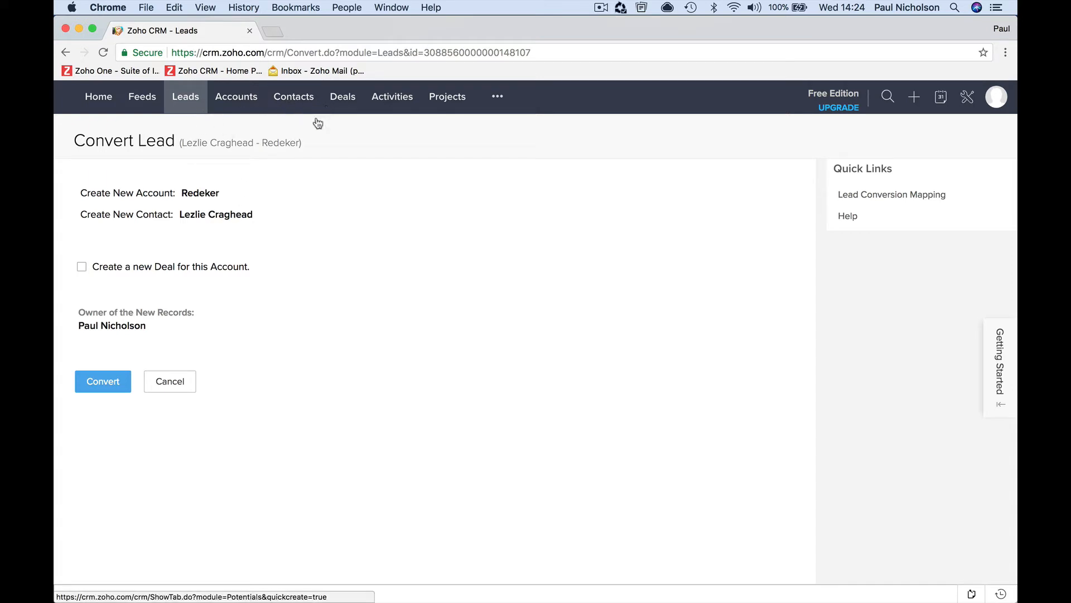
mouse_move(257, 233)
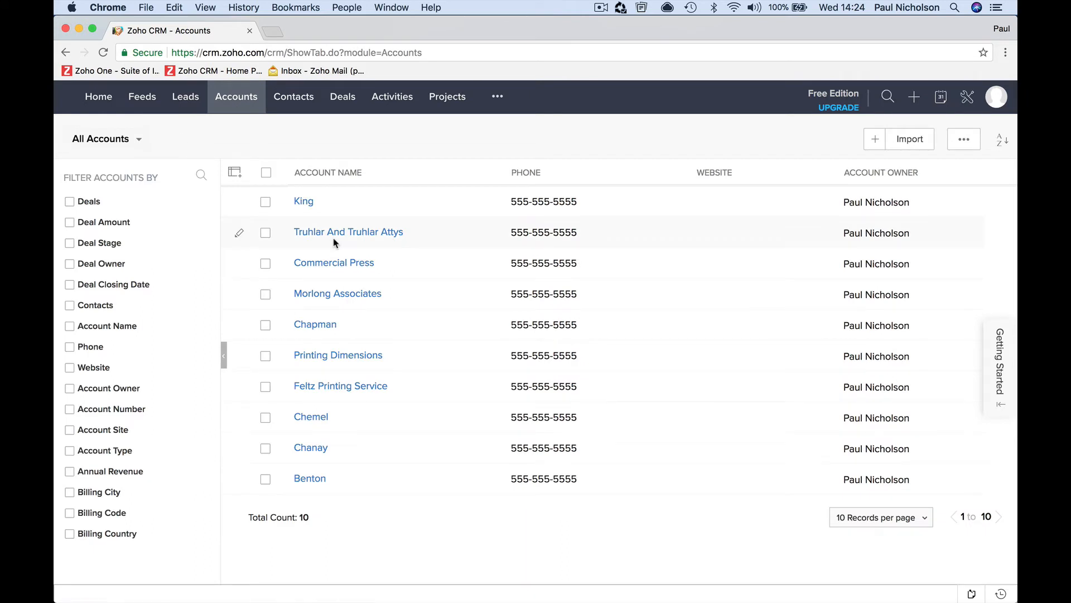
mouse_move(380, 308)
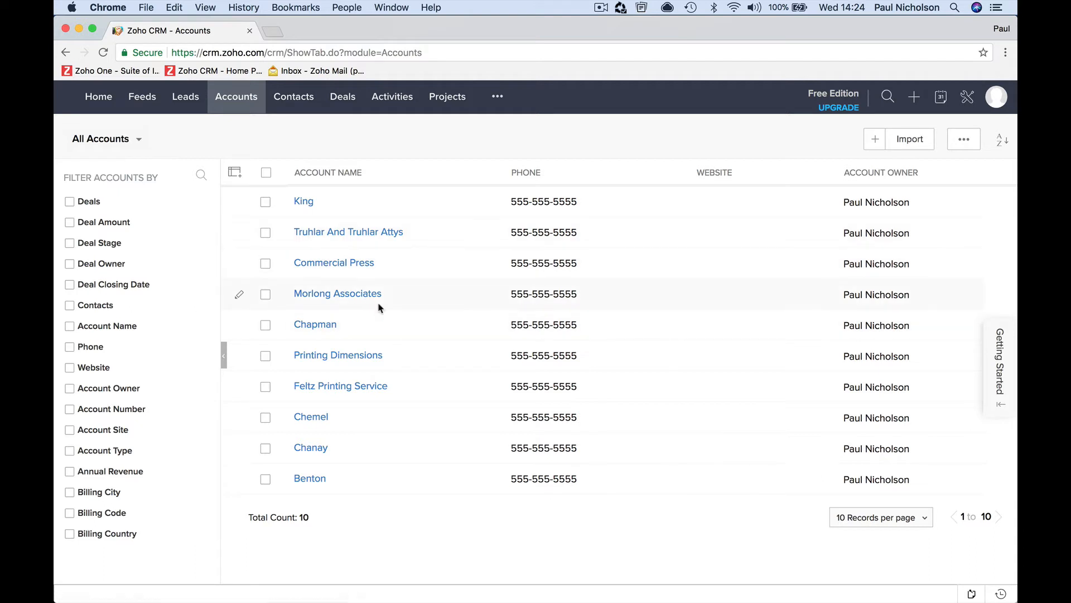
mouse_move(369, 394)
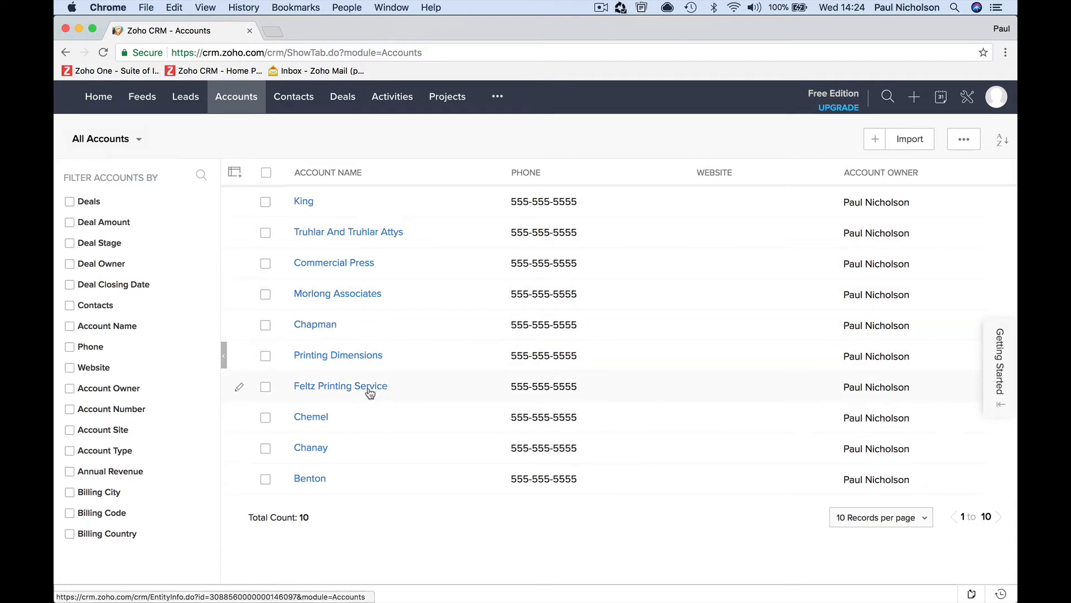
mouse_move(308, 304)
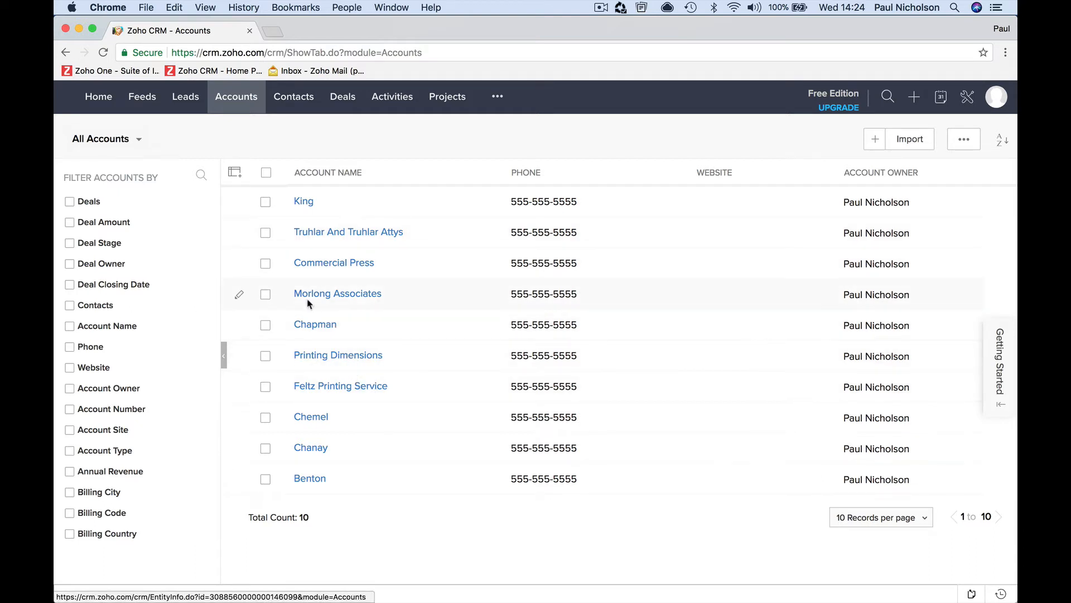
mouse_move(316, 242)
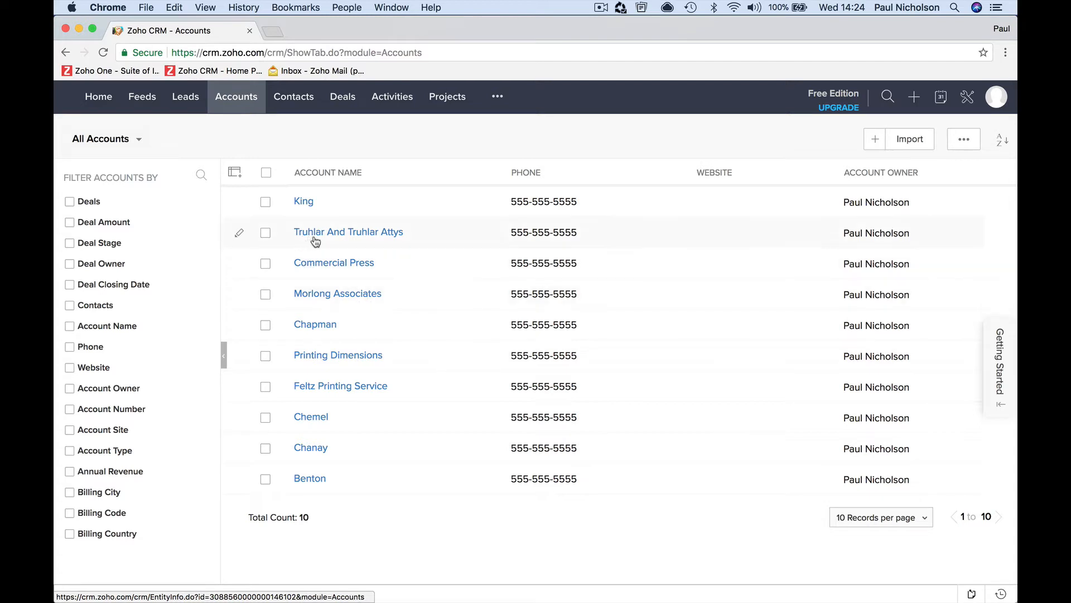
mouse_move(361, 248)
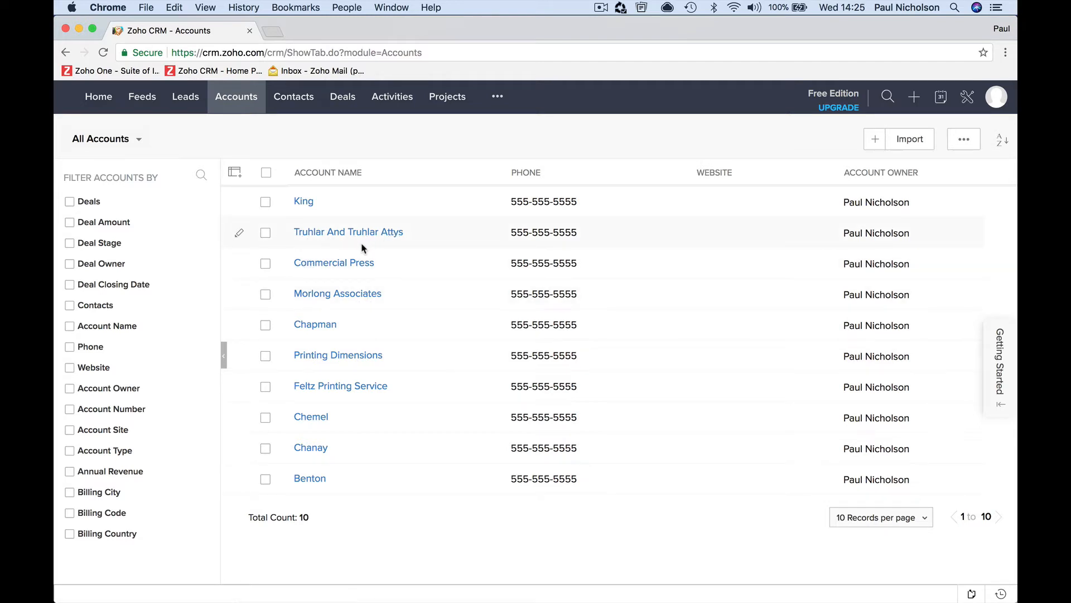
mouse_move(373, 300)
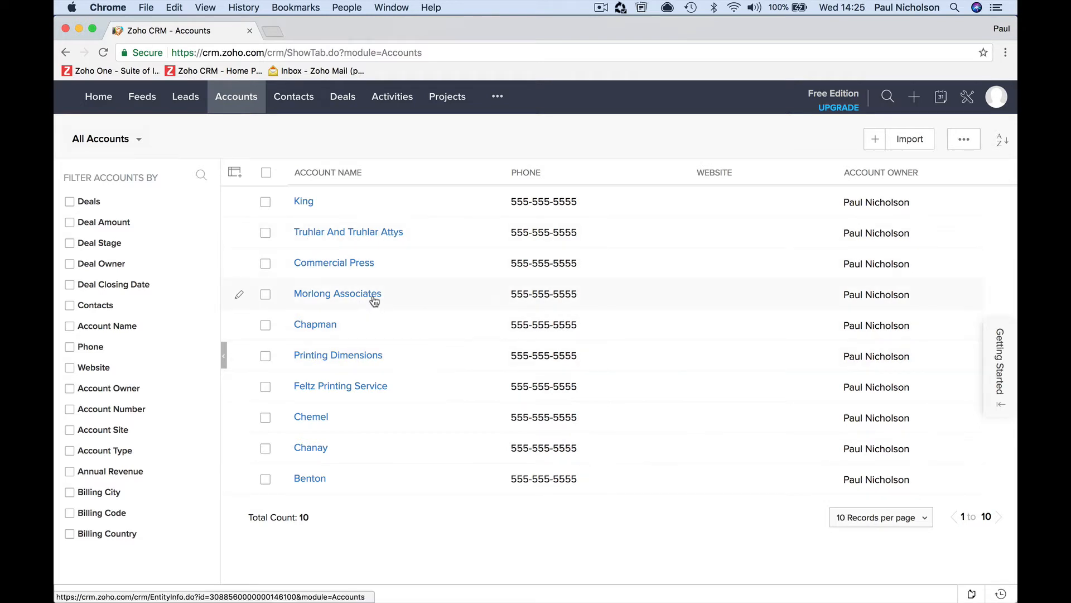
Review the Morlong Associates account with its closed-won £35,000 deal
click(337, 293)
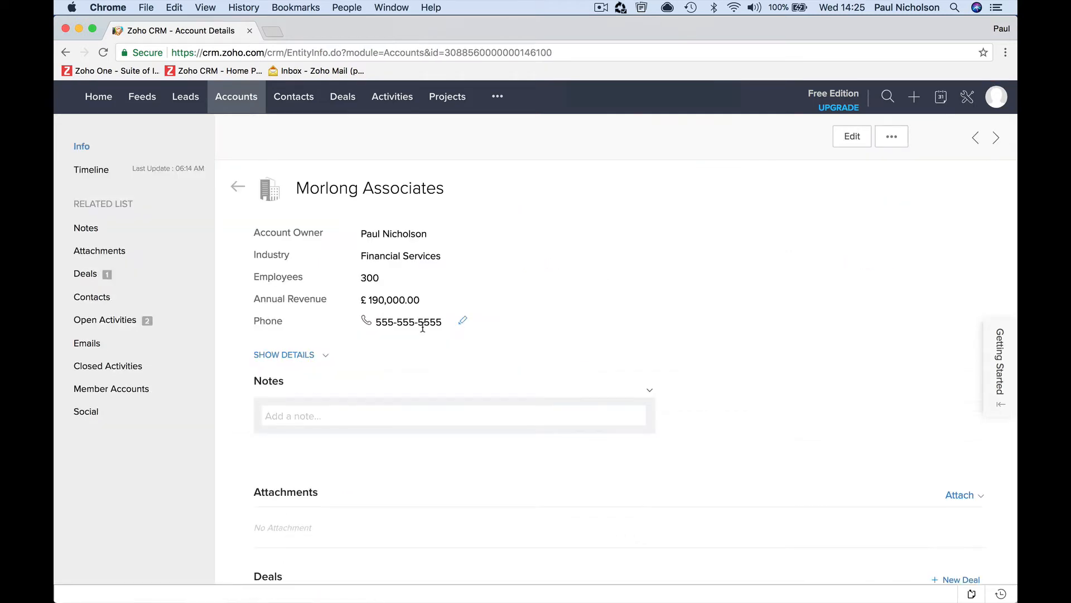
scroll(down, 3)
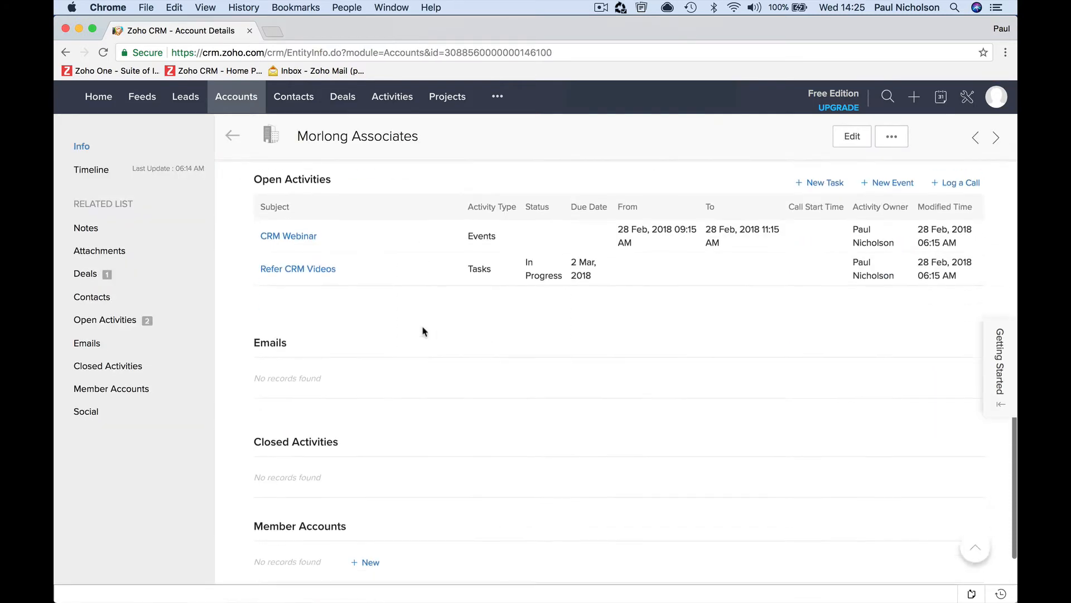
scroll(up, 3)
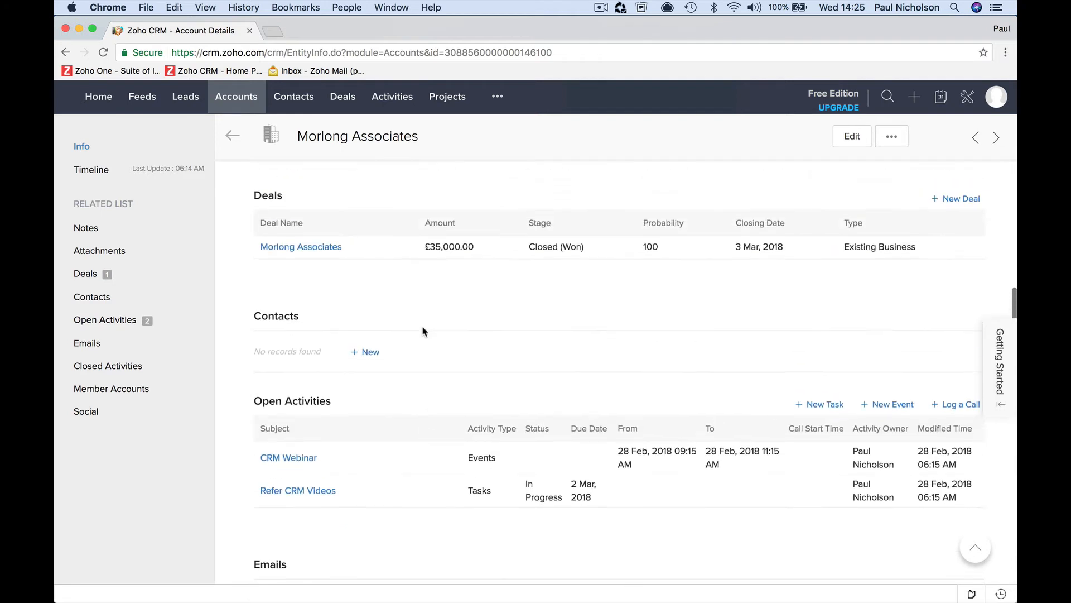
scroll(up, 3)
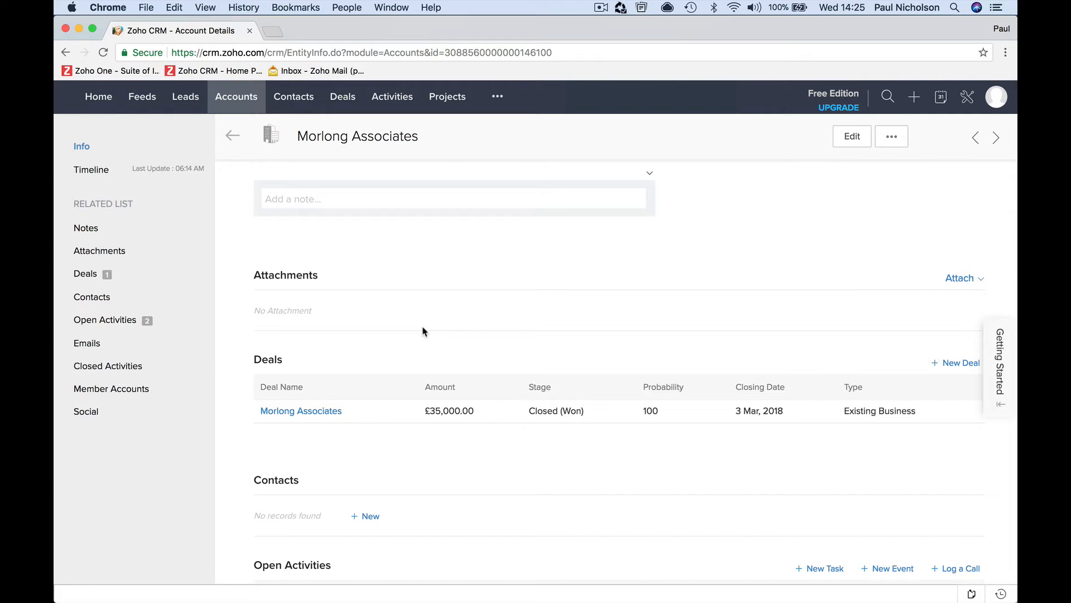
scroll(up, 3)
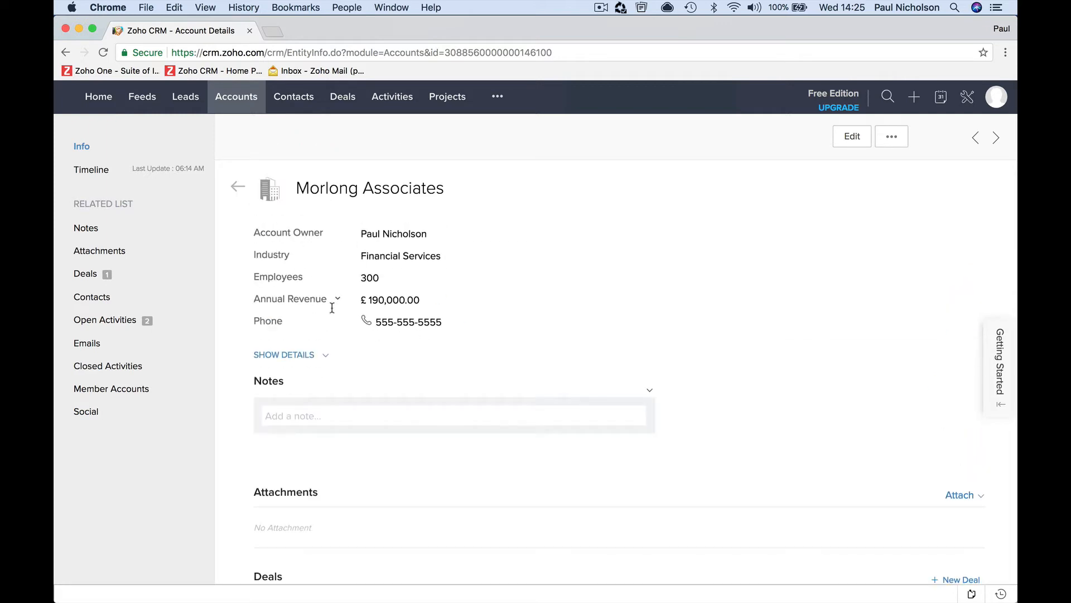
mouse_move(410, 380)
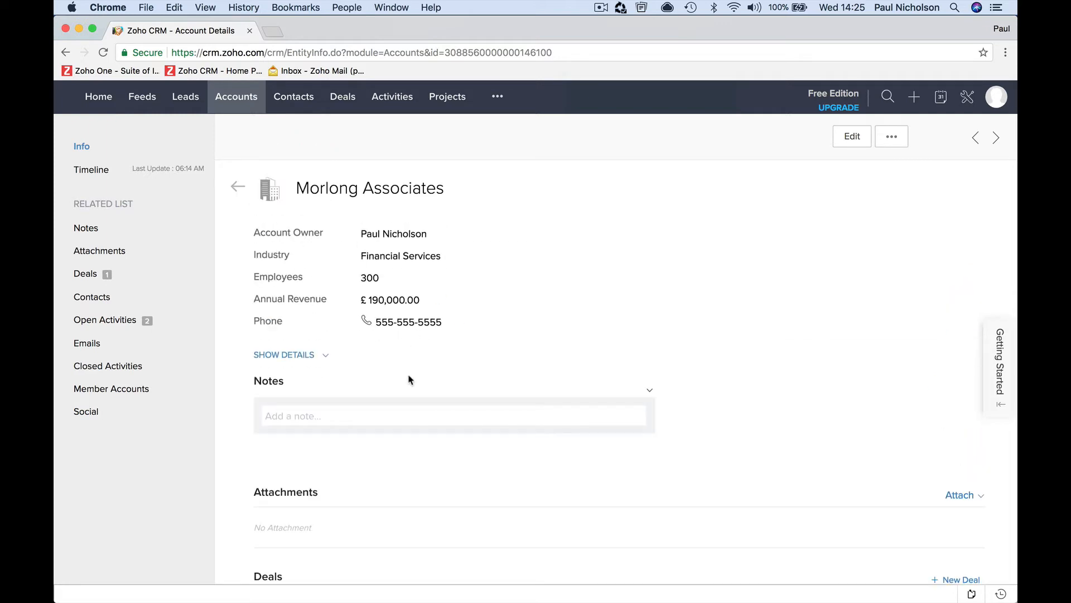
mouse_move(334, 233)
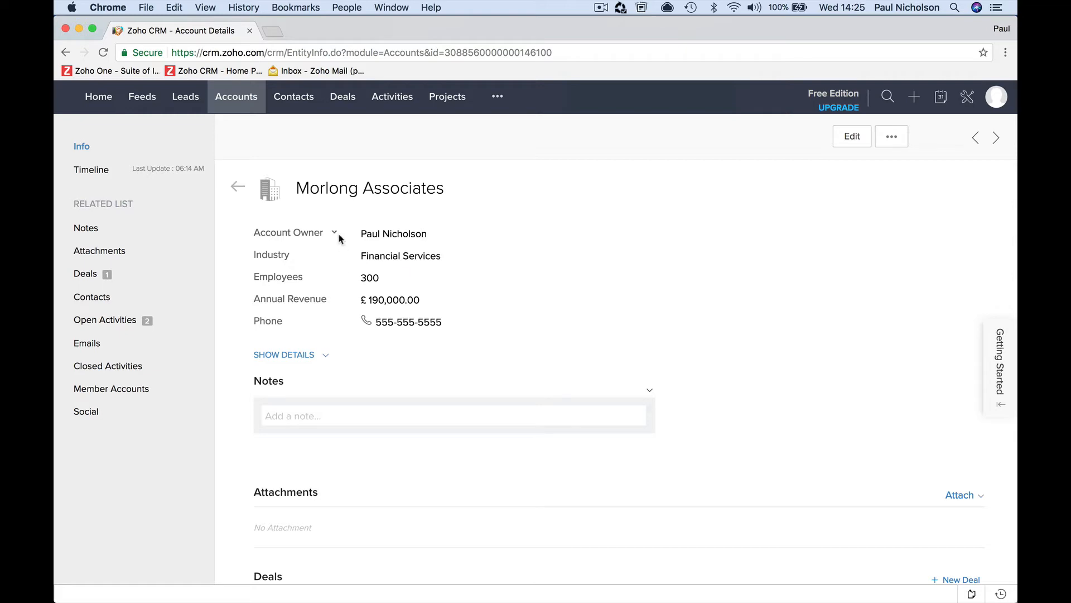
scroll(down, 3)
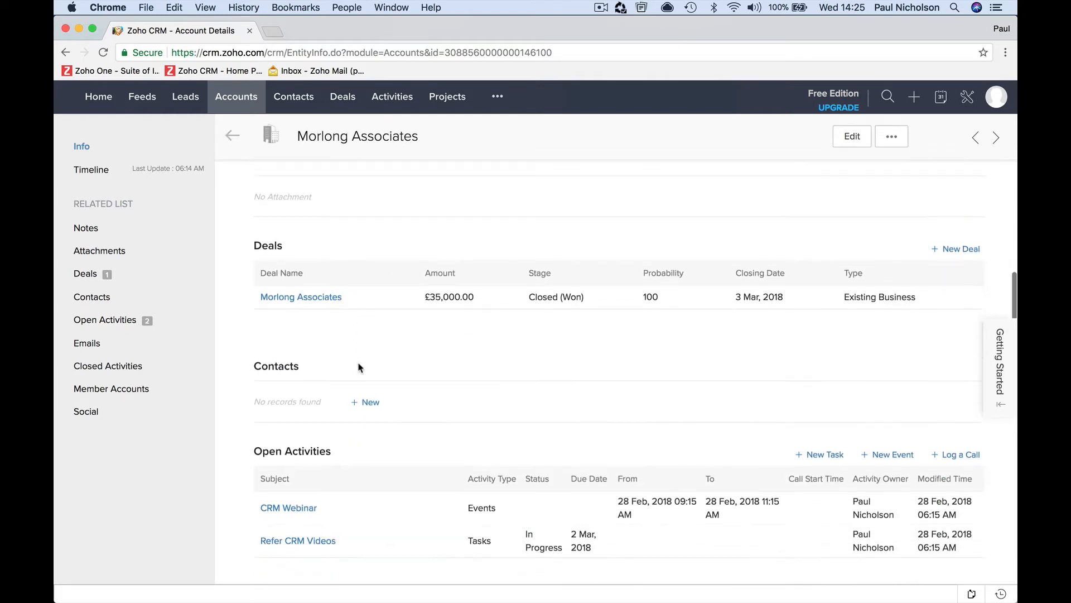
Look over Morlong Associates' open activities, then return to the list of ten accounts
scroll(up, 3)
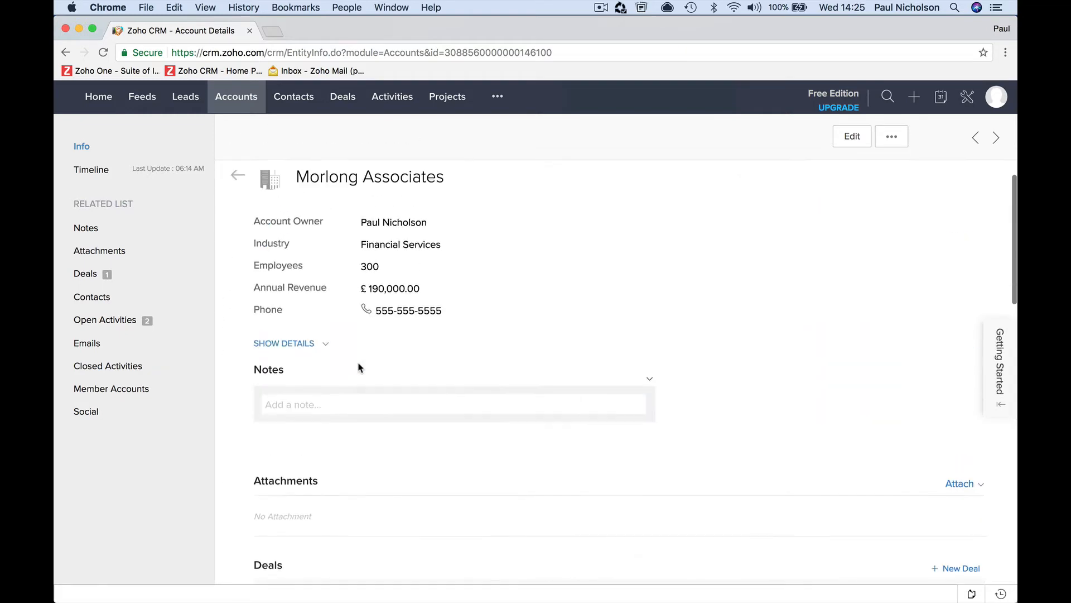
scroll(down, 3)
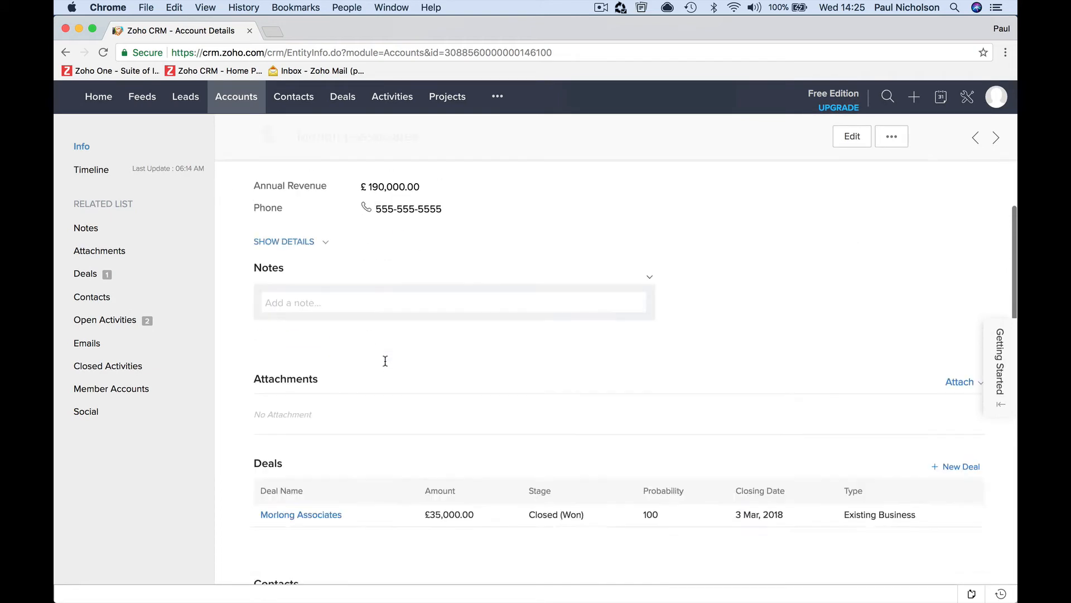
scroll(down, 3)
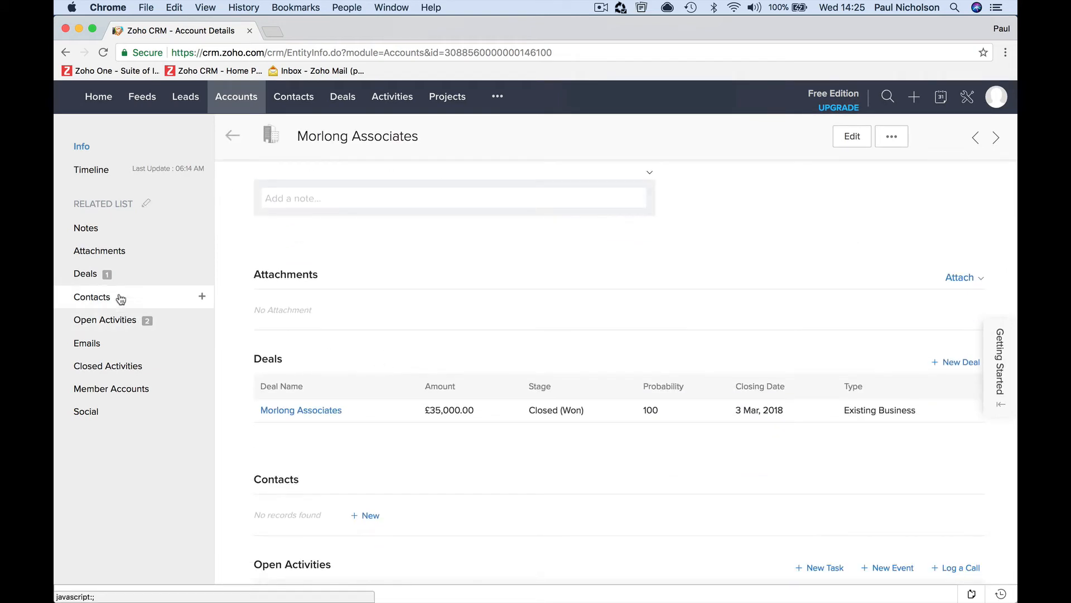
scroll(down, 3)
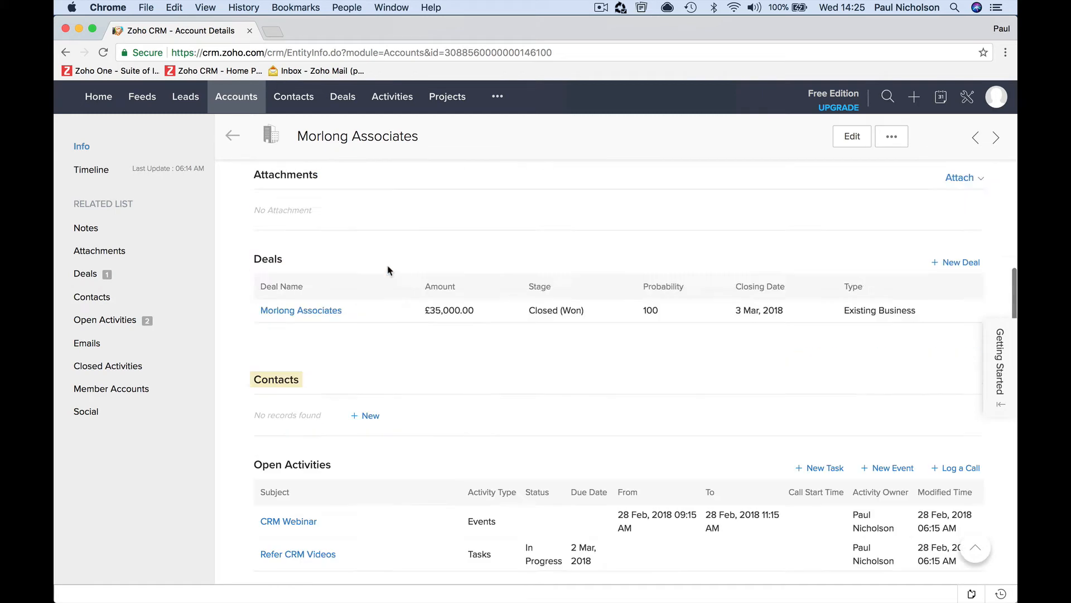
click(236, 96)
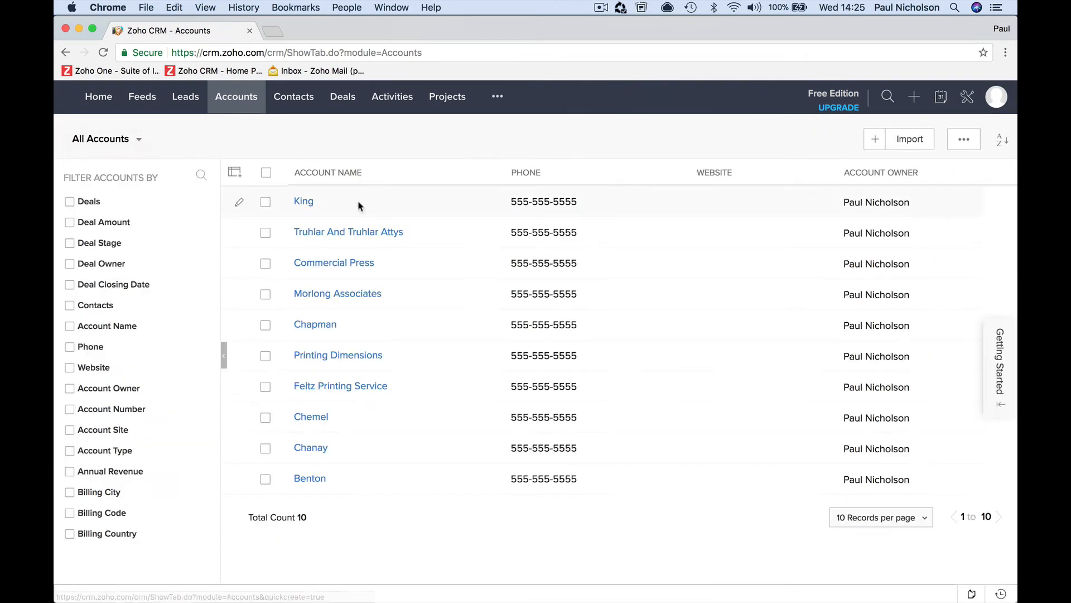
Glance at the Chapman and Feltz Printing Service accounts, then show the Contacts list
click(315, 323)
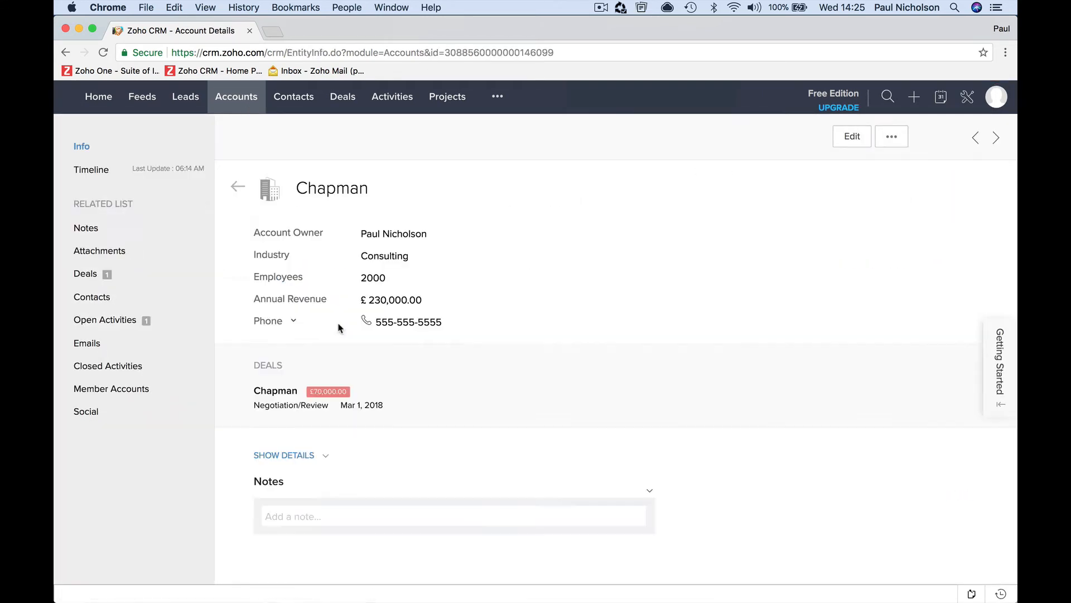
mouse_move(113, 300)
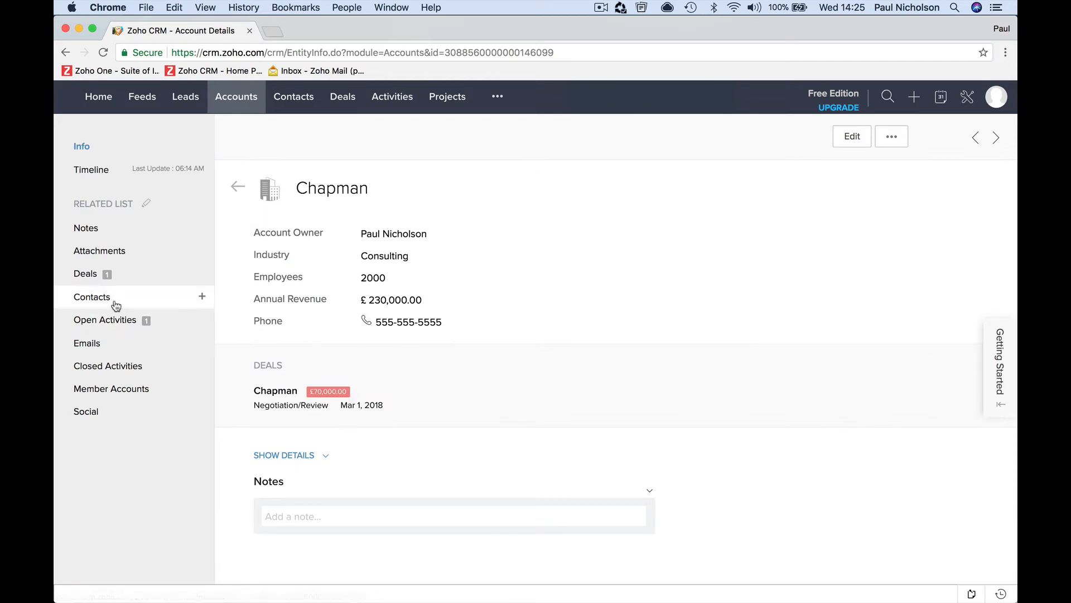
scroll(down, 3)
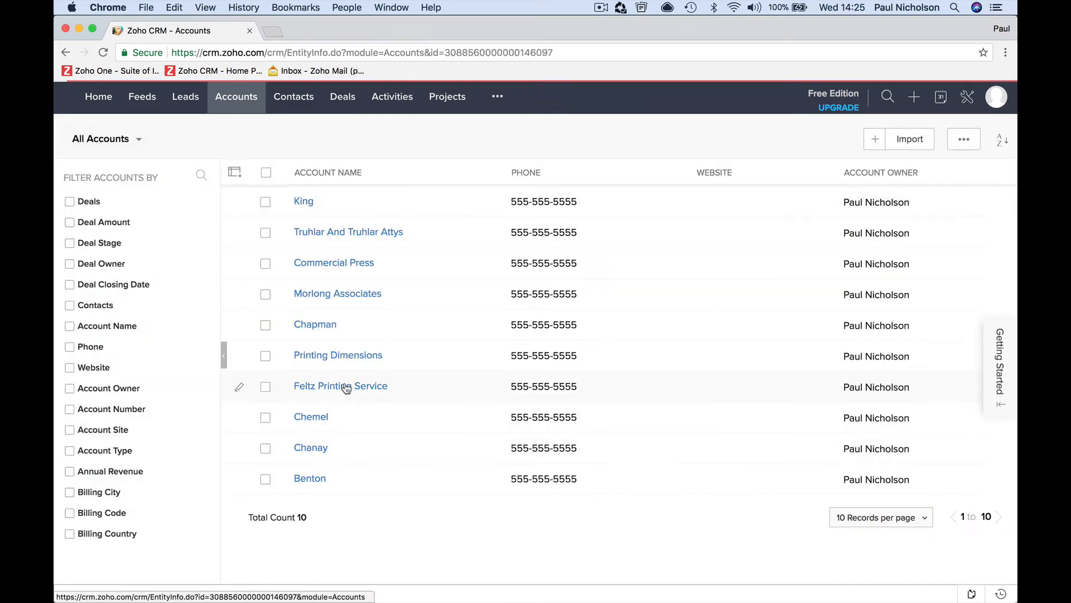
click(340, 386)
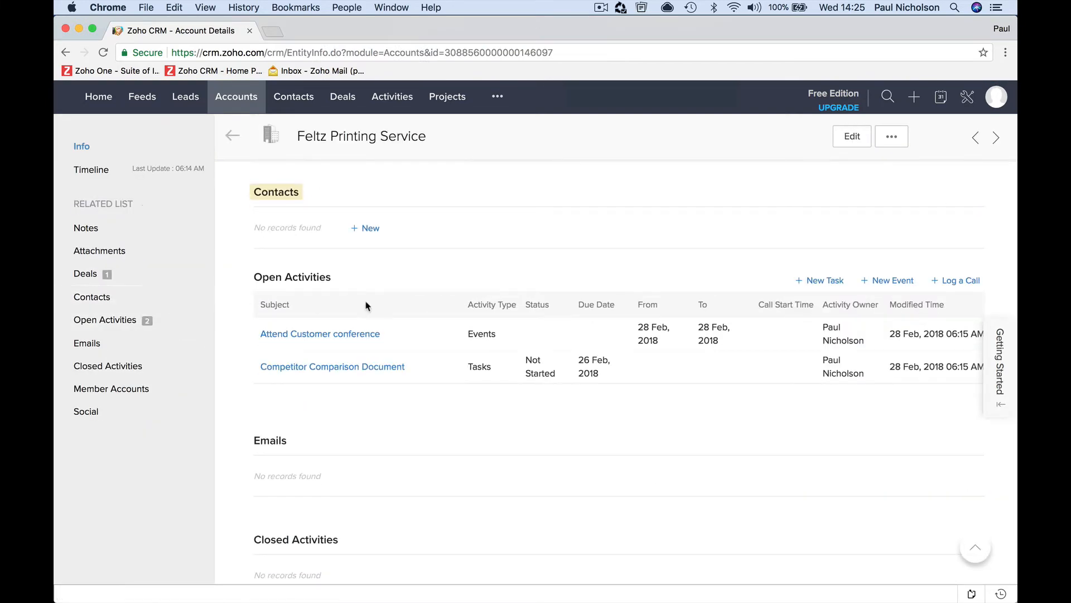
click(236, 96)
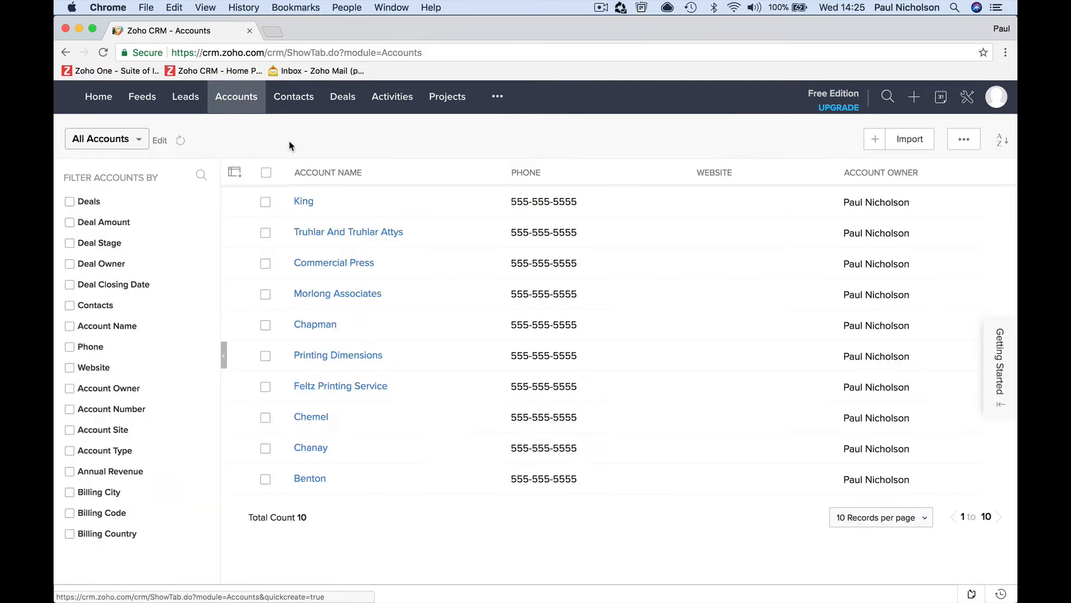
click(293, 96)
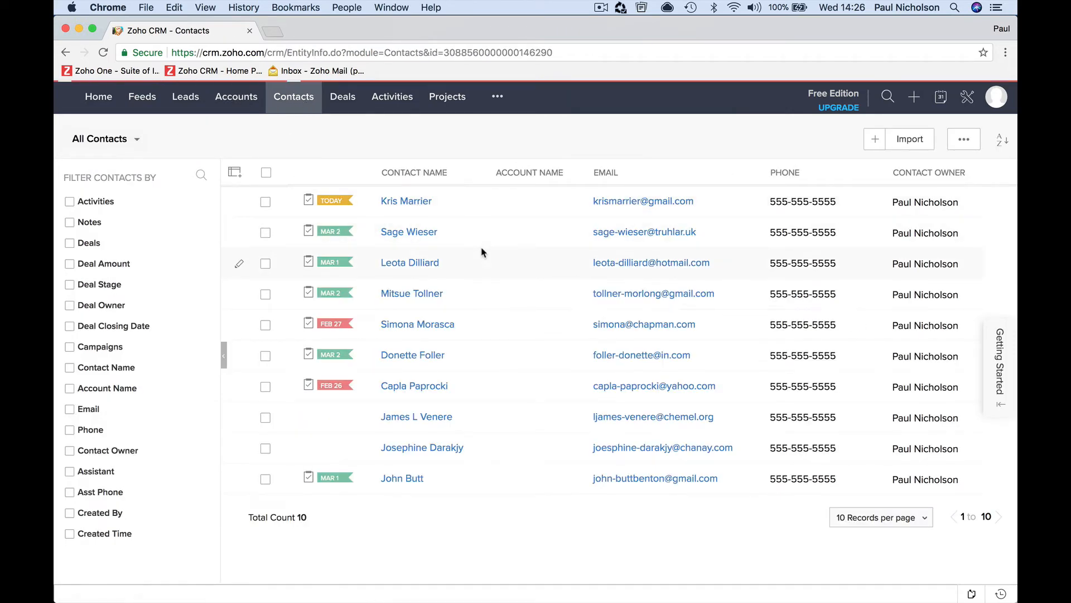
Review Kris Marrier's contact record
click(407, 201)
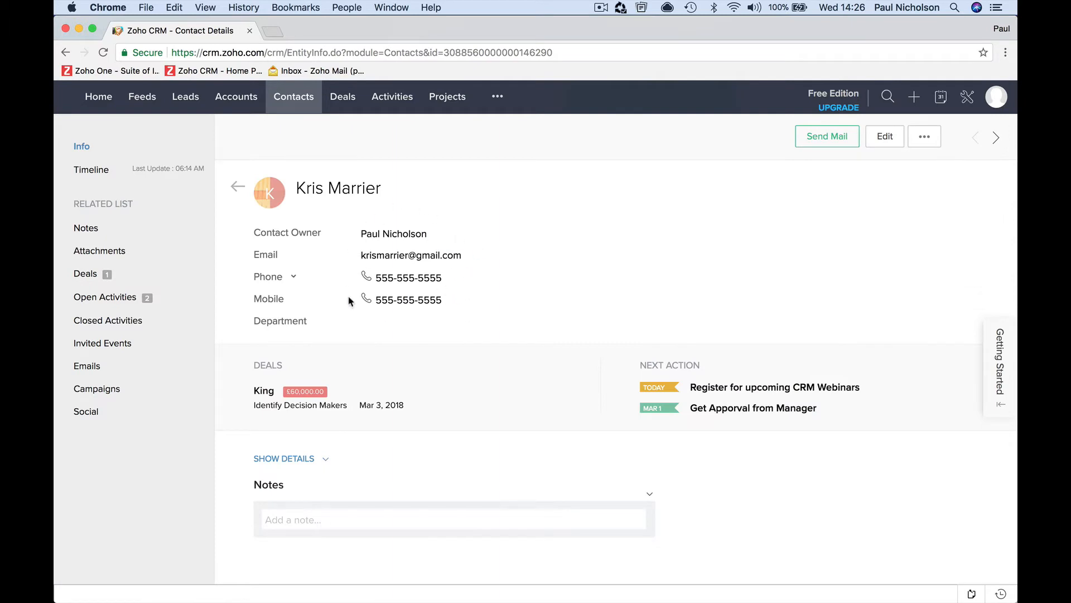
scroll(down, 3)
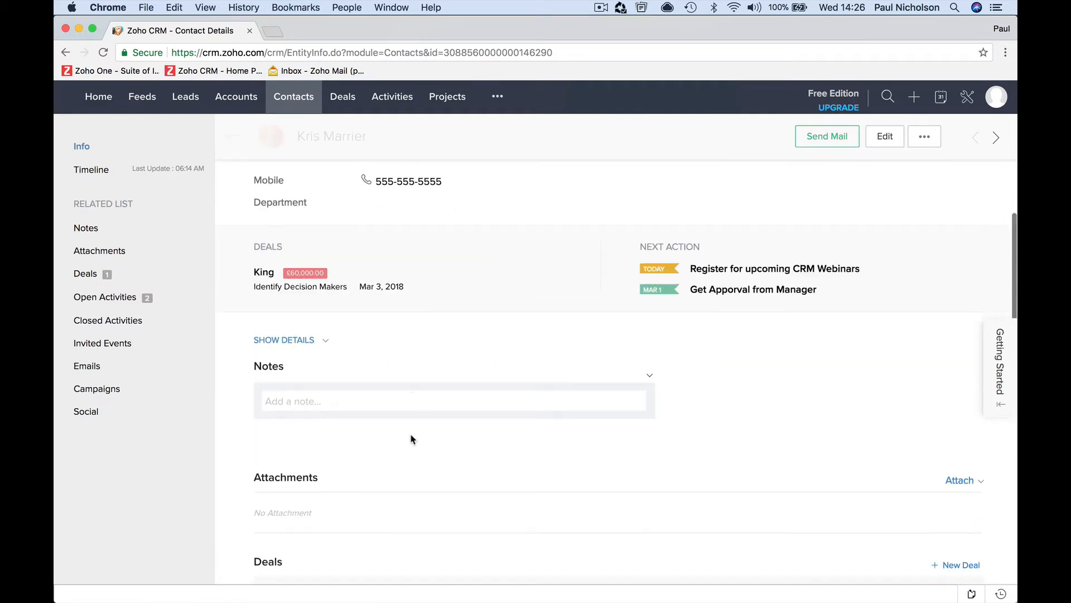
scroll(down, 3)
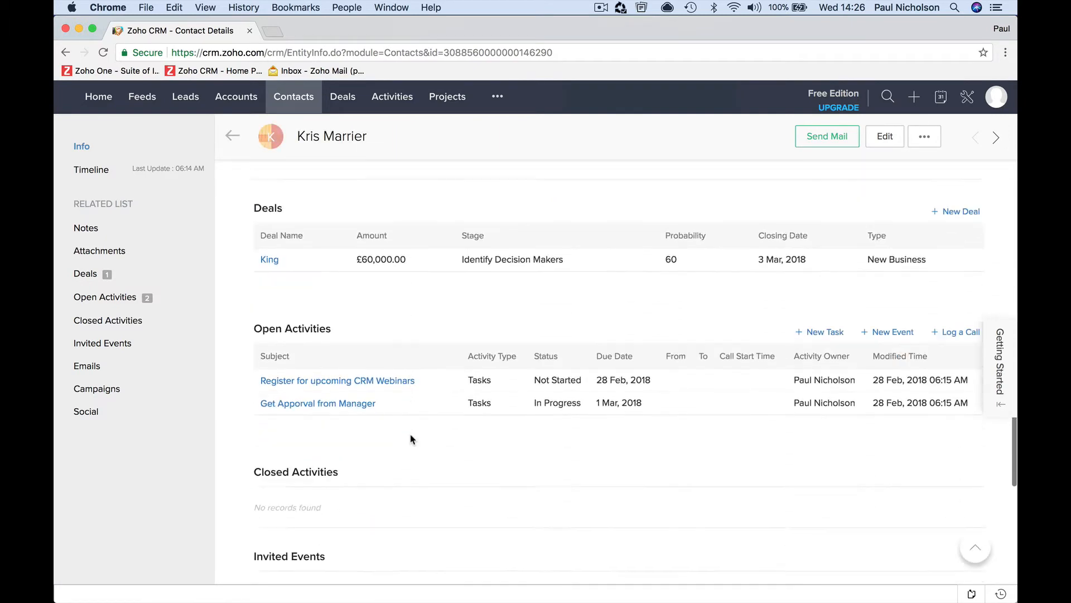
scroll(up, 3)
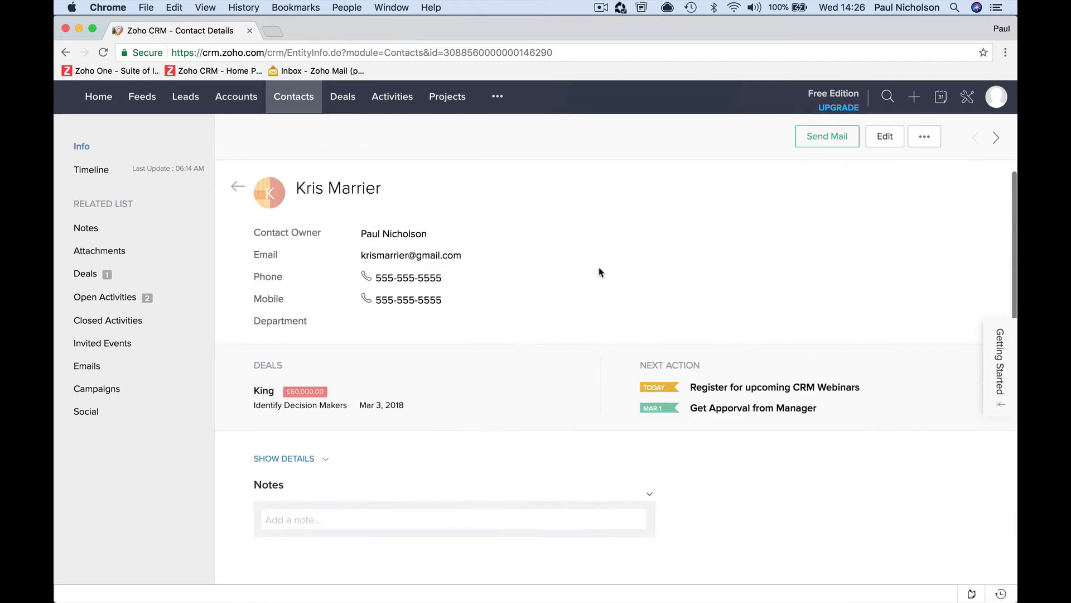
Edit Kris Marrier and set Morlong Associates as the account name
click(884, 136)
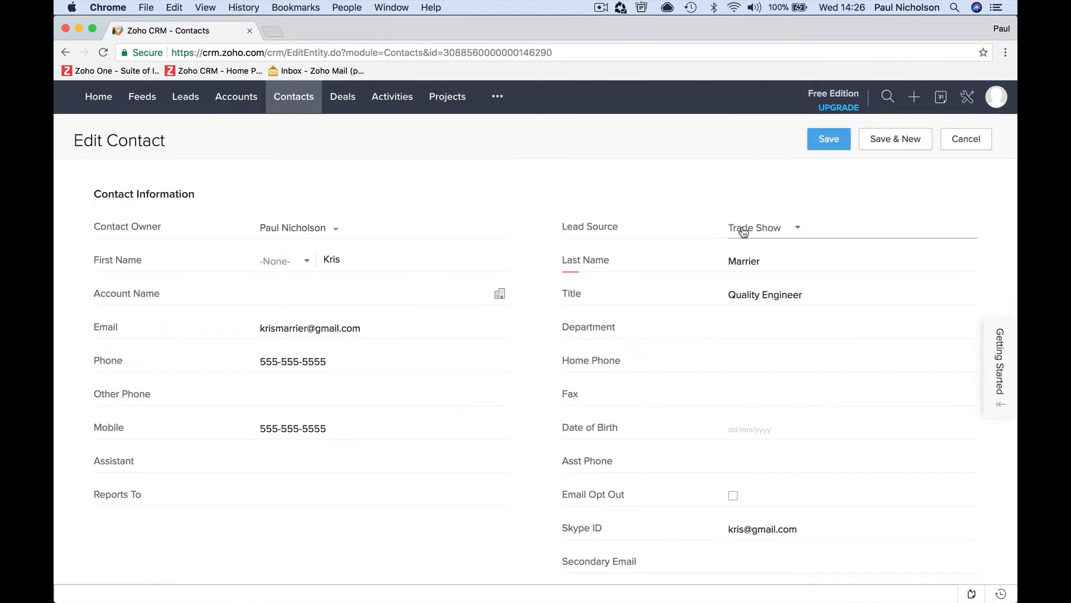
click(376, 293)
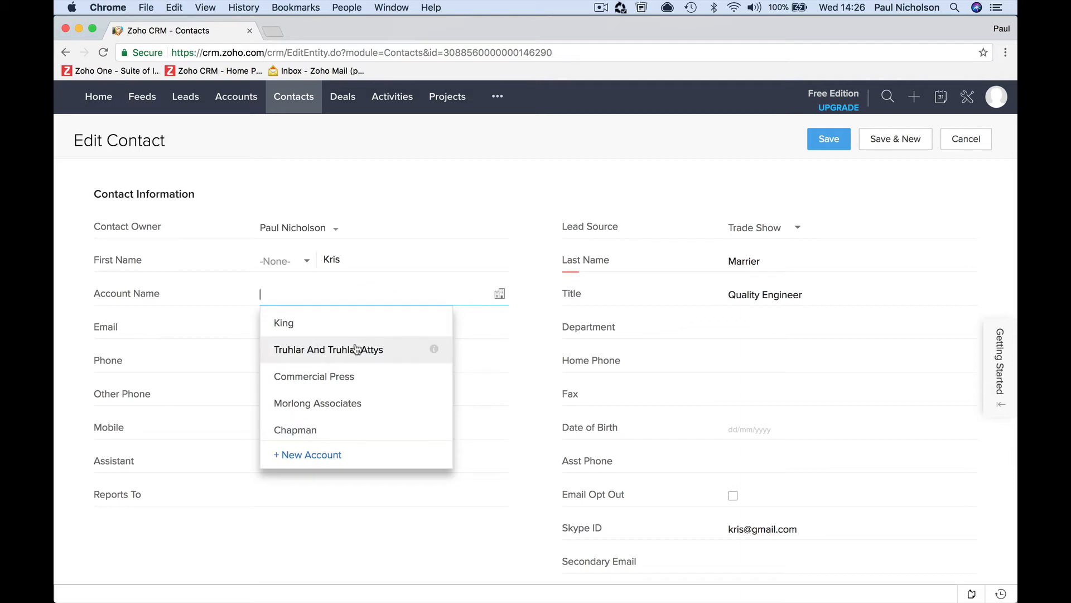
click(316, 403)
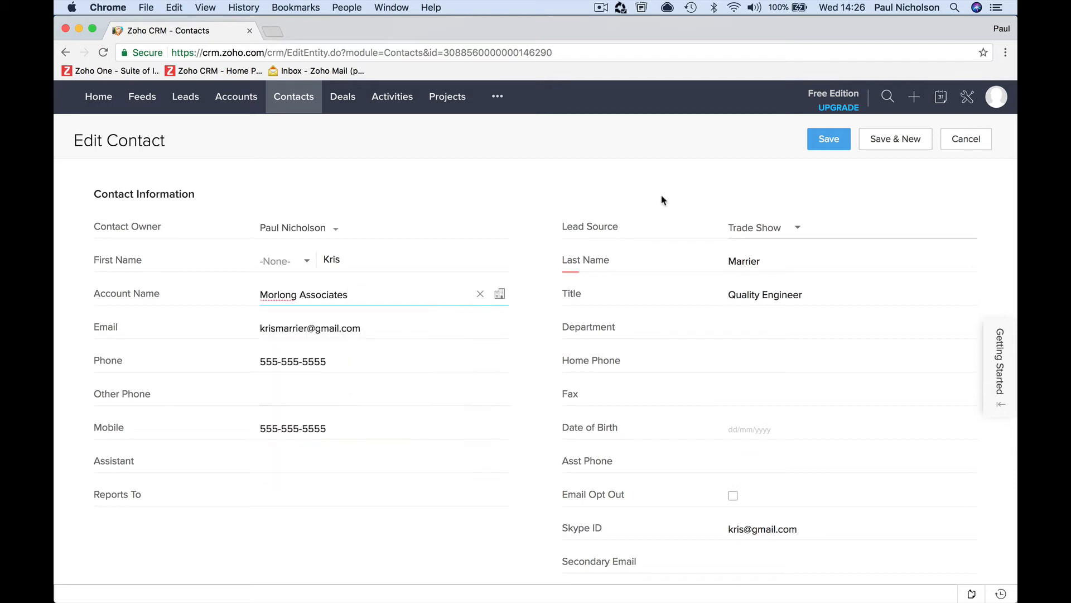
Save Kris Marrier and confirm the contact appears under the Morlong Associates account
click(828, 139)
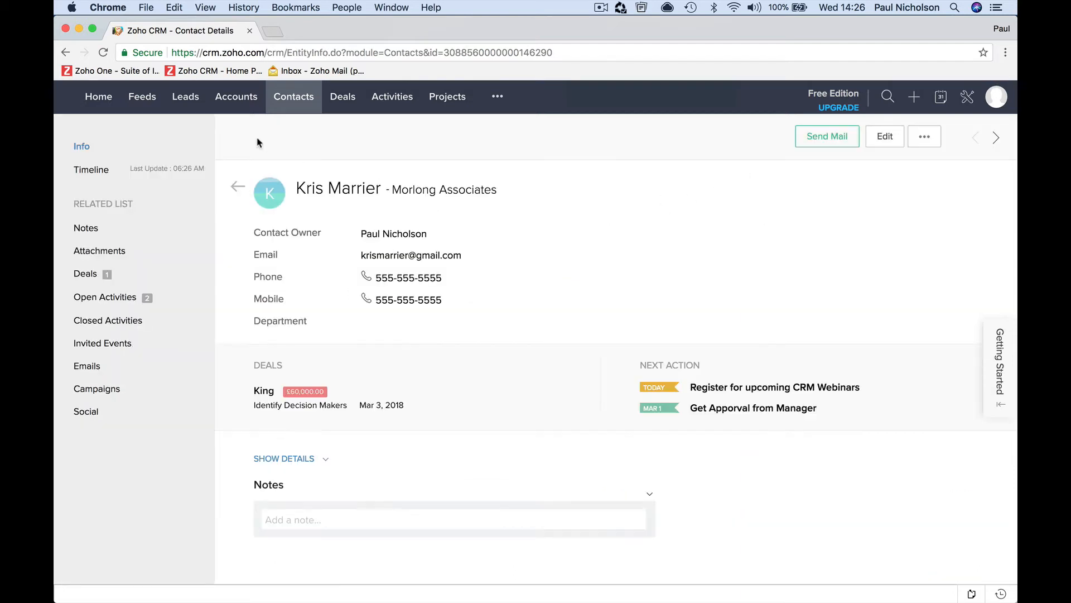
click(235, 96)
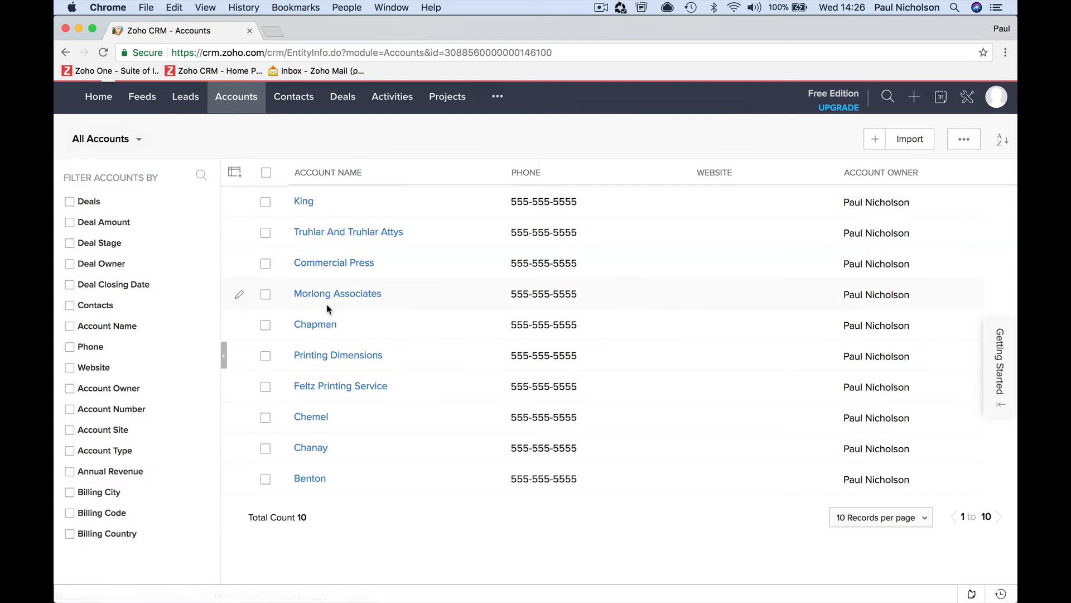
click(337, 294)
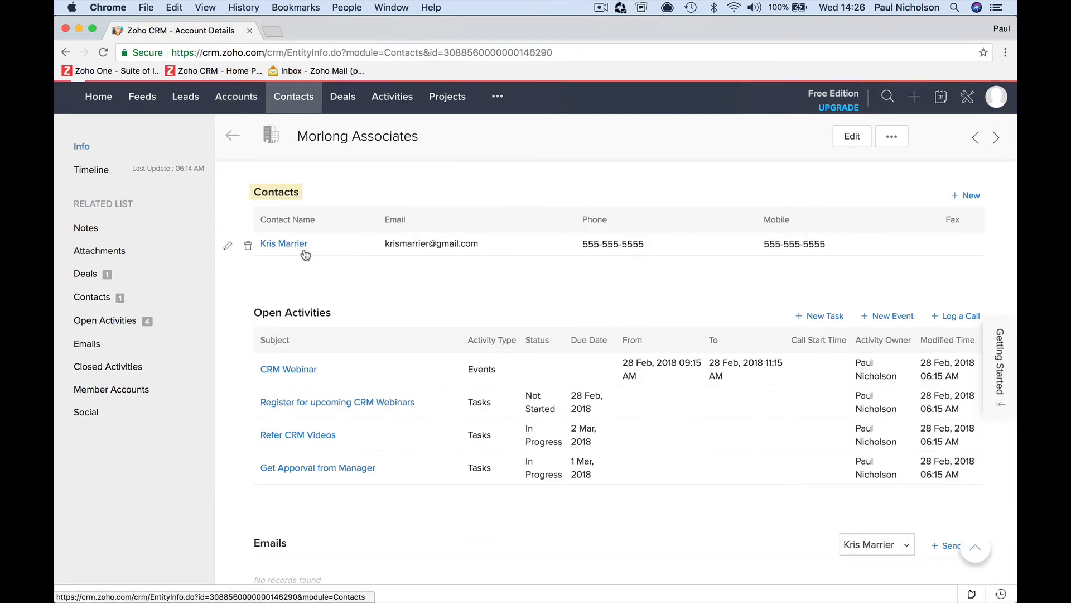
click(284, 243)
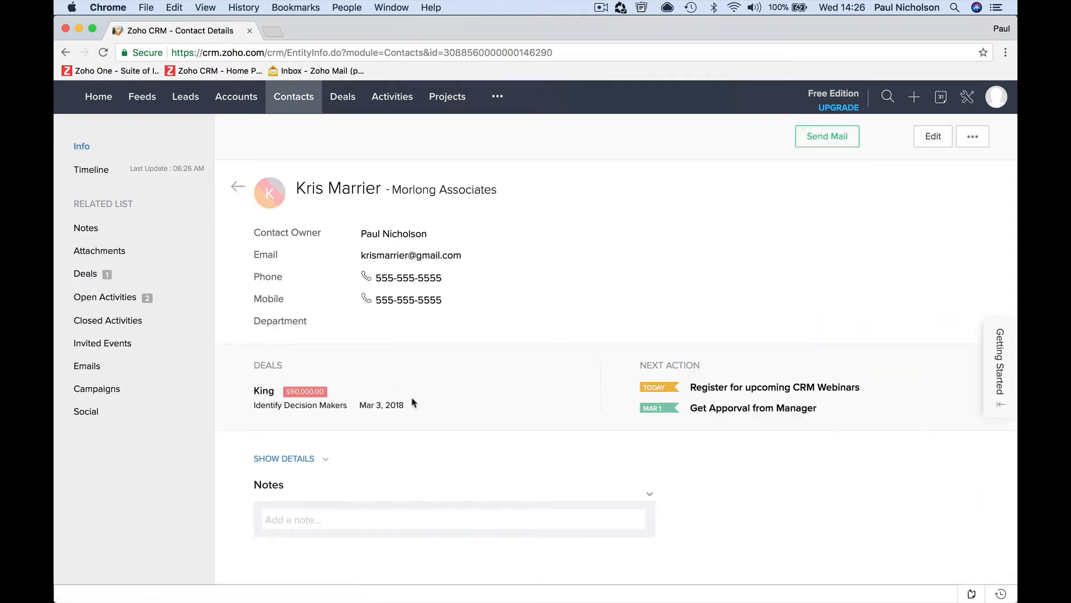
mouse_move(192, 111)
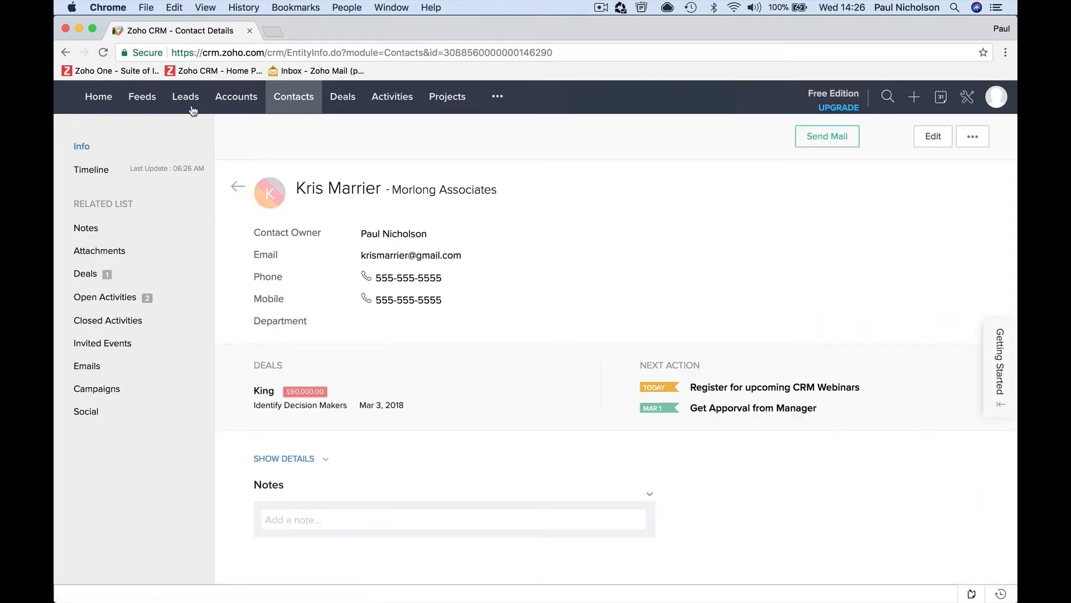
Browse the Leads, Accounts and Contacts lists, ending on Contacts showing Morlong Associates beside Kris Marrier
click(186, 96)
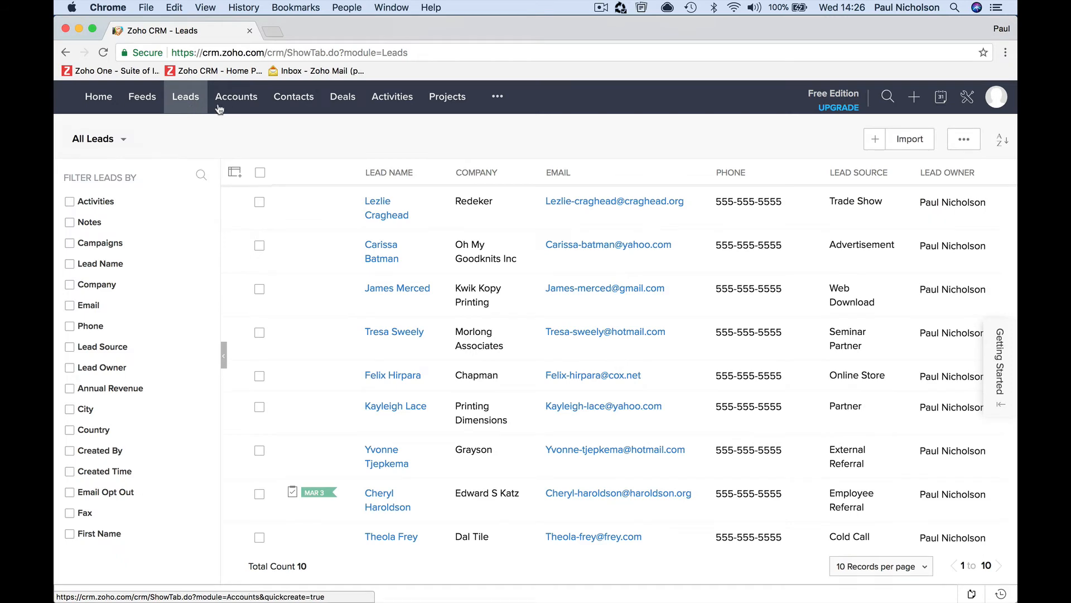
click(235, 96)
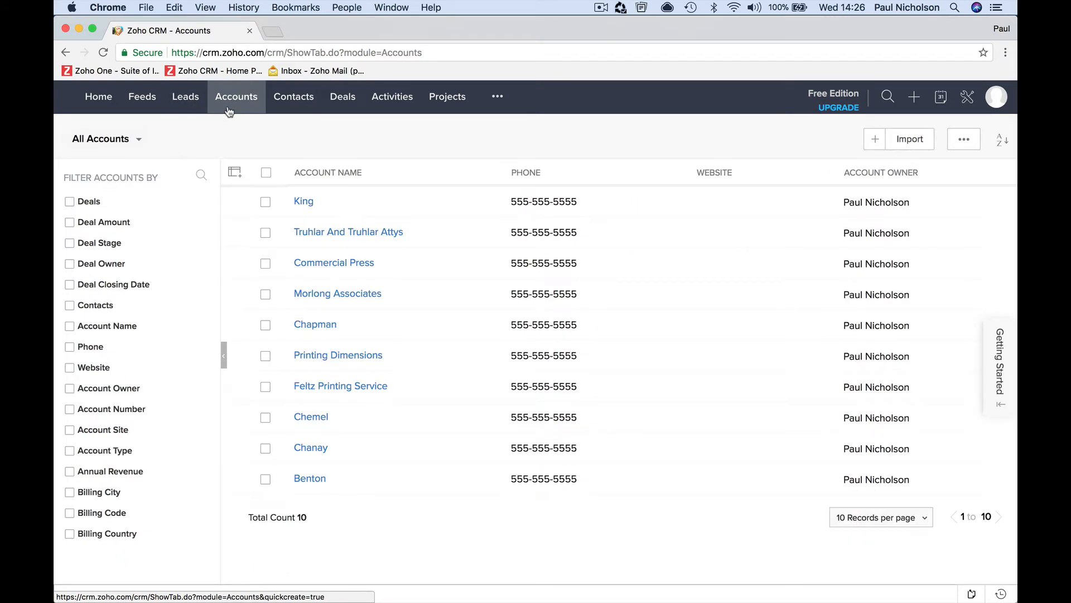
click(293, 96)
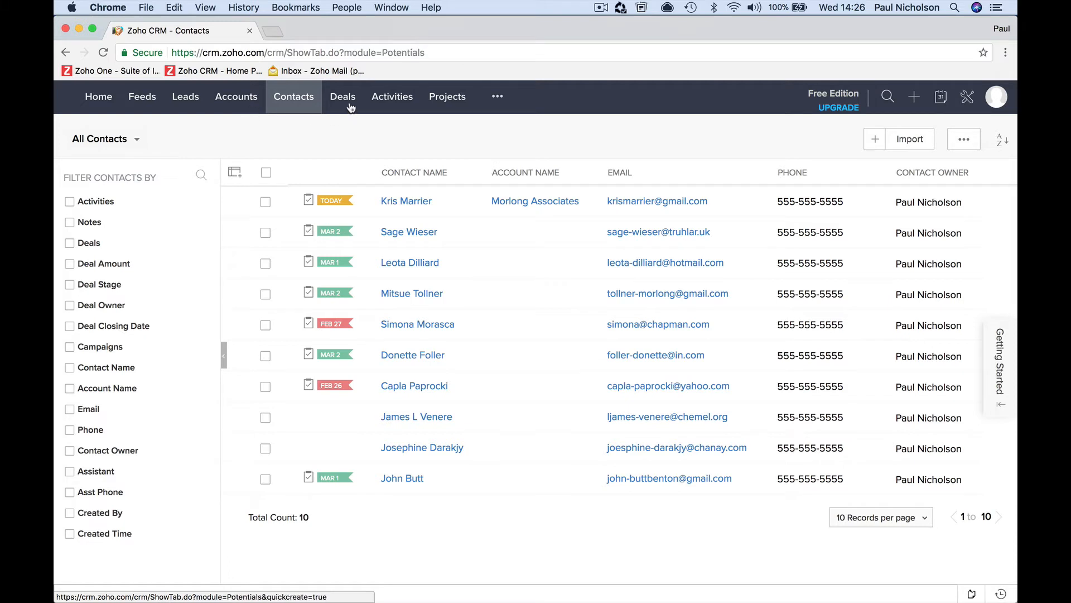
Browse the Deals pipeline across its stage columns
click(343, 96)
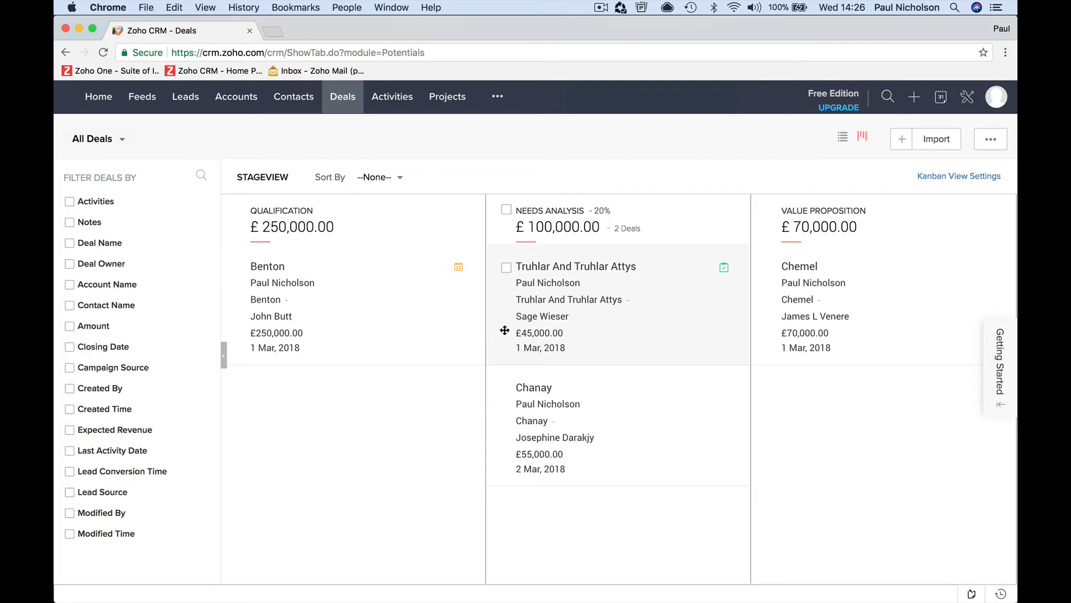
scroll(right, 3)
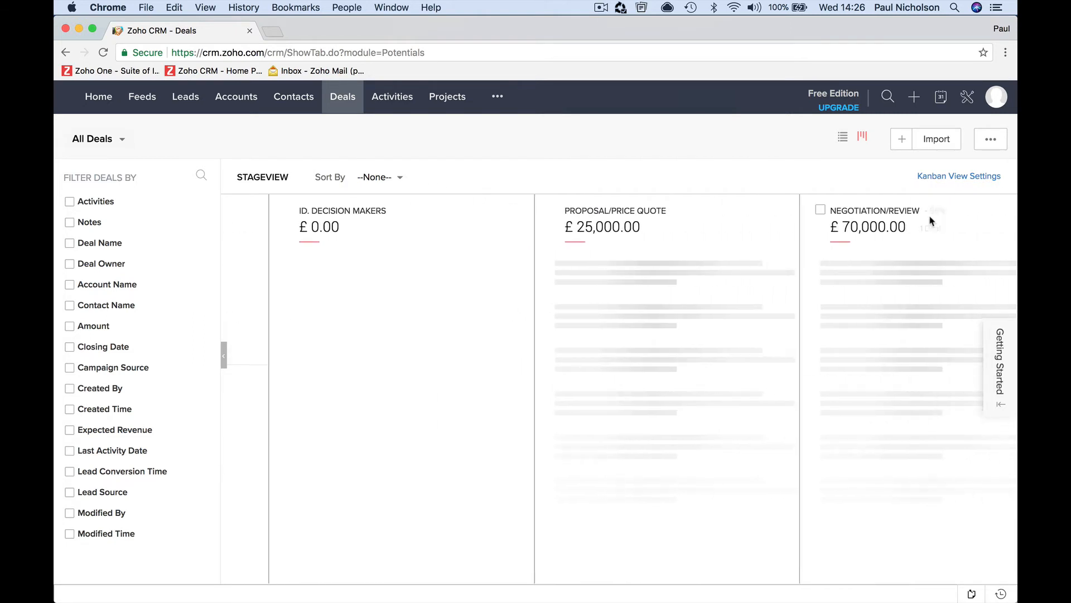
scroll(right, 3)
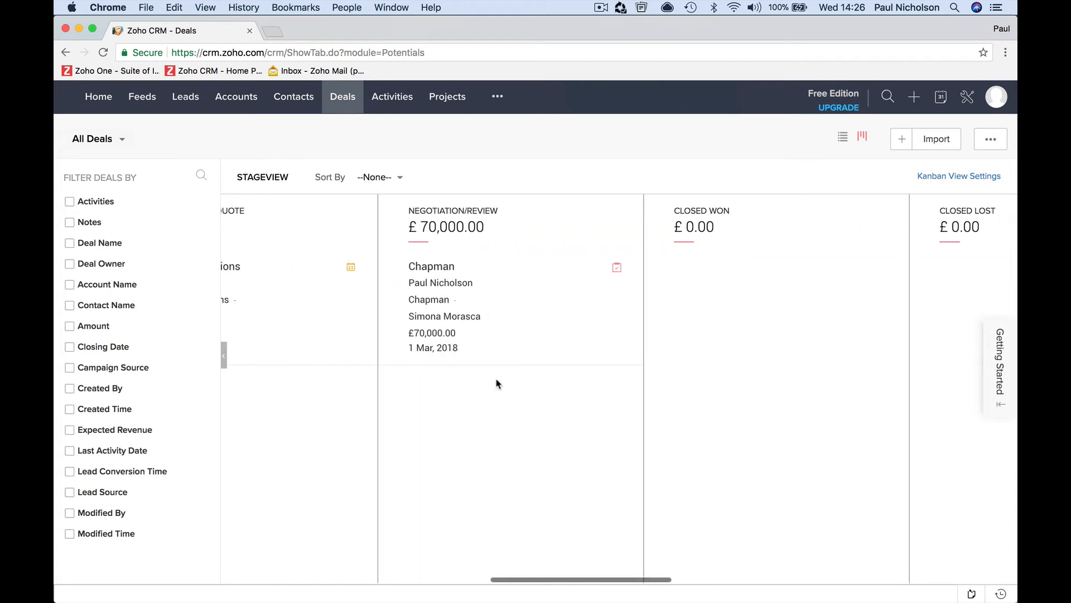
scroll(left, 3)
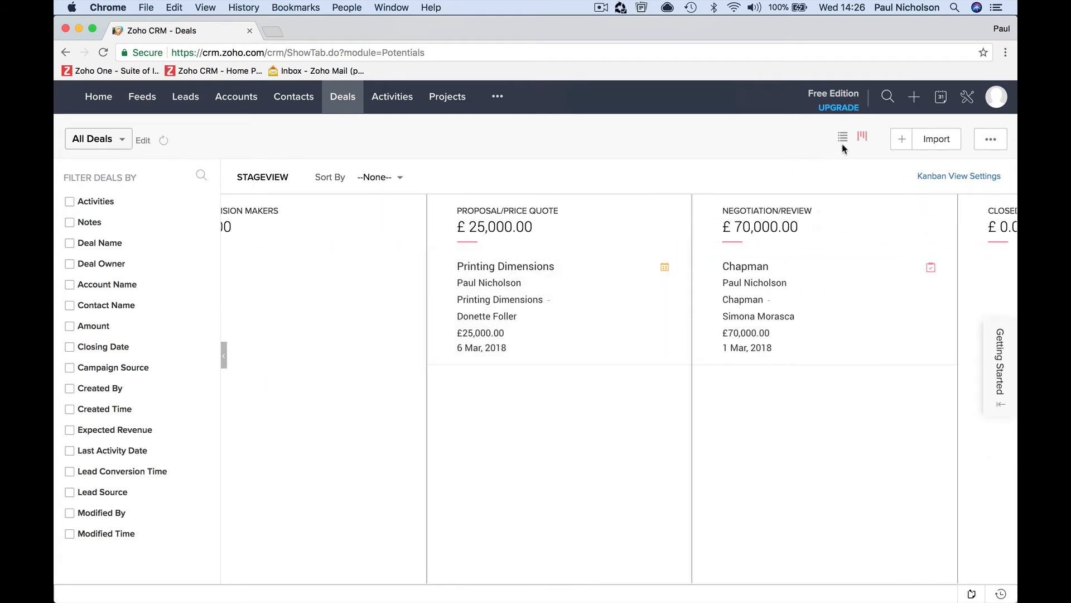
Show the ten deals as a table with amount, stage and closing date
click(817, 137)
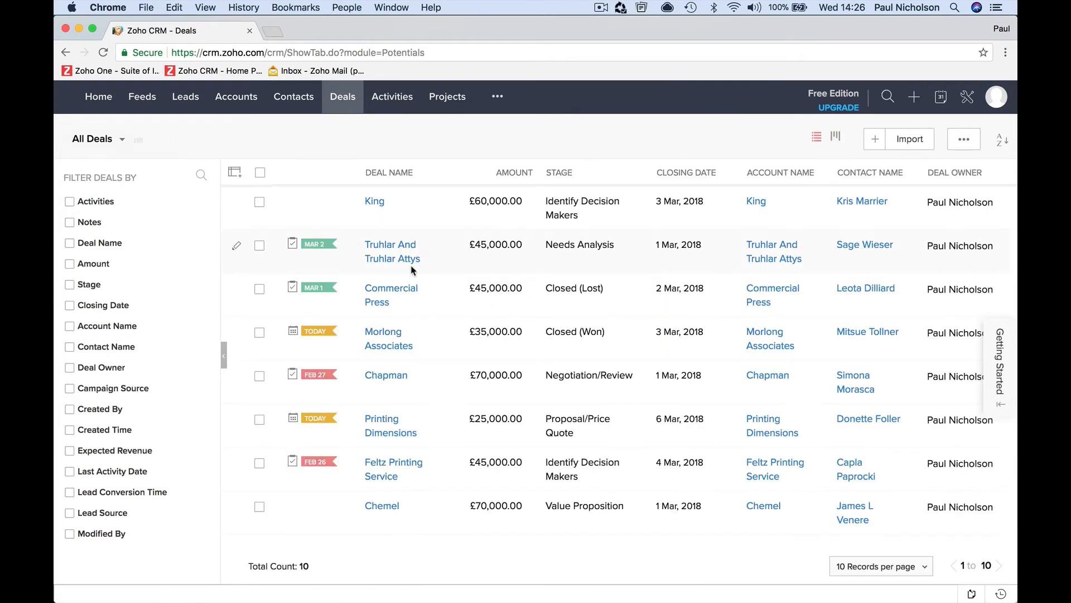
click(99, 138)
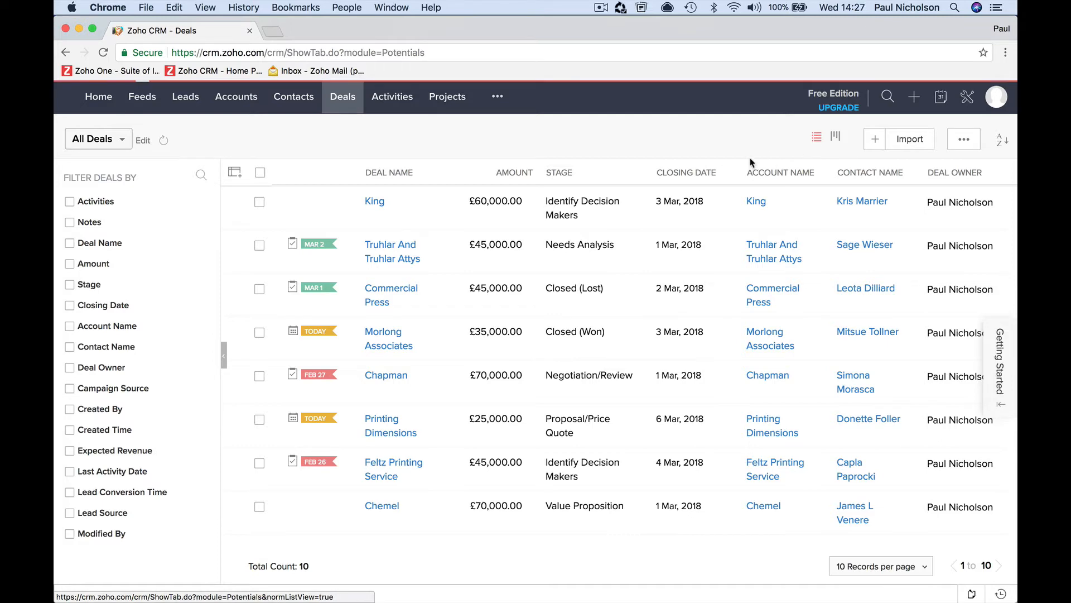
click(862, 137)
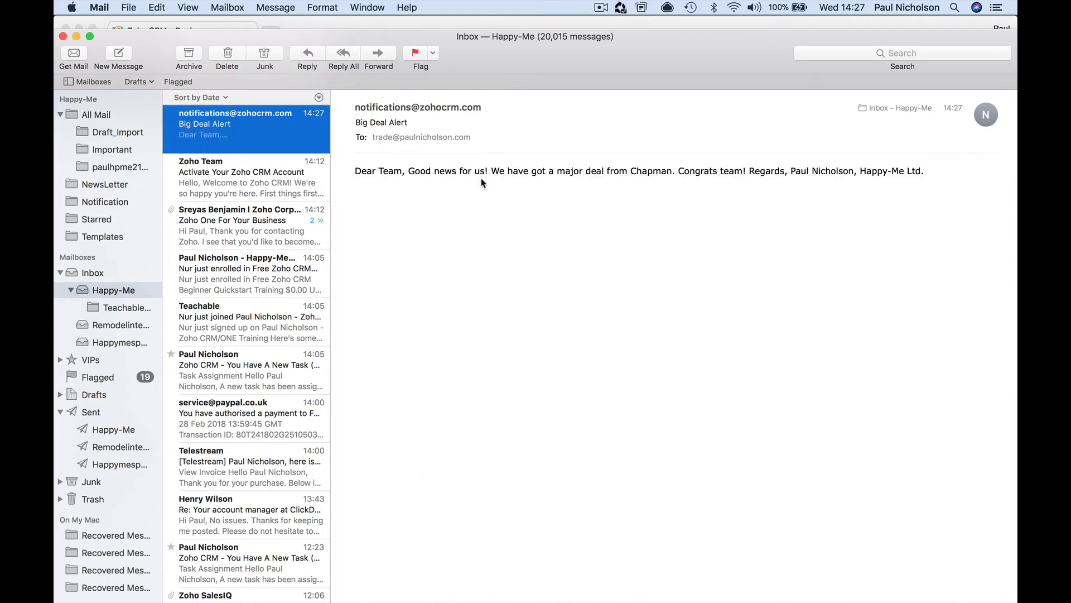
mouse_move(618, 337)
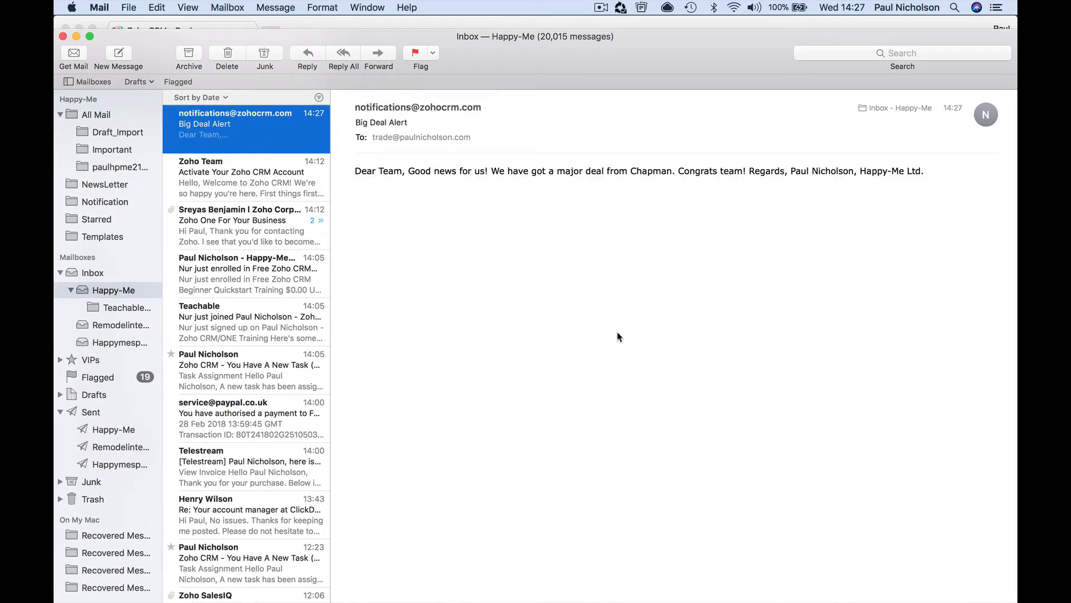
mouse_move(319, 582)
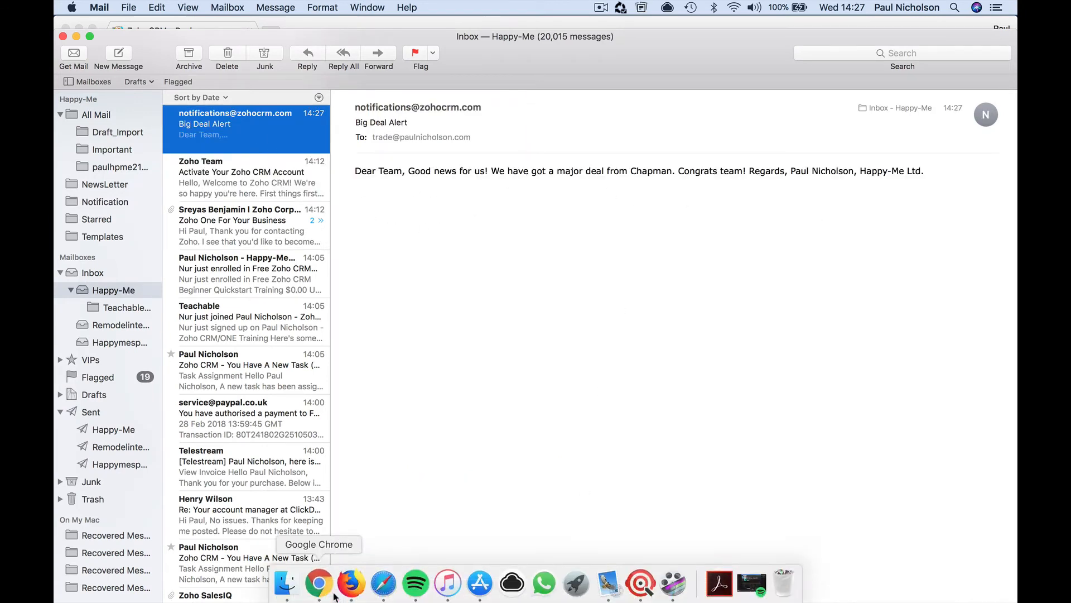
Return from the Big Deal Alert email to the Zoho CRM deals board with Chapman's £70,000 deal under Closed Won
click(319, 583)
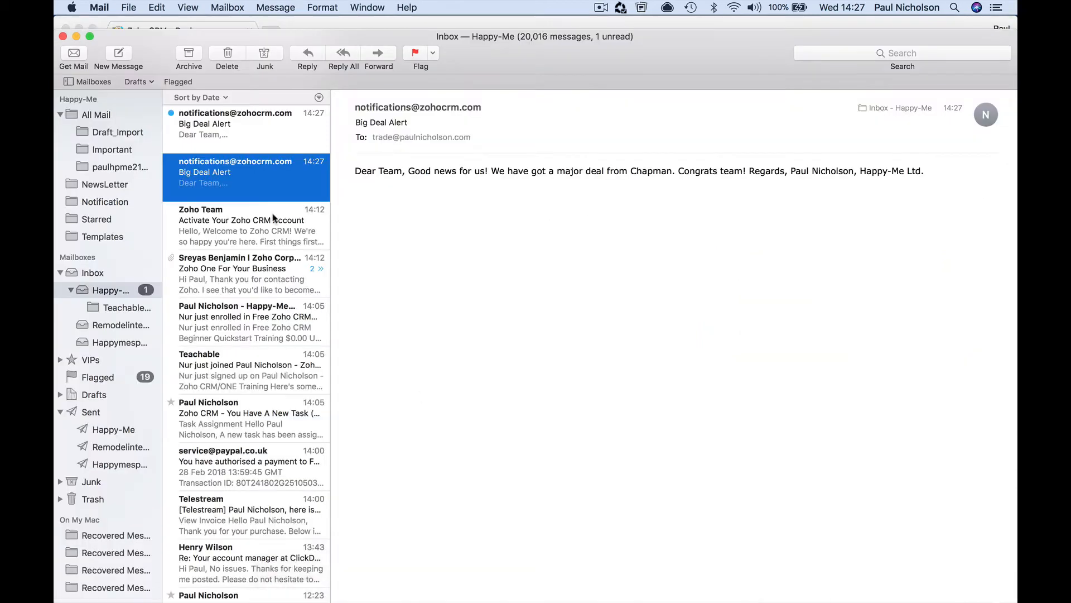
click(235, 124)
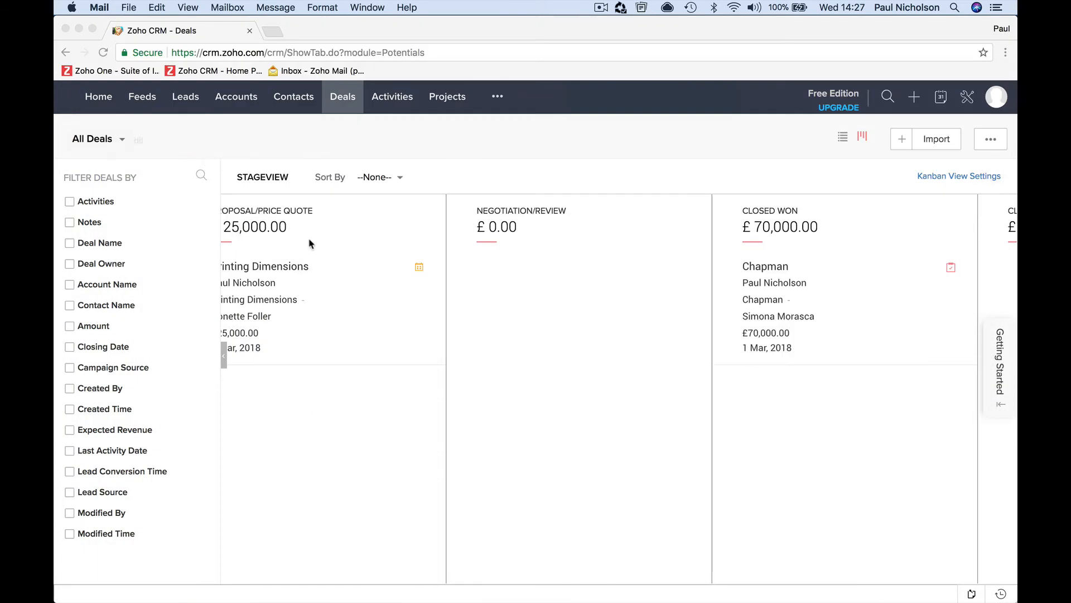
mouse_move(413, 148)
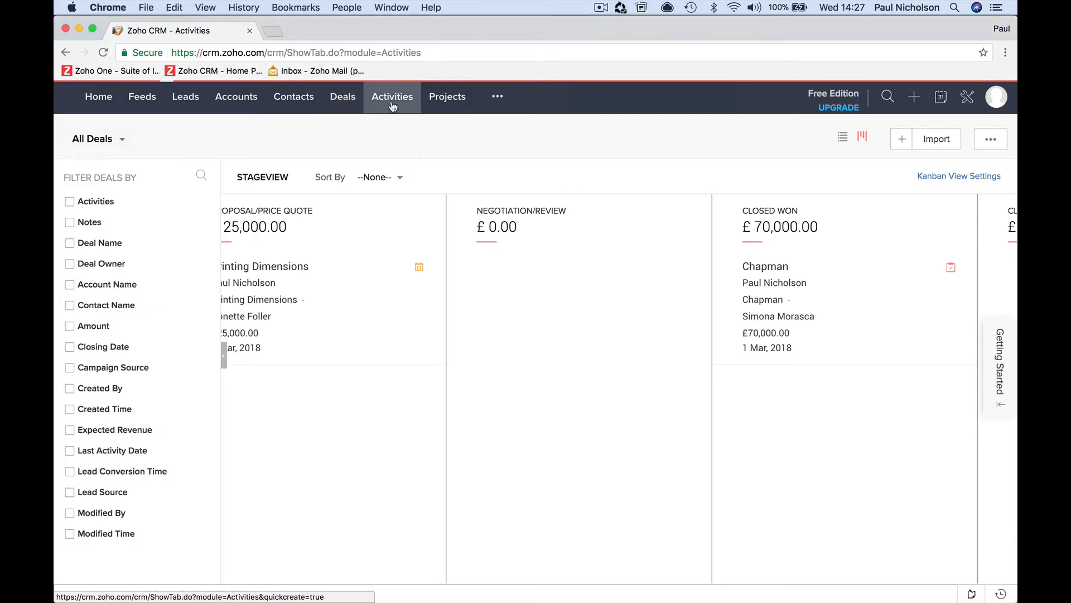
Show the Activities board grouped by Customers, Open Deals, Leads/Contacts and Others, and its views dropdown
click(391, 96)
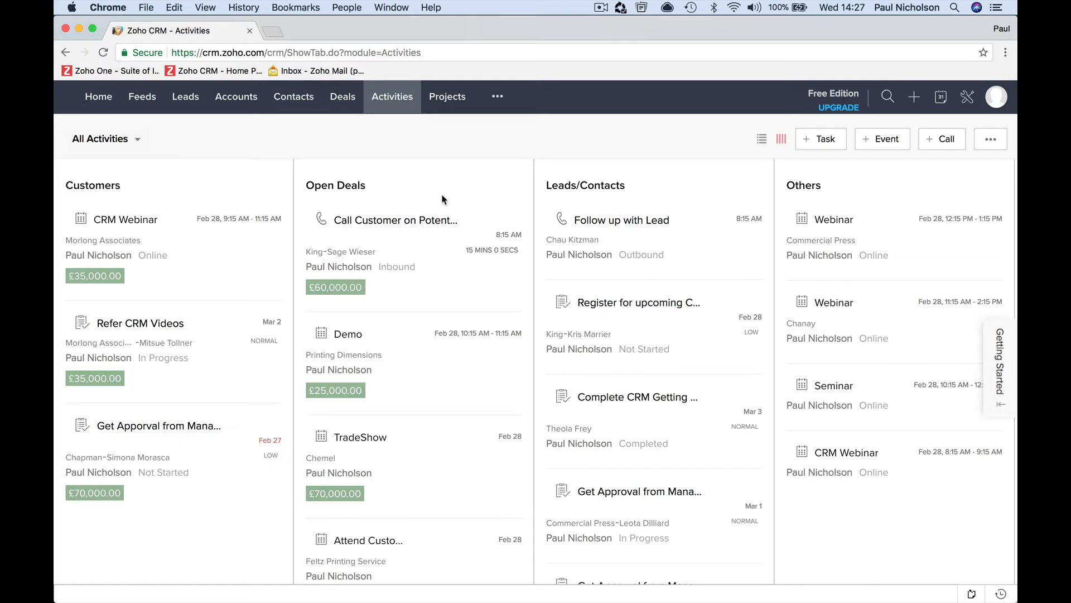
mouse_move(196, 308)
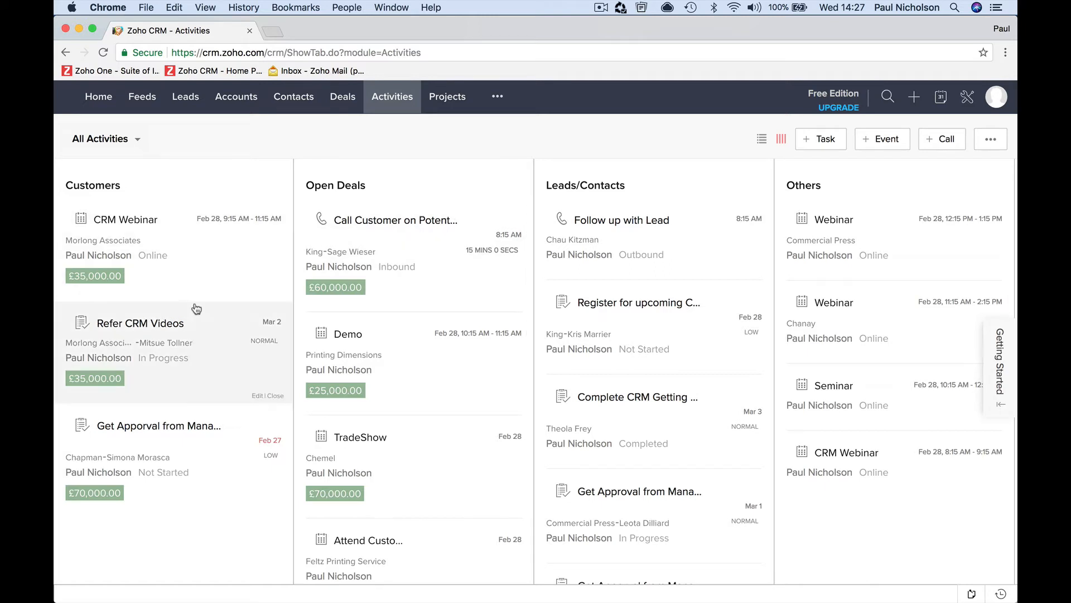
mouse_move(328, 342)
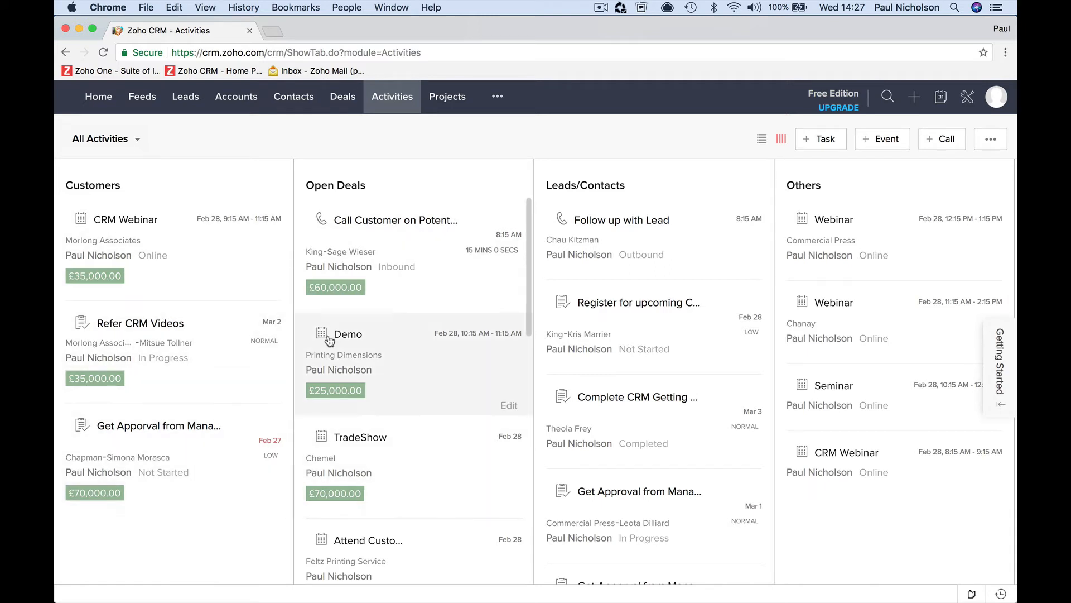
mouse_move(385, 208)
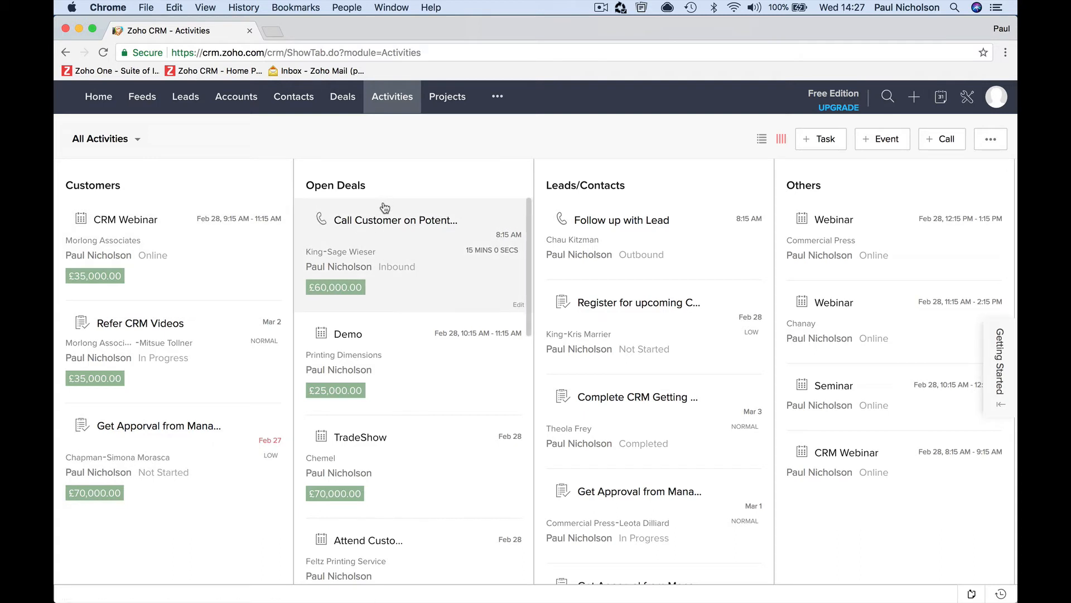
mouse_move(691, 437)
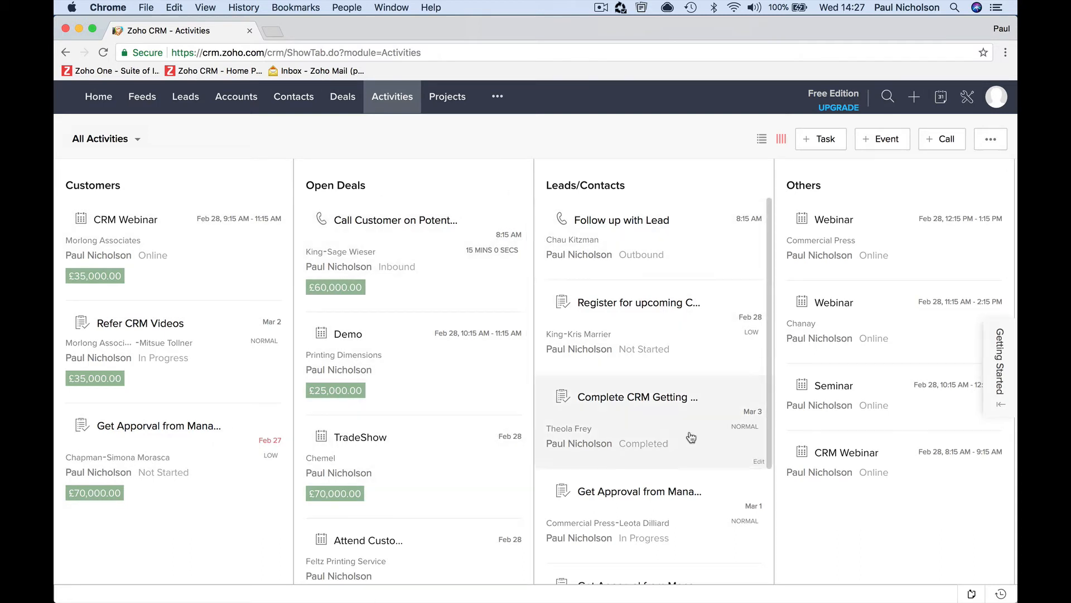
mouse_move(880, 245)
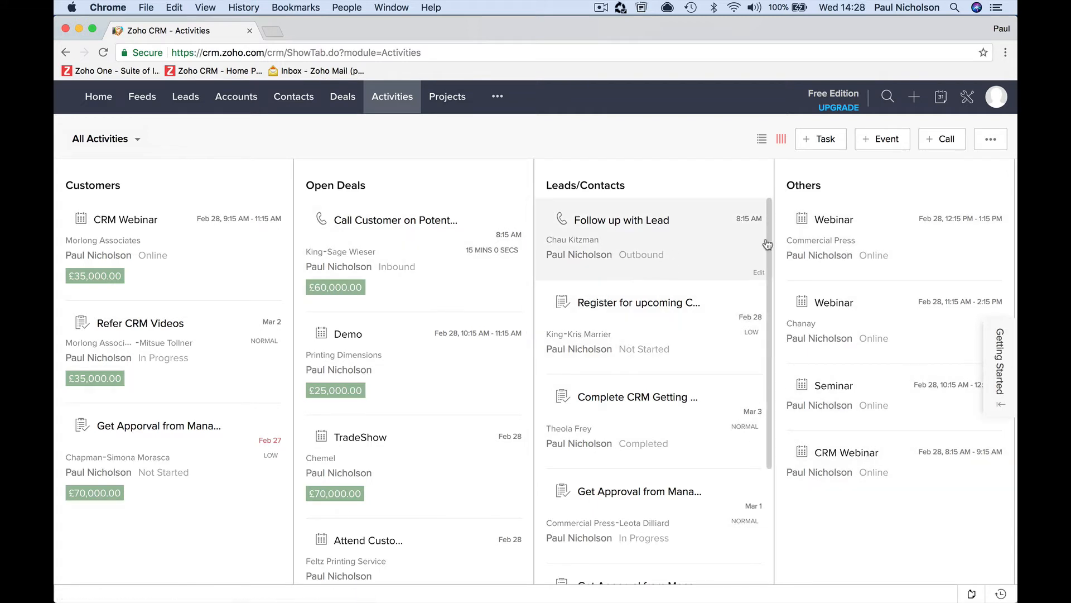
click(105, 138)
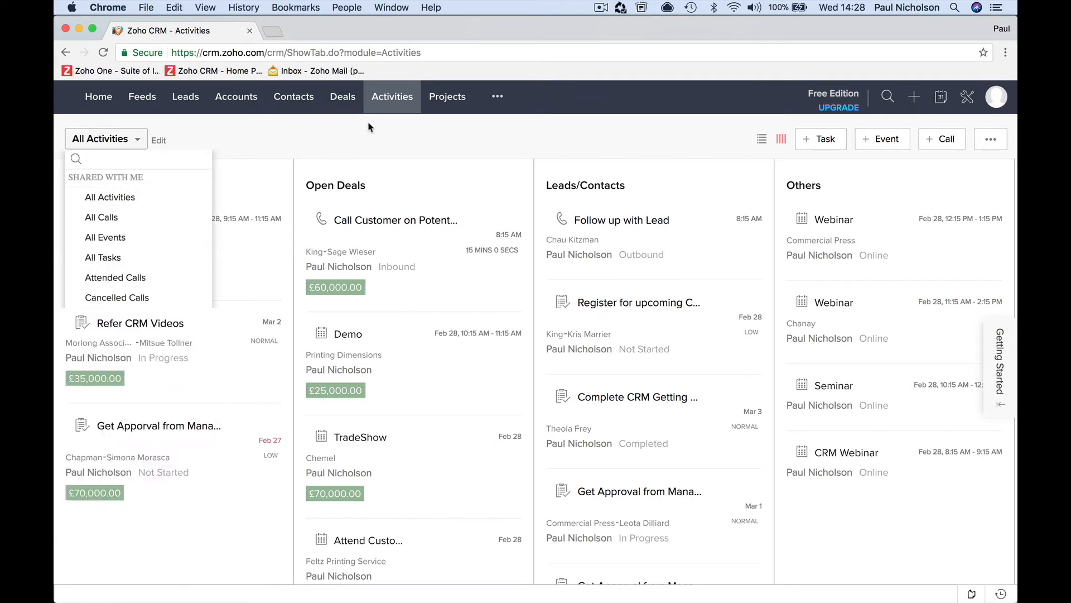
View the Projects integration Get Started setup, then return to the Projects module page
click(448, 96)
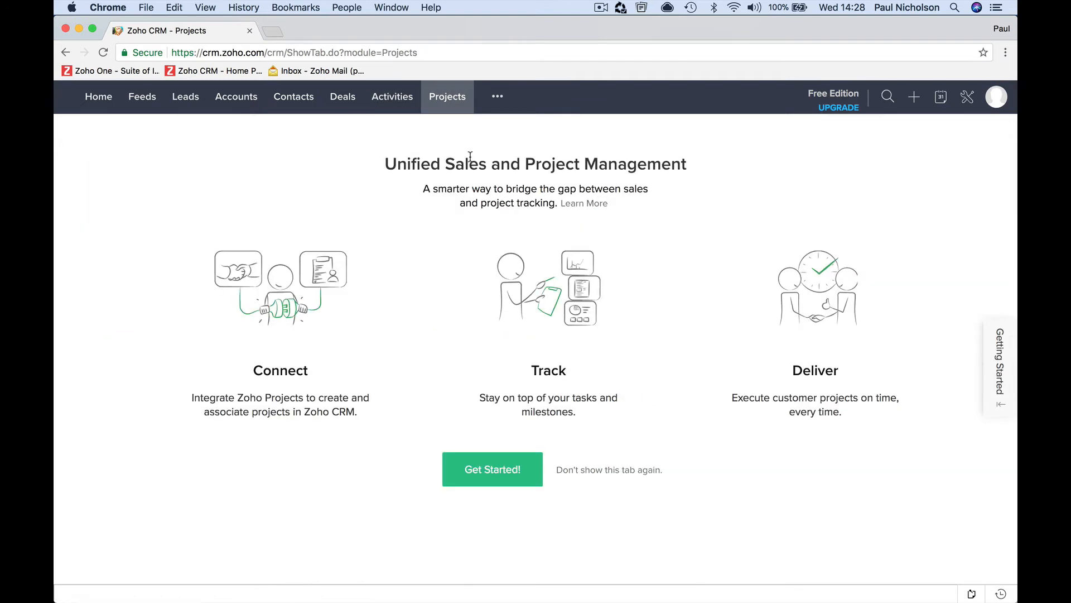
mouse_move(466, 228)
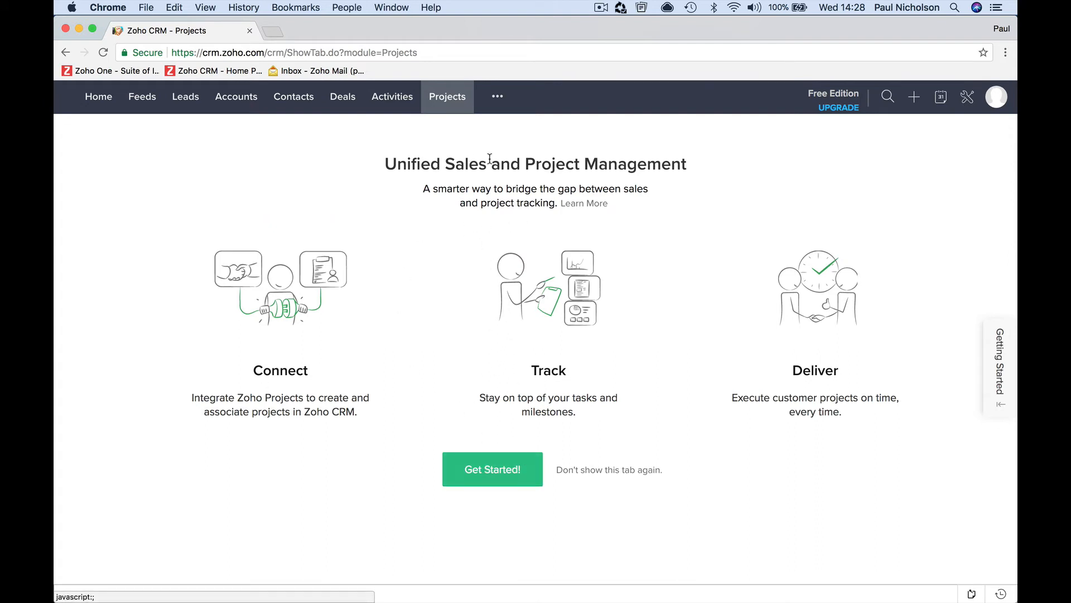
click(492, 470)
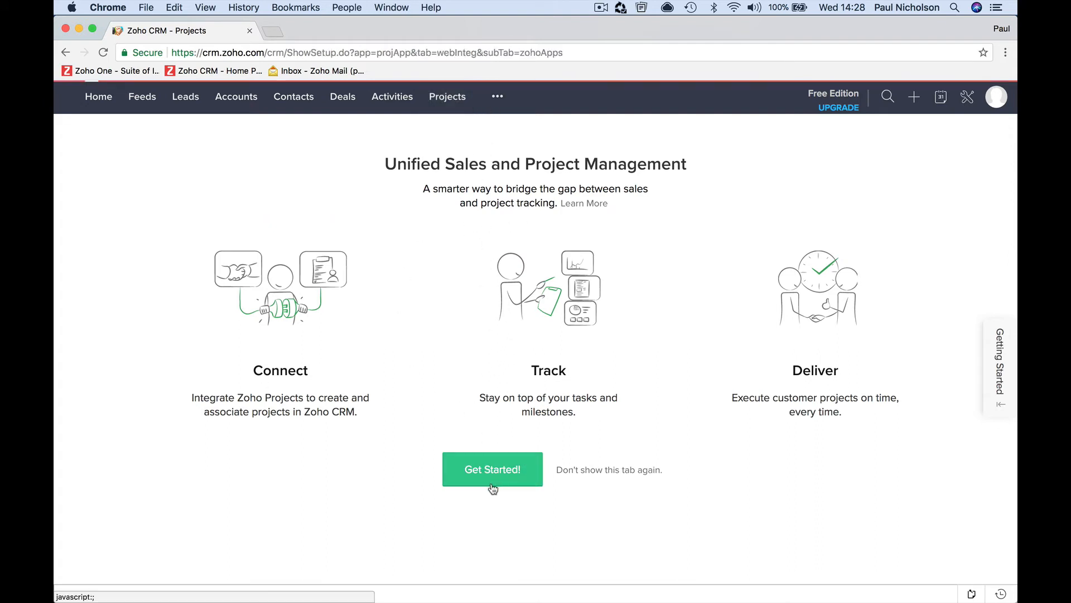
click(492, 470)
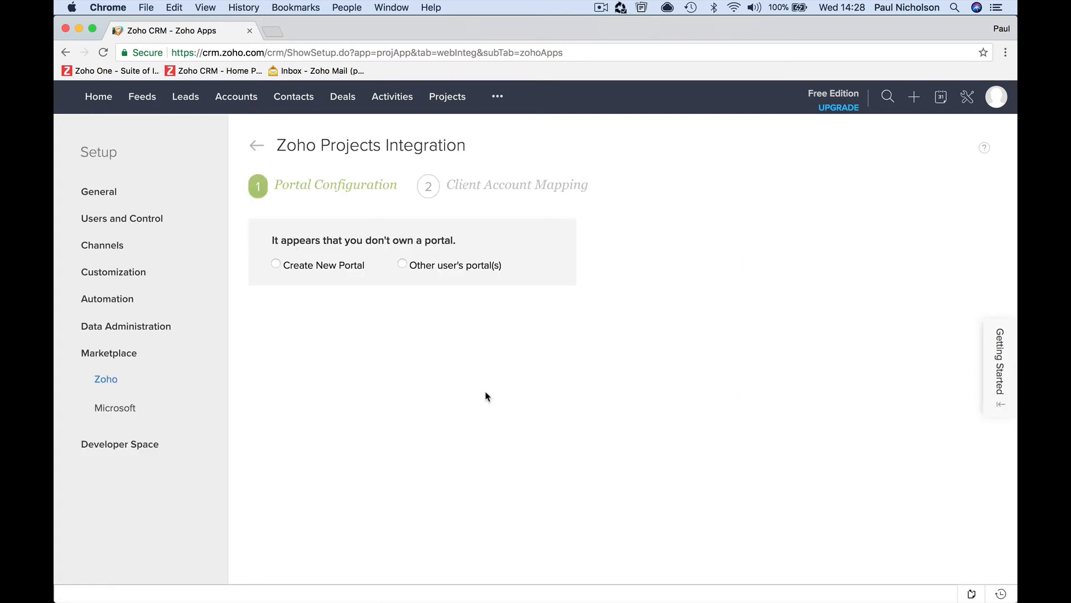
mouse_move(447, 133)
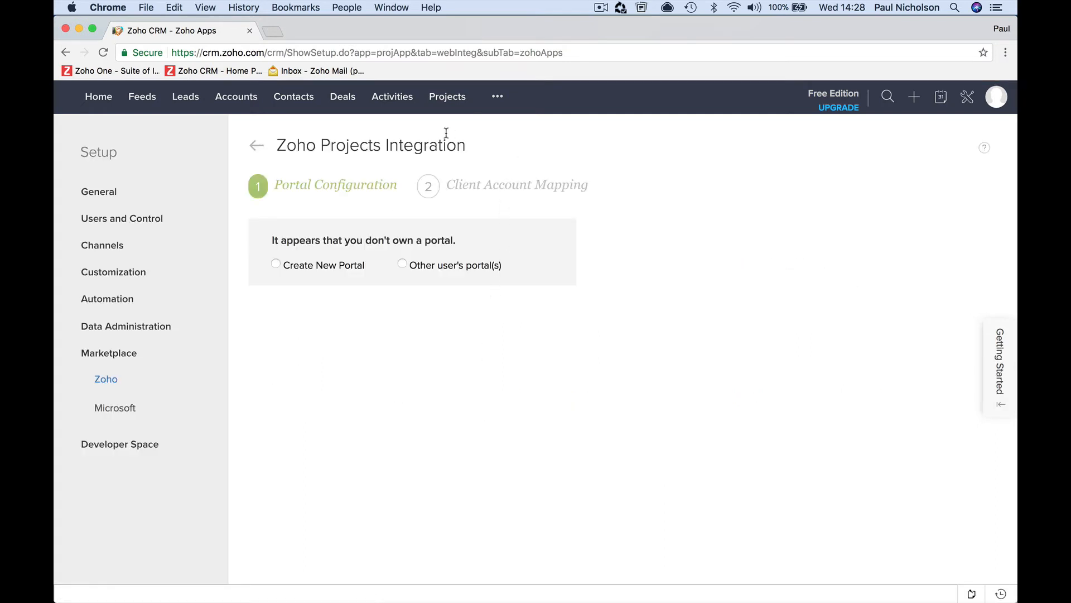
mouse_move(446, 96)
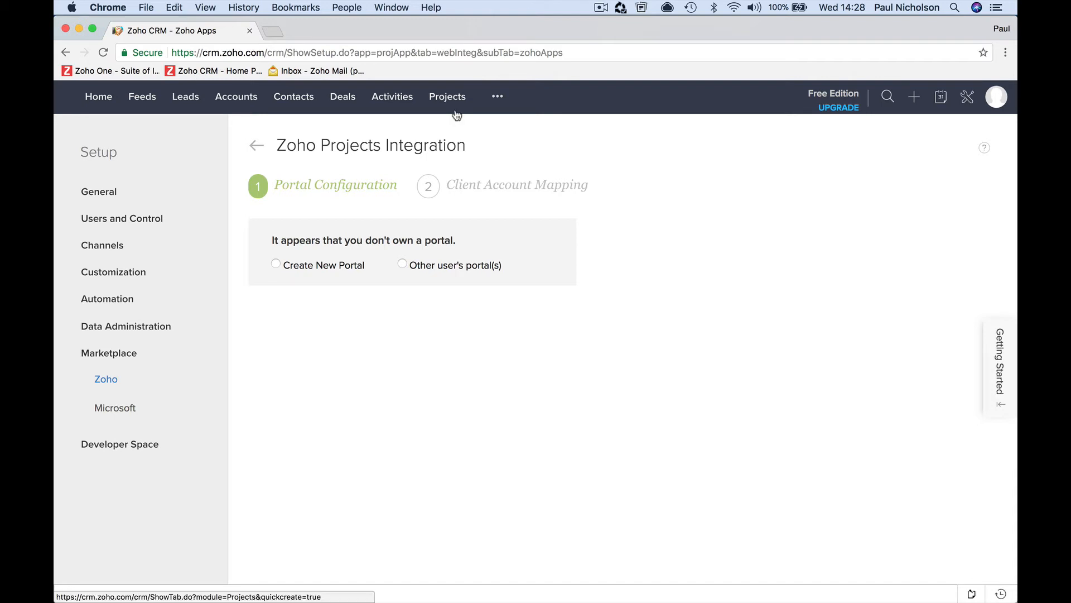
mouse_move(451, 103)
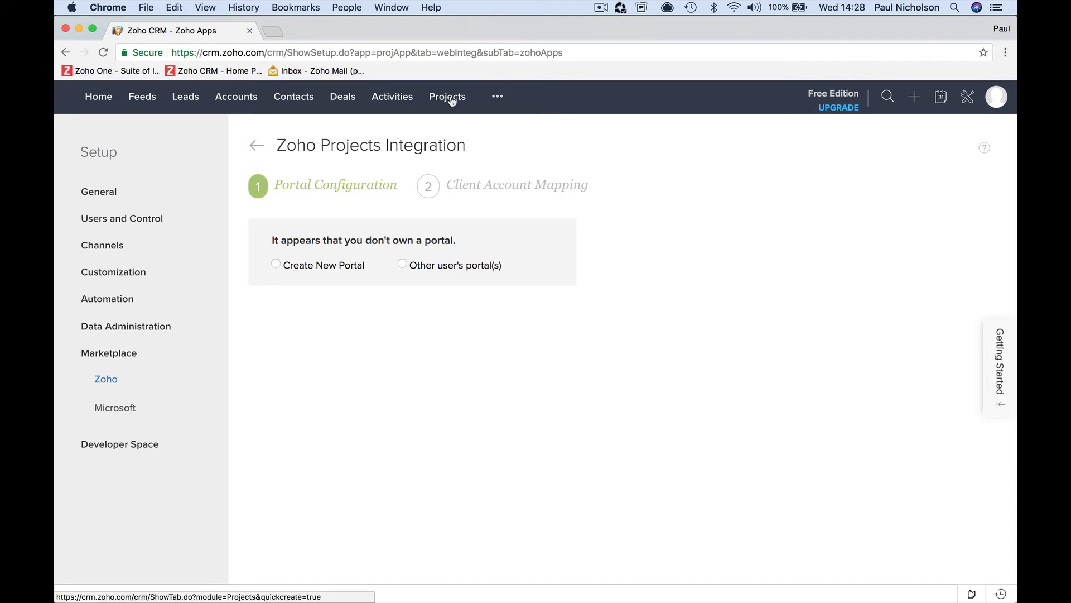
click(447, 96)
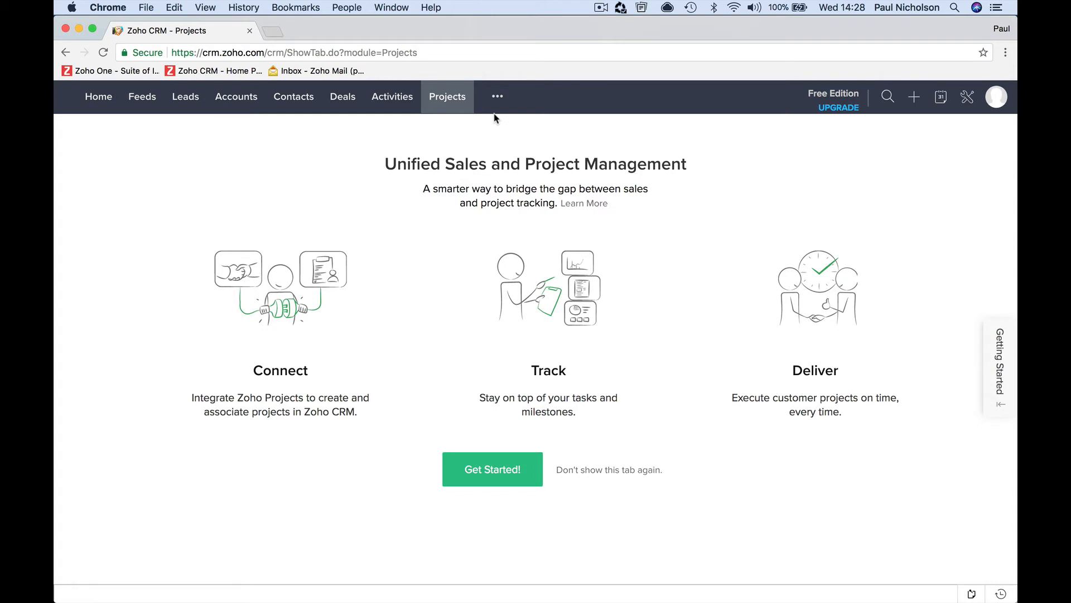
Switch to the Reports module via the ••• menu and browse the All Reports list
click(498, 96)
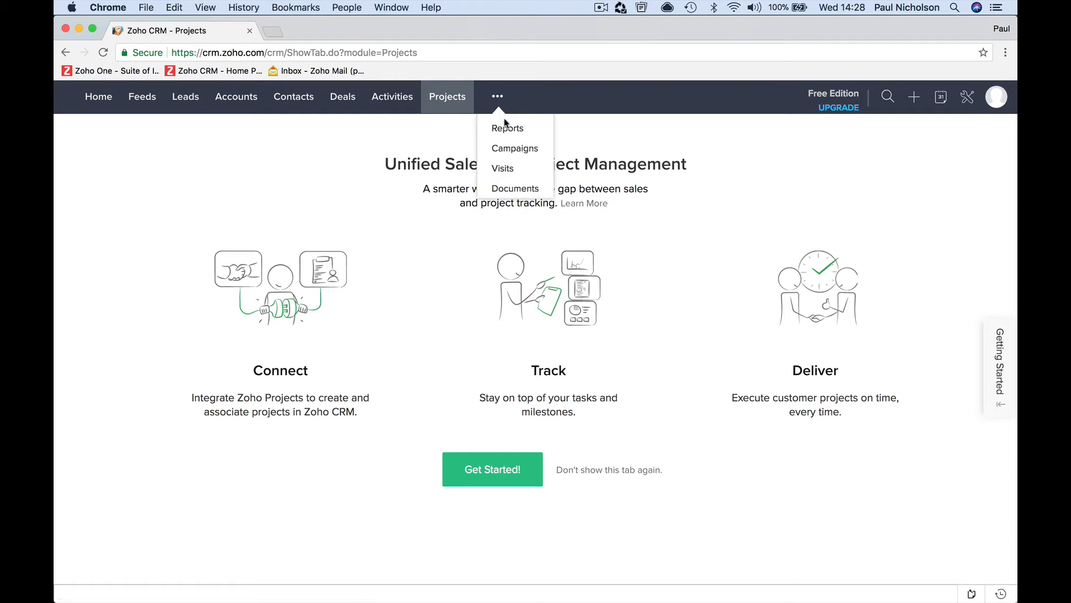
click(507, 127)
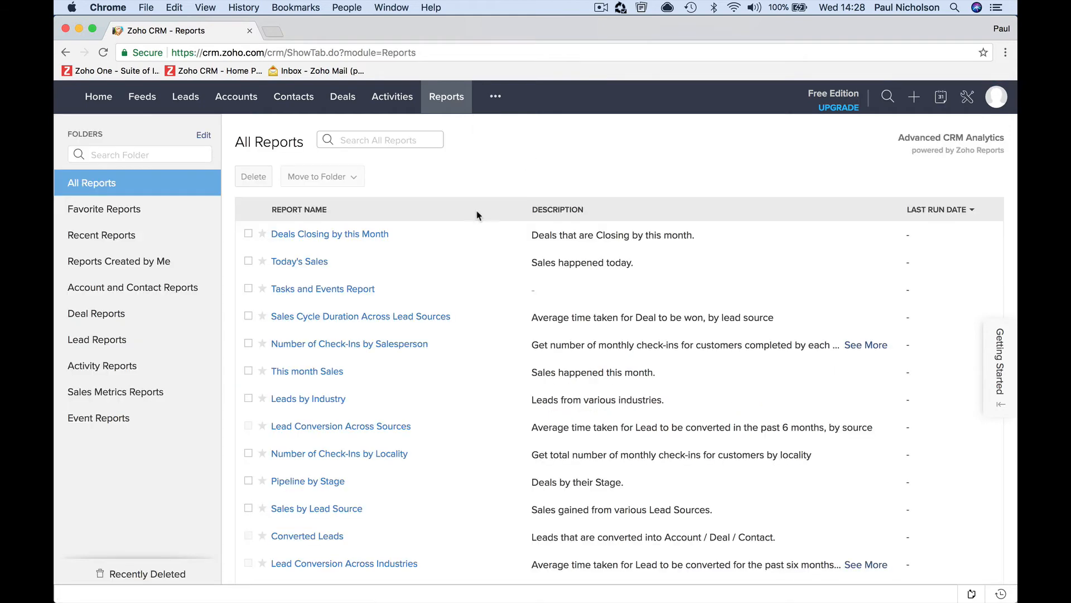
scroll(down, 3)
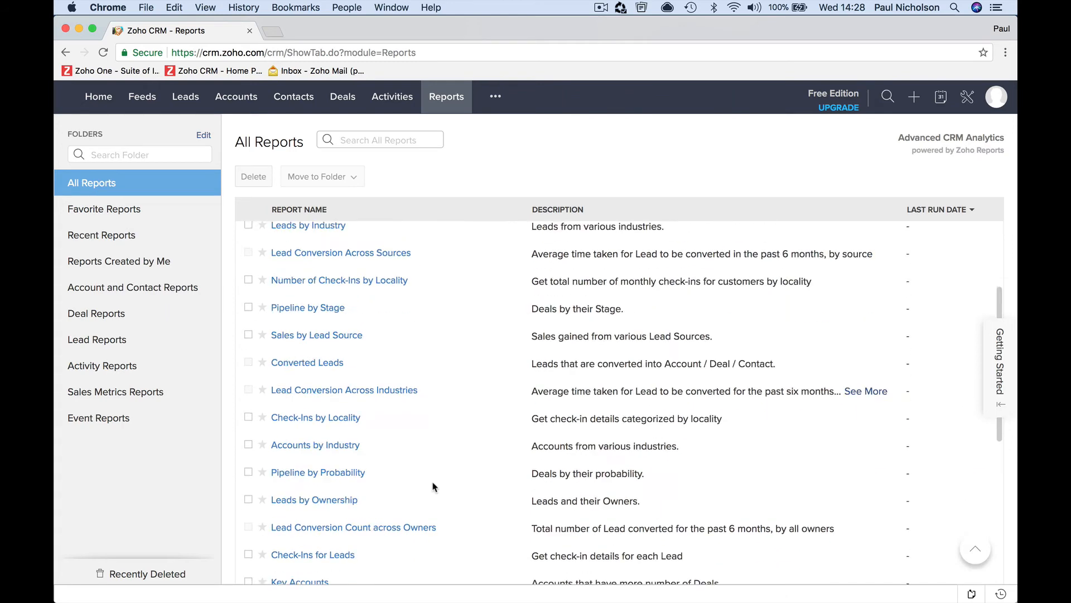
click(495, 96)
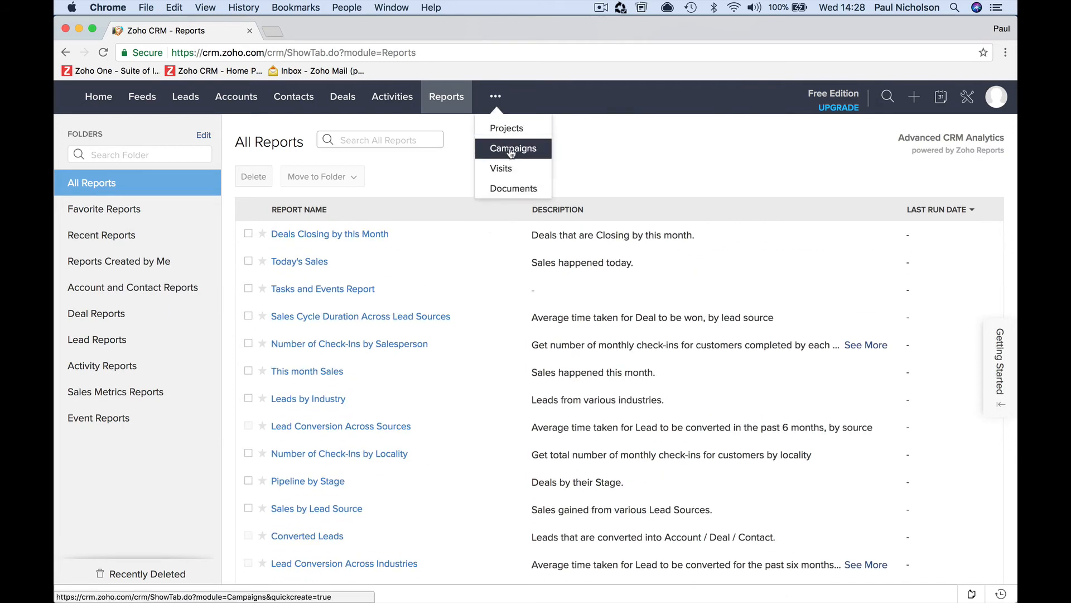
Switch to the Campaigns module showing the empty Plan Campaigns page
click(512, 149)
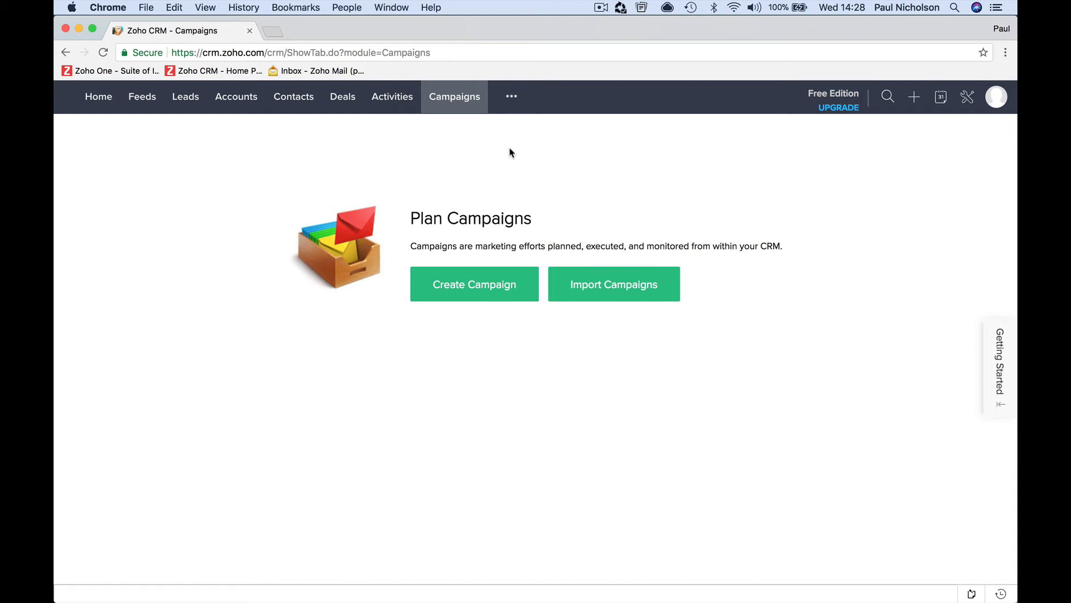
mouse_move(475, 244)
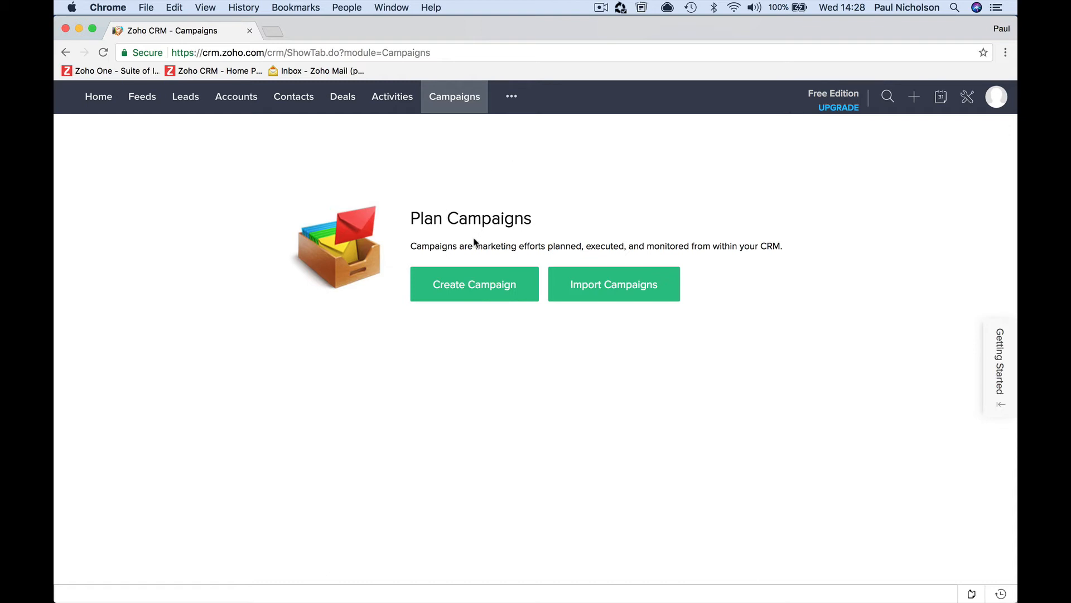
mouse_move(513, 224)
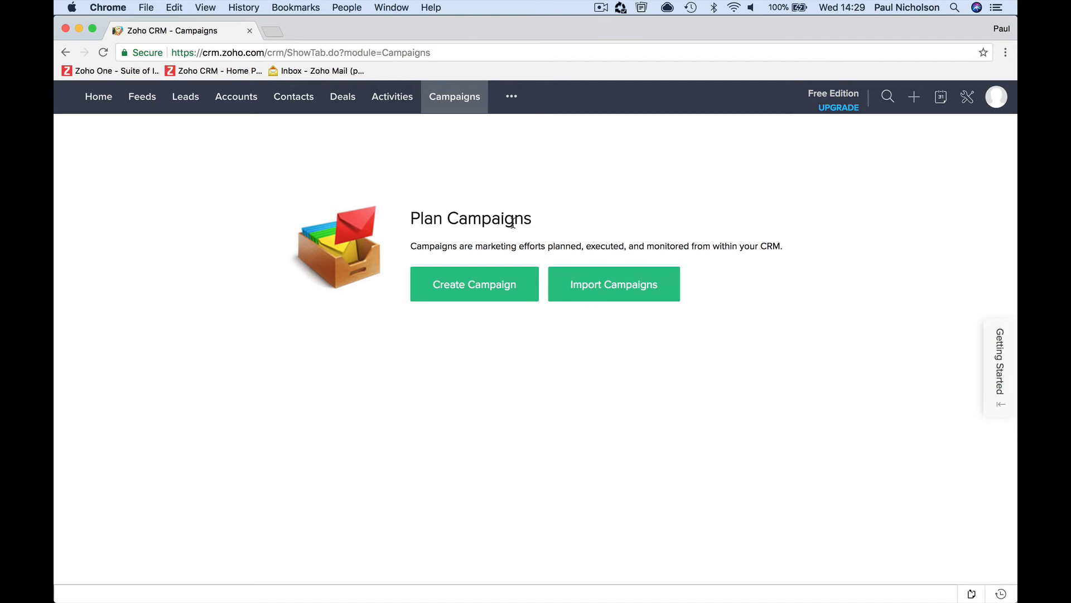
mouse_move(525, 148)
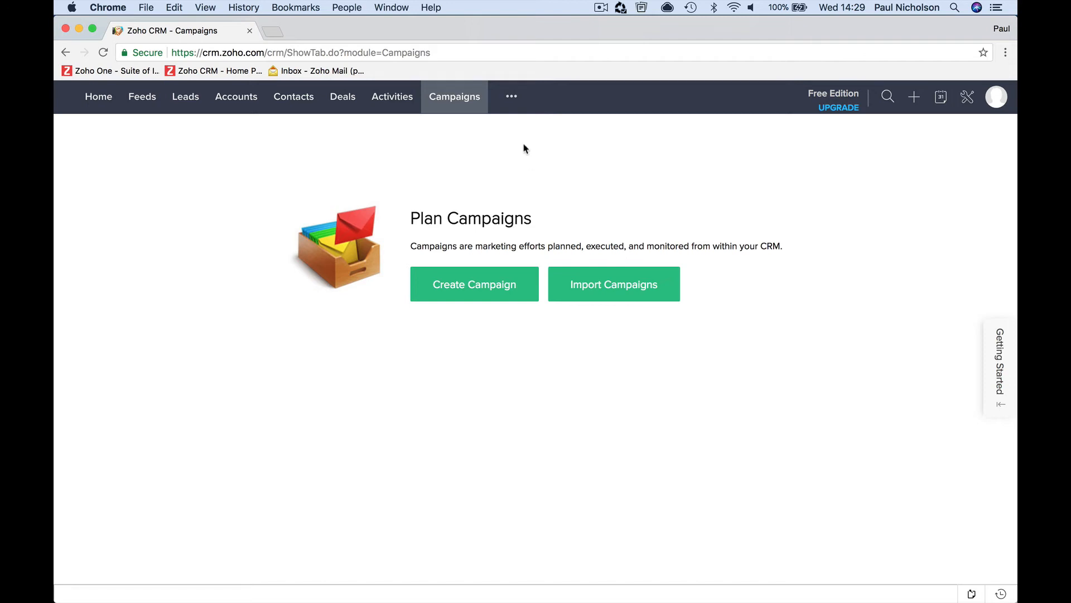
click(511, 96)
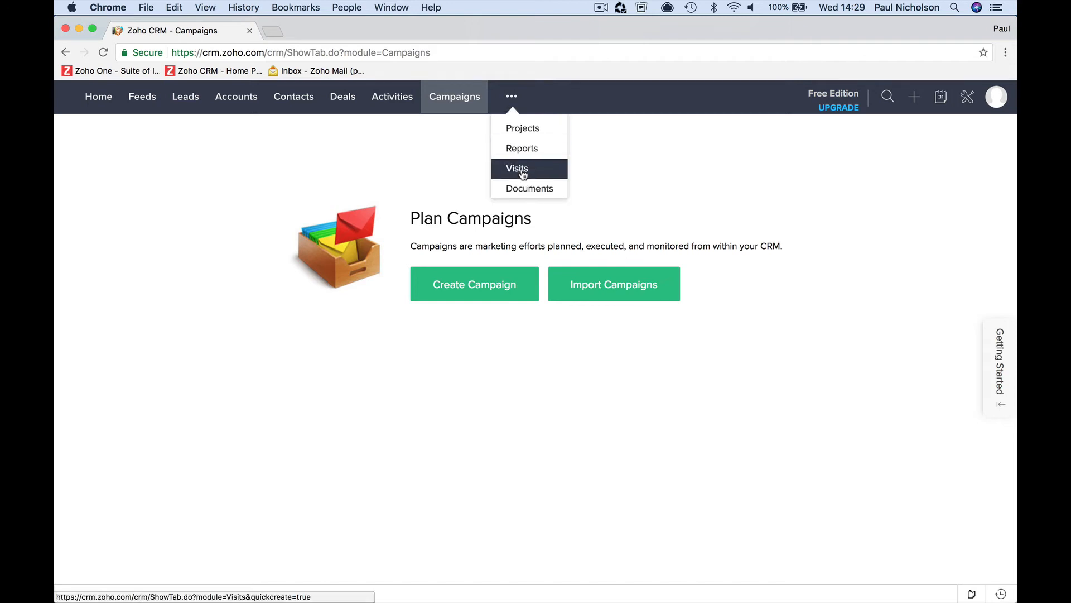
click(517, 169)
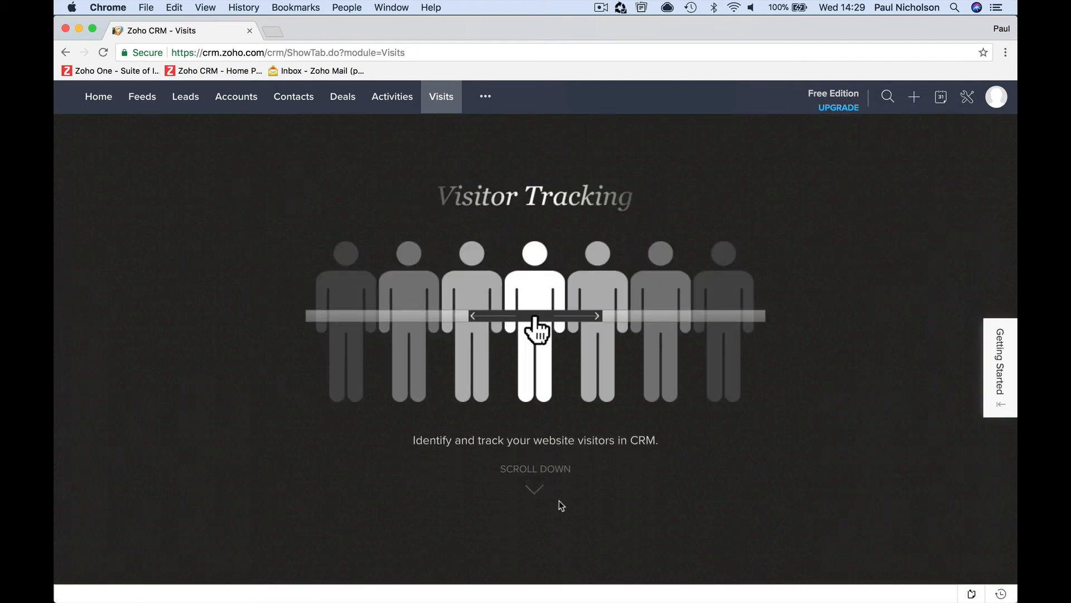
scroll(down, 3)
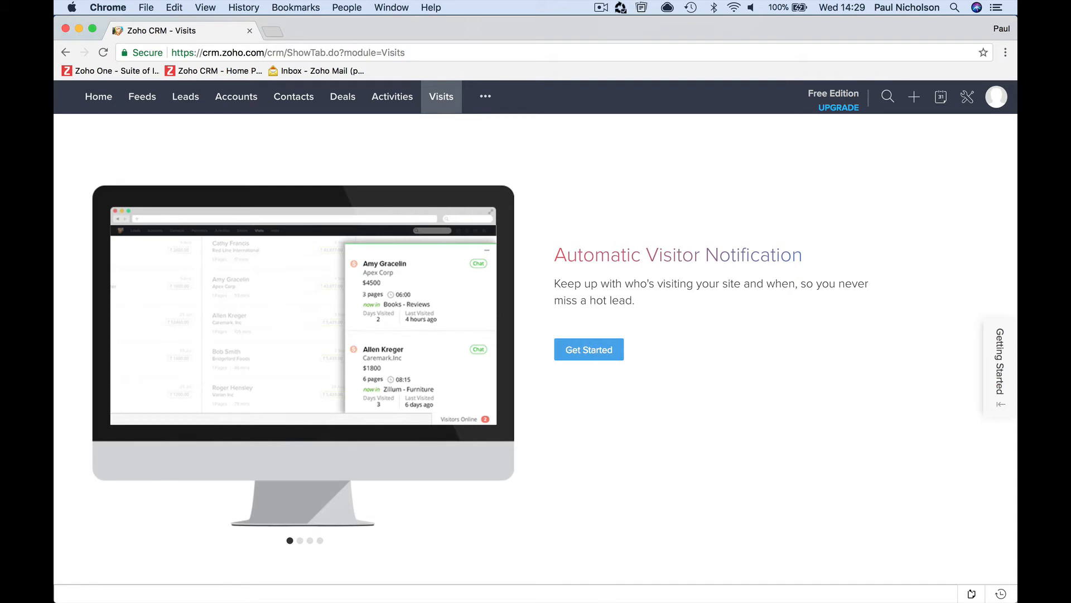
mouse_move(630, 419)
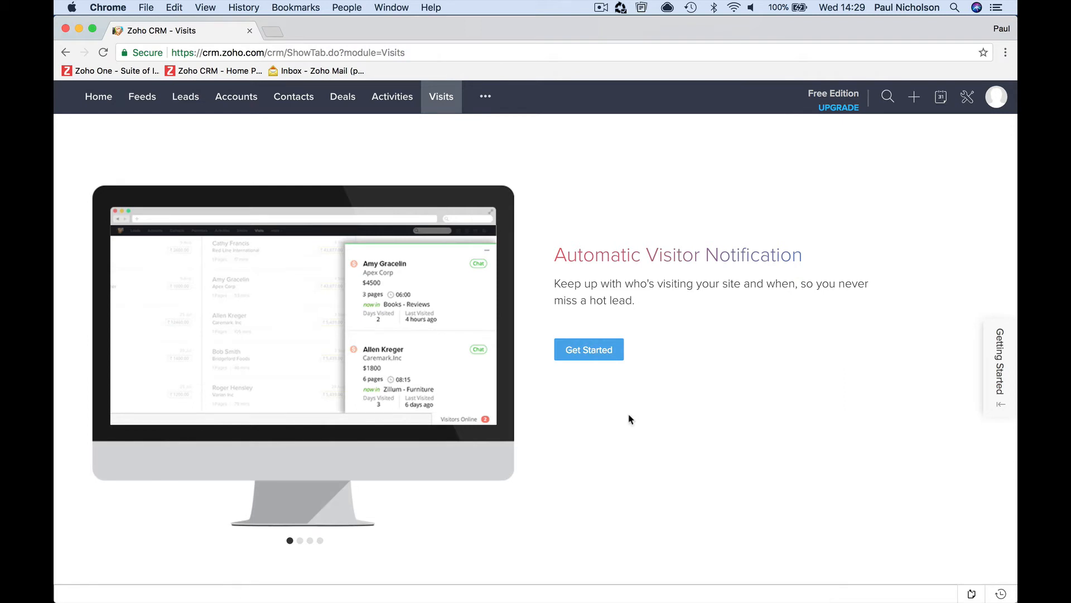
mouse_move(661, 328)
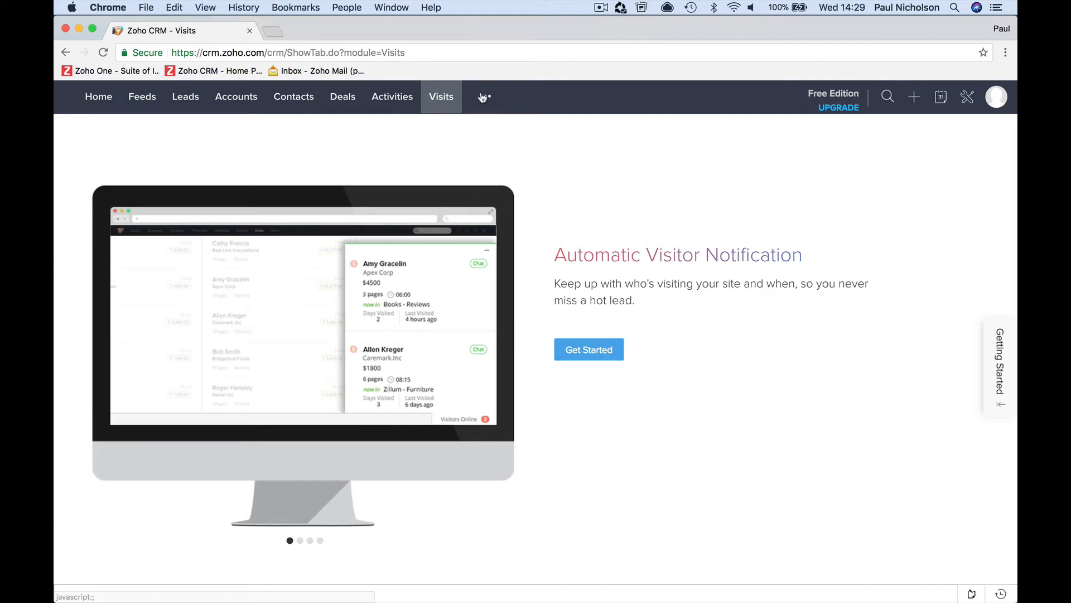
Switch to the Documents module via the ••• menu, showing an empty file library
click(485, 96)
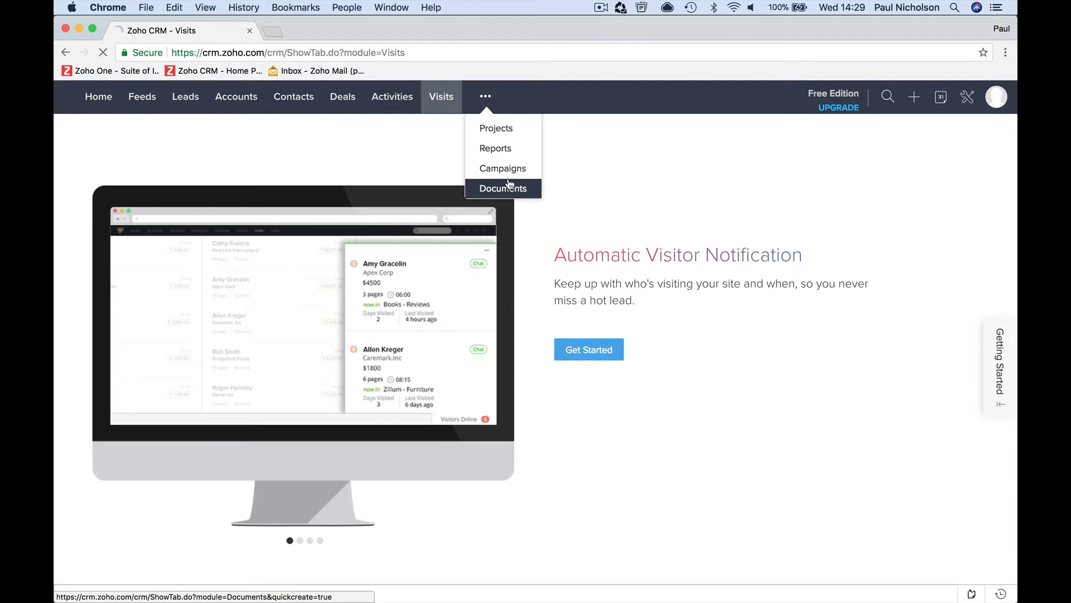
click(503, 188)
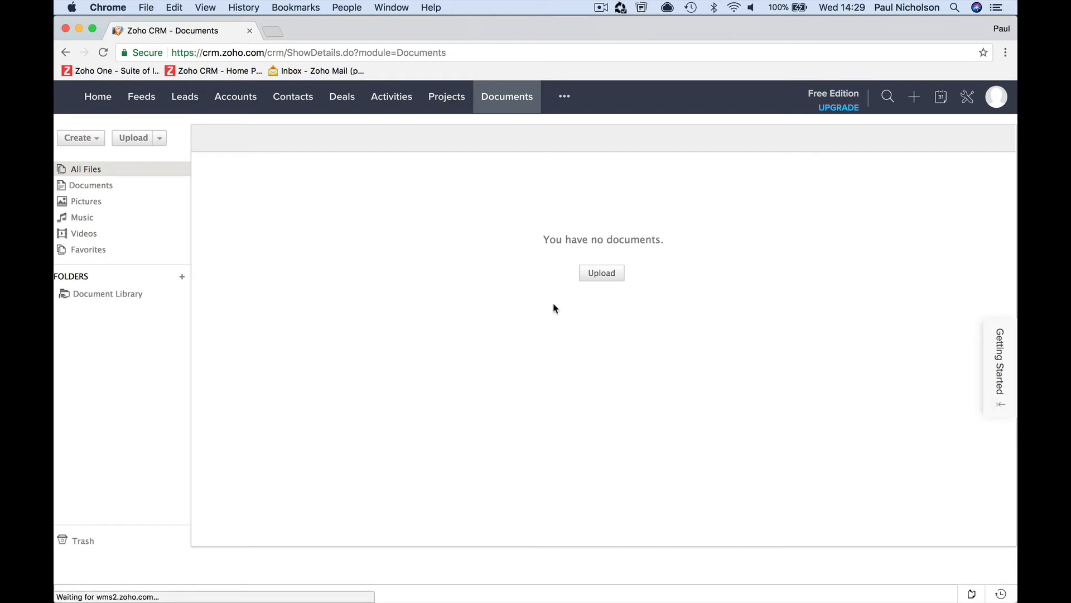
mouse_move(604, 367)
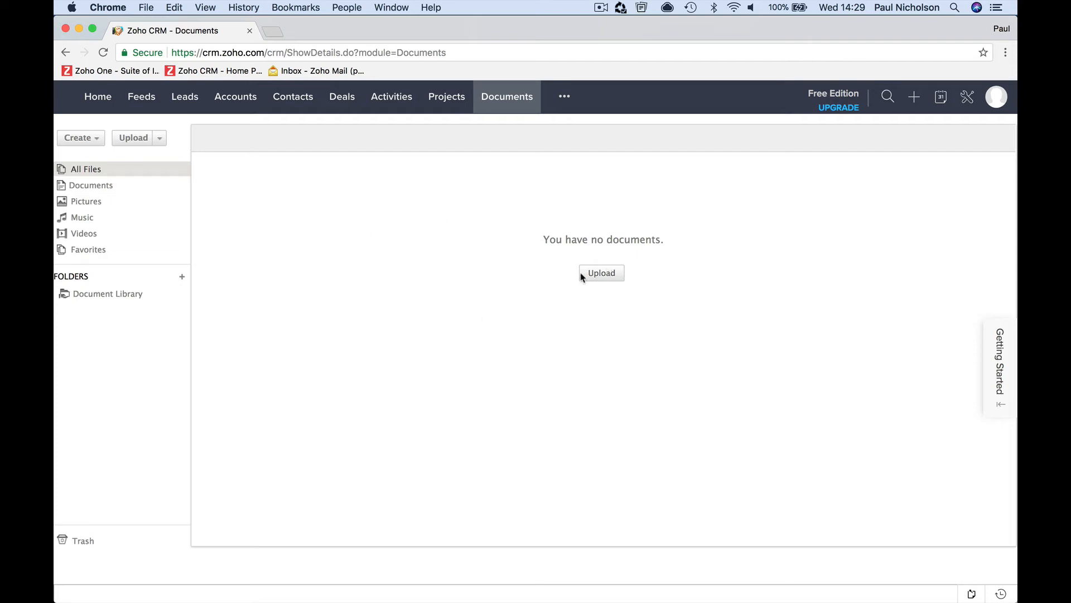
mouse_move(611, 179)
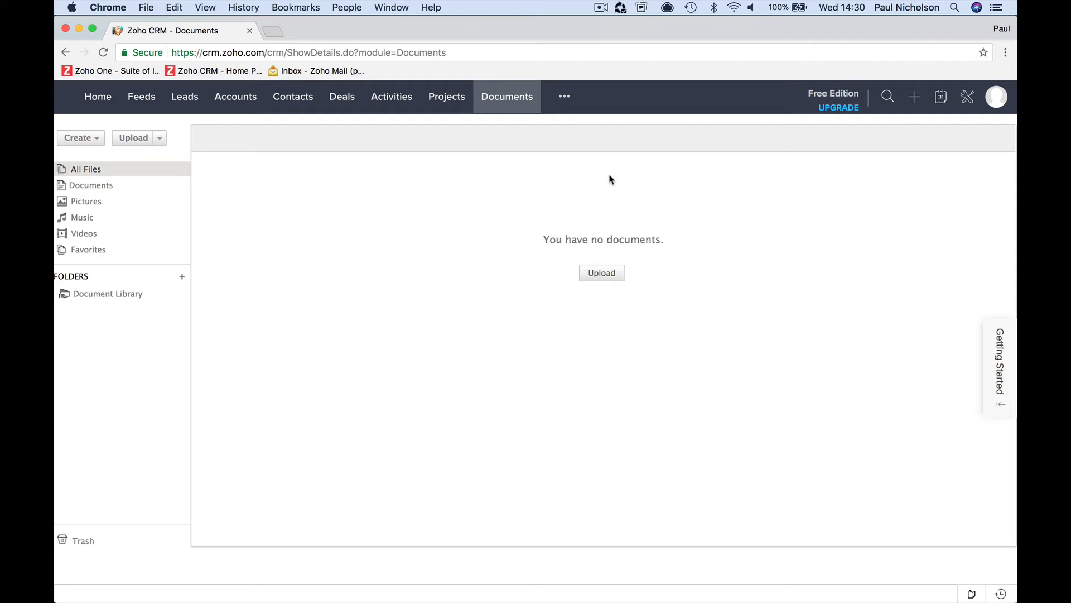
click(563, 96)
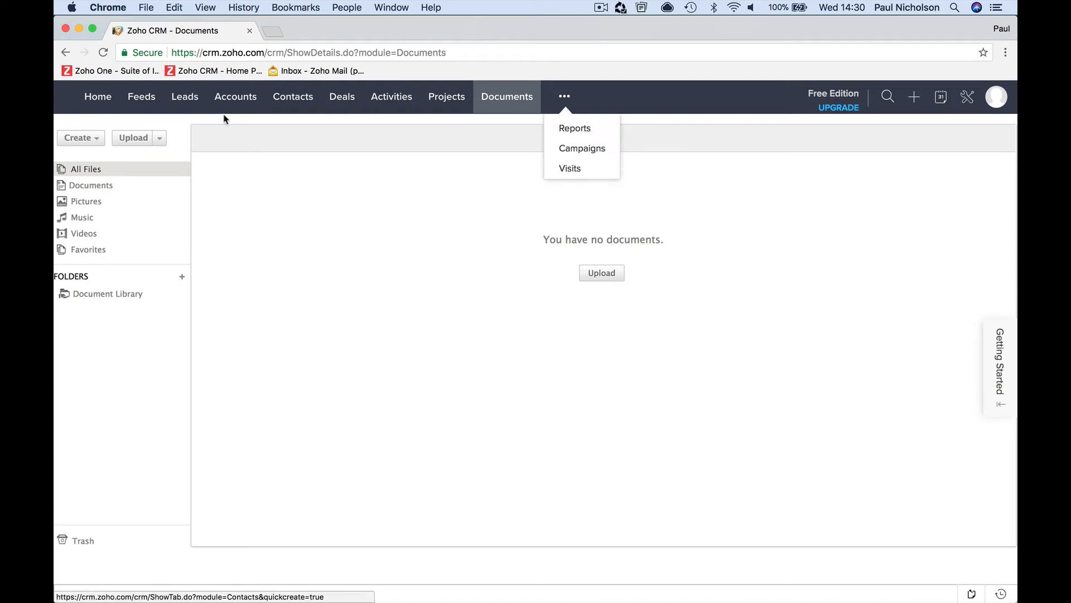
Return to Home and bring up the All Leads list of ten sample leads
click(97, 96)
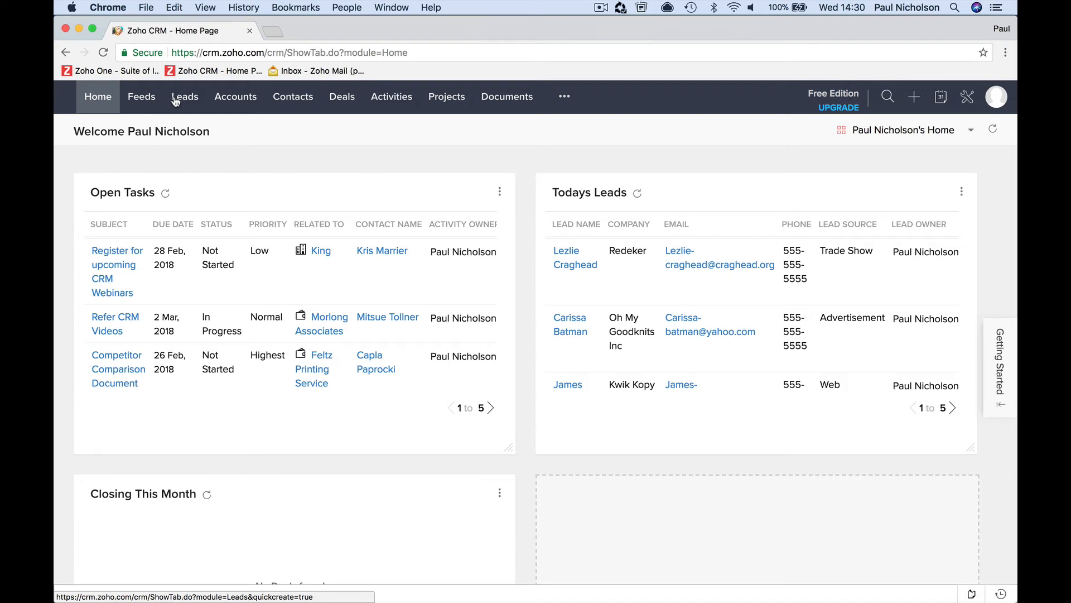
mouse_move(351, 137)
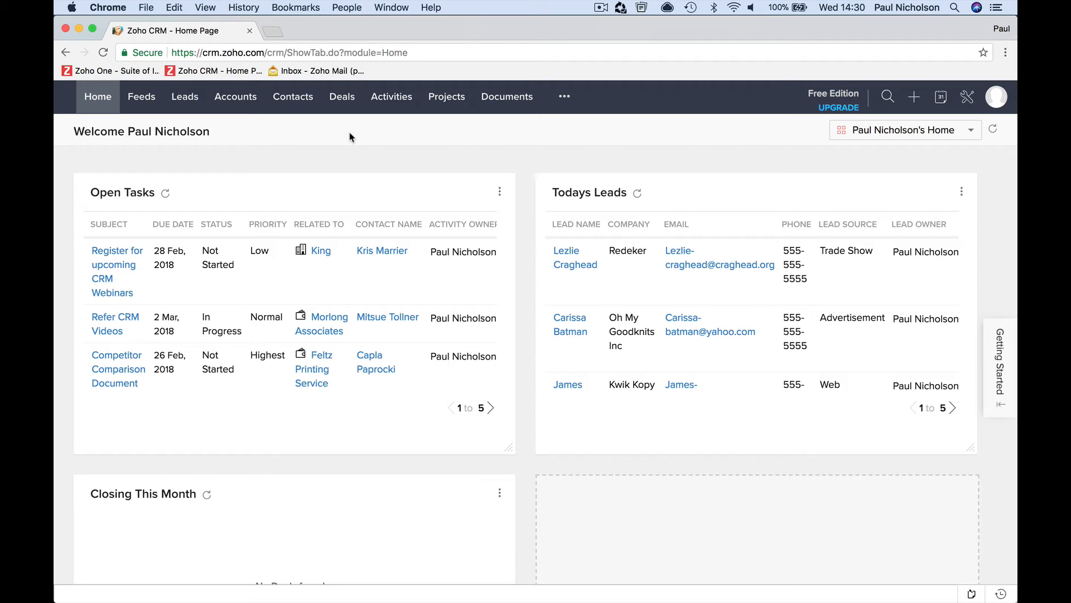
mouse_move(338, 126)
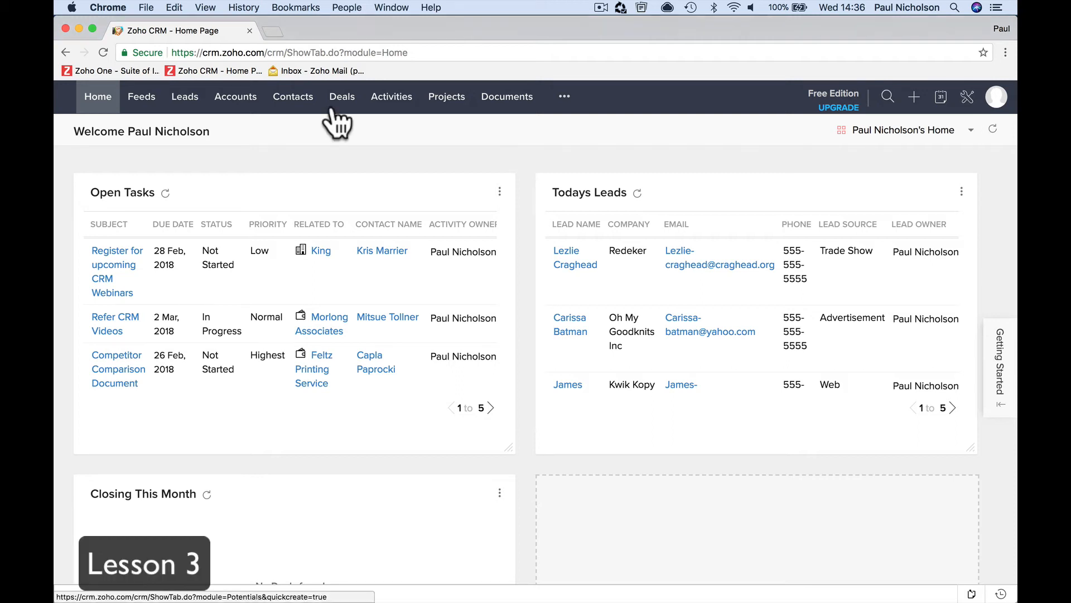
mouse_move(360, 178)
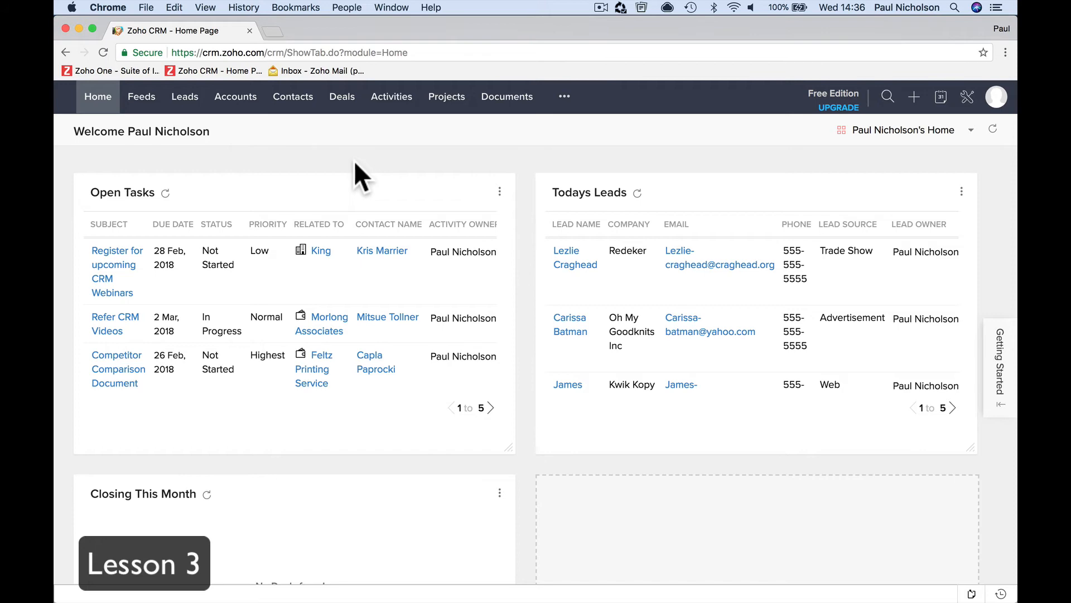
click(184, 96)
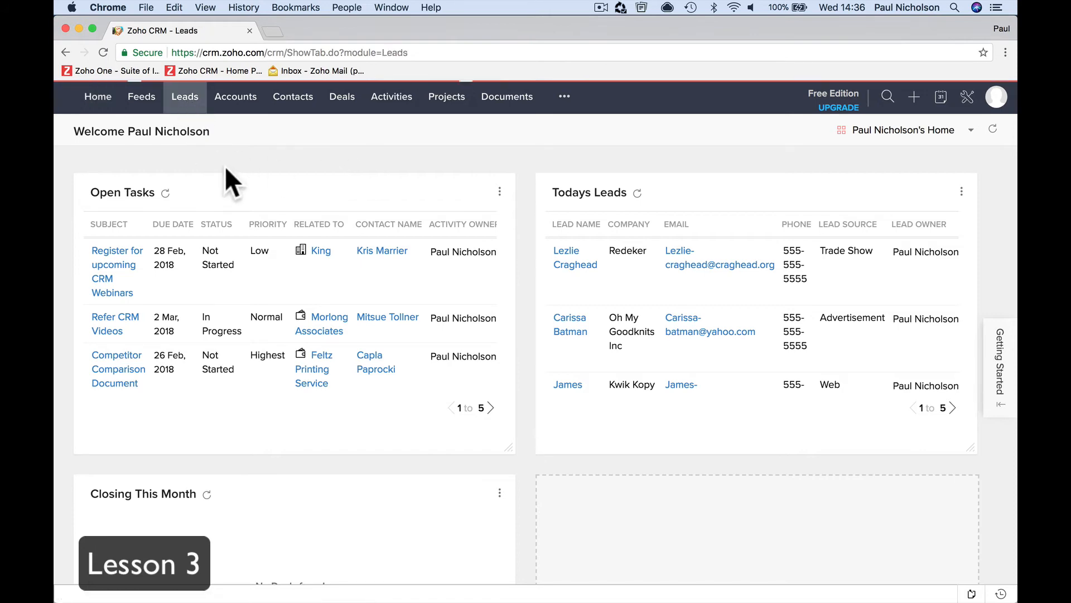
click(184, 96)
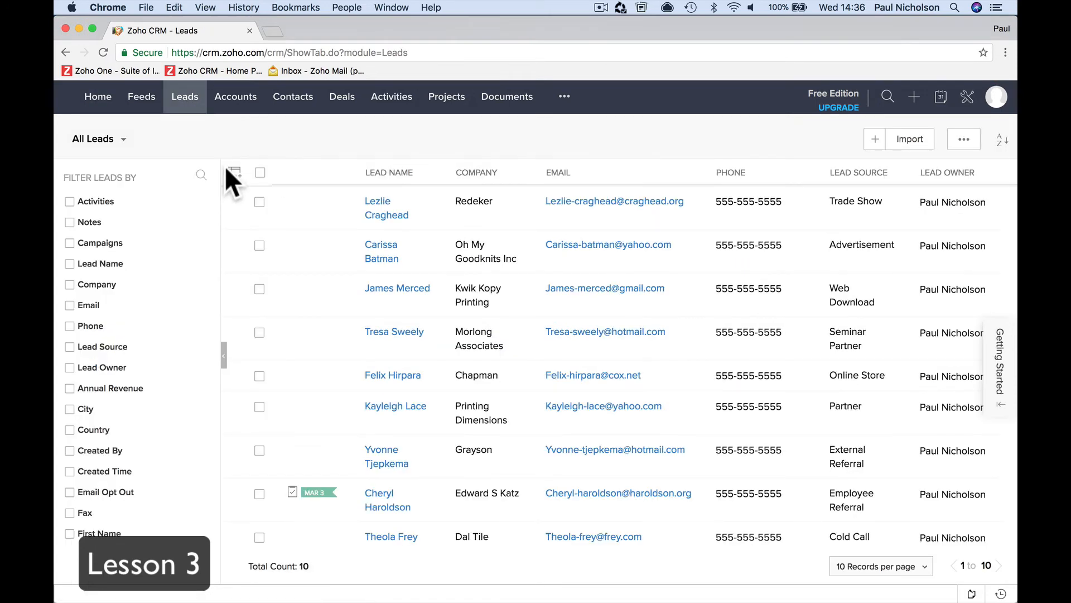
mouse_move(322, 235)
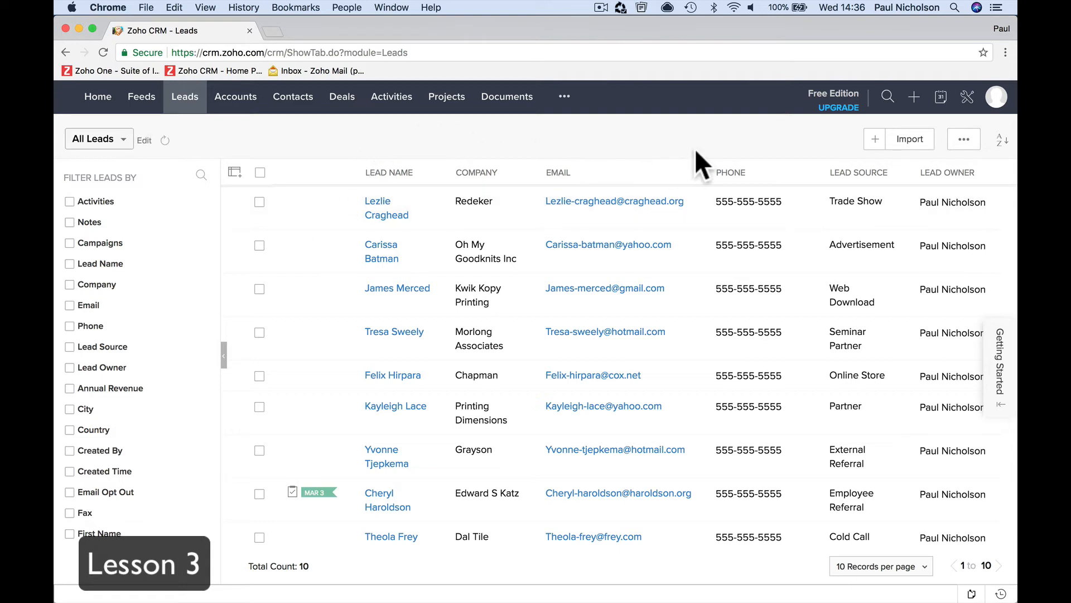
mouse_move(847, 167)
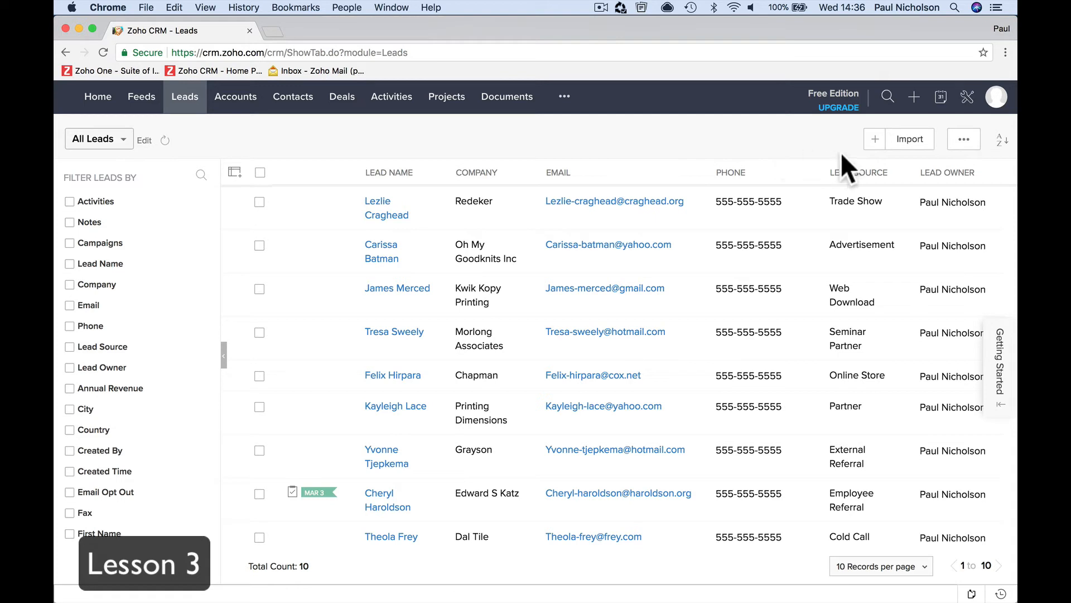
Start a new lead with Company set to West End Pharmacy
click(875, 138)
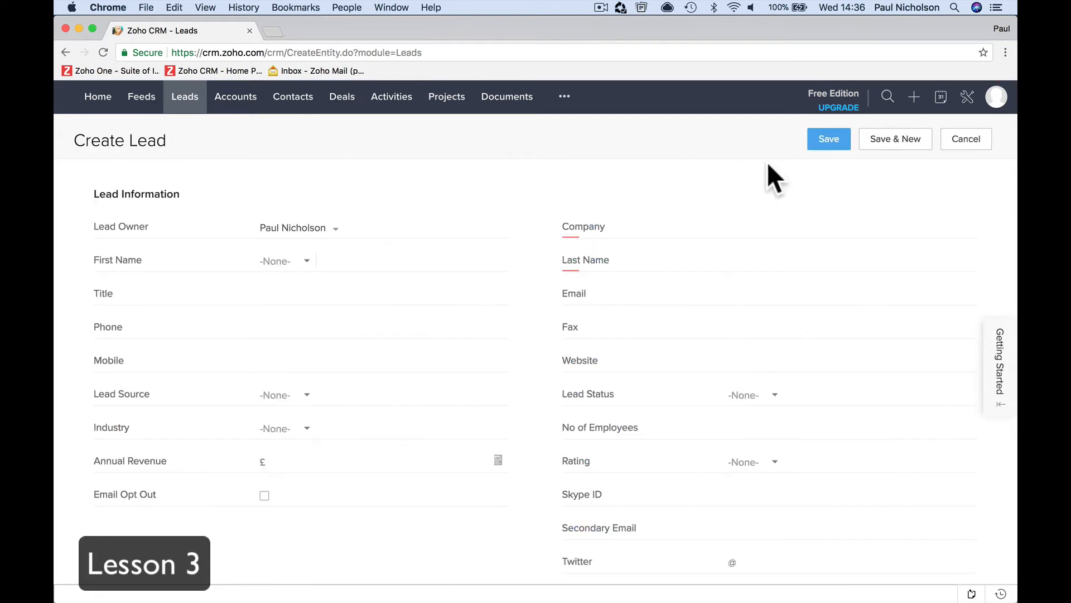
mouse_move(681, 214)
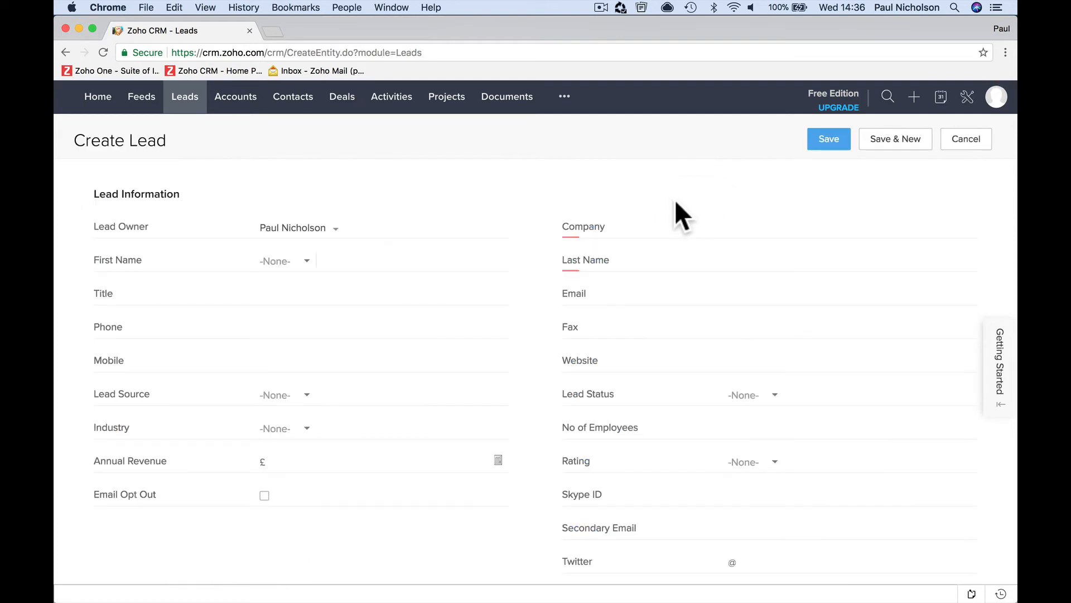
click(821, 227)
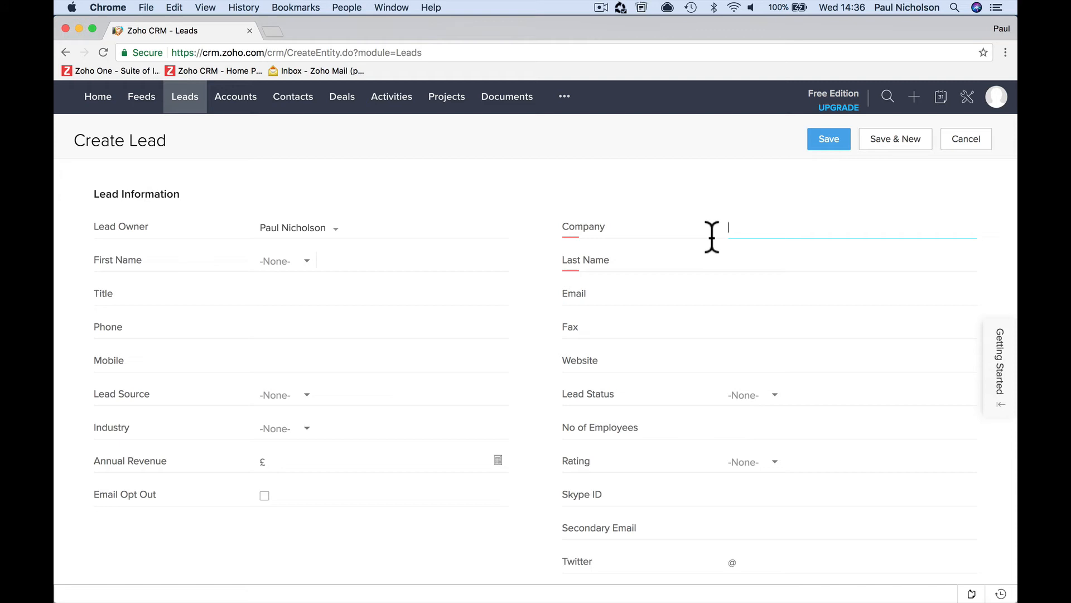
text(W)
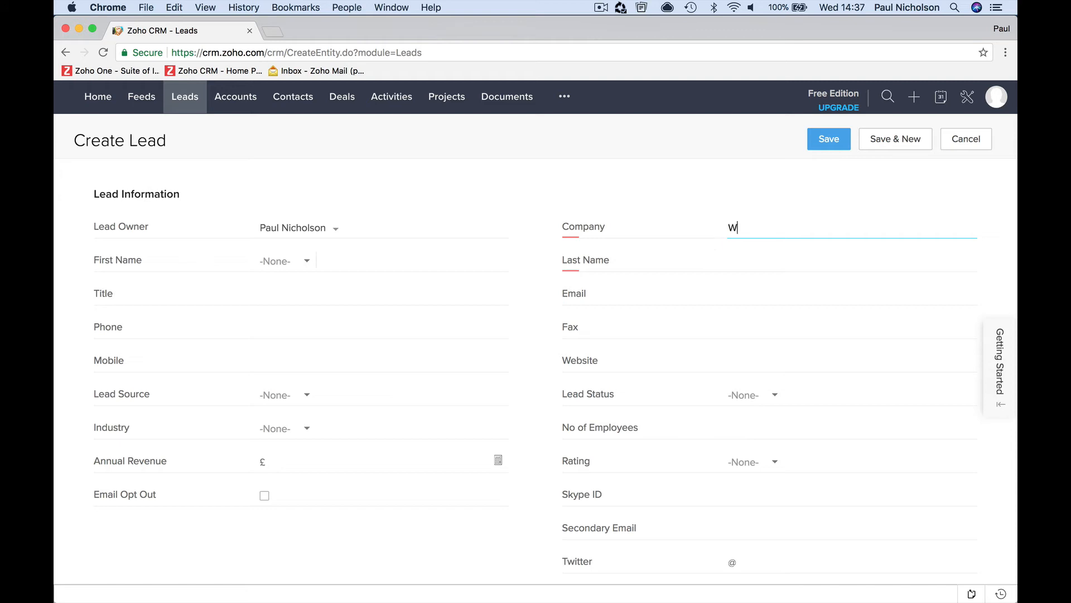
text(est End)
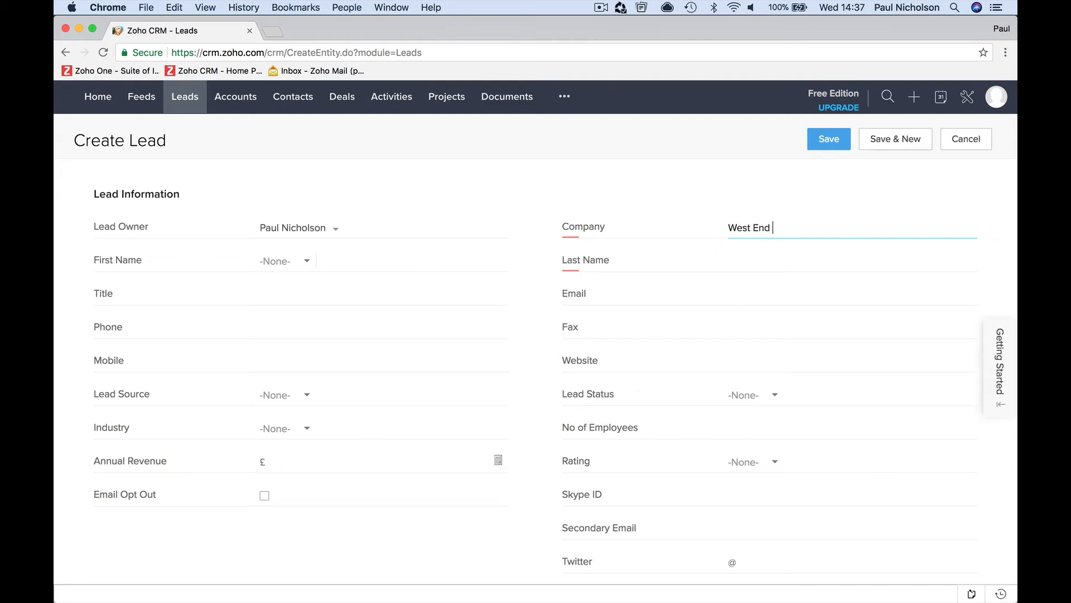
text(Pharmax)
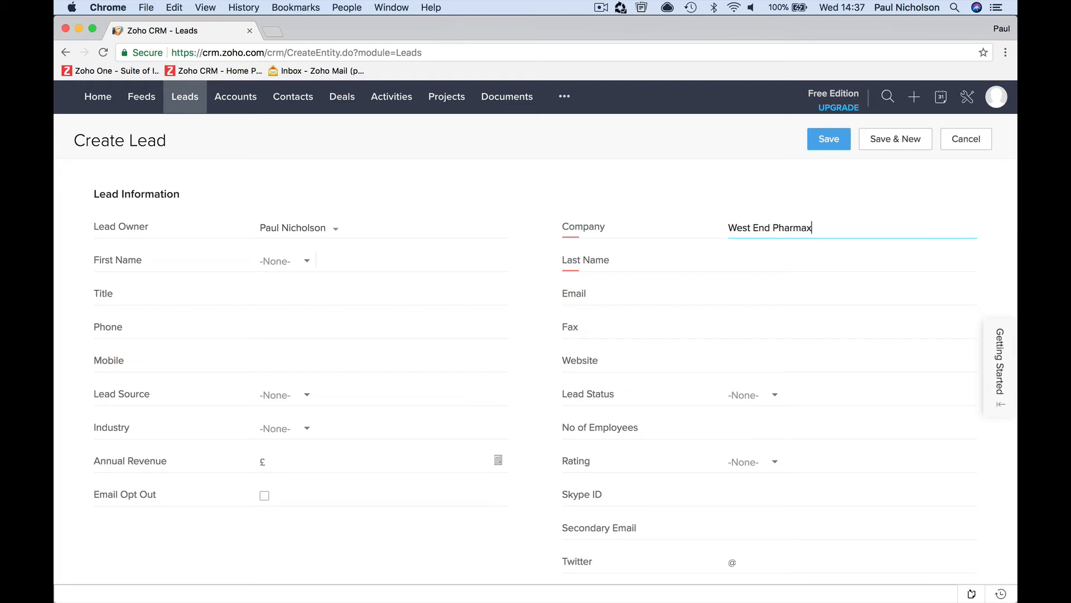
Enter Manager as the lead's Last Name, leaving First Name empty
click(383, 260)
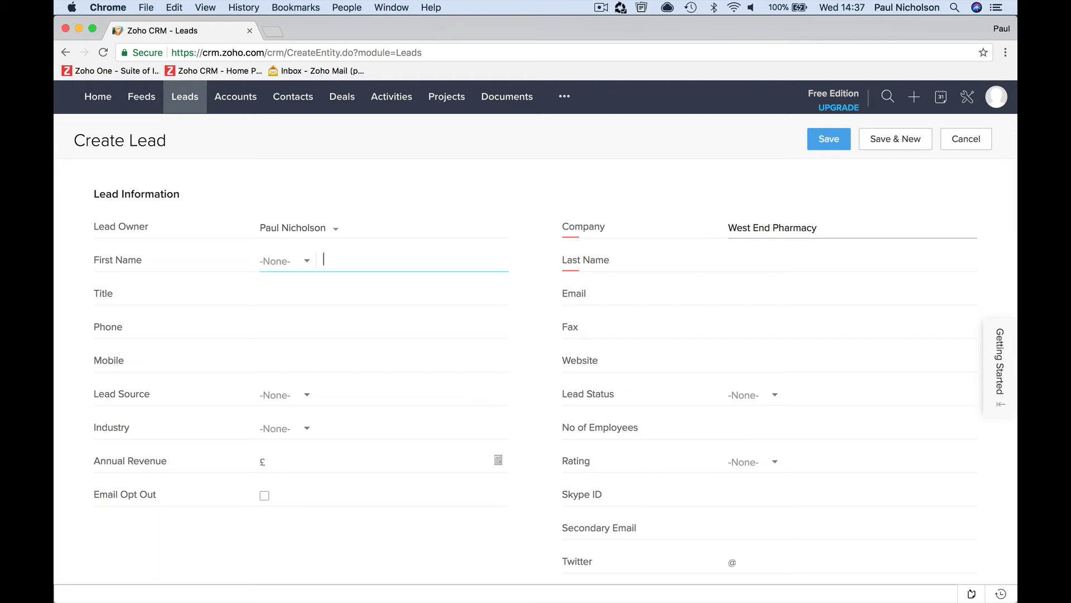
click(821, 260)
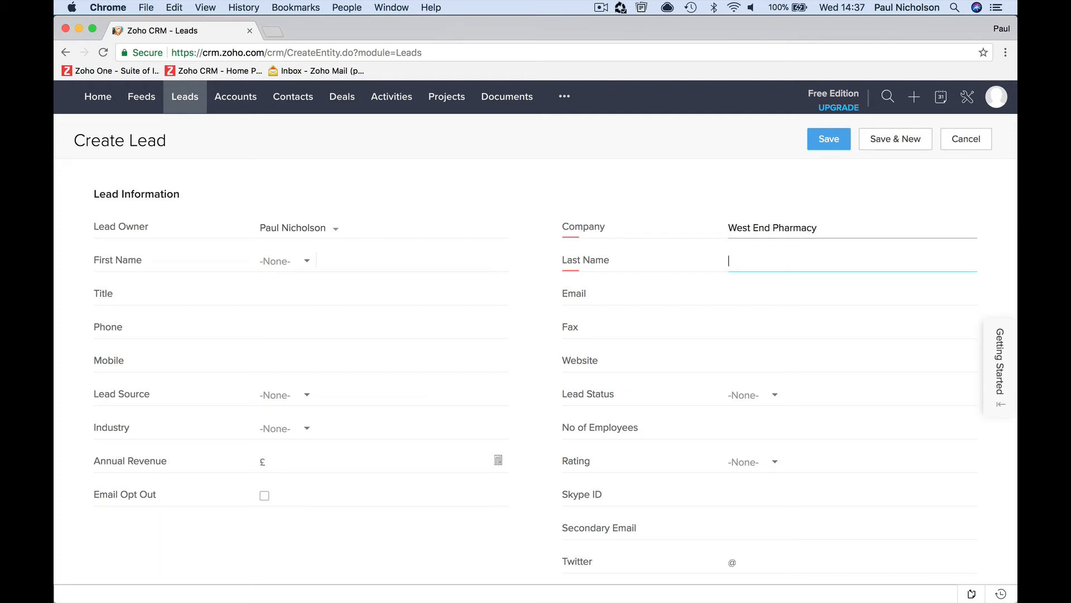
text(Manag)
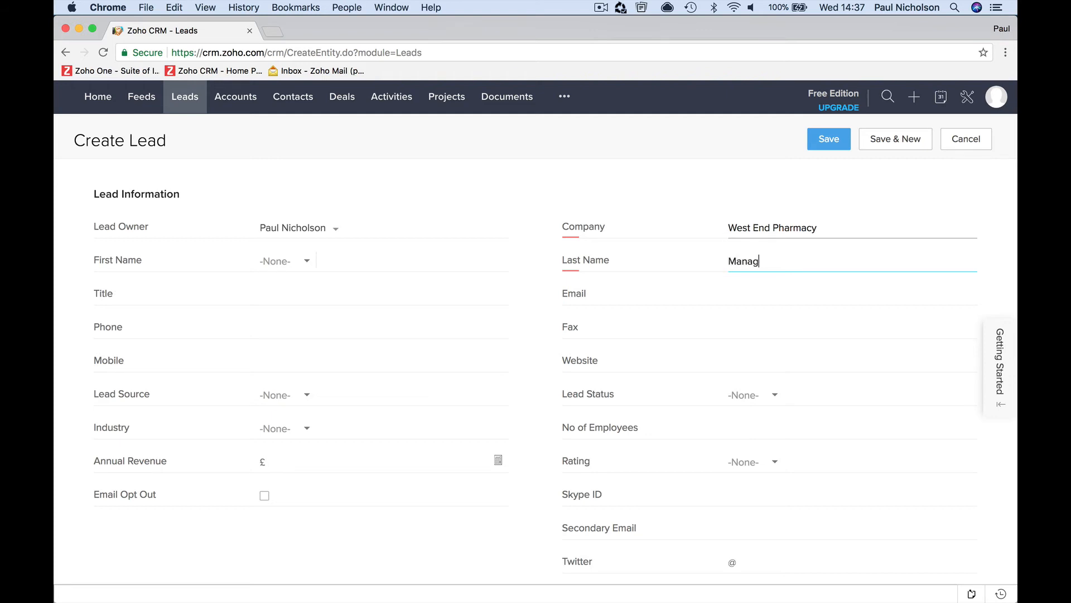
text(er)
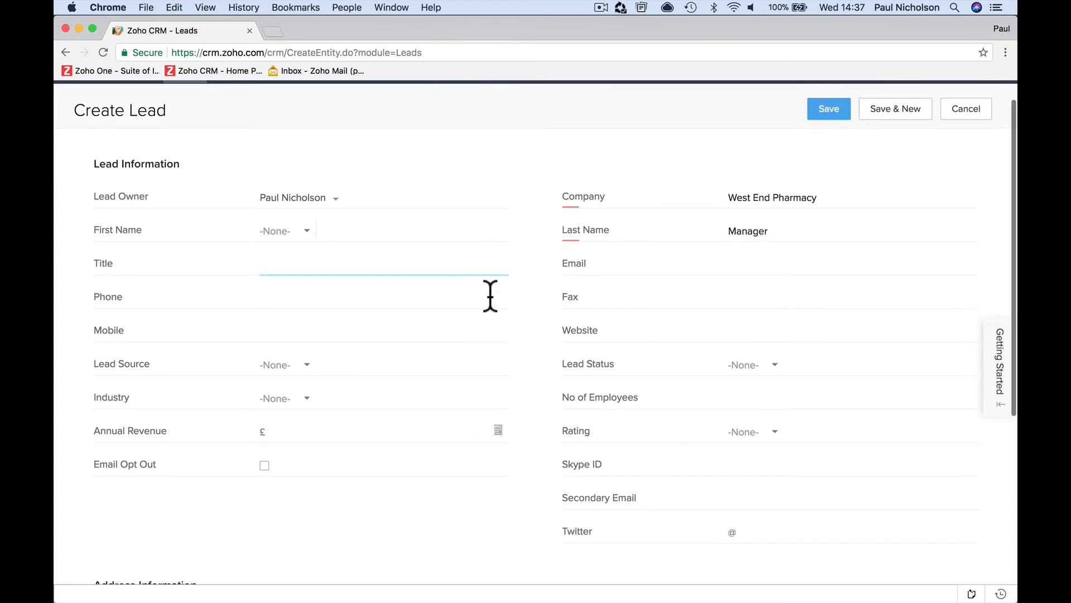
Fill the lead Description with "Broken into last night. Alarm did not go off."
scroll(down, 3)
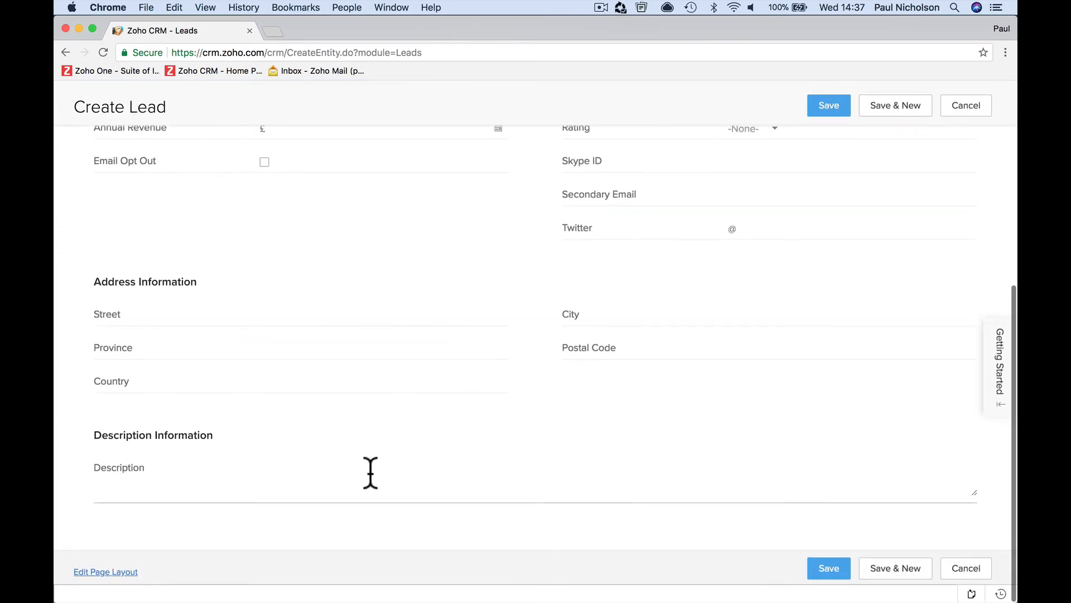
text(Broke)
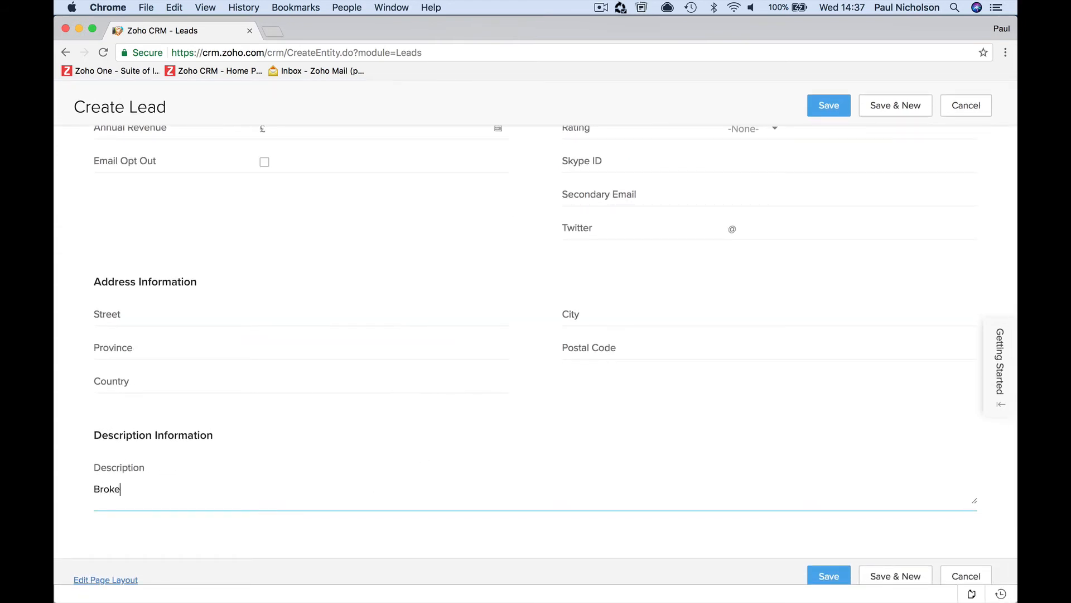
text(n into last)
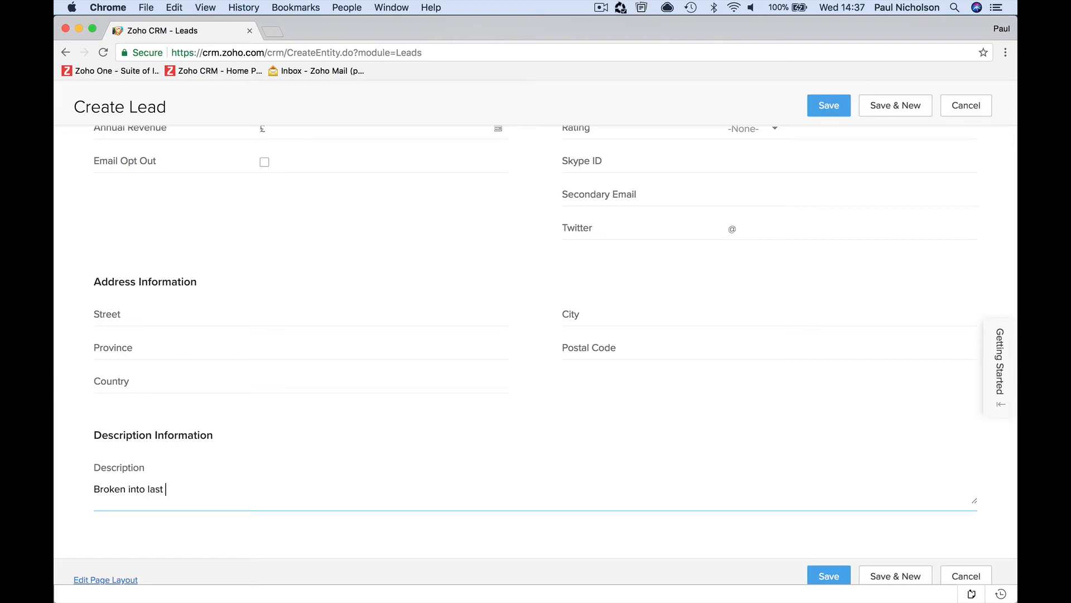
text(night. Alarm)
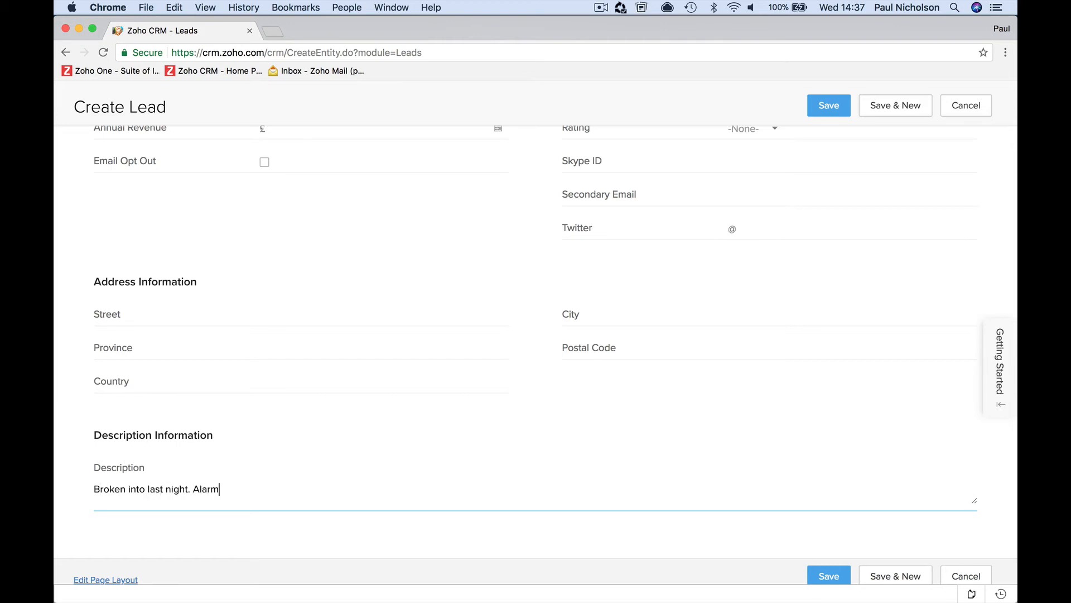
text(did not)
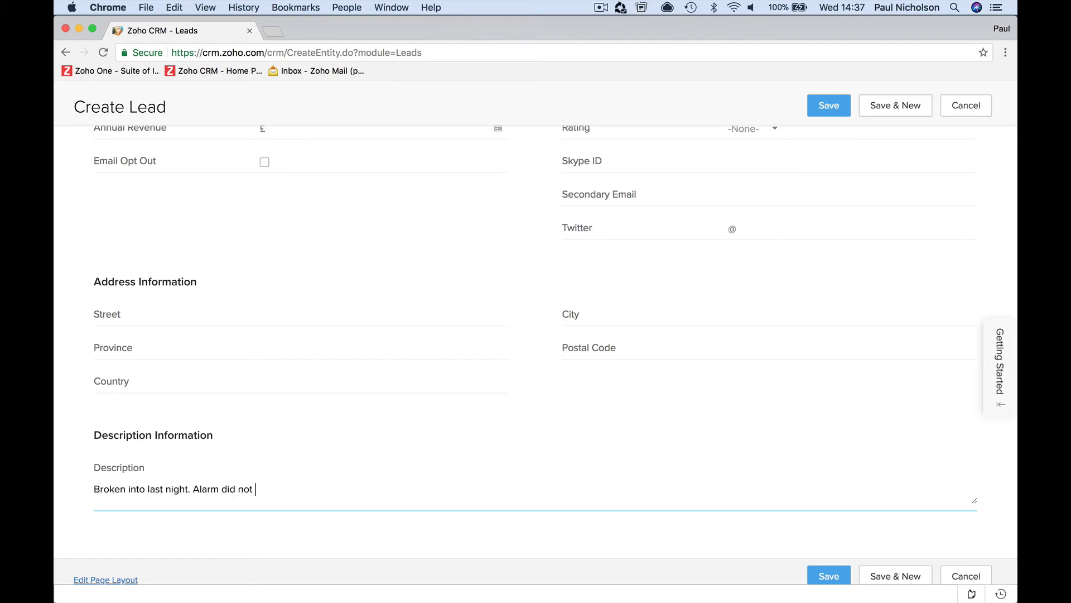
text(go of.)
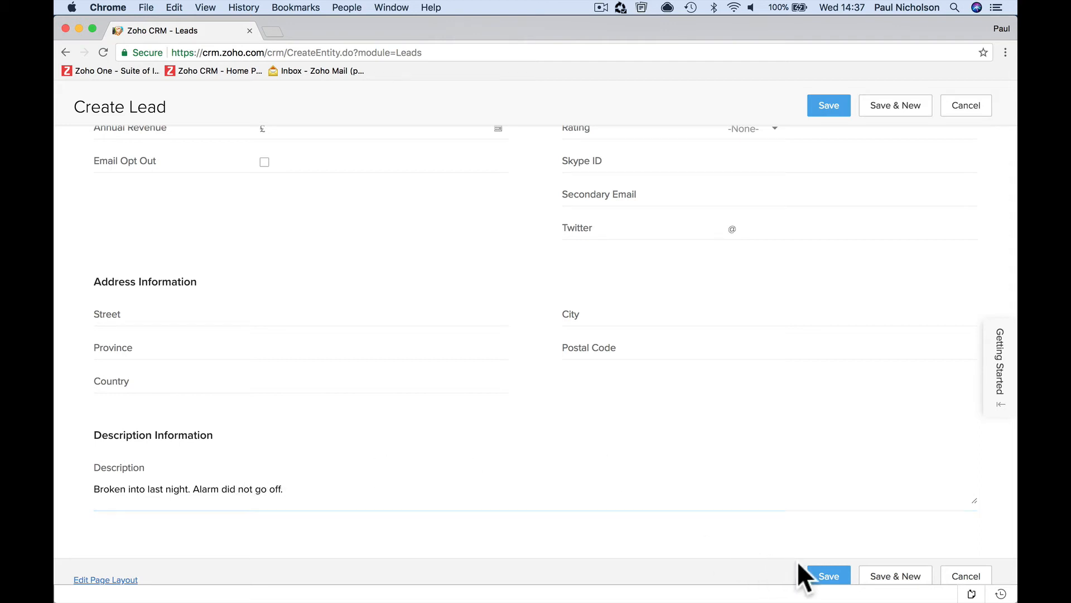
Save the West End Pharmacy lead, glance at lead views and Feeds, and return Home
click(823, 576)
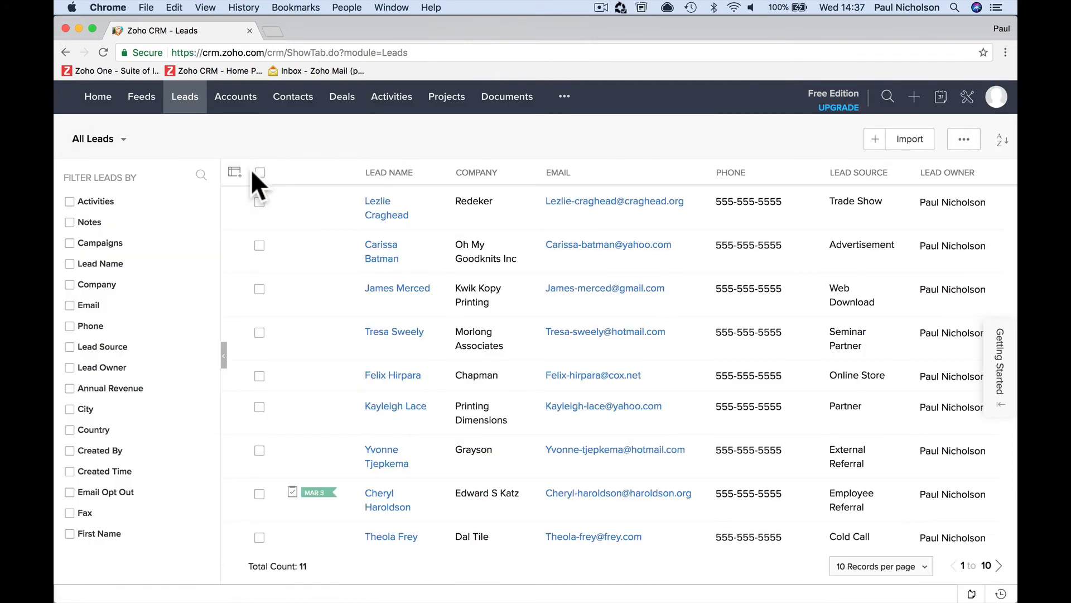
click(99, 139)
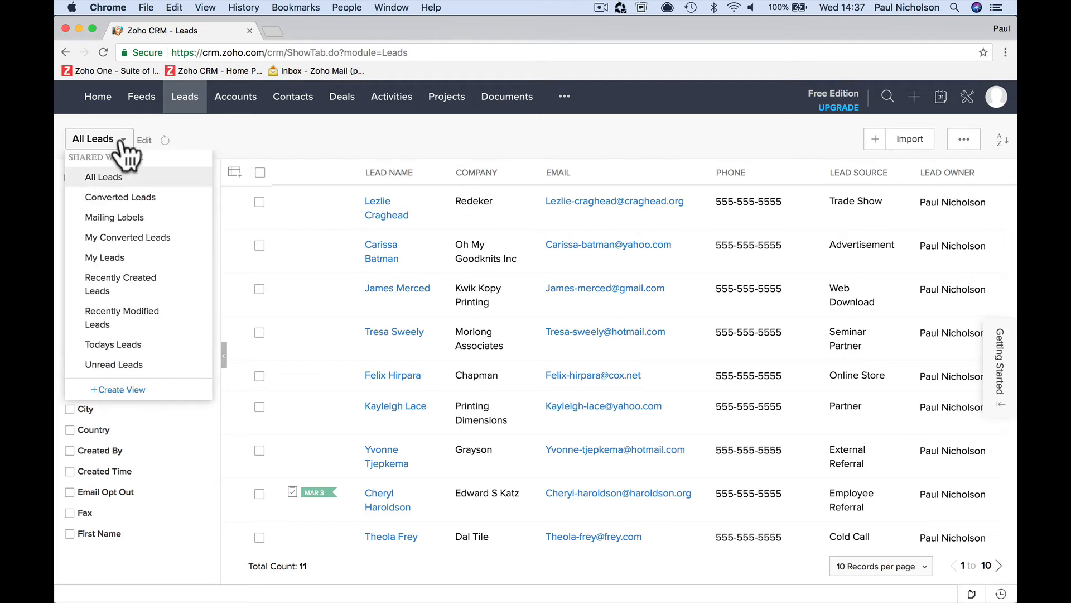
mouse_move(217, 147)
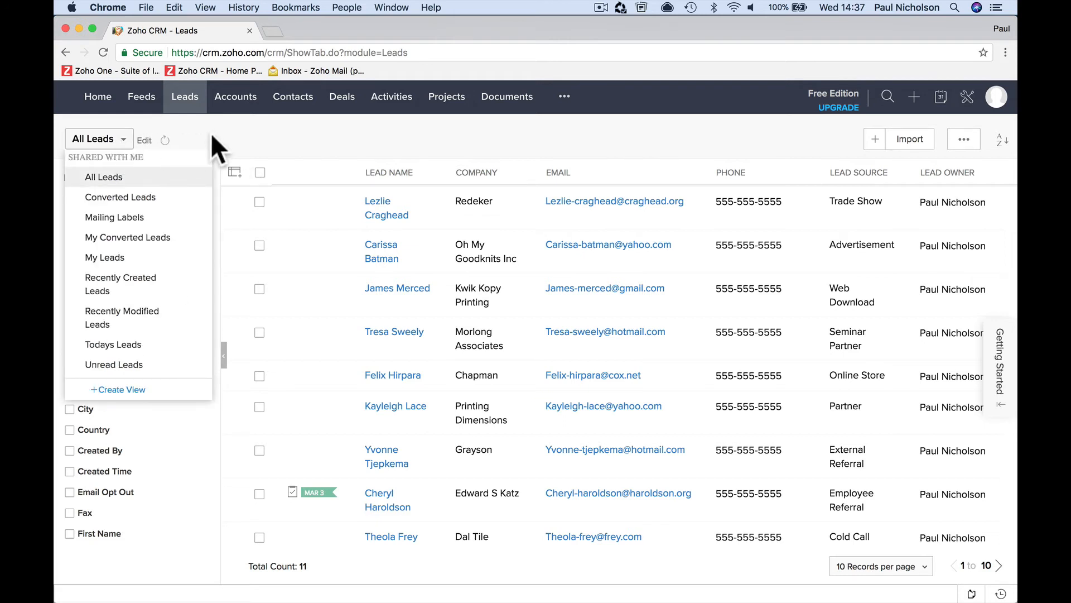
click(140, 96)
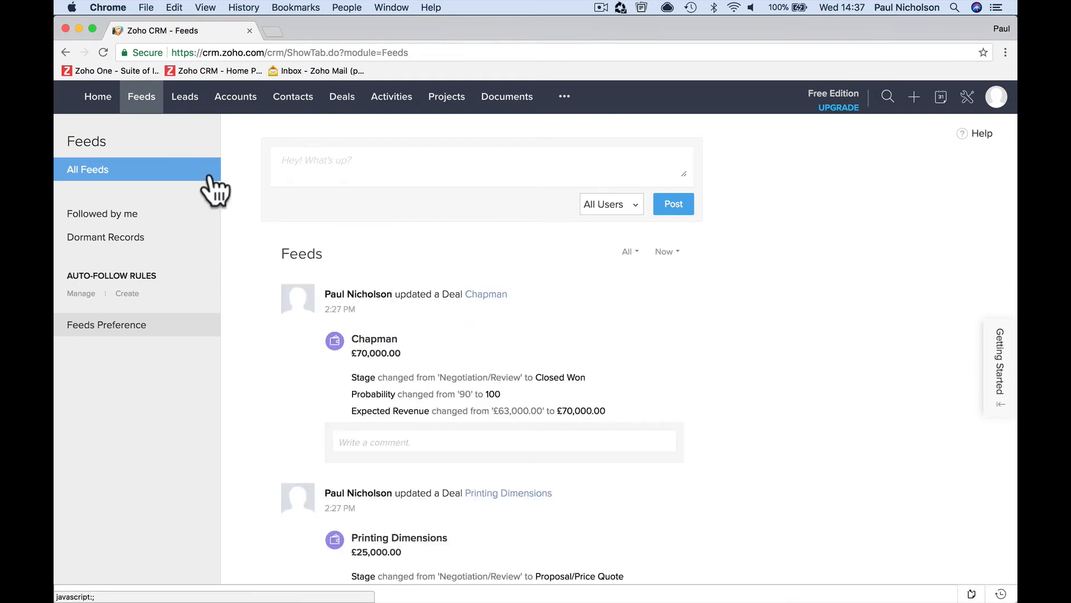
mouse_move(123, 123)
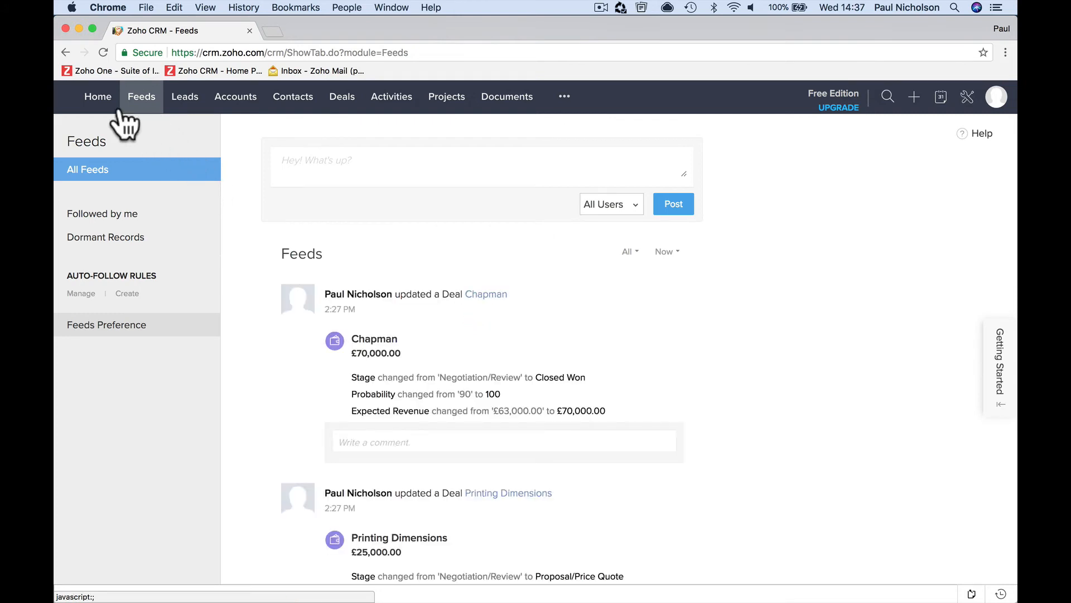
click(97, 96)
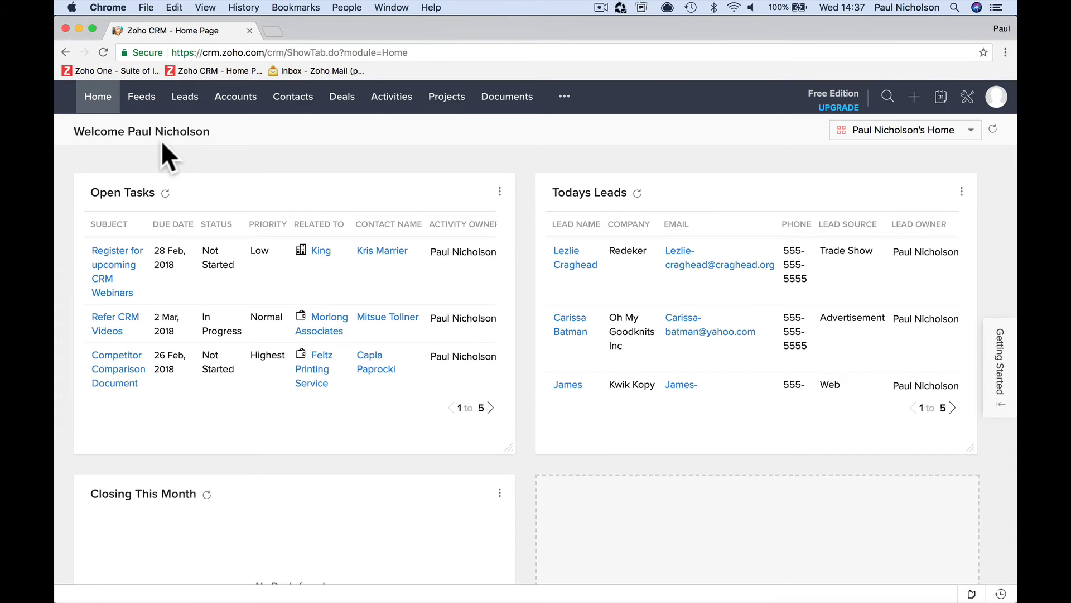
mouse_move(343, 96)
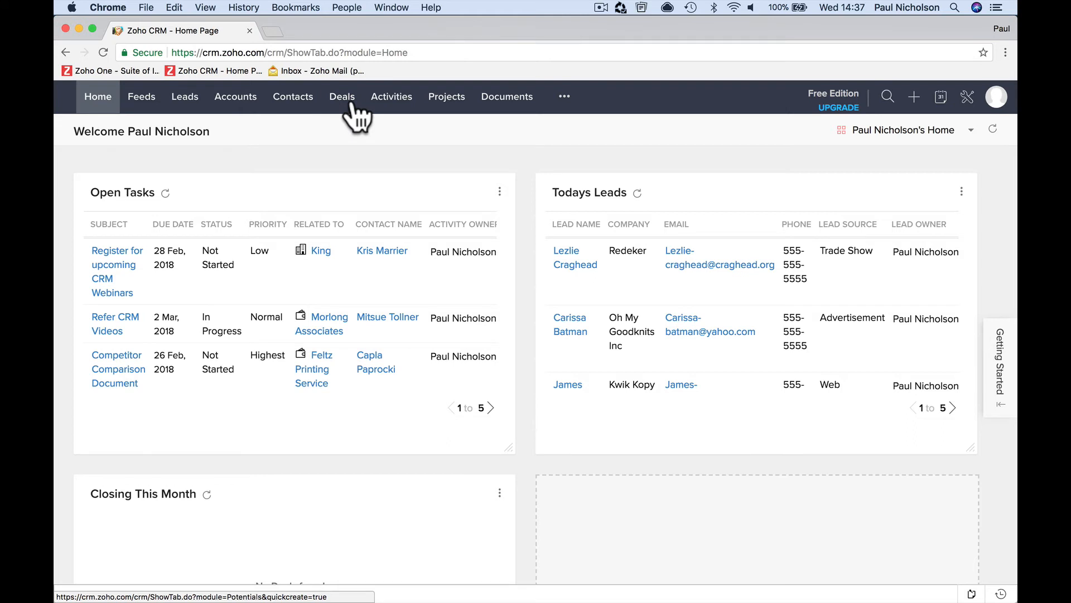
mouse_move(344, 283)
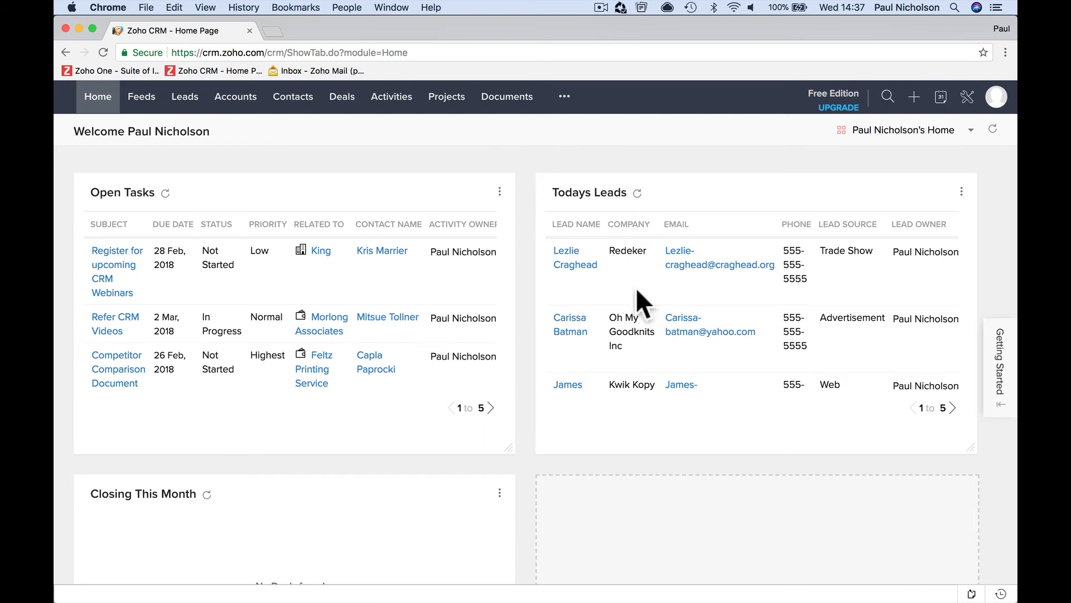
mouse_move(912, 424)
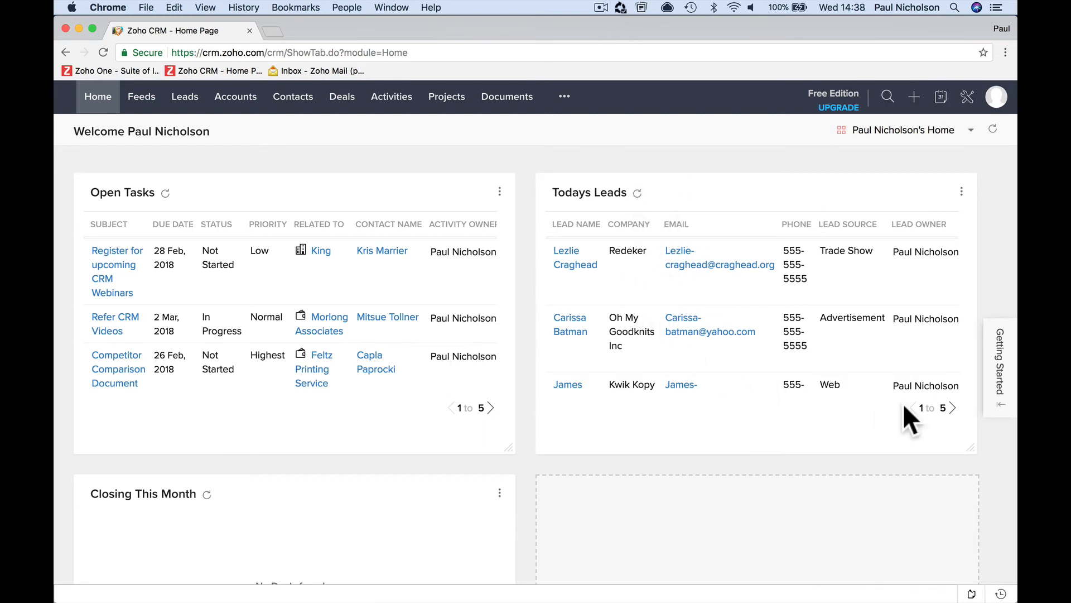
Page the Todays Leads widget to its last entry, the West End Pharmacy lead (11 of 11)
click(949, 409)
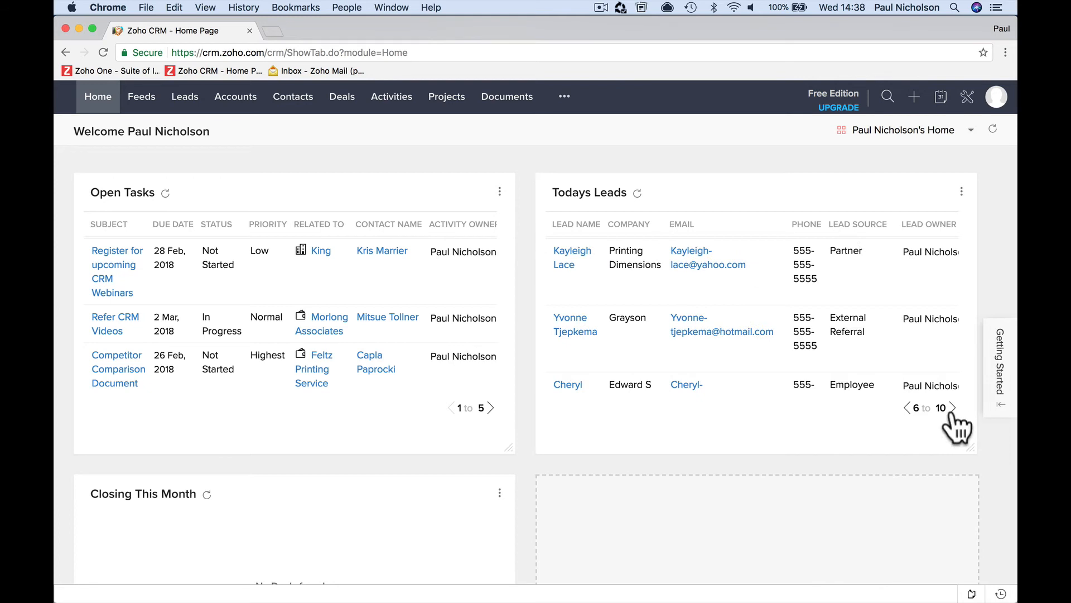
click(952, 408)
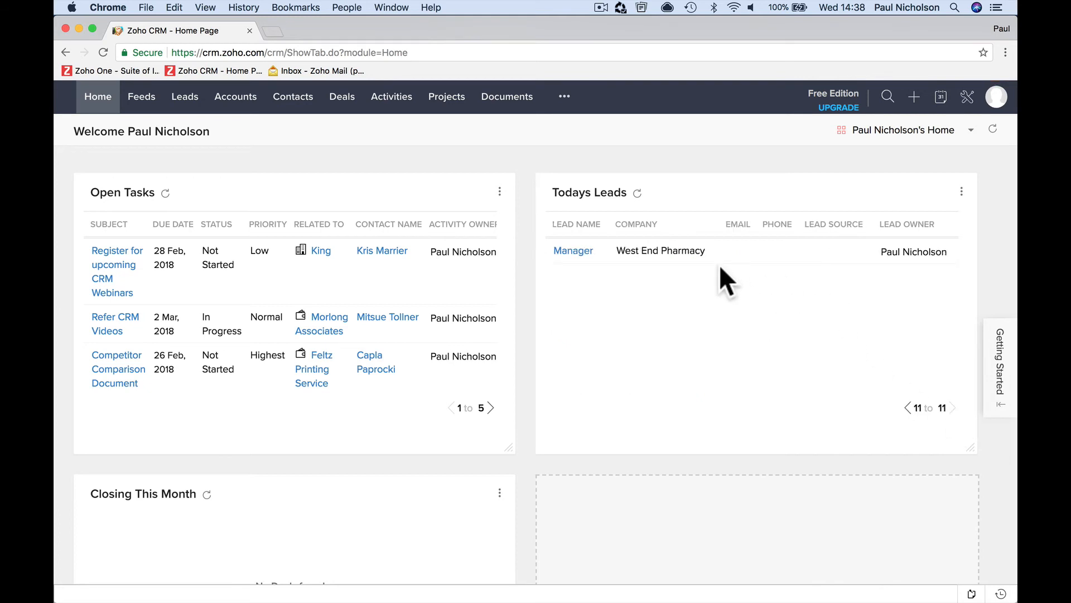
mouse_move(760, 291)
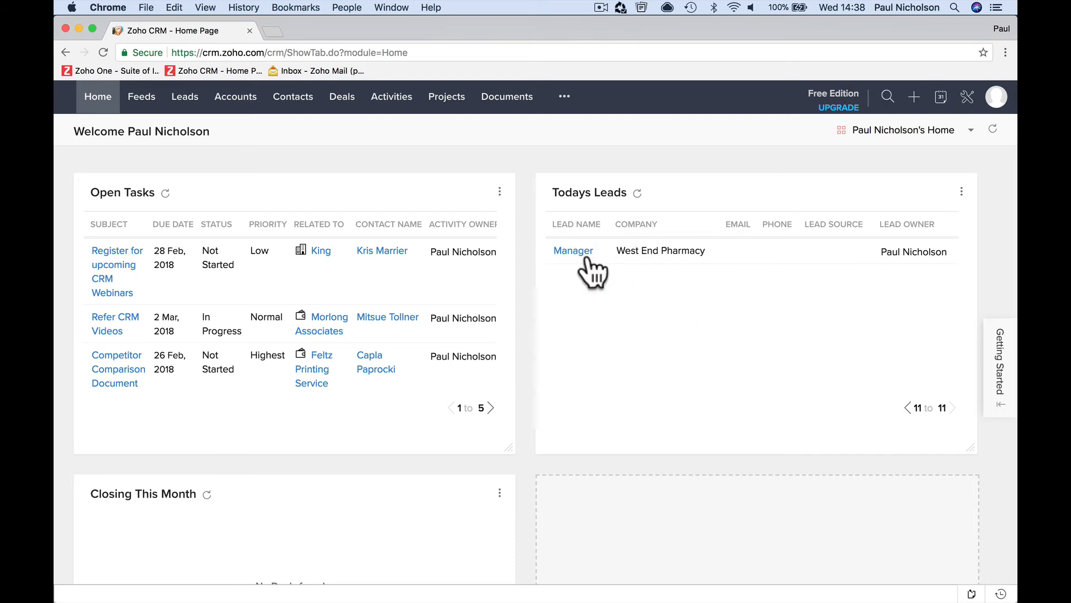
mouse_move(638, 274)
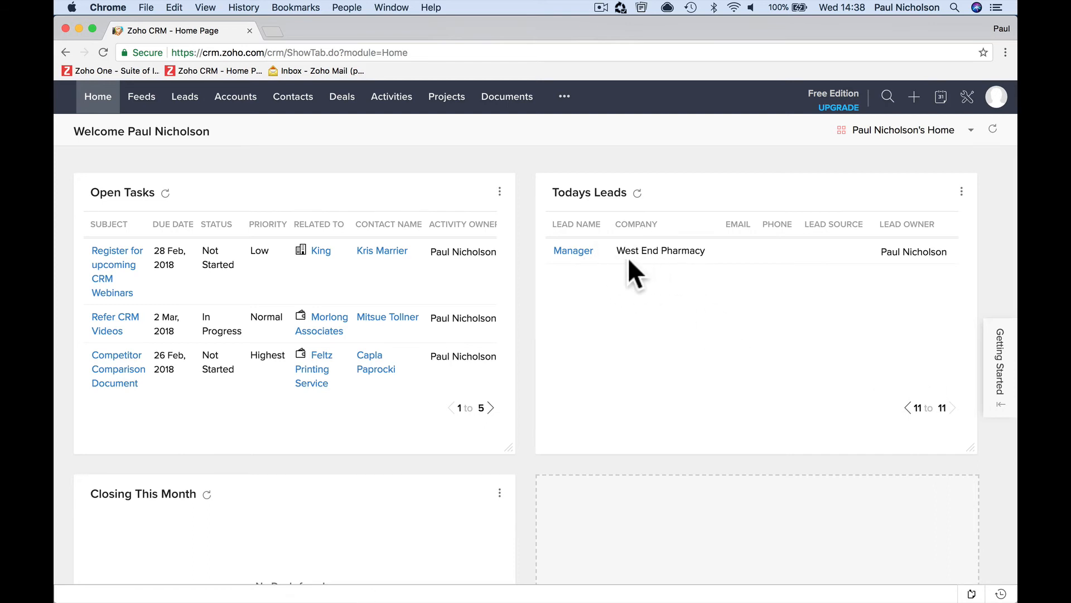
Open the Manager lead record from Todays Leads and review its details
click(573, 250)
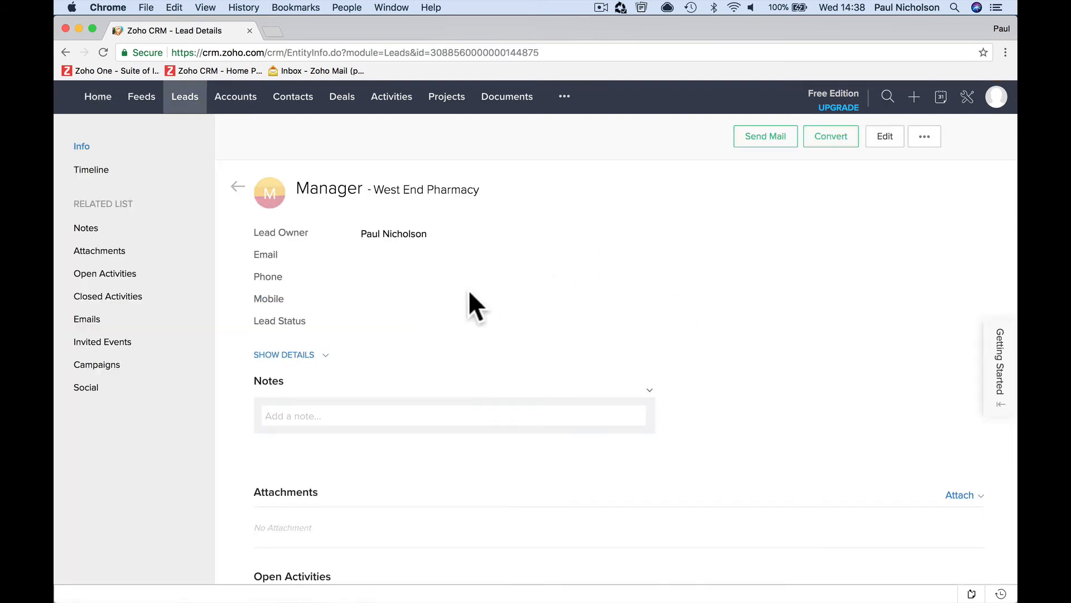
mouse_move(934, 227)
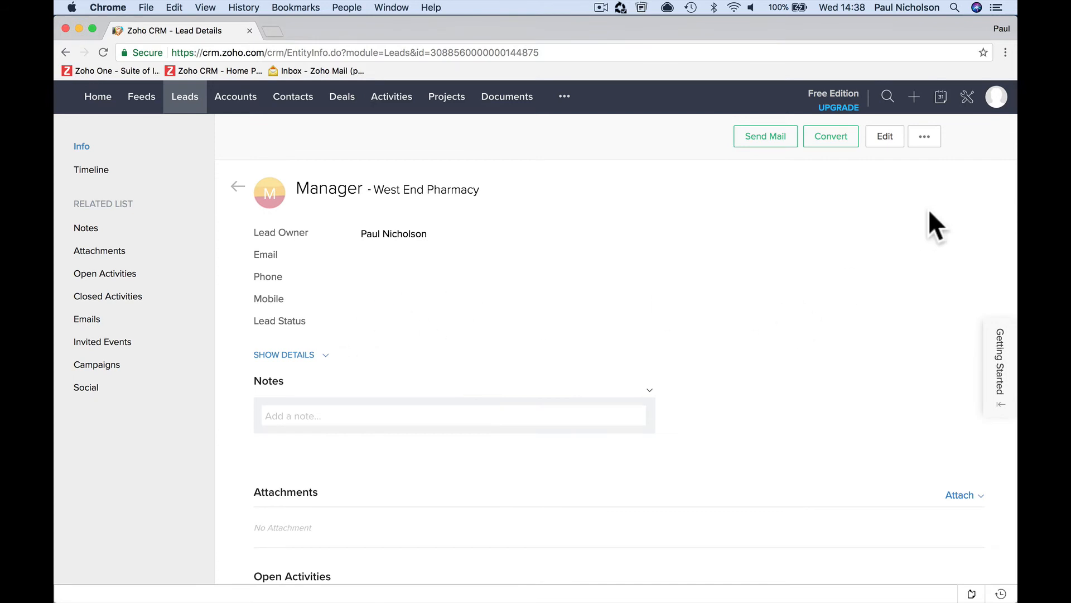
scroll(down, 3)
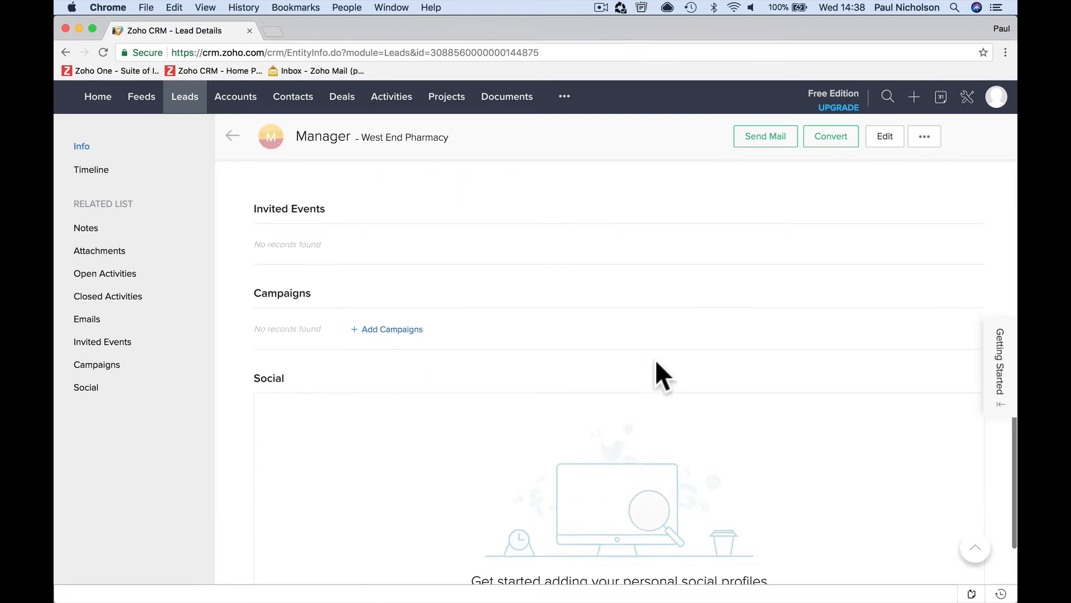
scroll(down, 3)
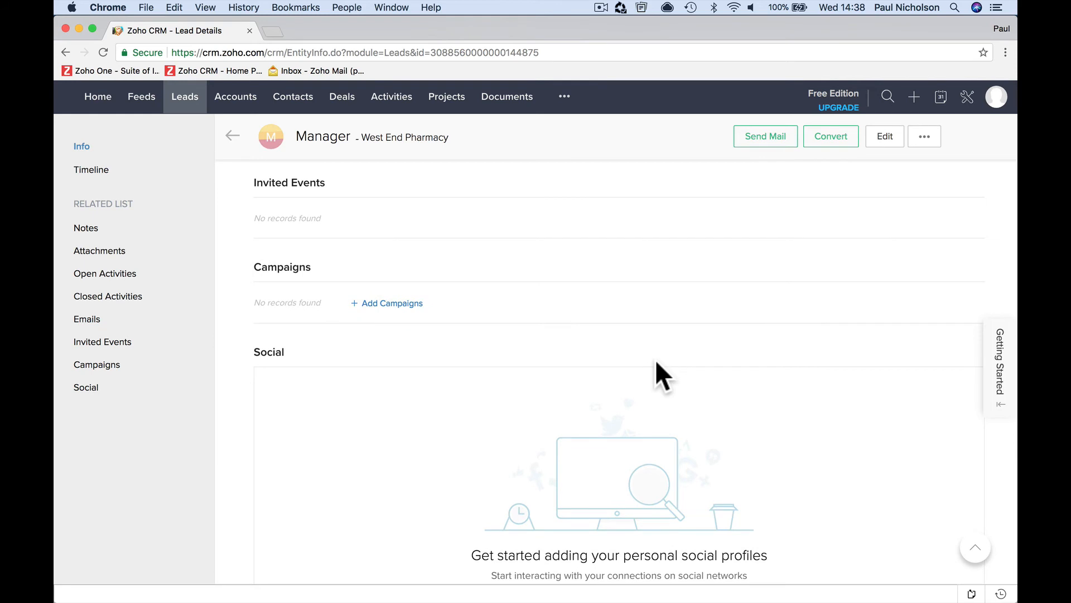
scroll(up, 3)
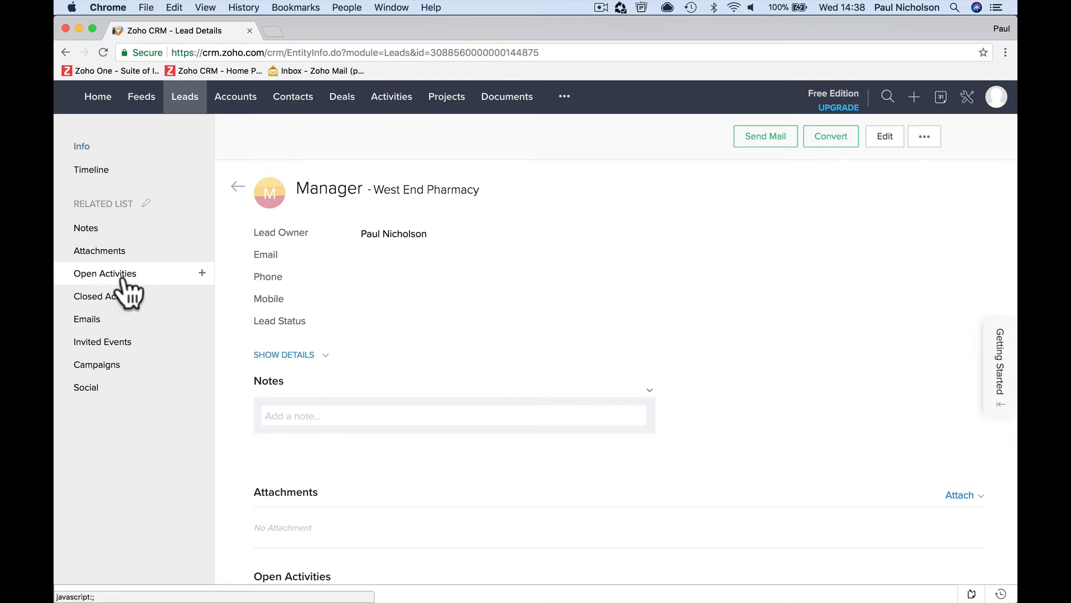
mouse_move(96, 286)
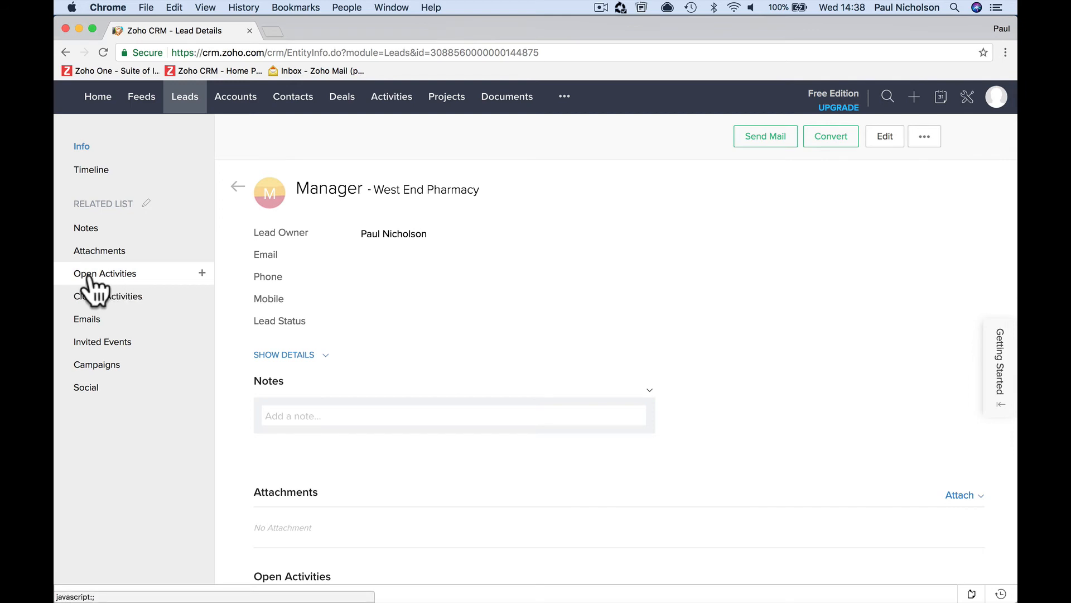
mouse_move(203, 291)
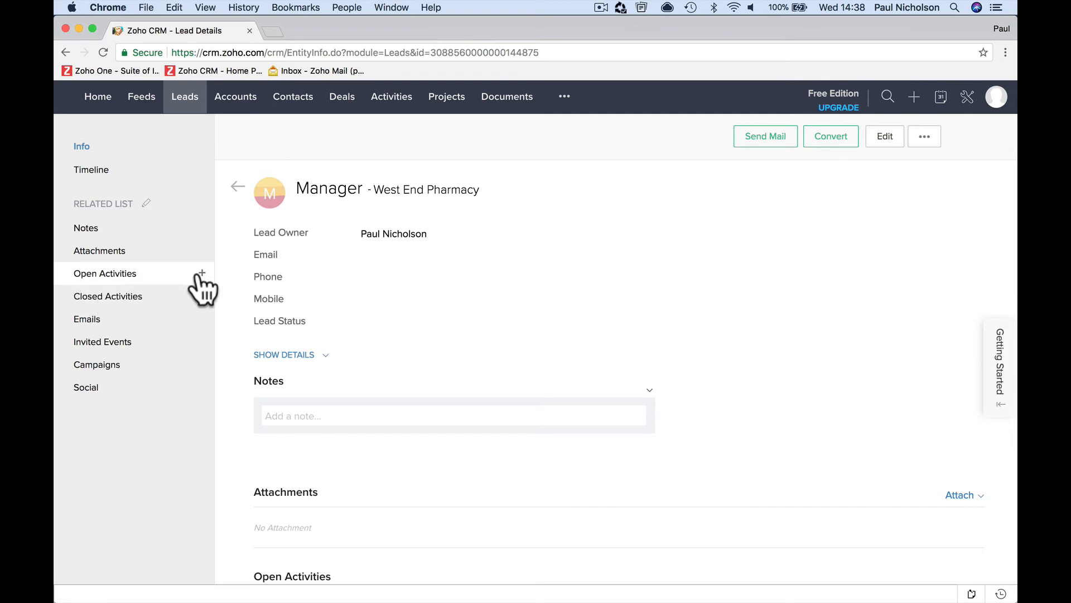
Create a task 'Call Find Out More' on the lead, due 4 March 2018
click(201, 273)
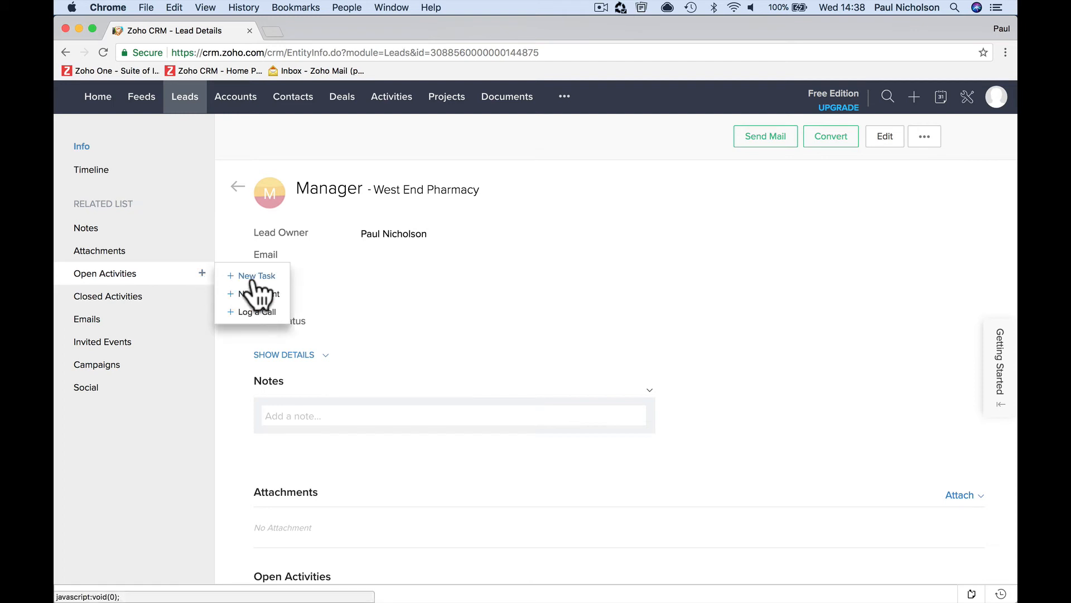
click(257, 275)
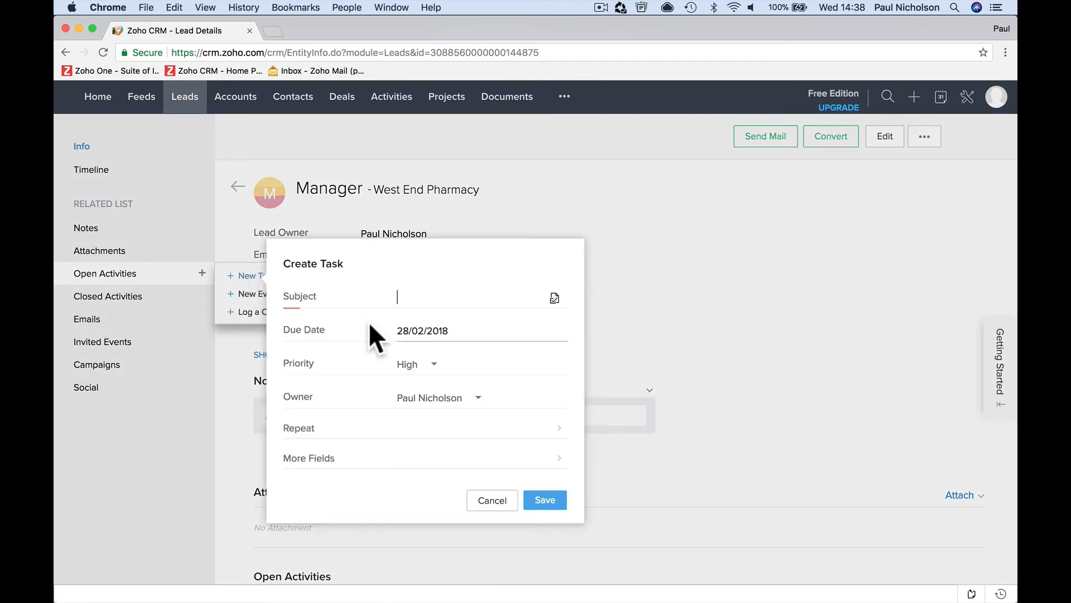
text(Call)
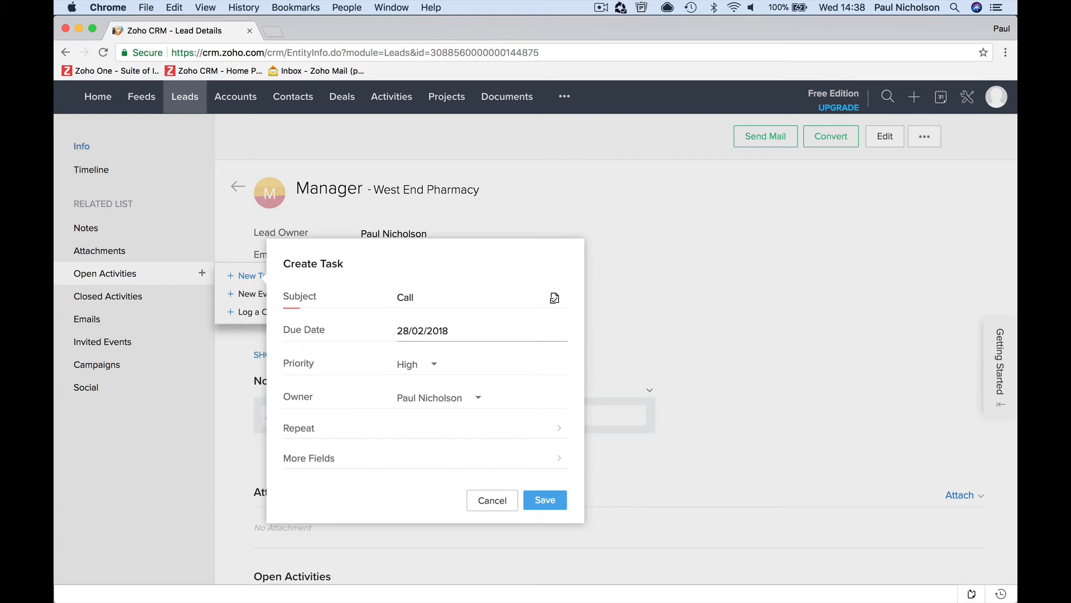
text(Find Out Mor)
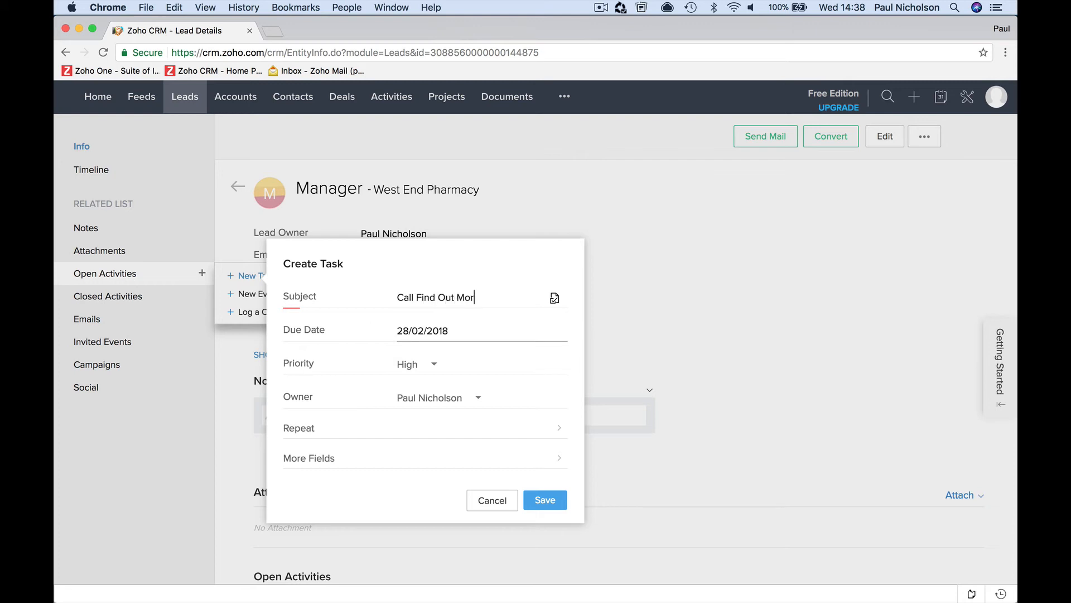
click(422, 331)
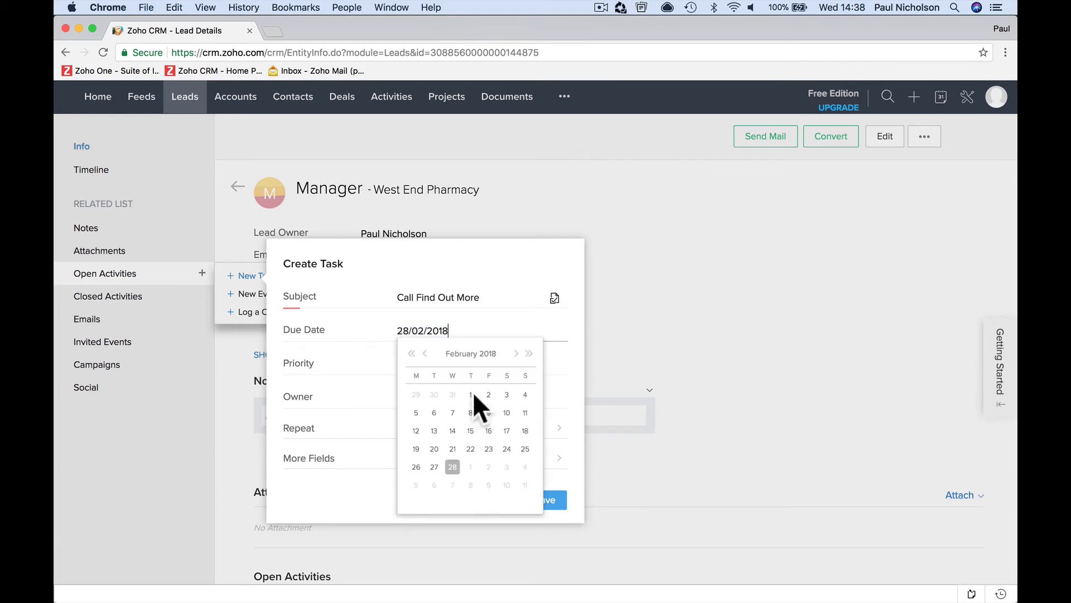
click(517, 354)
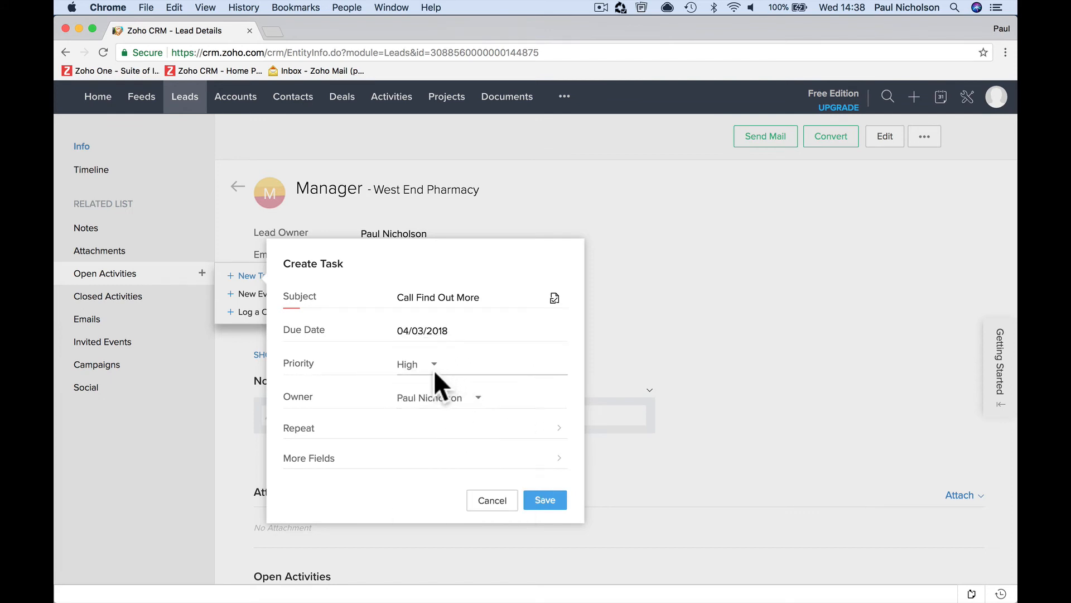
mouse_move(458, 413)
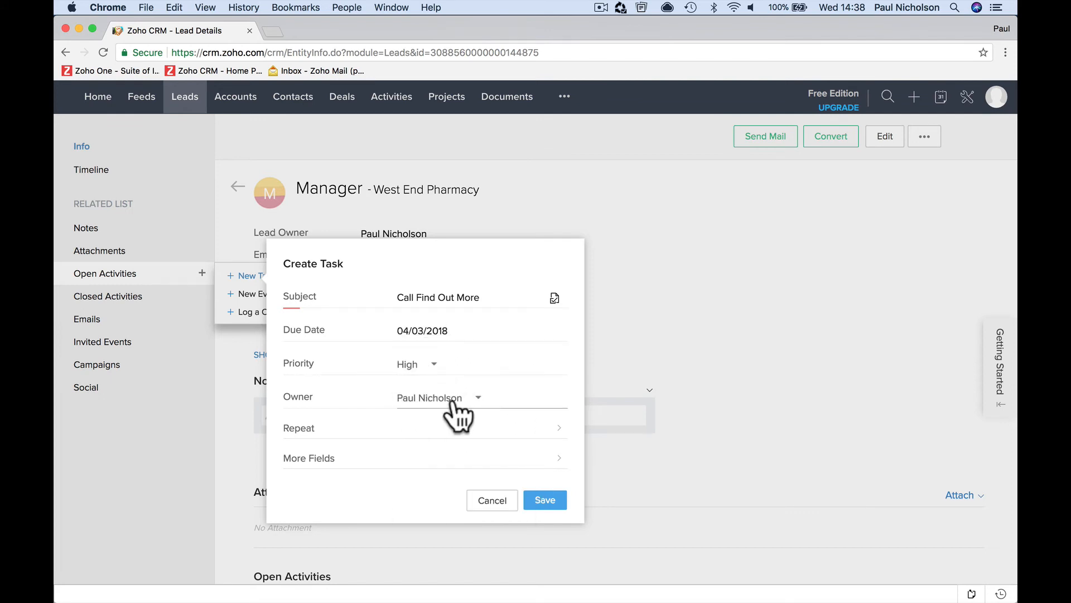
Leave repeat off, add the break-in description, and save the high-priority task
click(425, 428)
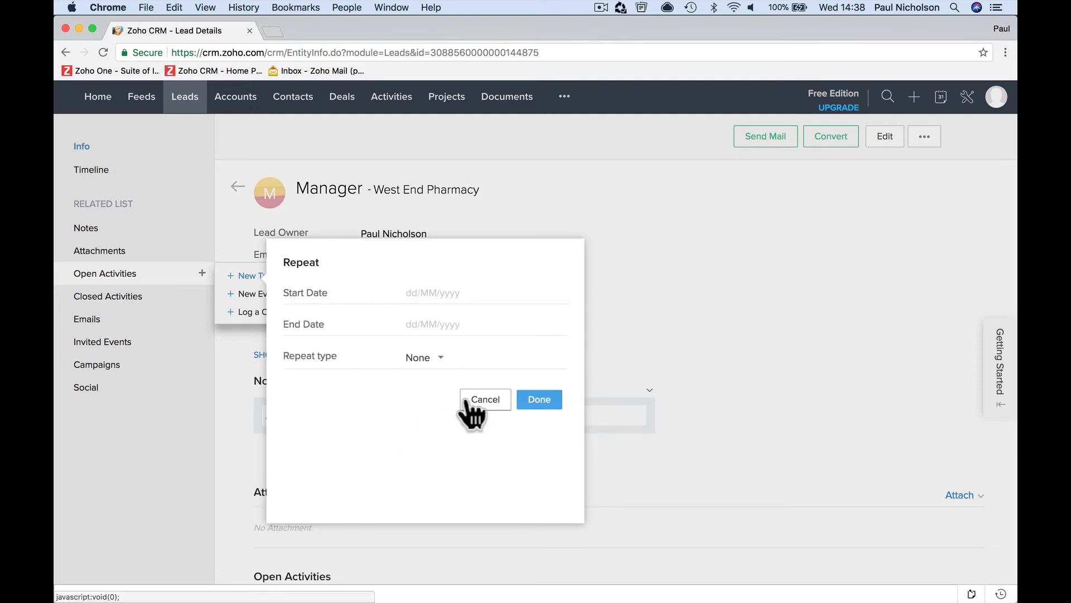
click(485, 400)
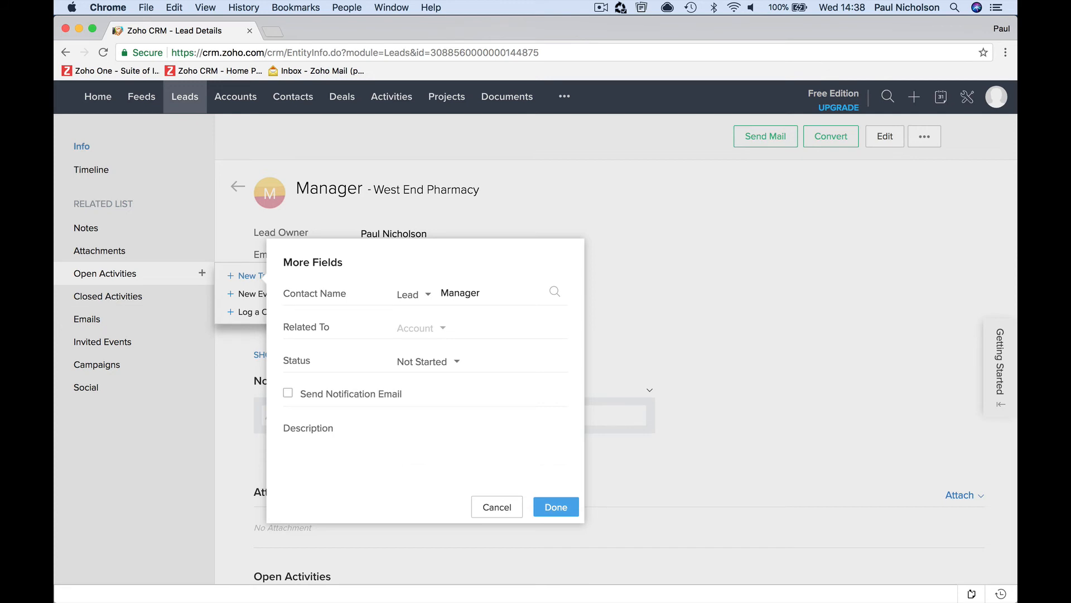
text(Broken into need to cha)
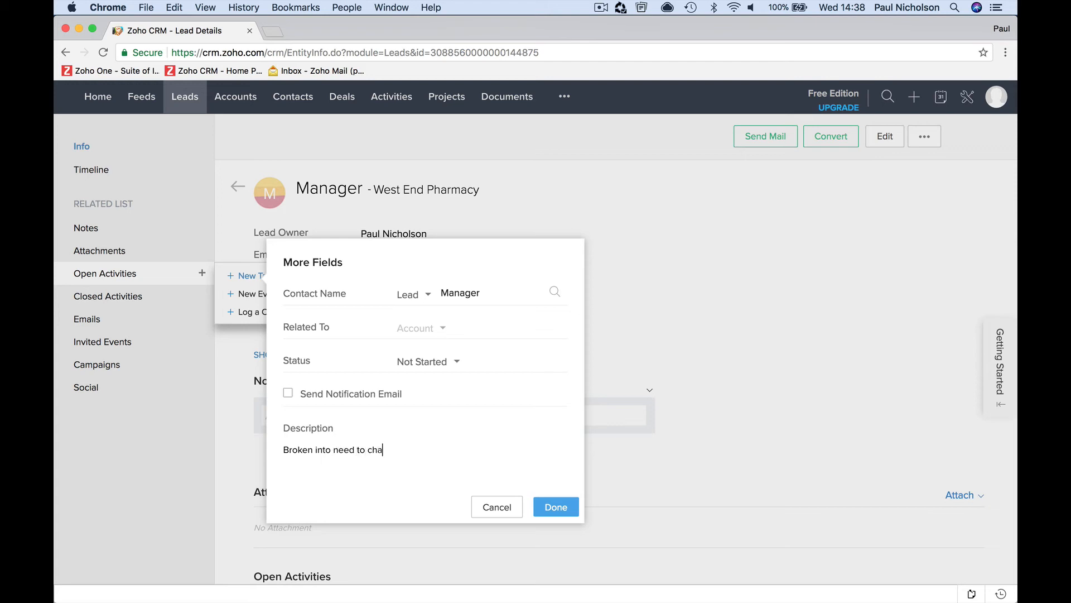
text(se up.)
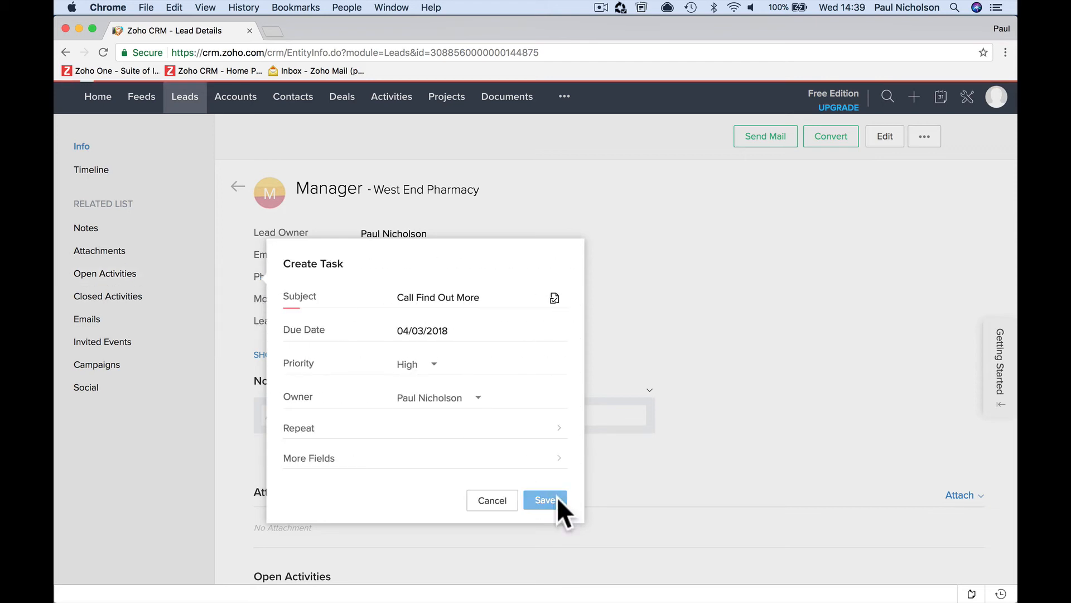
click(544, 500)
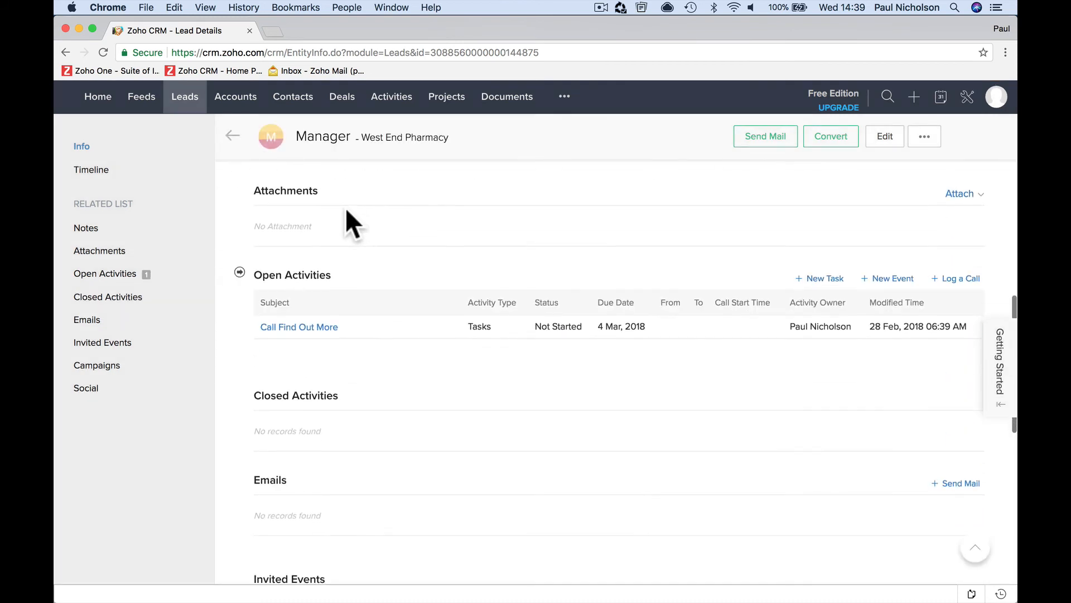
click(98, 96)
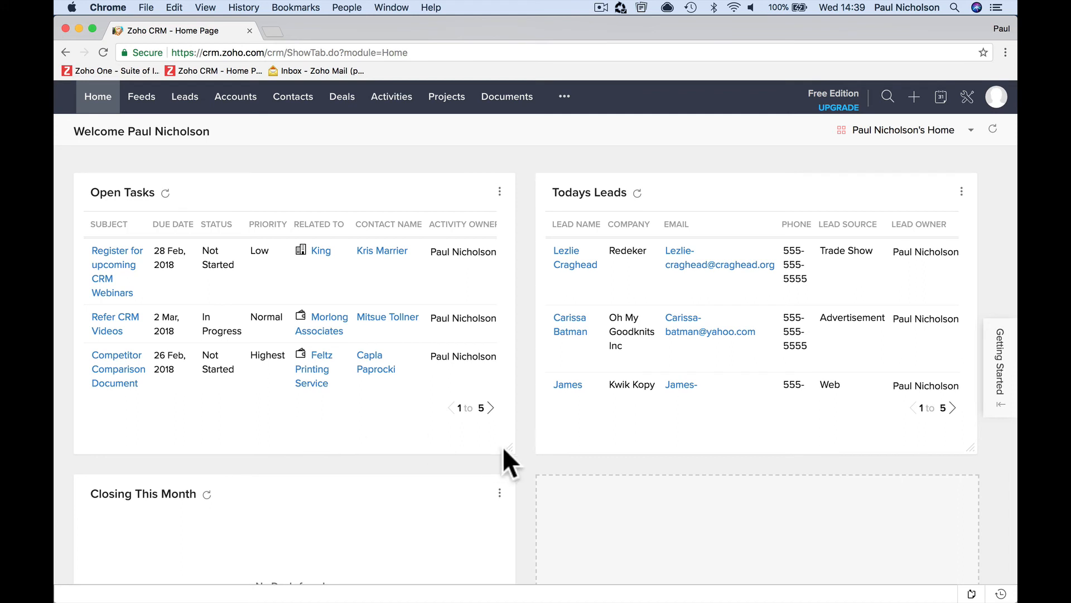
click(489, 409)
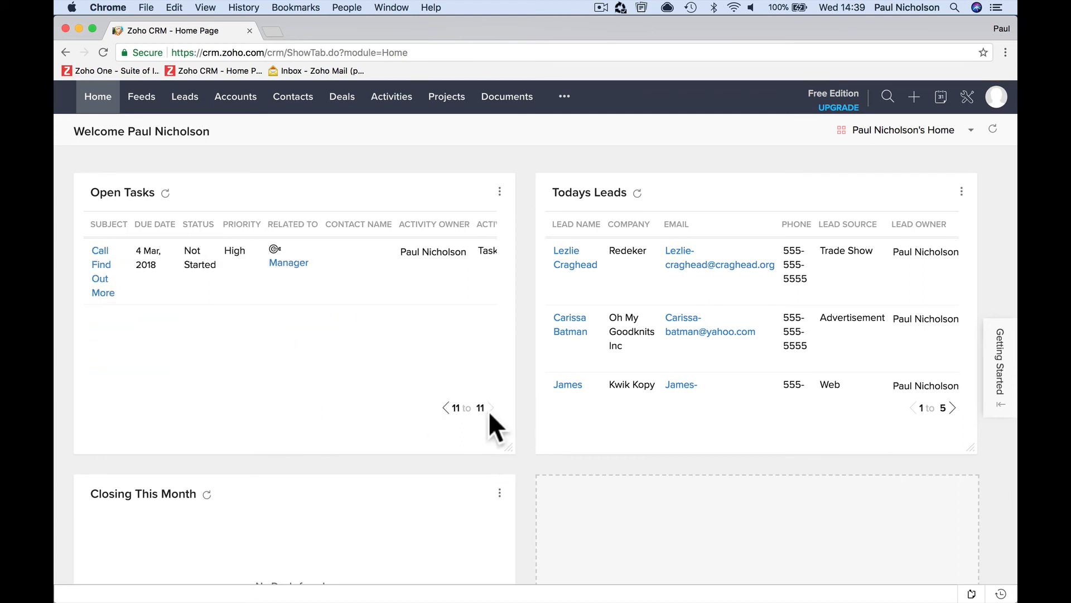
mouse_move(550, 479)
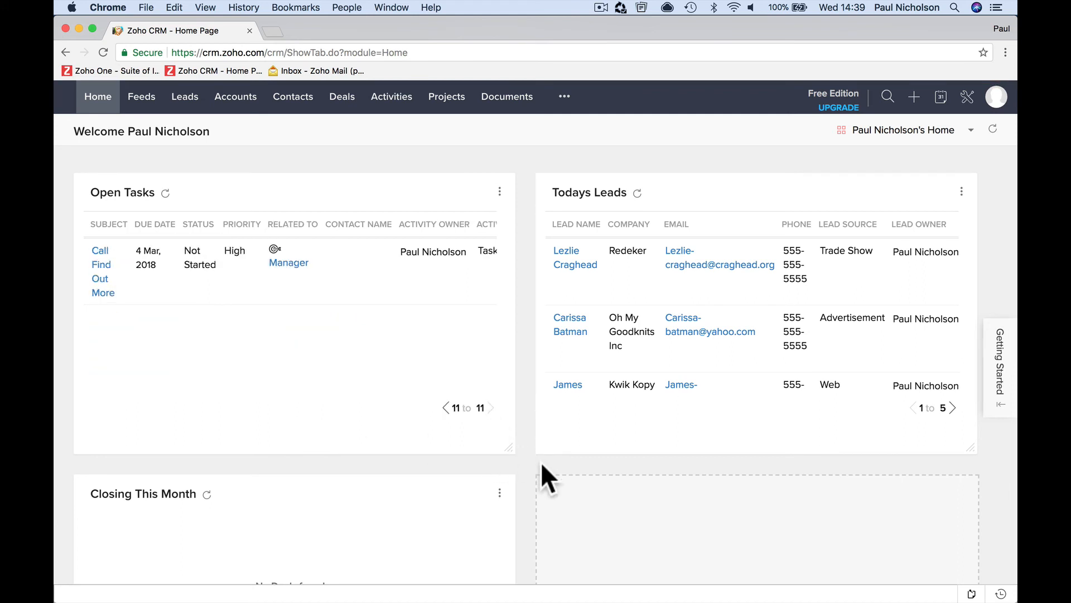
mouse_move(126, 270)
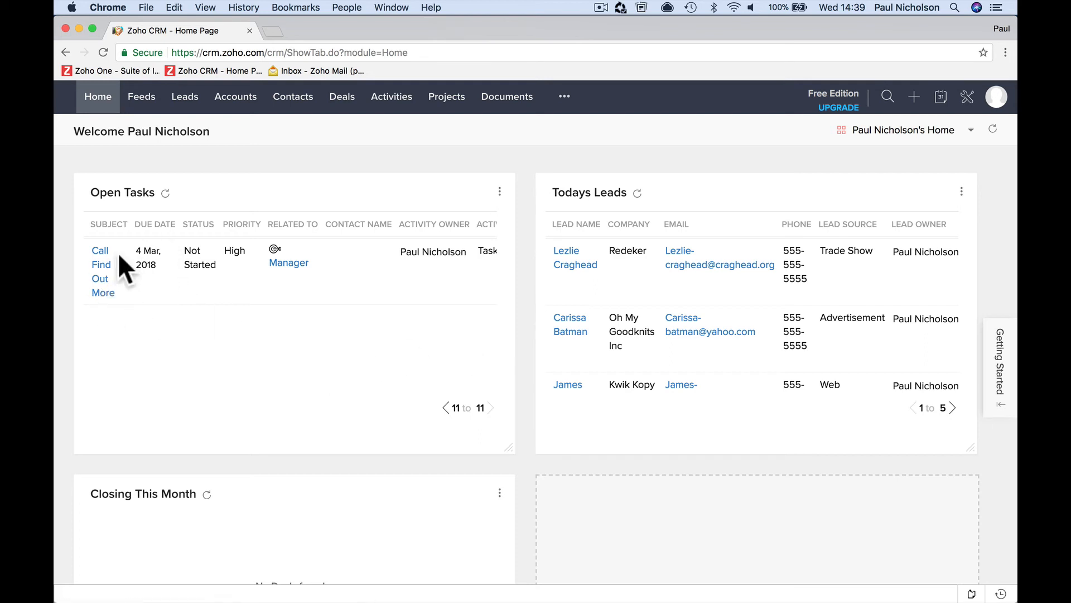
mouse_move(288, 262)
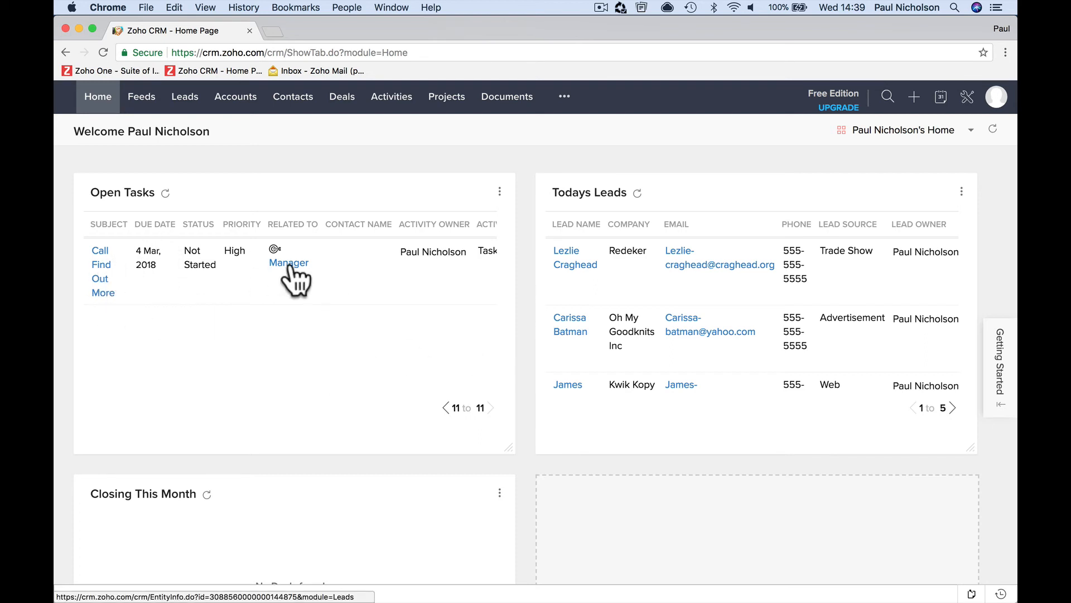
mouse_move(480, 366)
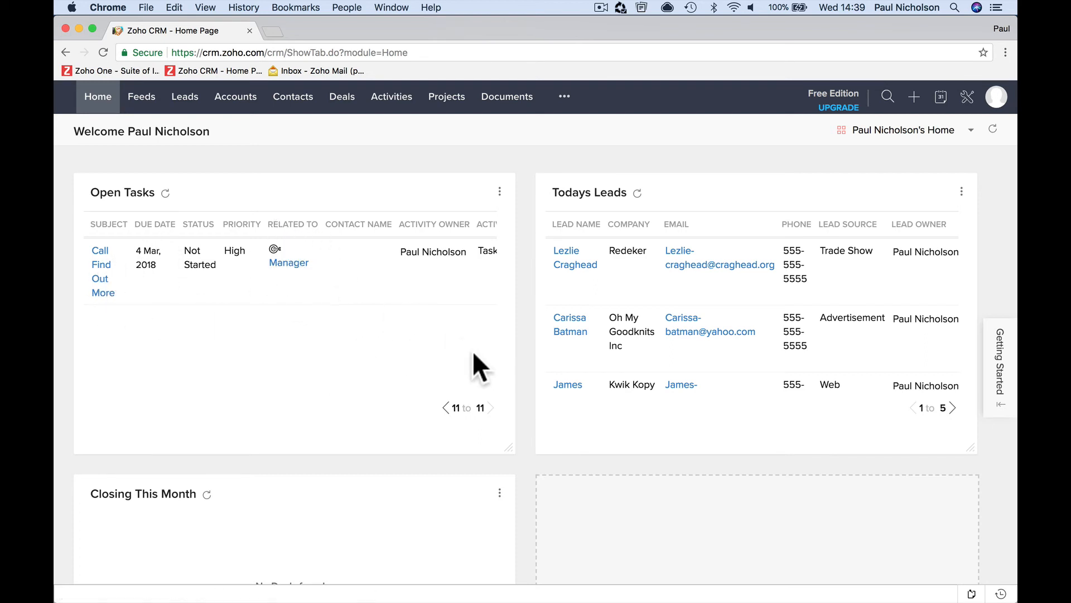
mouse_move(369, 308)
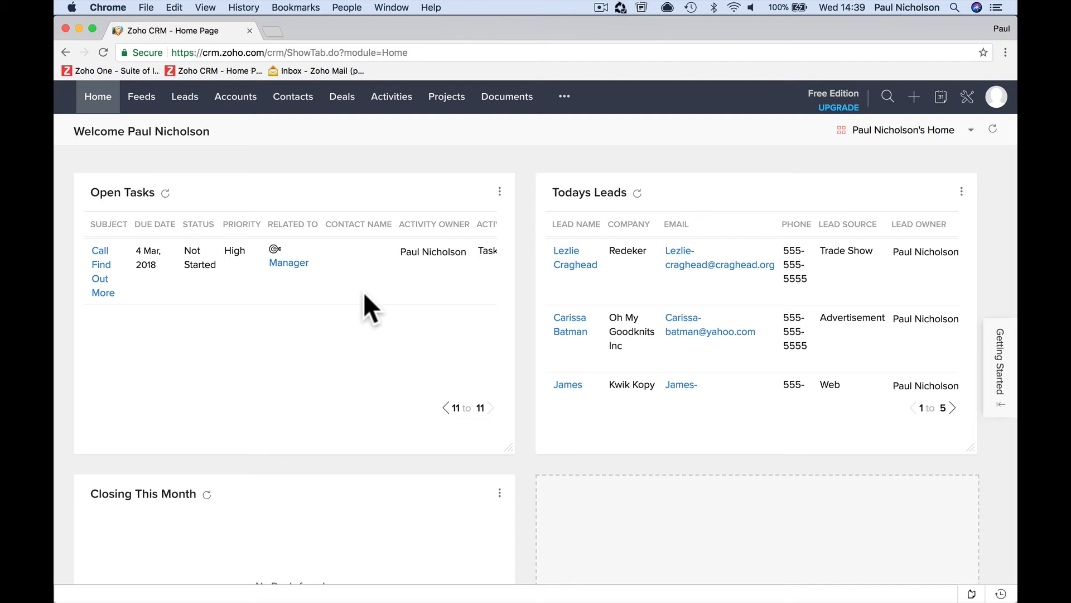
mouse_move(953, 408)
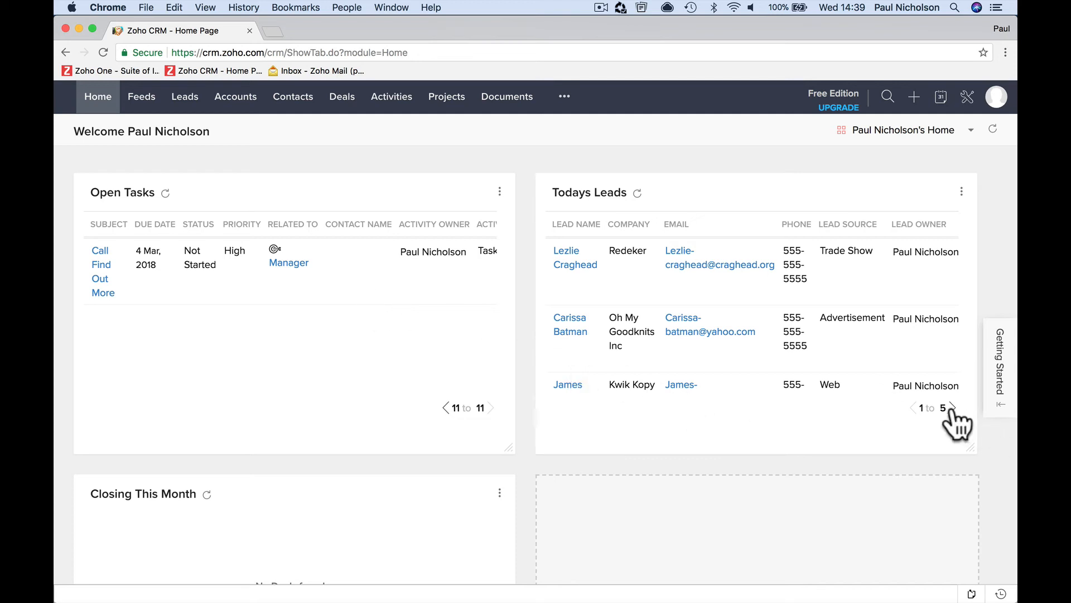
click(952, 409)
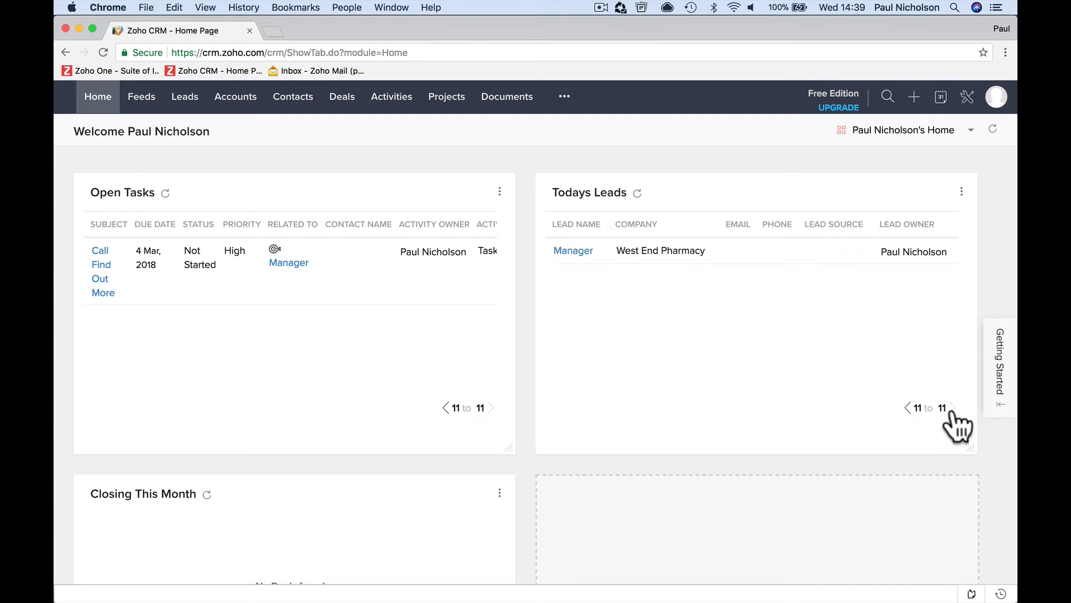
mouse_move(572, 250)
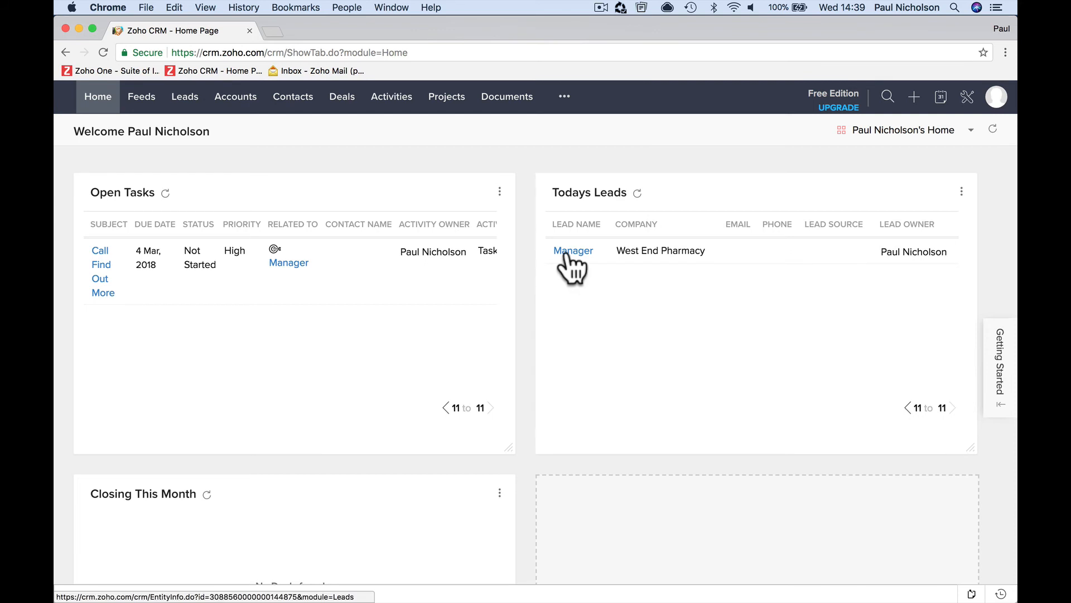
click(573, 250)
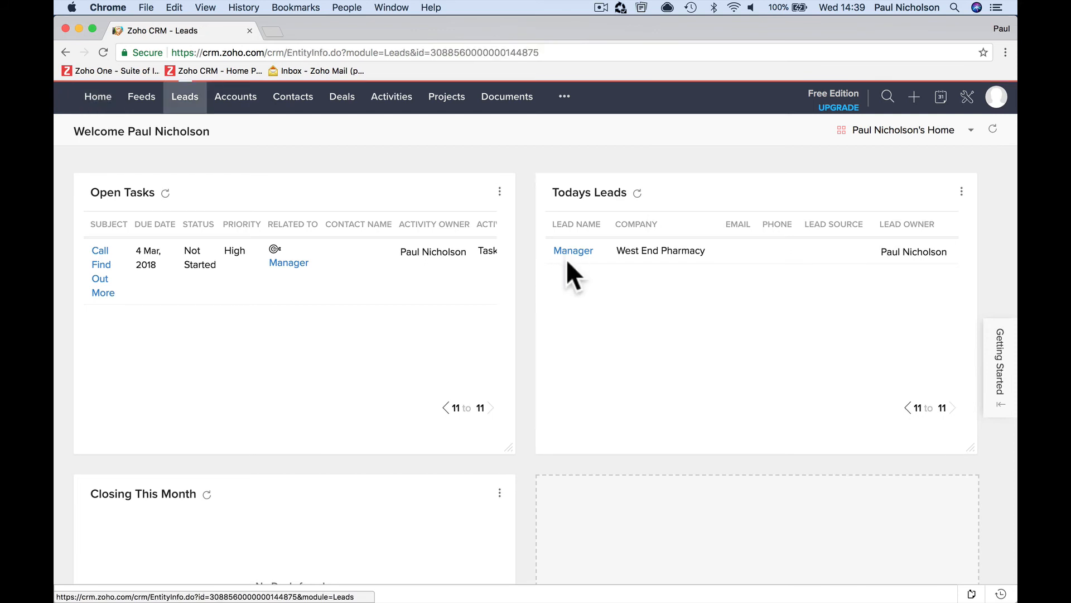
Start a call log for the Manager lead with subject beginning 'Initial' and purpose Prospecting
click(574, 250)
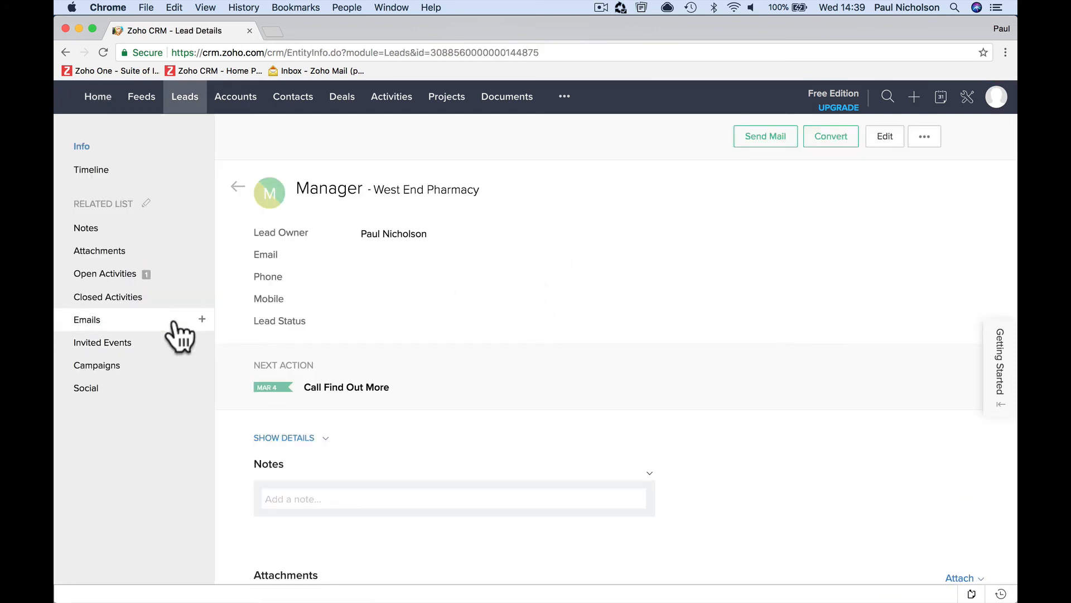
click(202, 273)
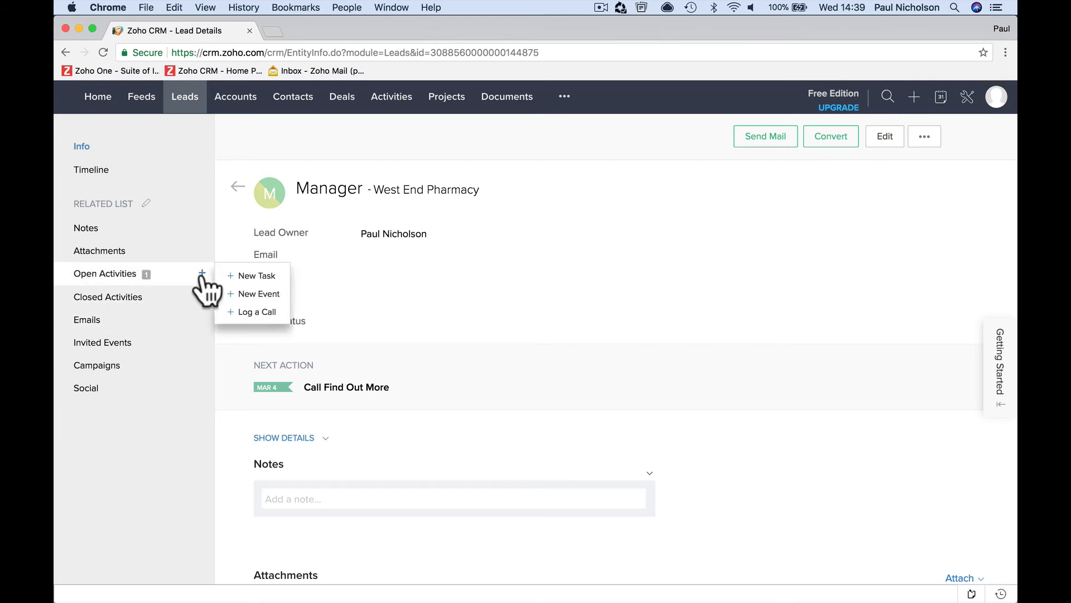
click(256, 311)
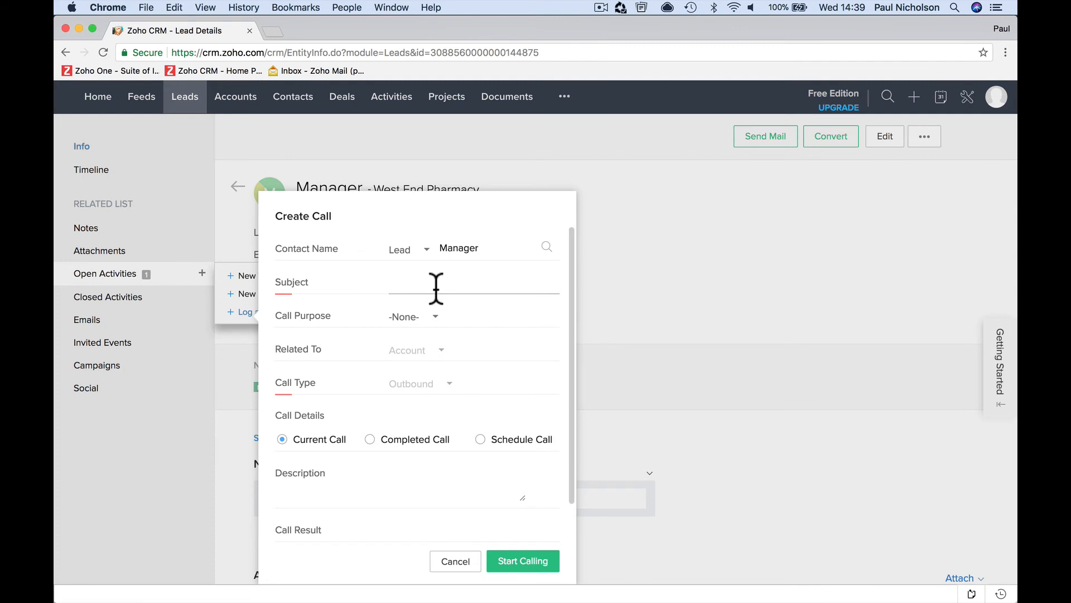
text(Initial)
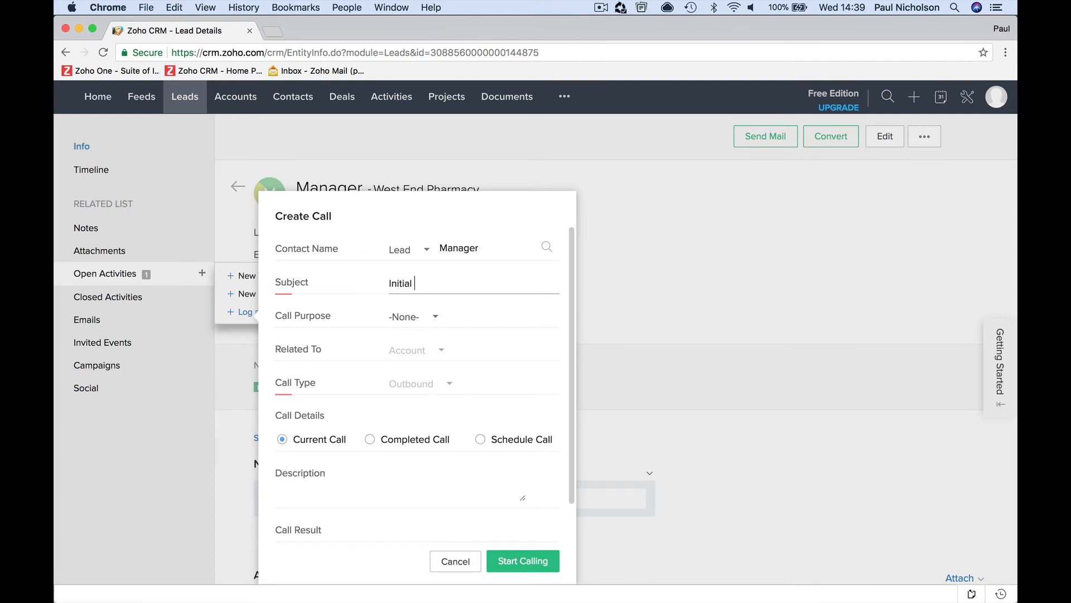
text(Interest)
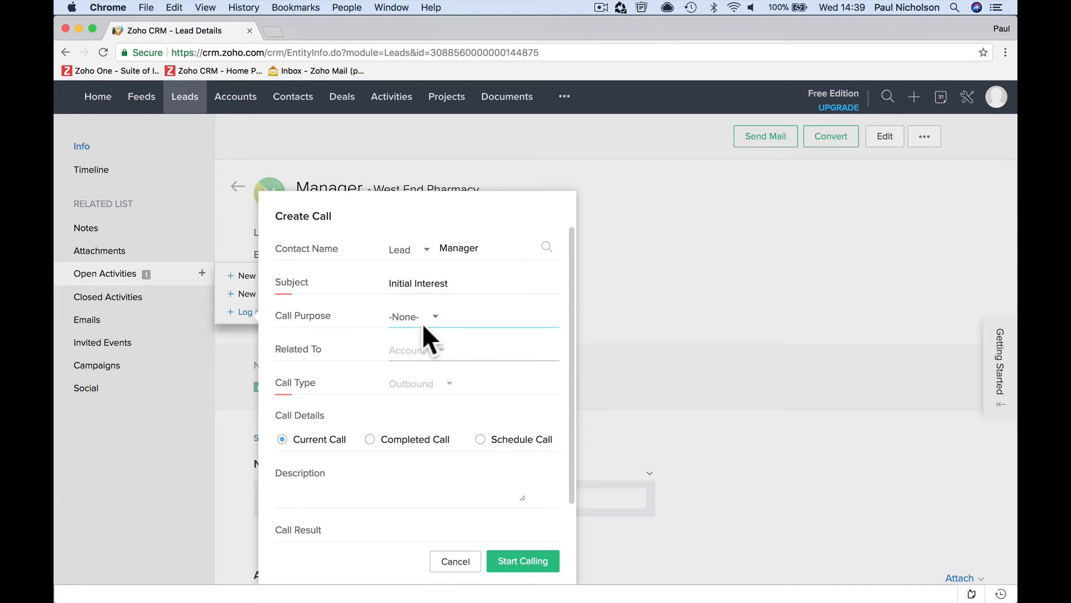
click(412, 315)
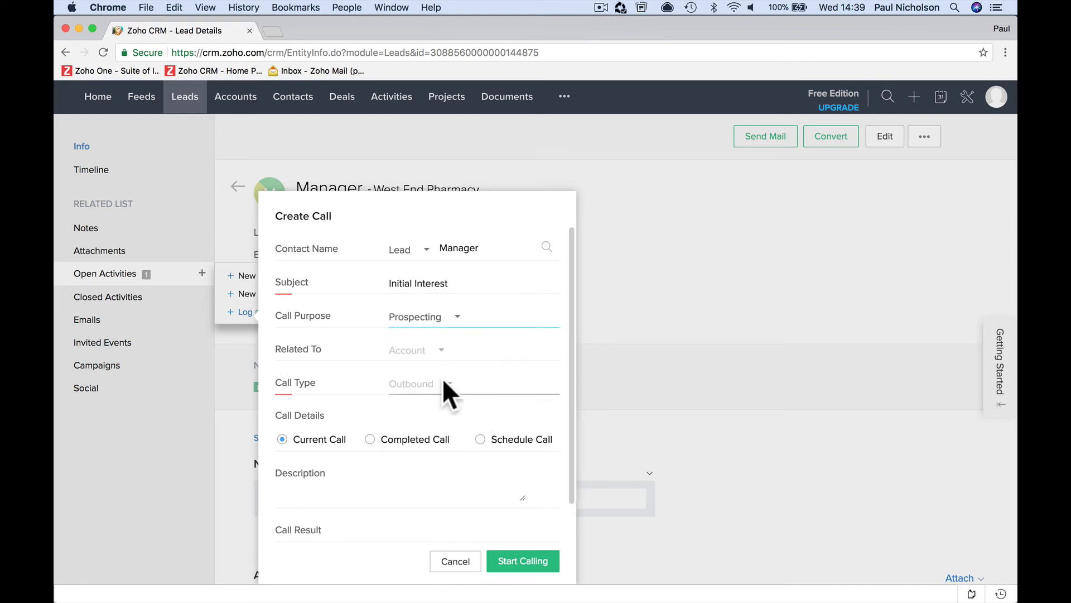
scroll(down, 3)
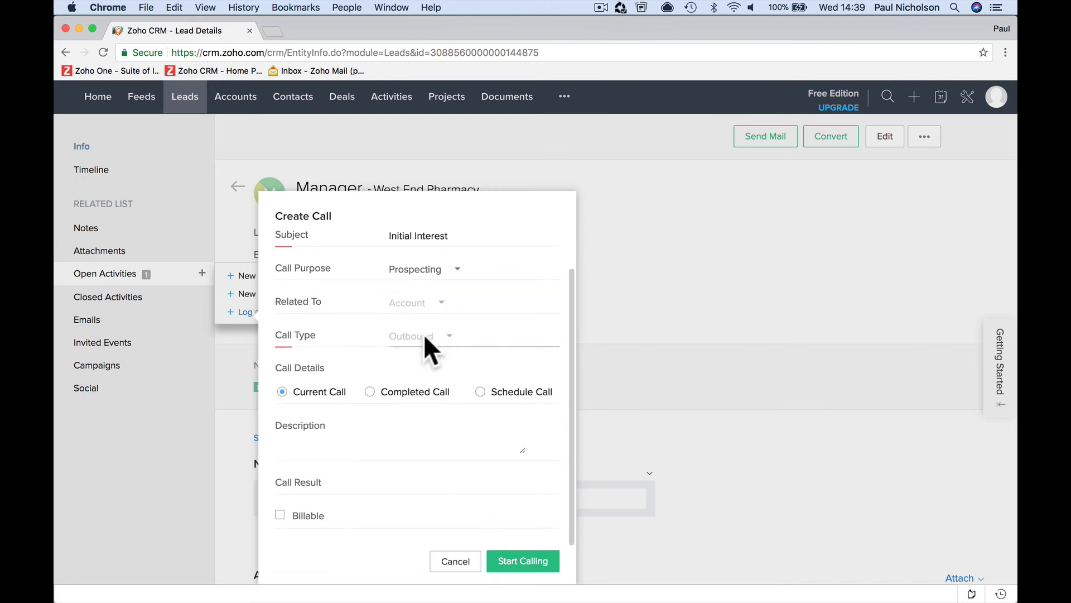
mouse_move(492, 416)
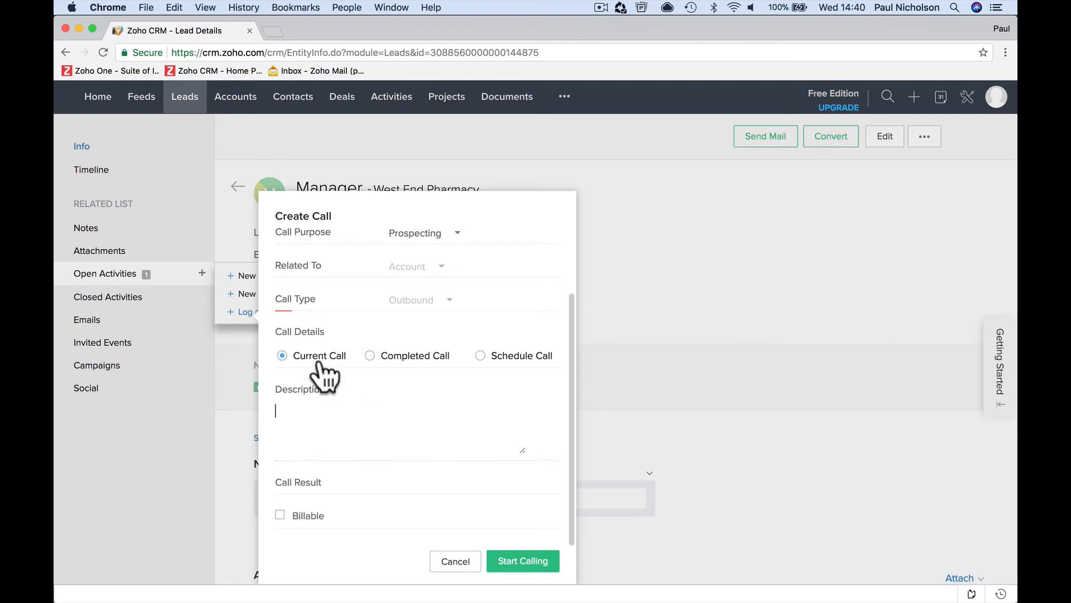
mouse_move(382, 422)
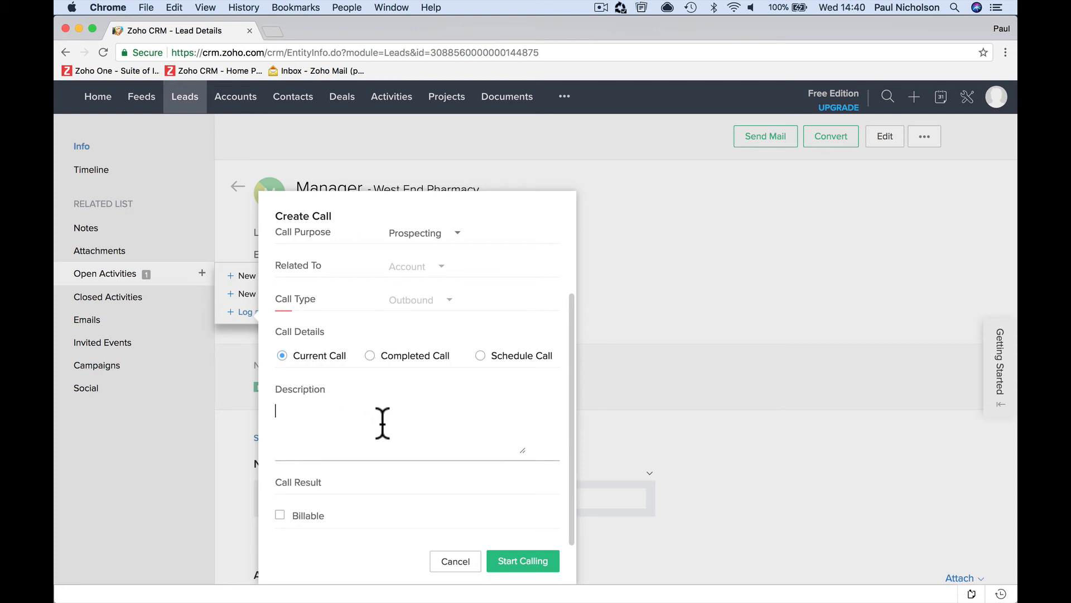
mouse_move(466, 482)
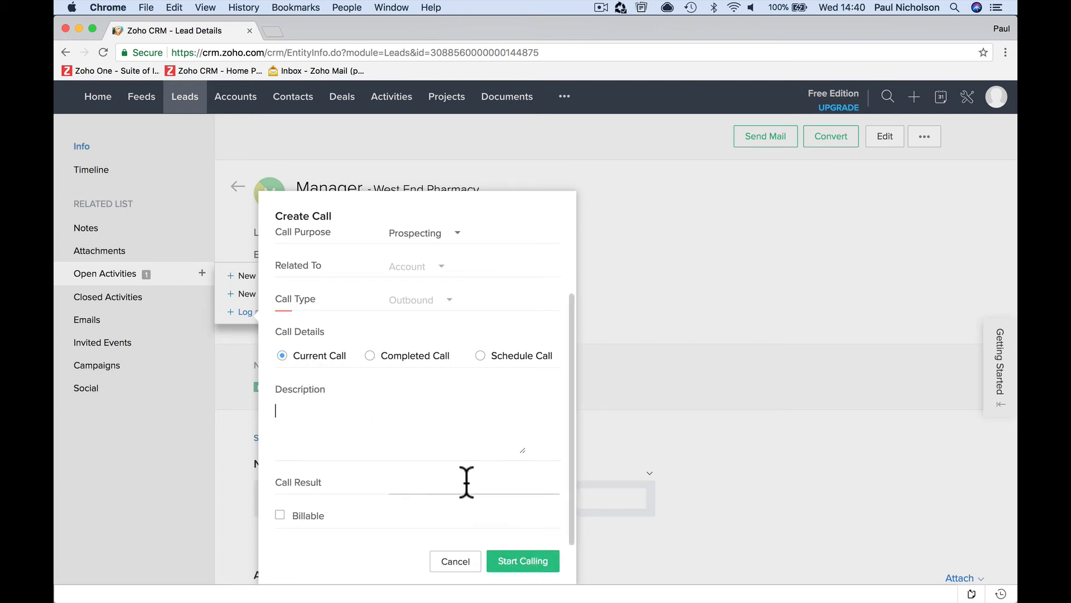
mouse_move(471, 485)
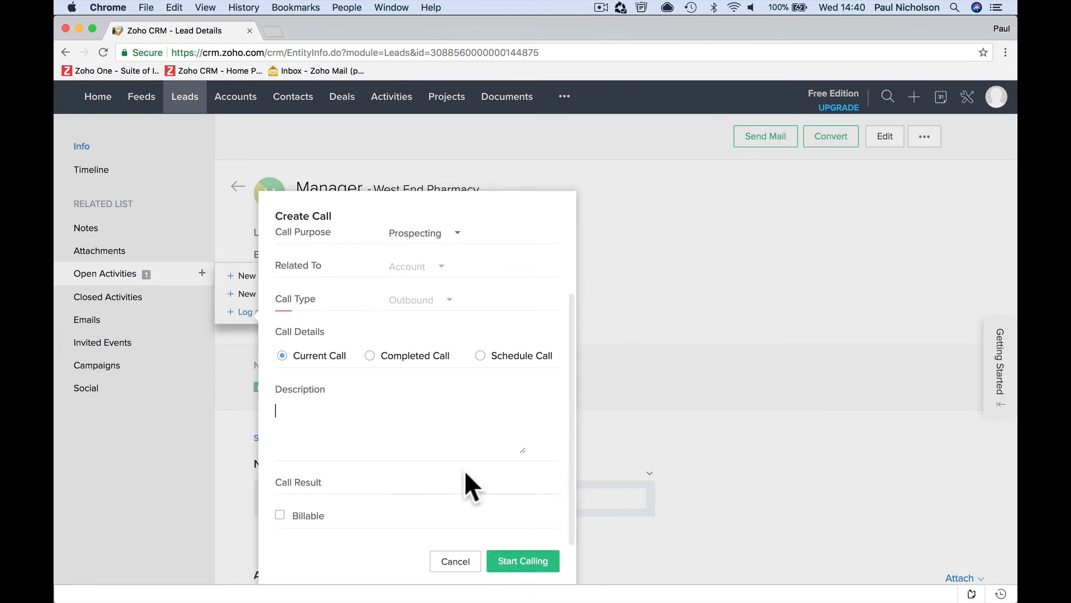
mouse_move(425, 372)
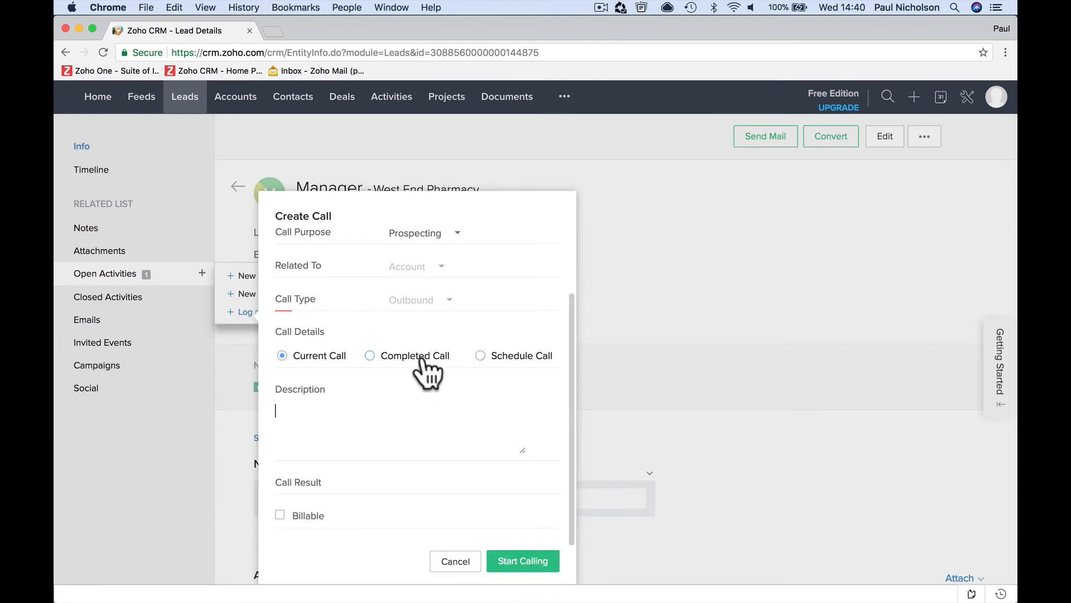
Mark the call as completed on 28 February with a 30-minute duration
click(370, 355)
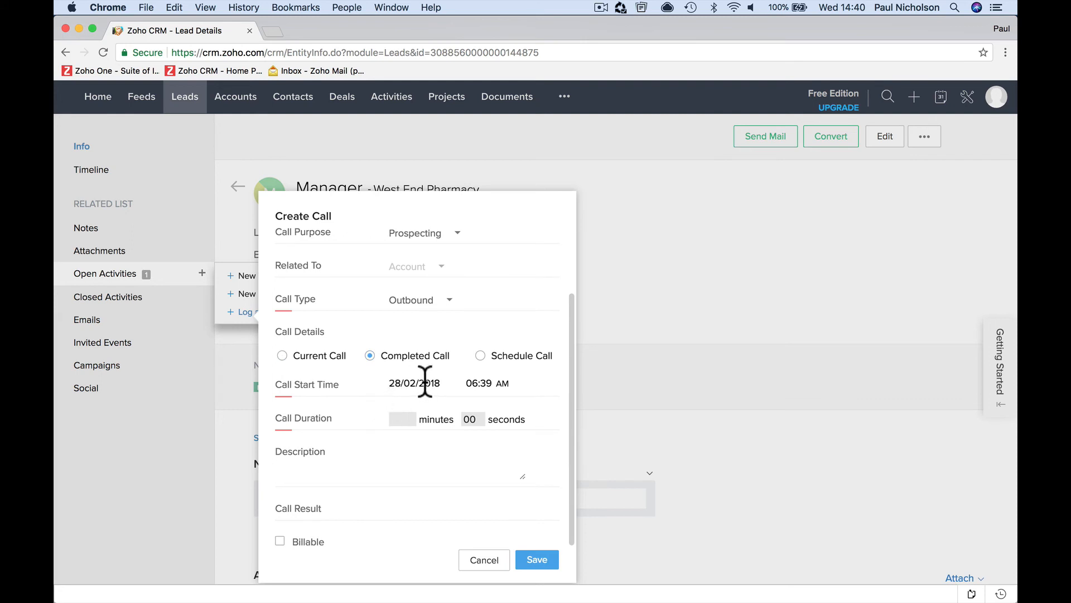
click(414, 383)
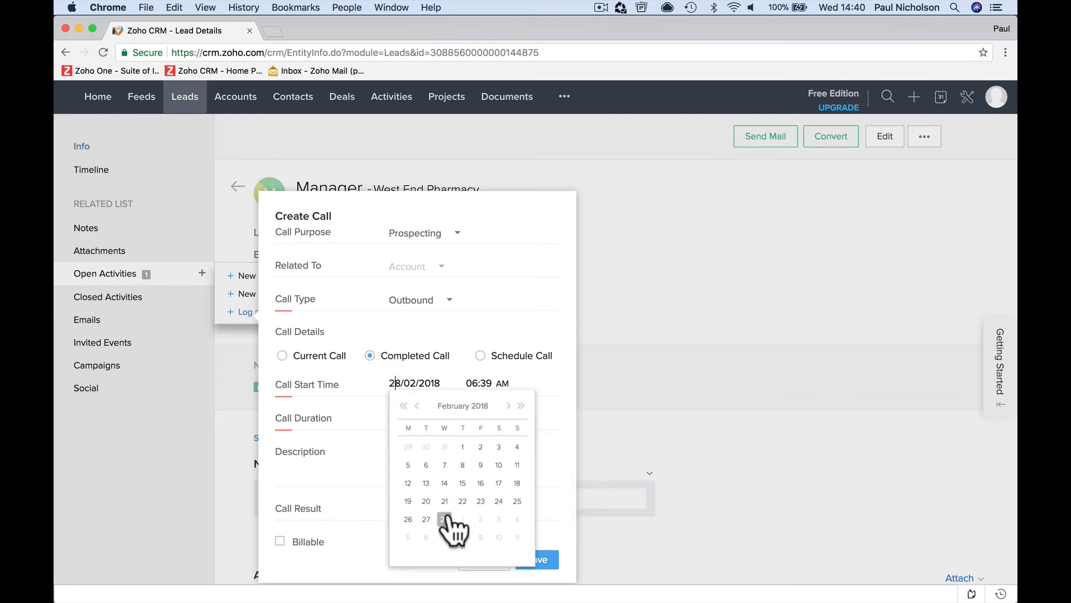
click(488, 383)
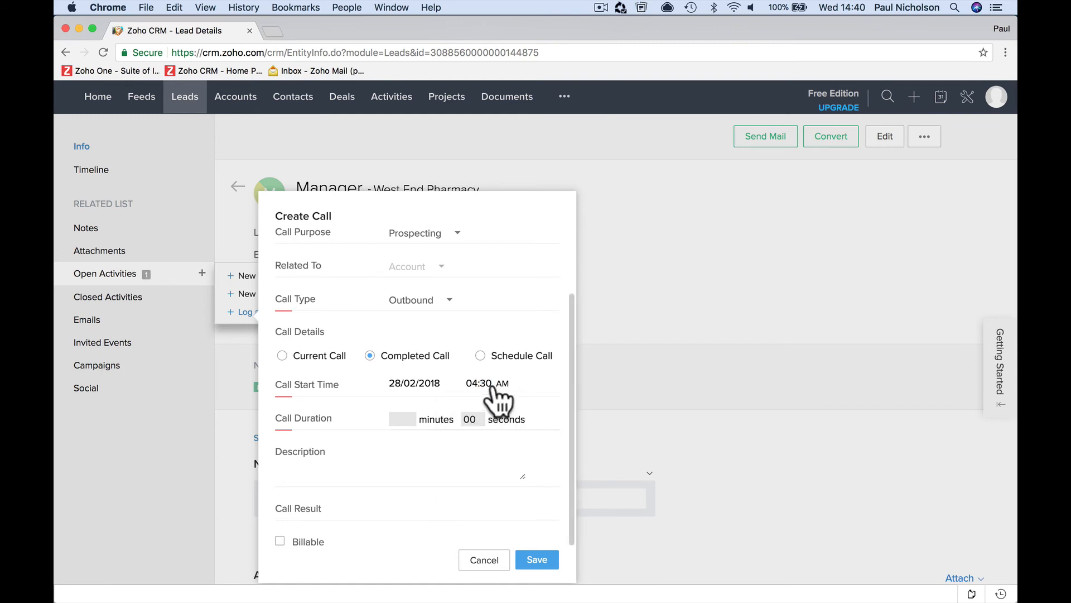
click(486, 383)
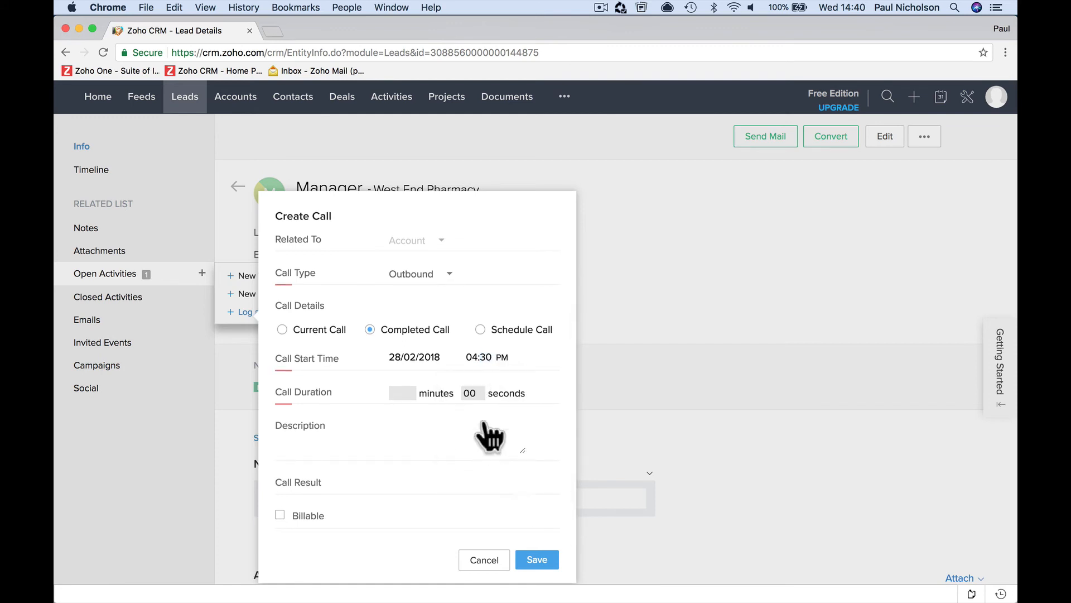
click(401, 393)
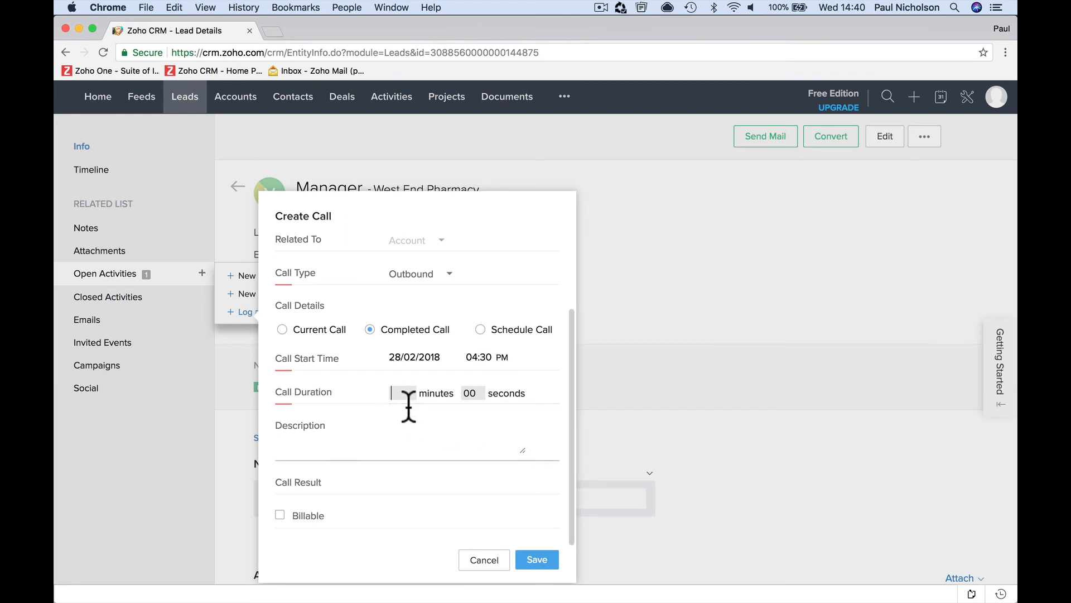
text(30)
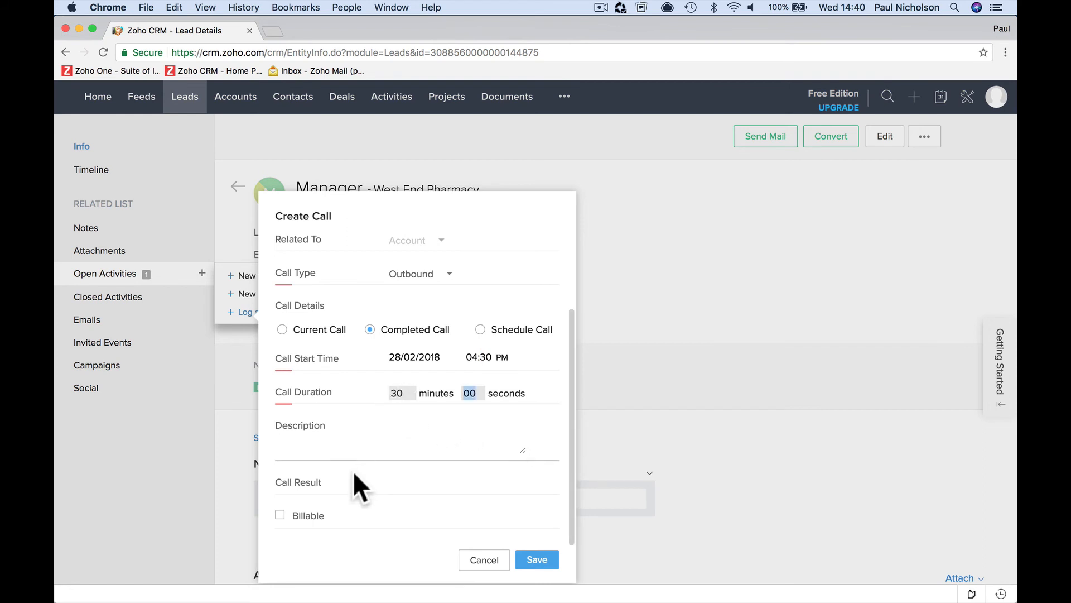
Enter description 'Called to see if I can arrange a meeting' and result 'Meeting next week. Game on'
text(Called)
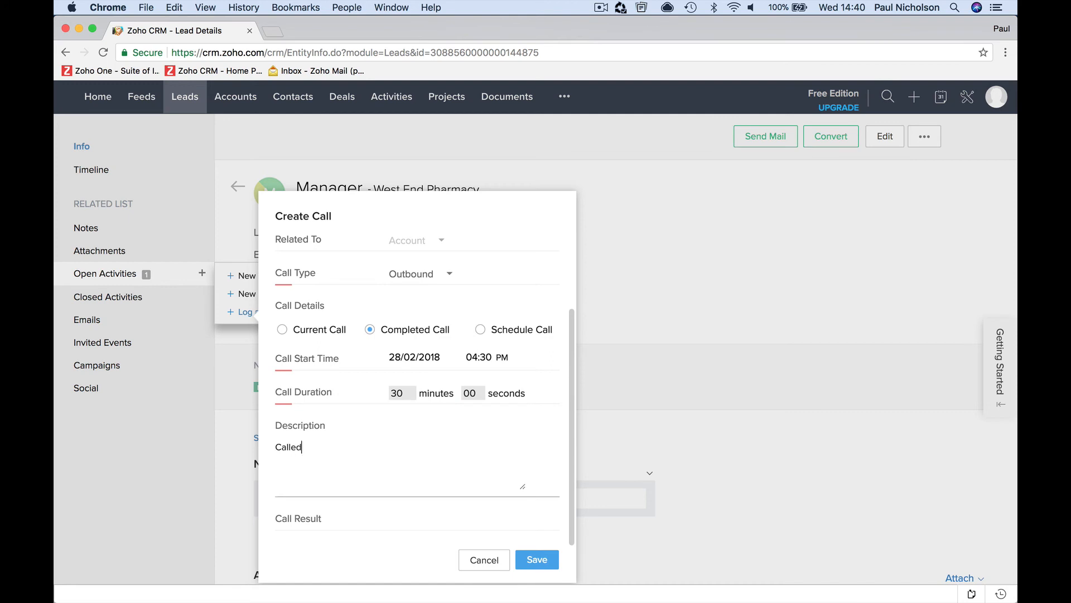
text(to see if I c)
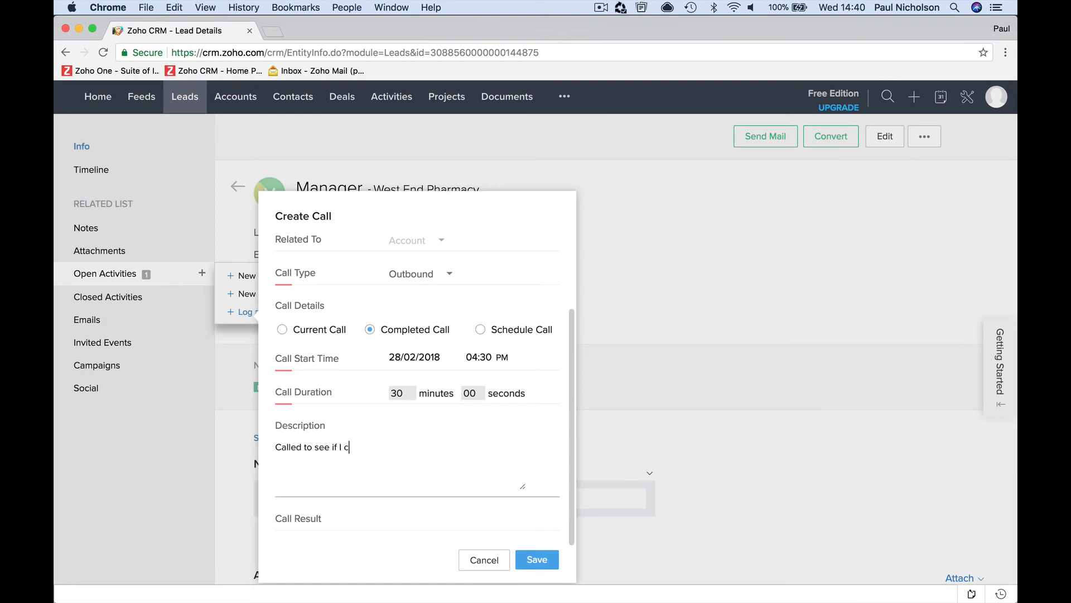
text(an arran)
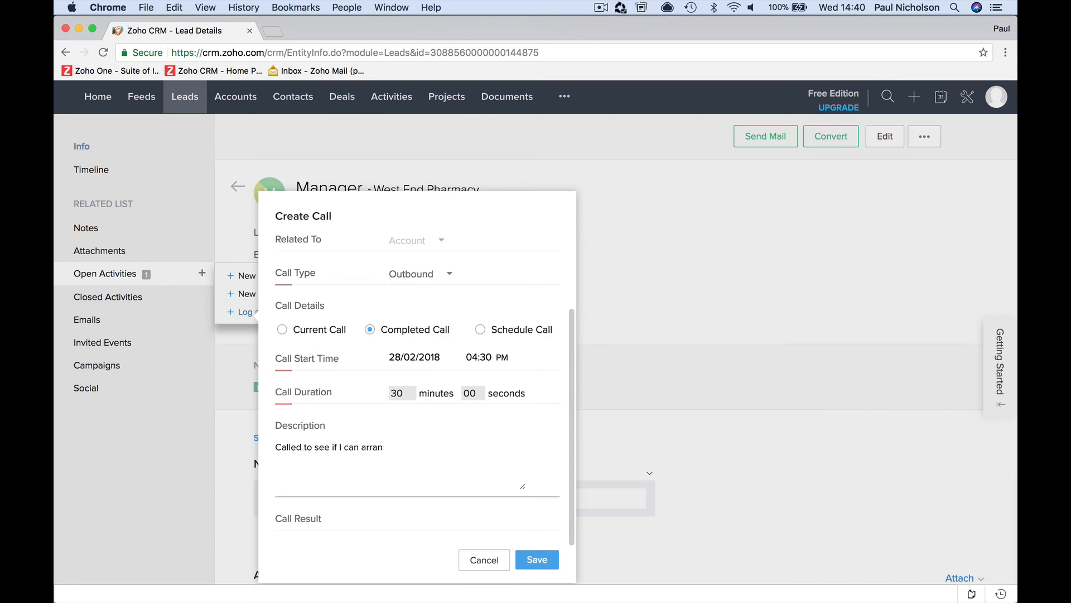
text(ge a meeting.)
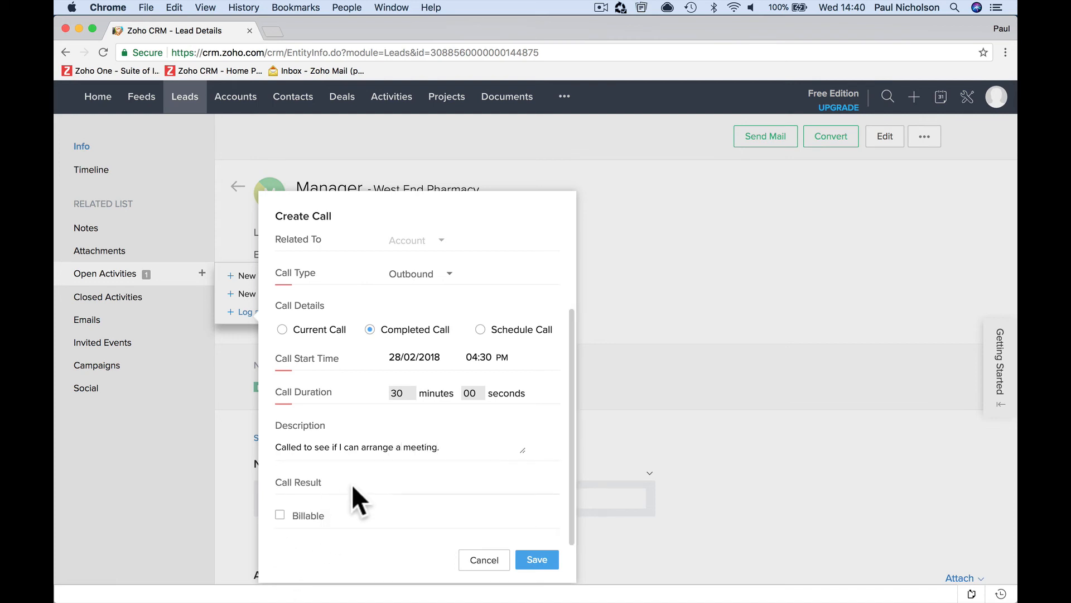
text(Meetinf)
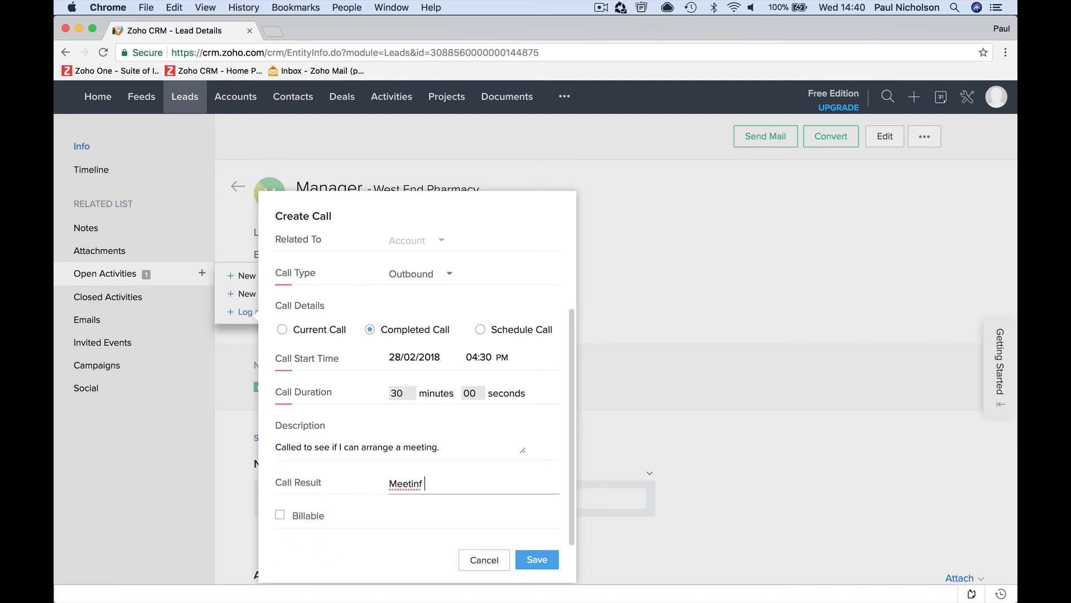
text(Meeting ne)
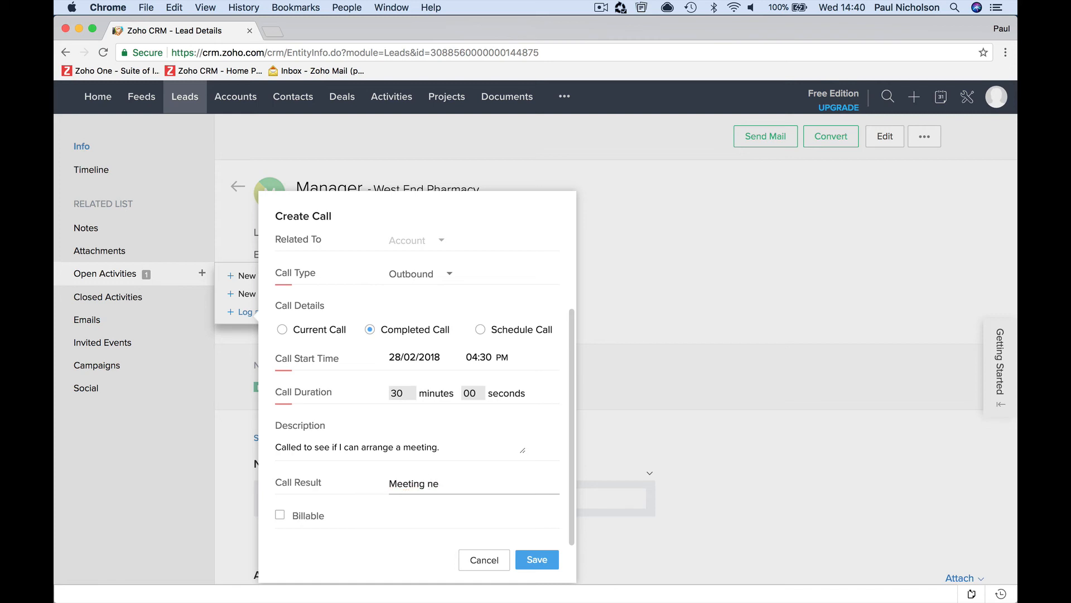
text(xt week.)
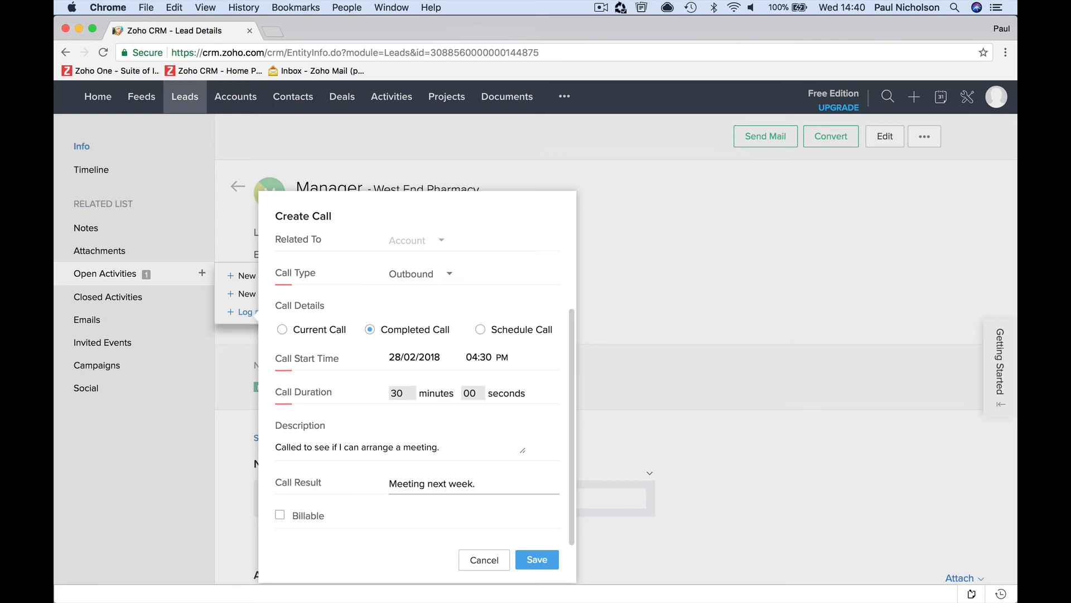
text(Game on)
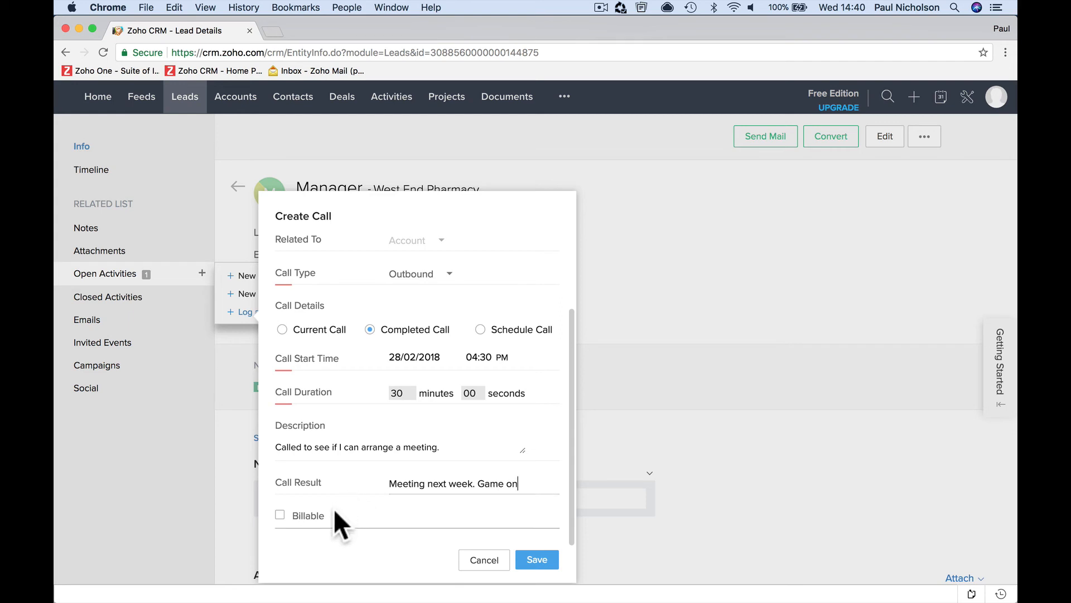
Attempt to save, dismiss the start-time warning and change the start time to 01:30 PM
click(536, 559)
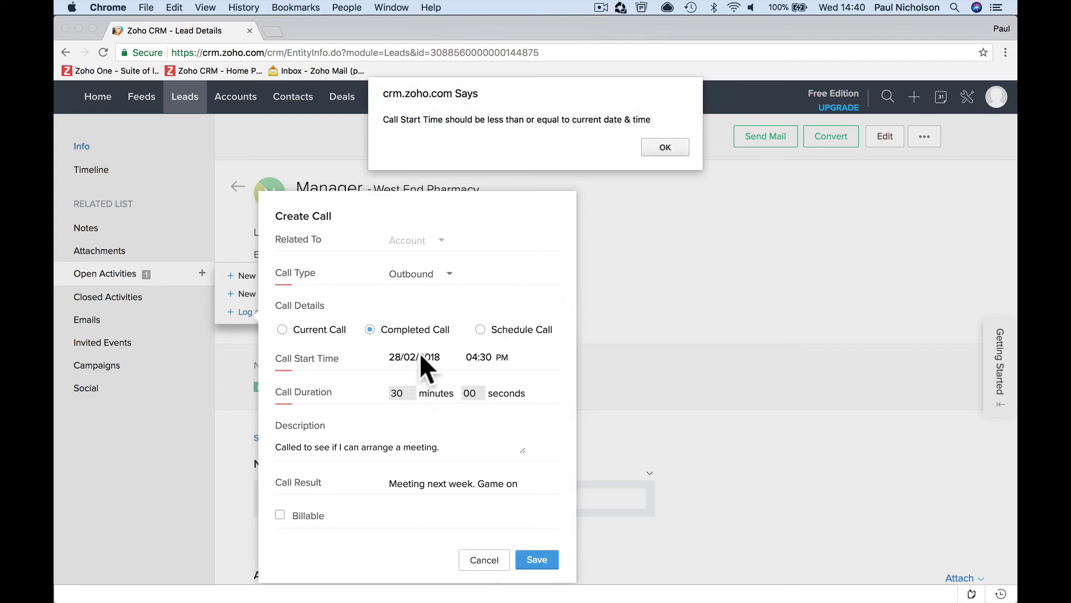
mouse_move(622, 171)
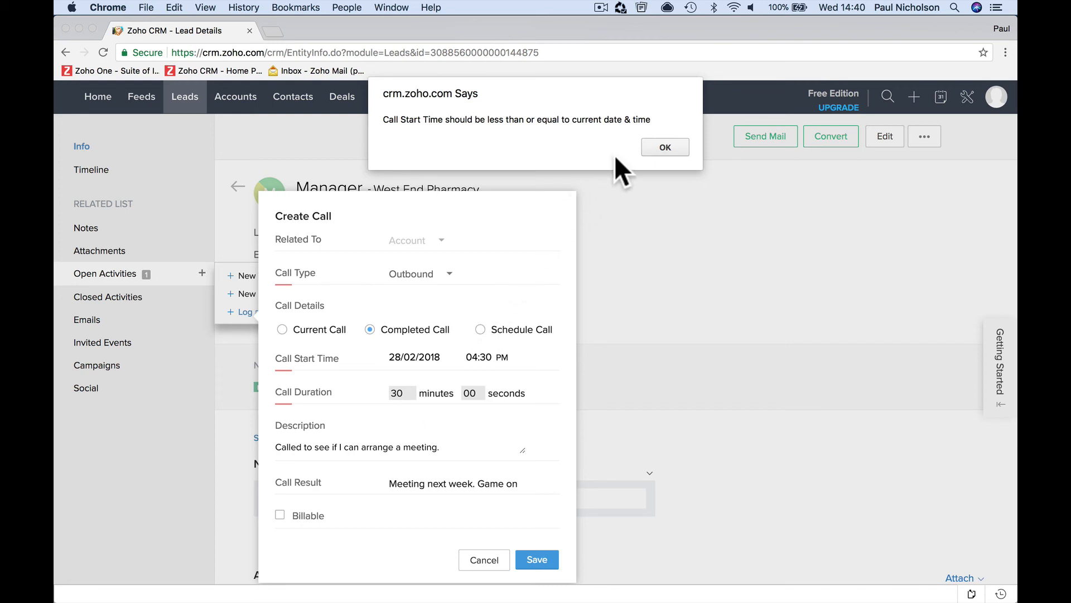
click(664, 147)
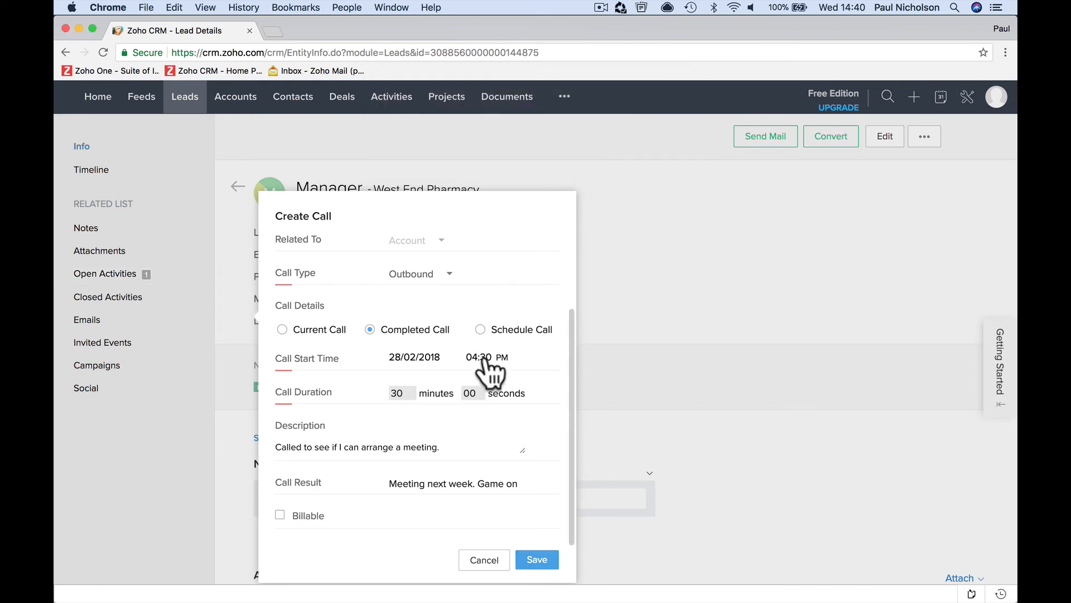
click(480, 357)
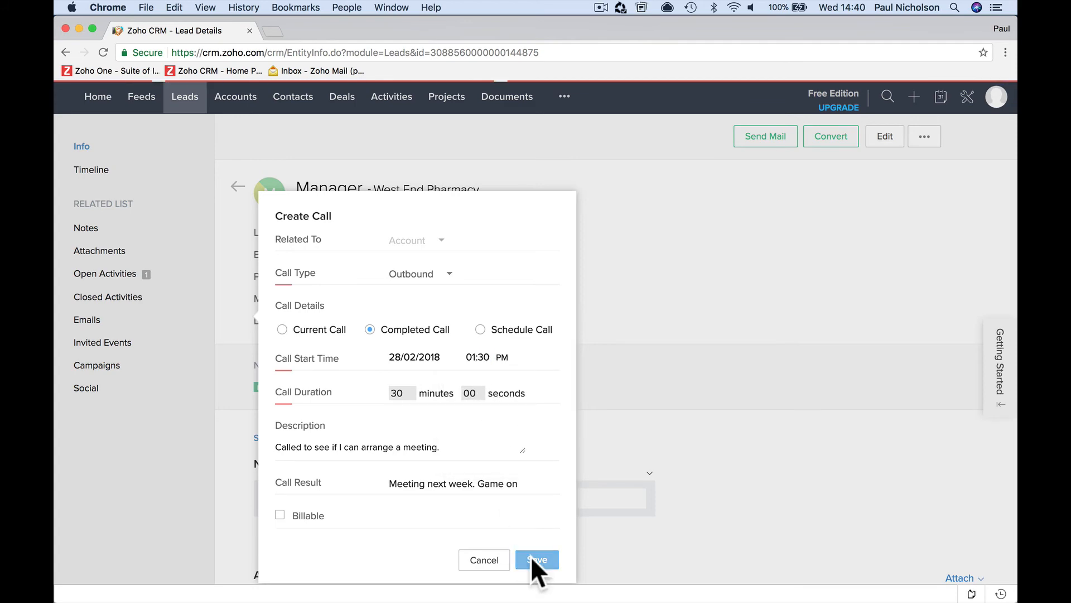
Save the call log and mark the Call Find Out More task as Completed
click(537, 559)
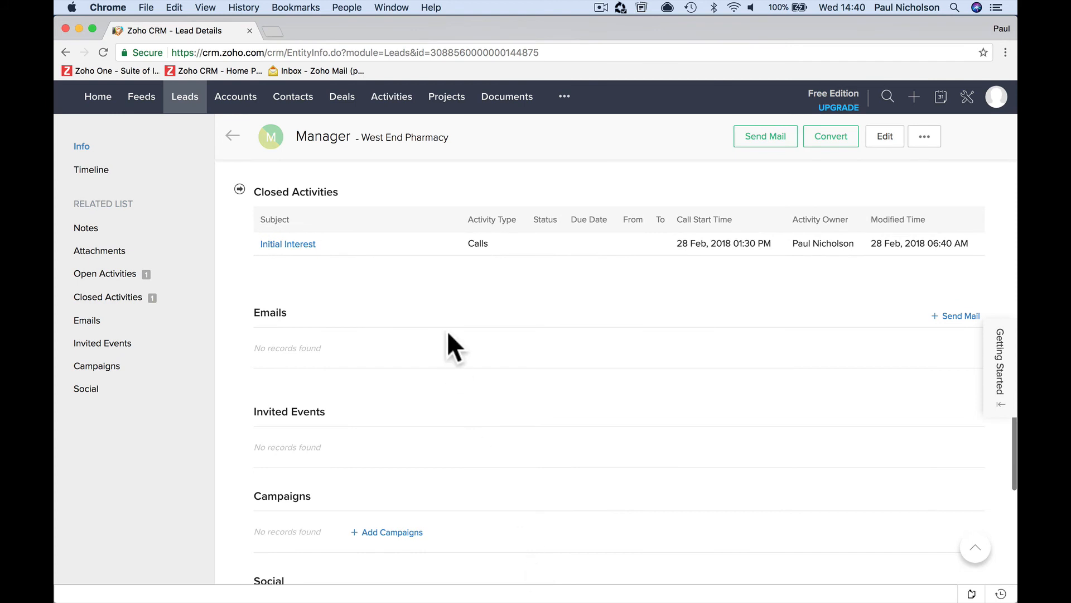
scroll(up, 3)
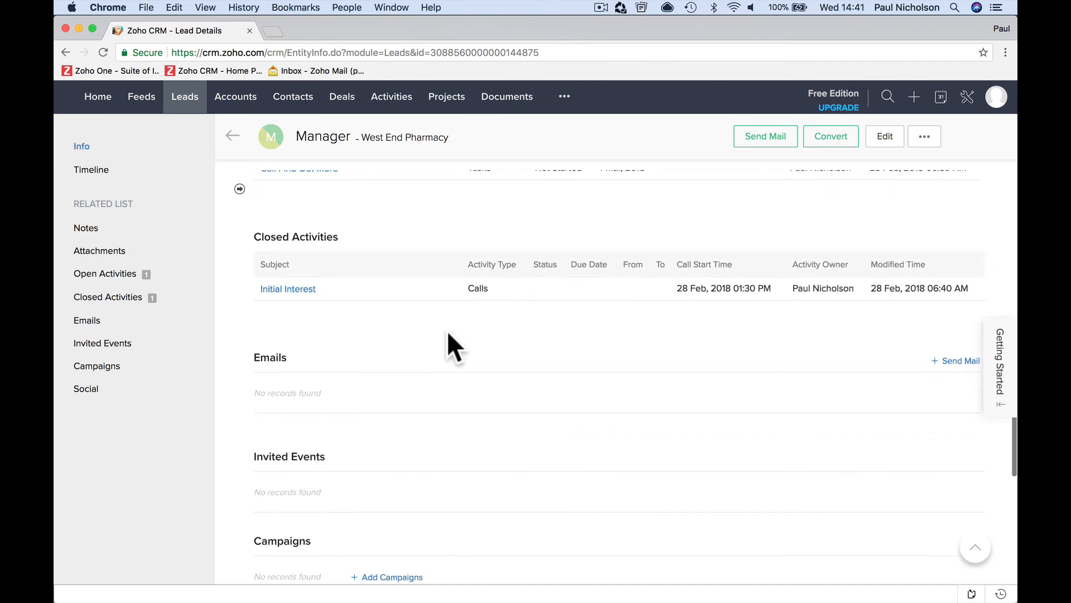
scroll(up, 3)
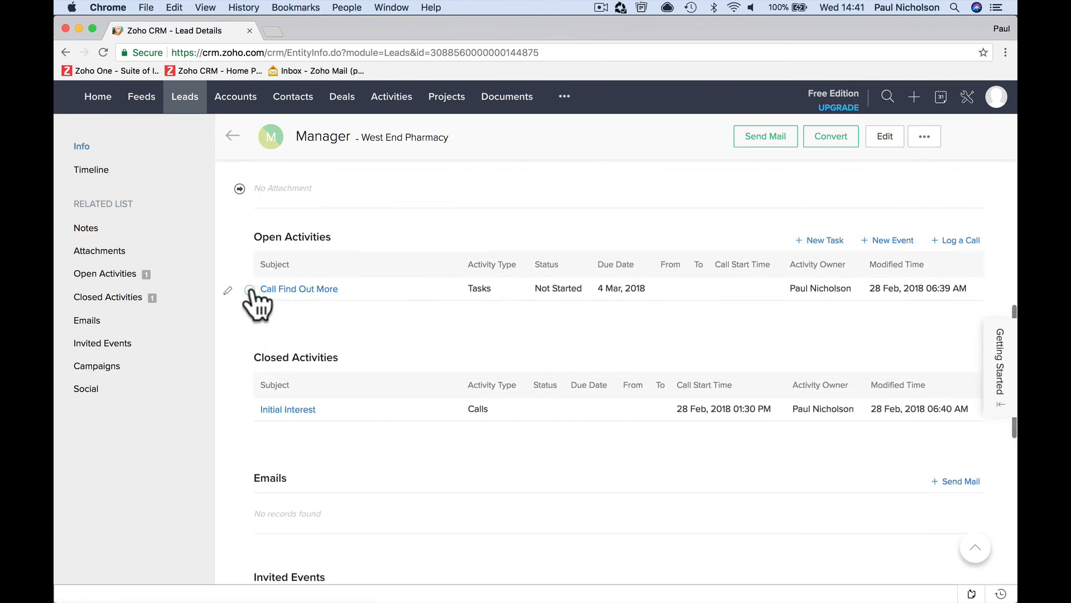
click(252, 288)
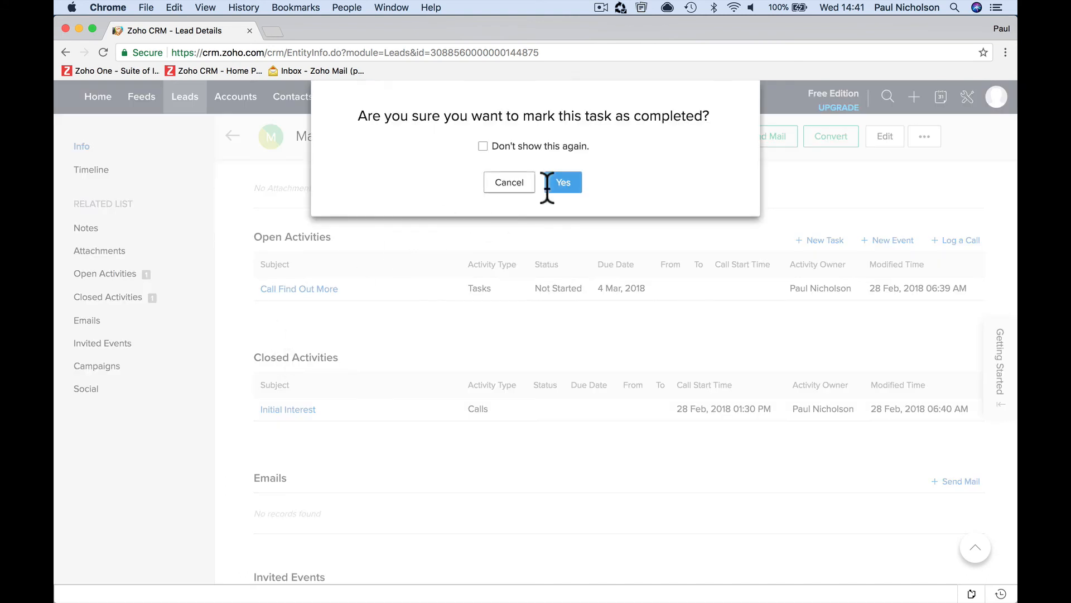
click(563, 182)
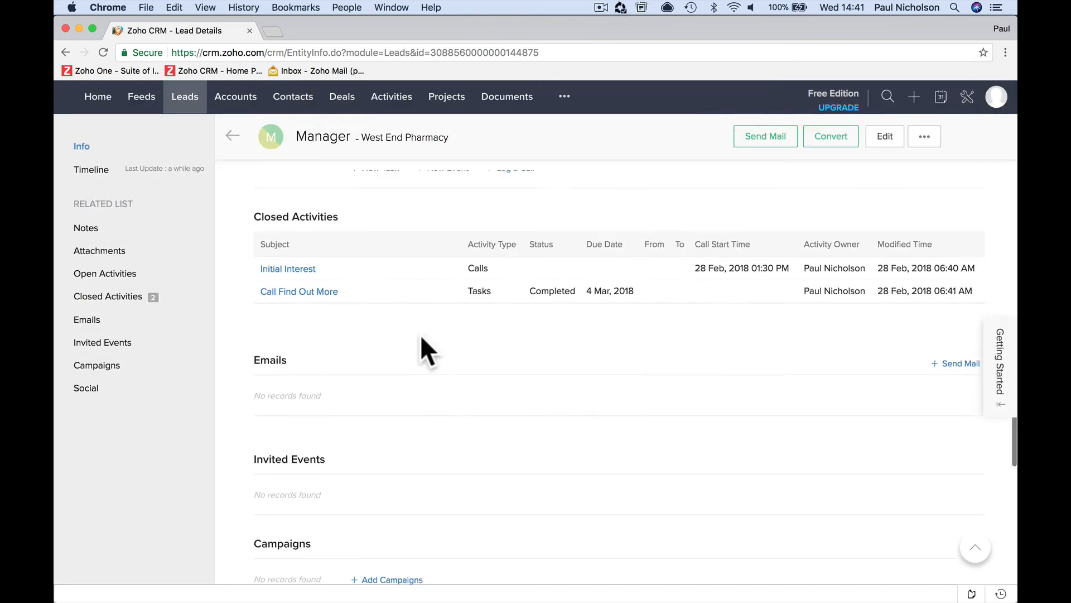
Start a new event for the lead titled with an initial meeting at the Pharmacy
click(202, 274)
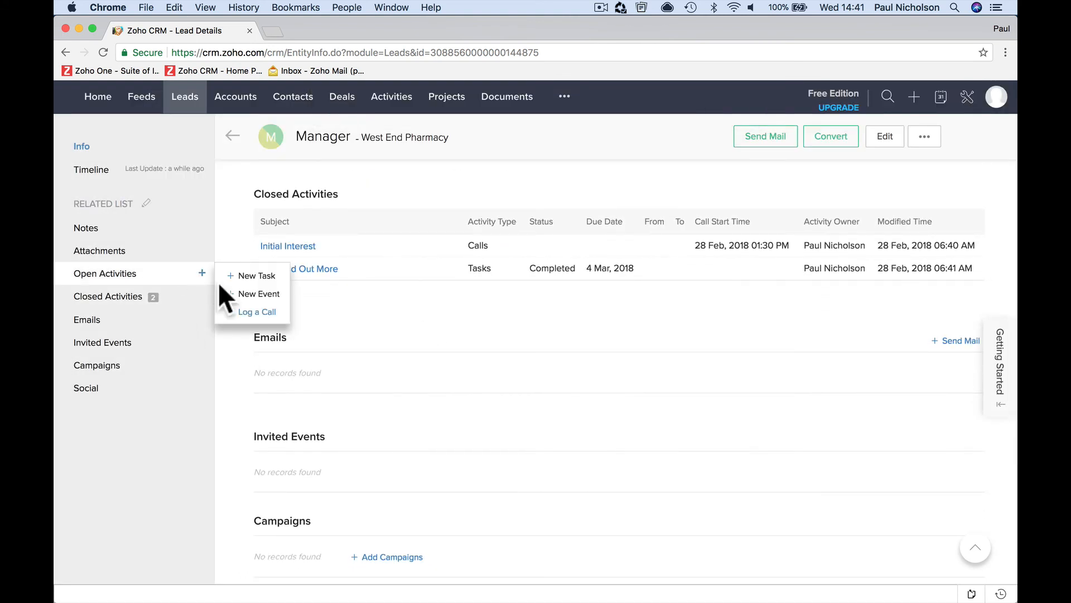
click(258, 293)
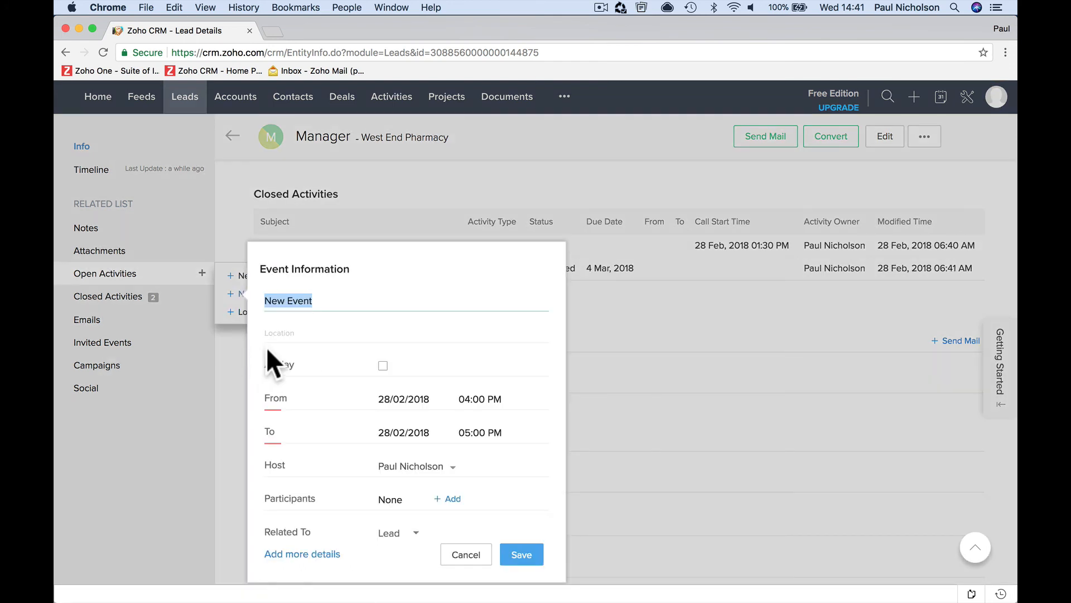
text(In)
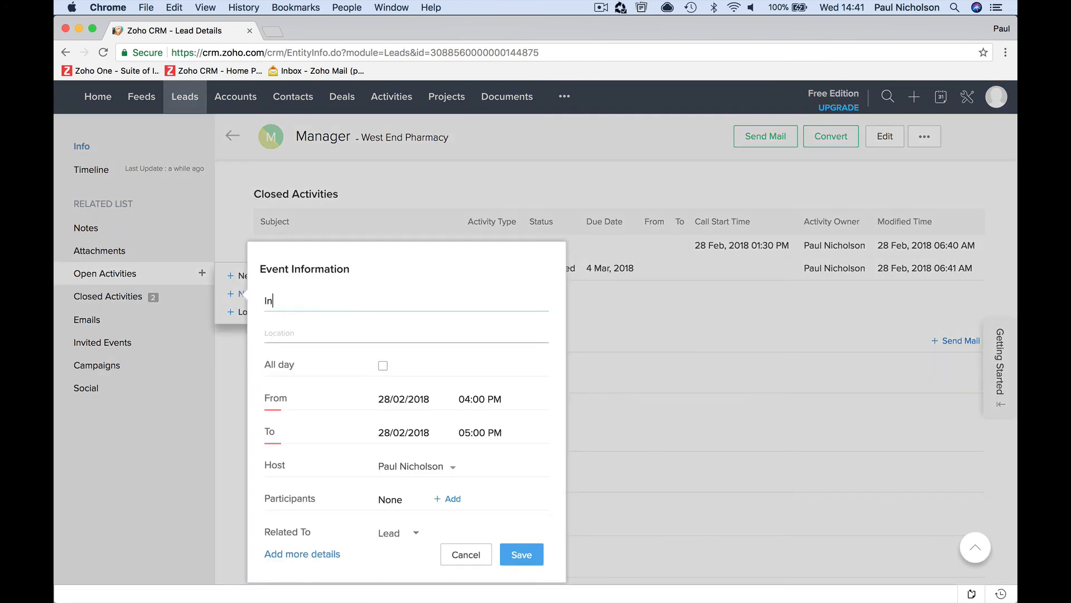
text(Initial Meedi)
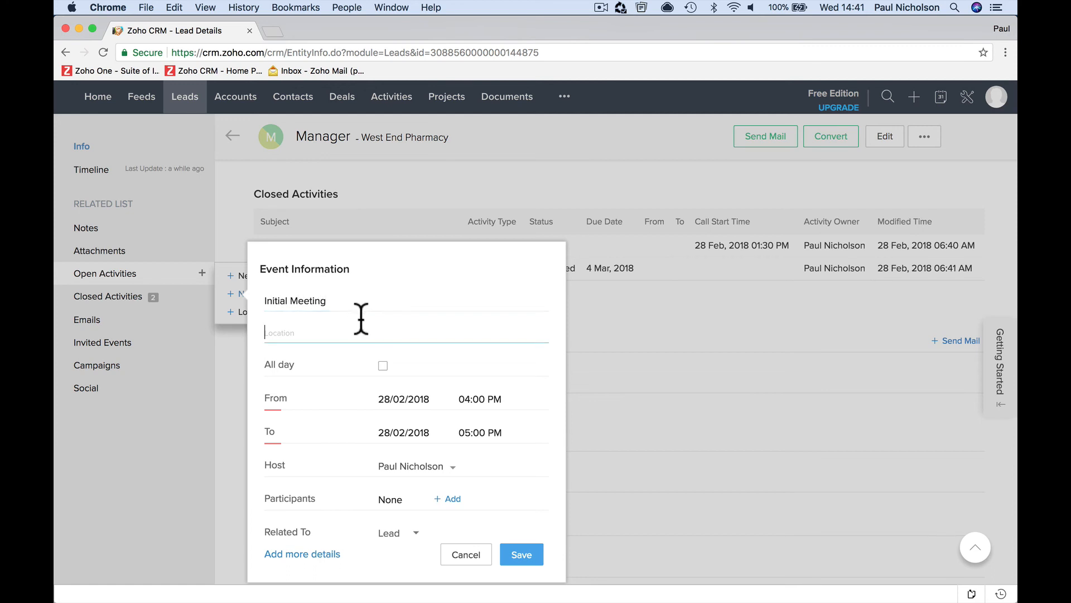
text(Pharma)
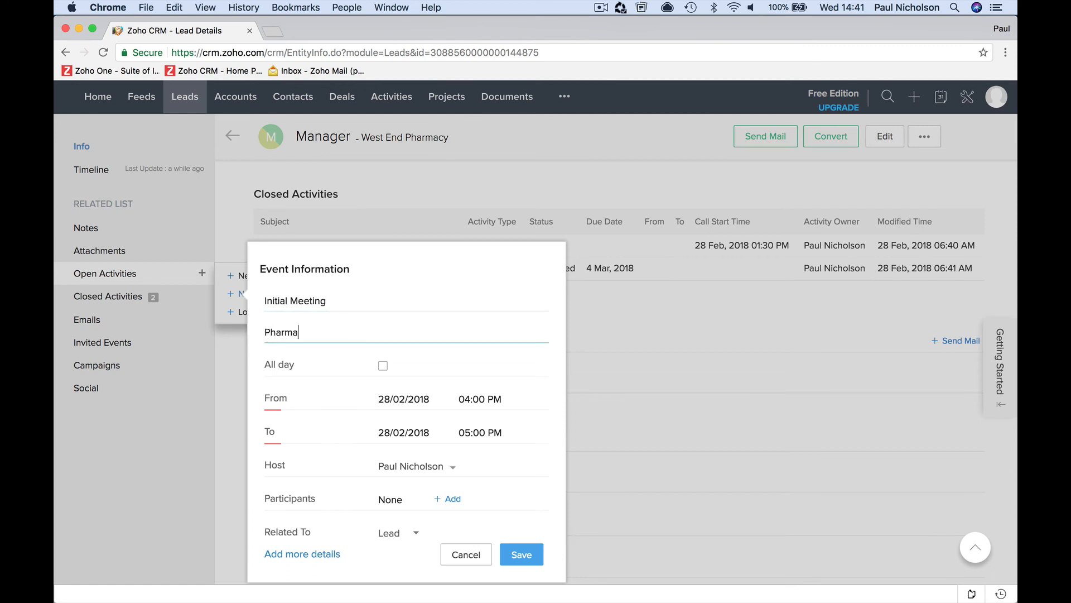
text(cy)
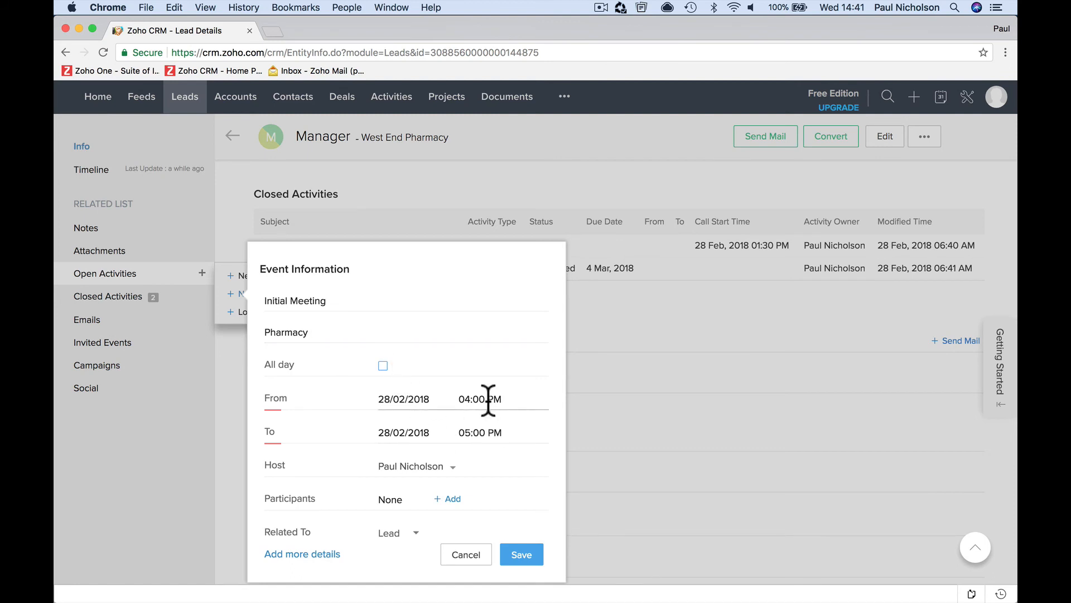
Set the event to run from 11:00 PM to 12:30 AM the next day
click(479, 399)
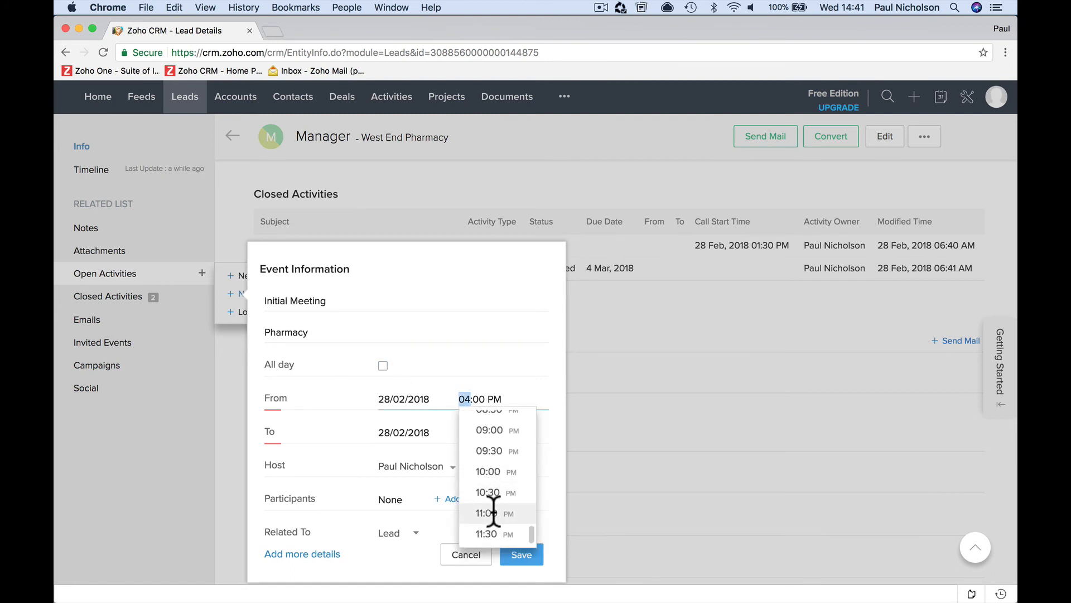
click(487, 513)
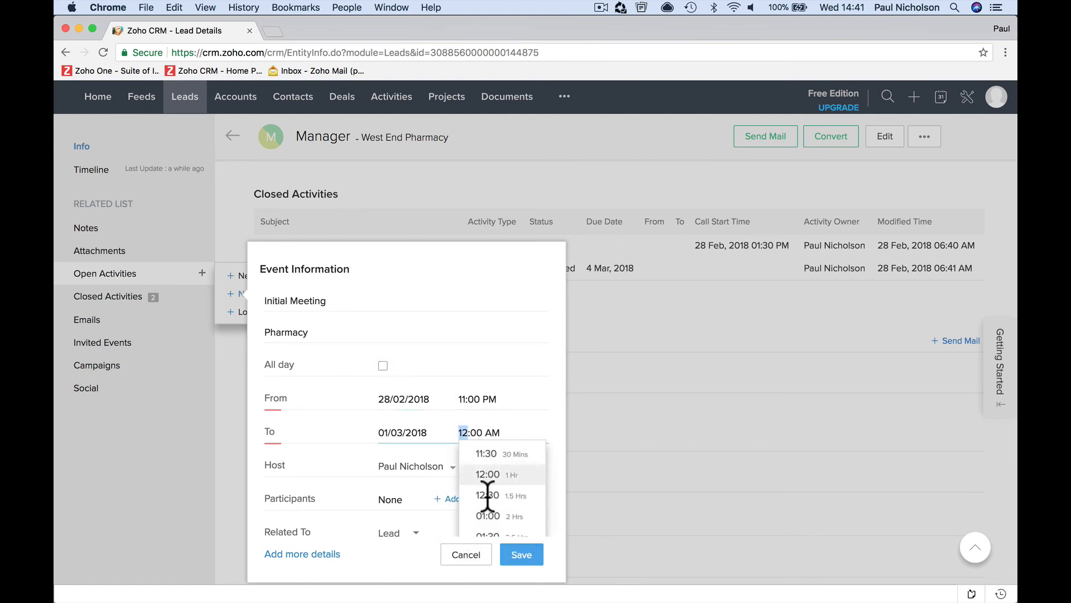
click(485, 453)
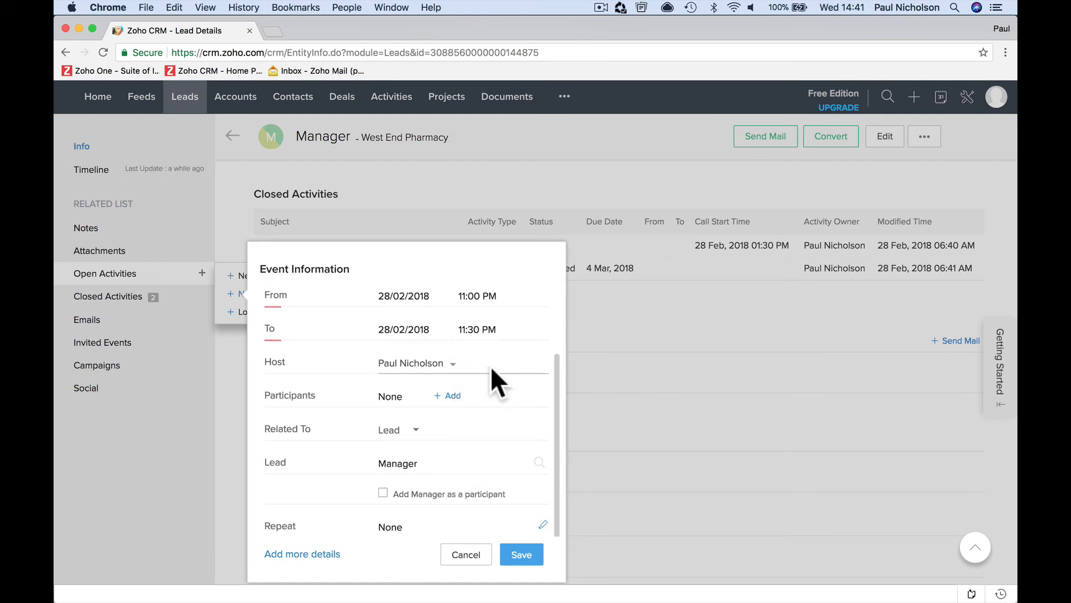
click(477, 328)
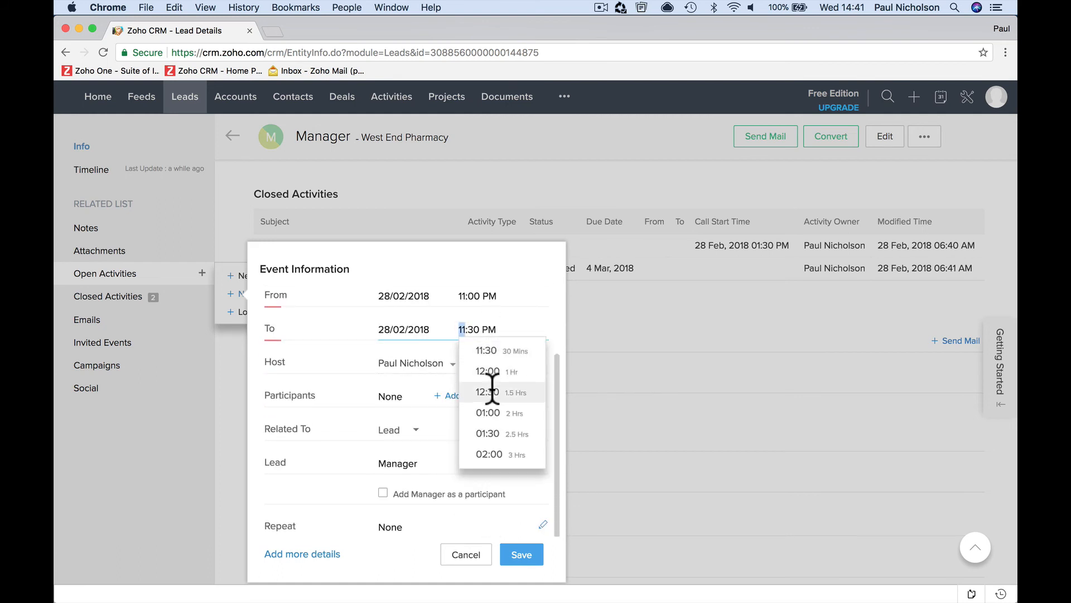
click(488, 371)
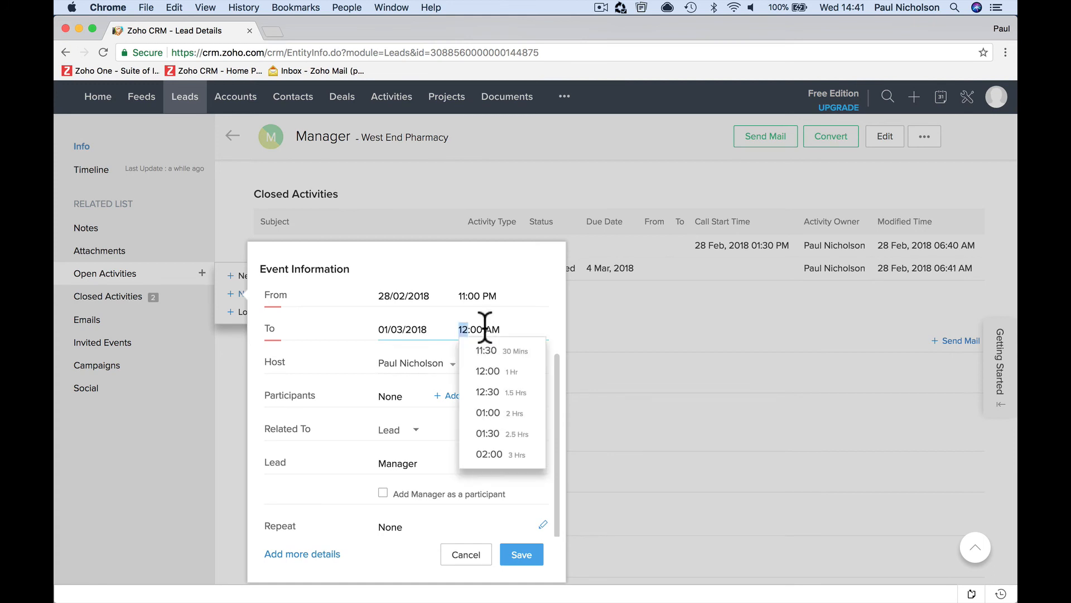
click(487, 392)
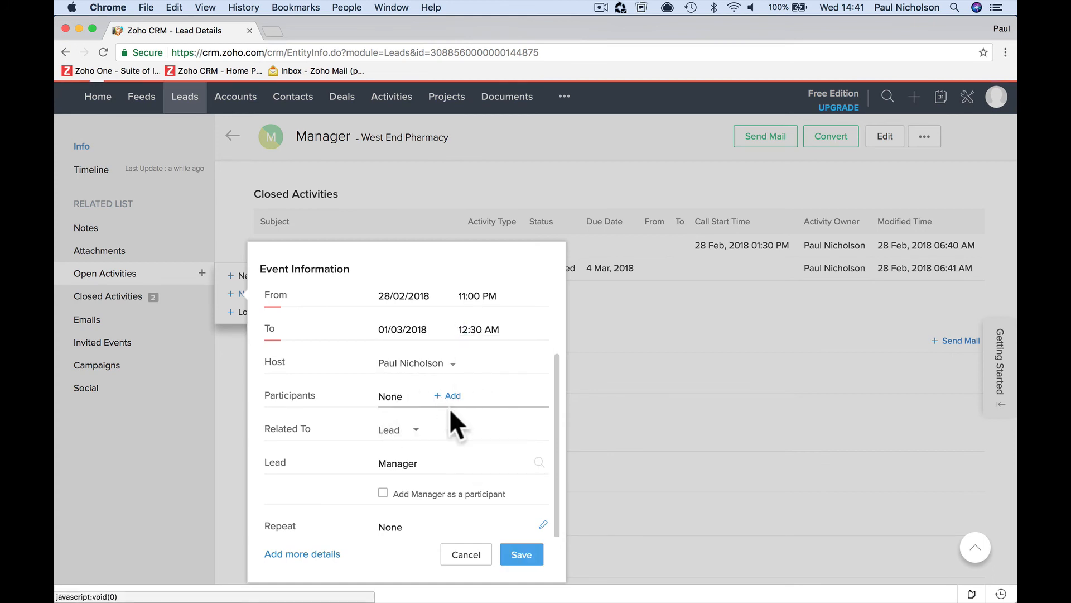
Leave the participants list empty and save the event
click(452, 396)
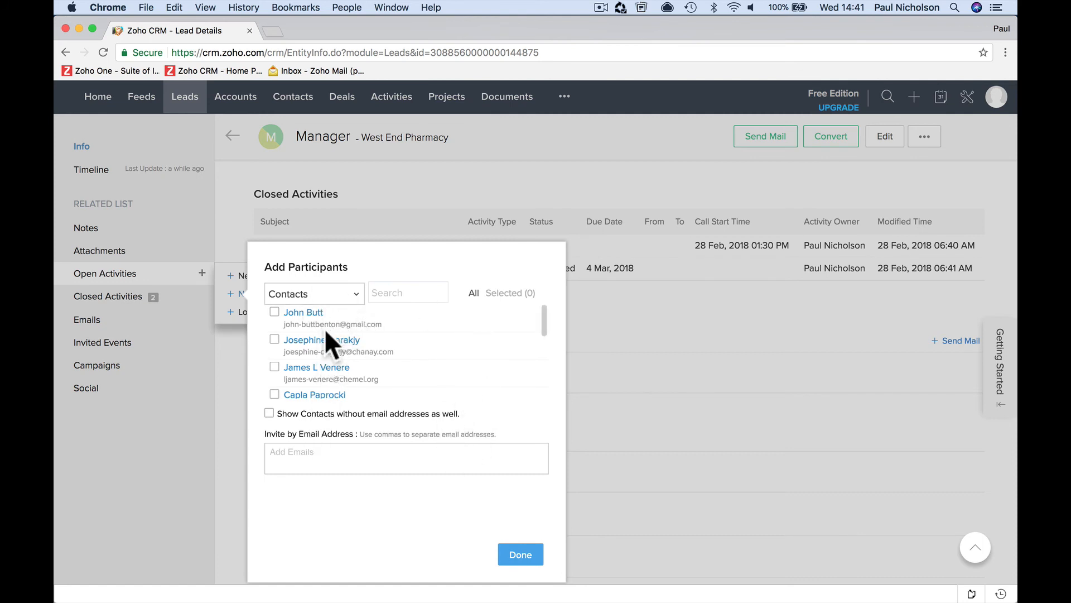
scroll(down, 3)
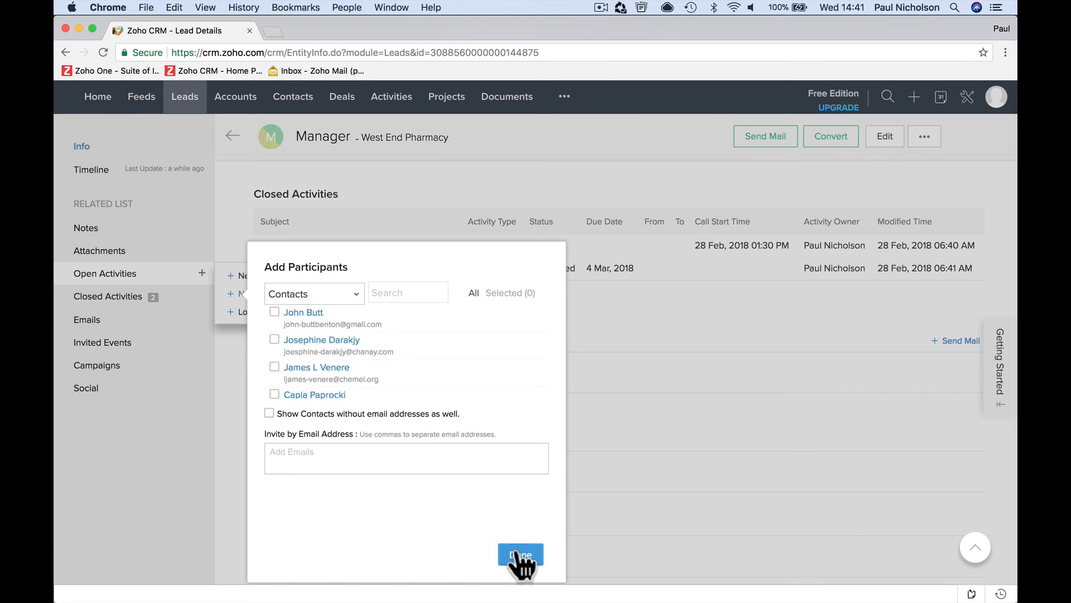
click(520, 554)
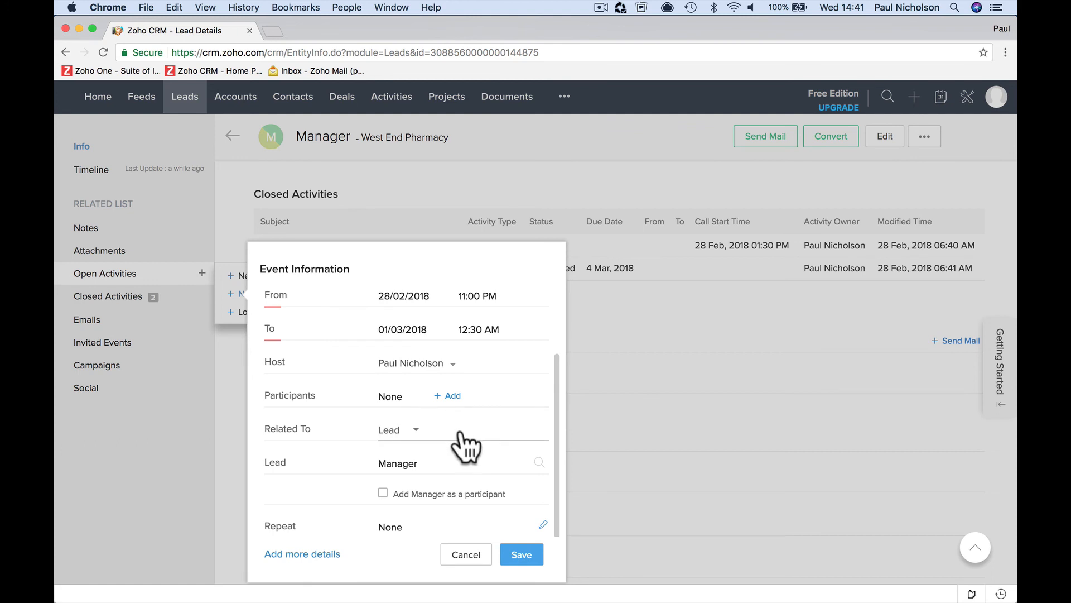
mouse_move(407, 511)
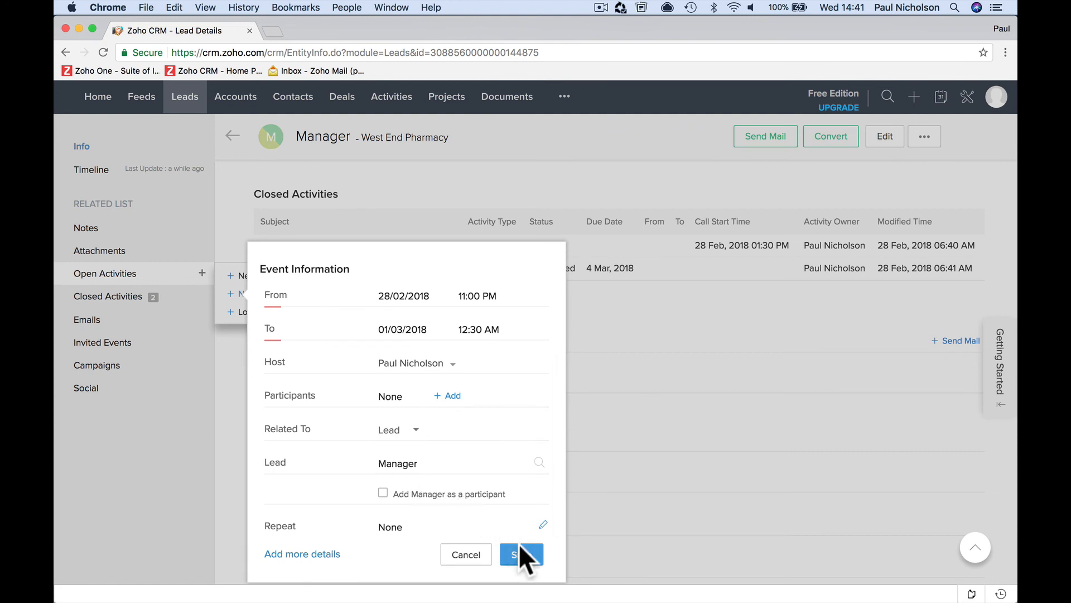
click(521, 555)
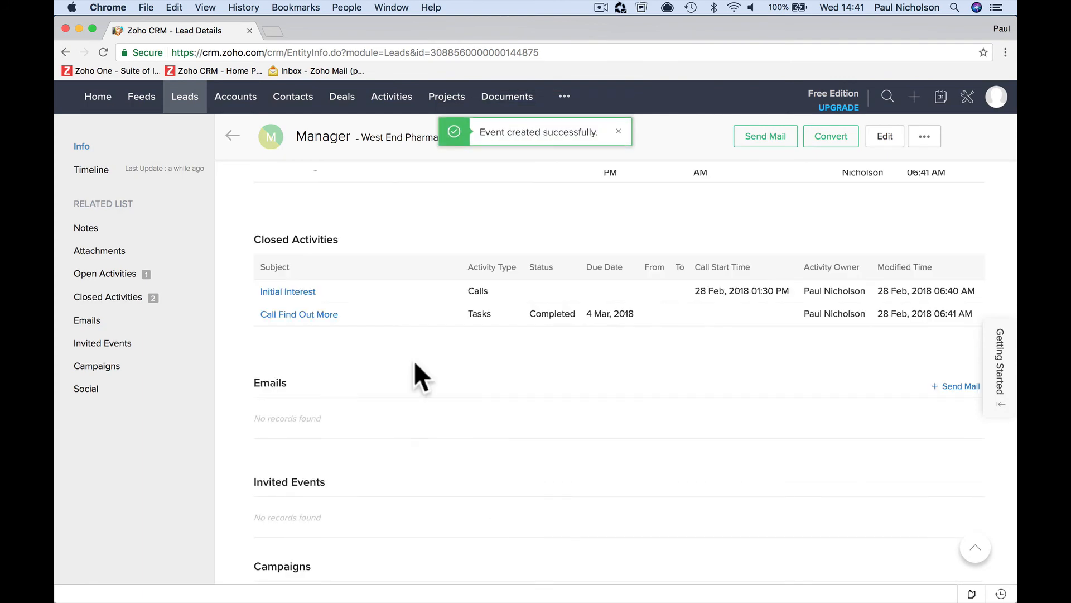
scroll(up, 3)
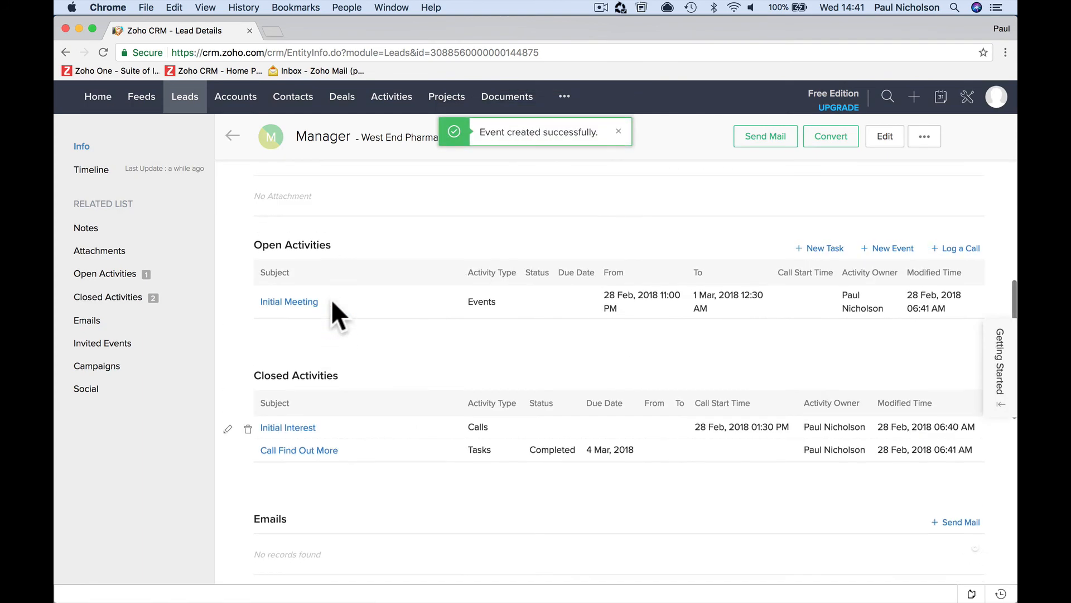
scroll(up, 3)
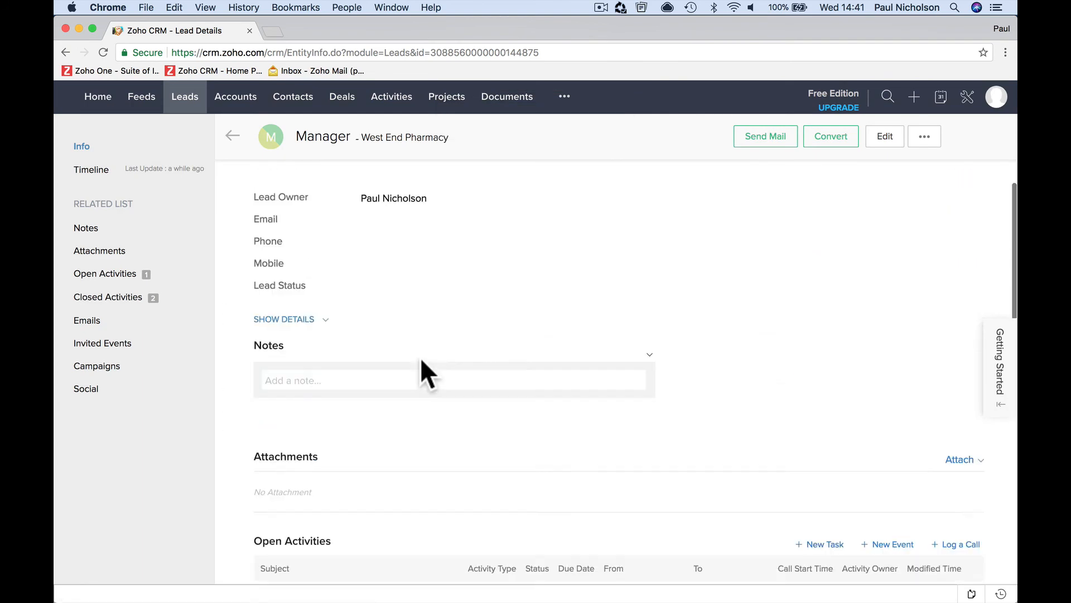
scroll(up, 3)
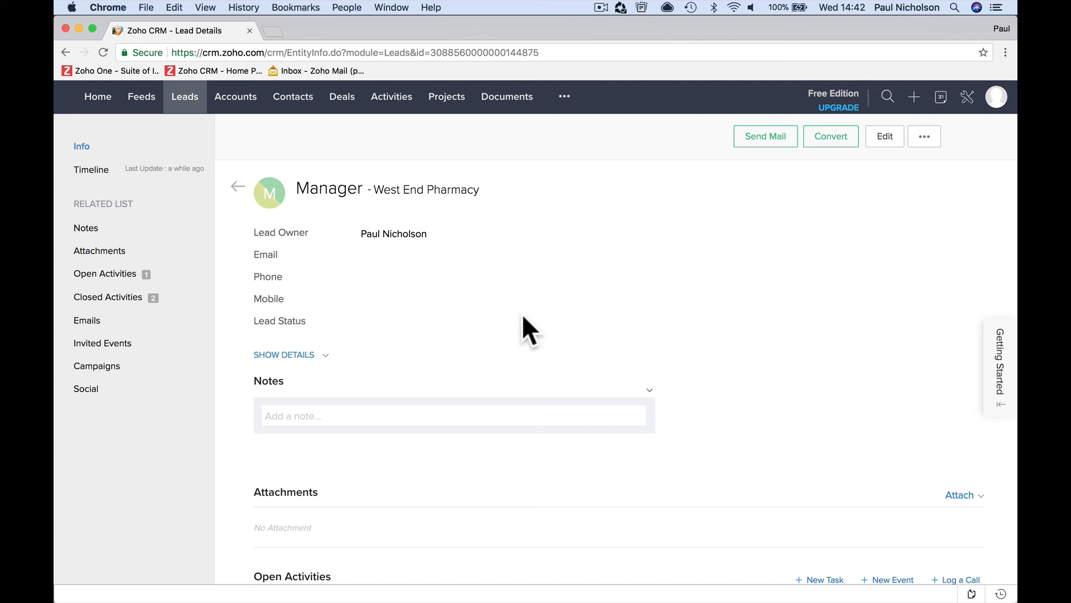
mouse_move(720, 308)
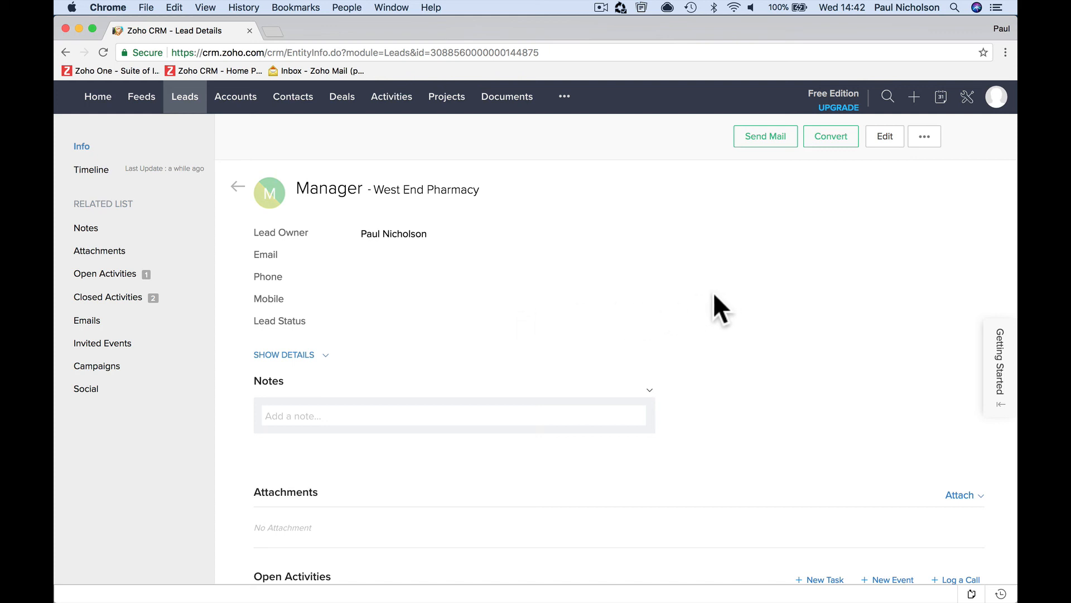
Start converting the Manager lead from its details page
click(830, 136)
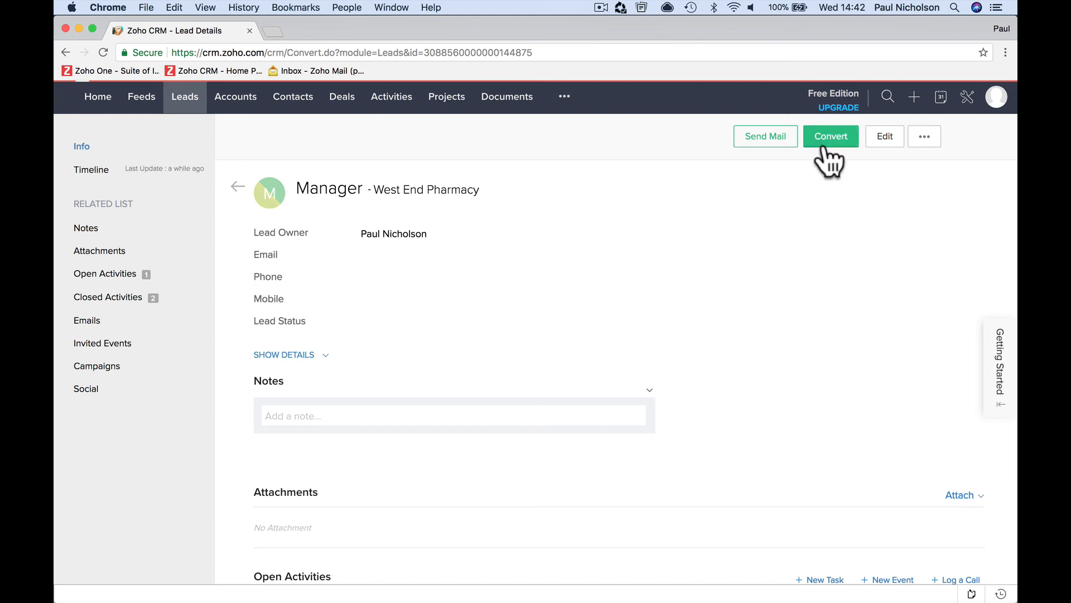
click(830, 136)
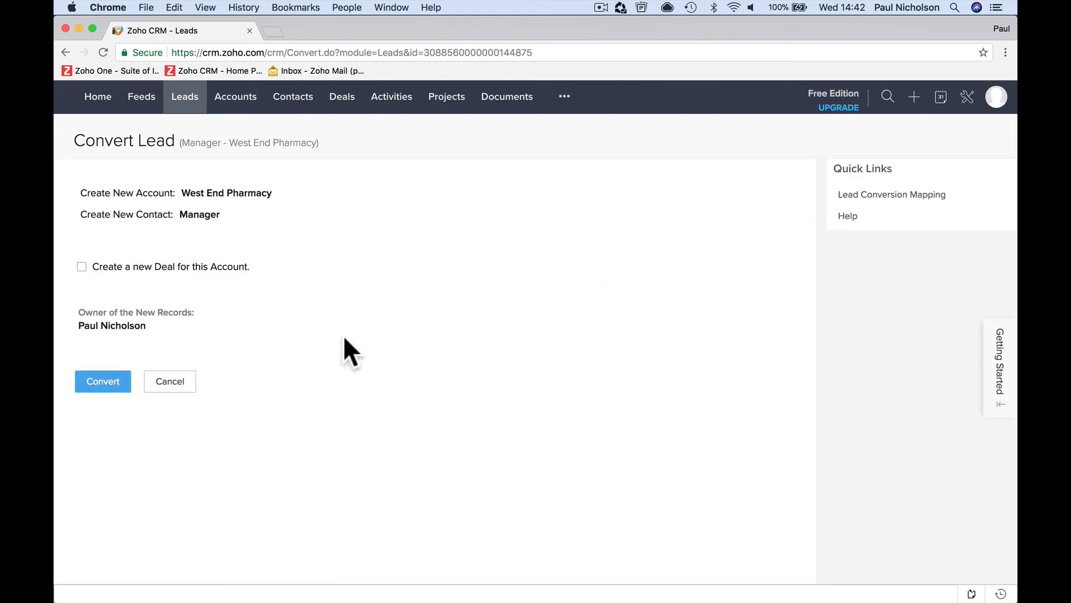
mouse_move(145, 289)
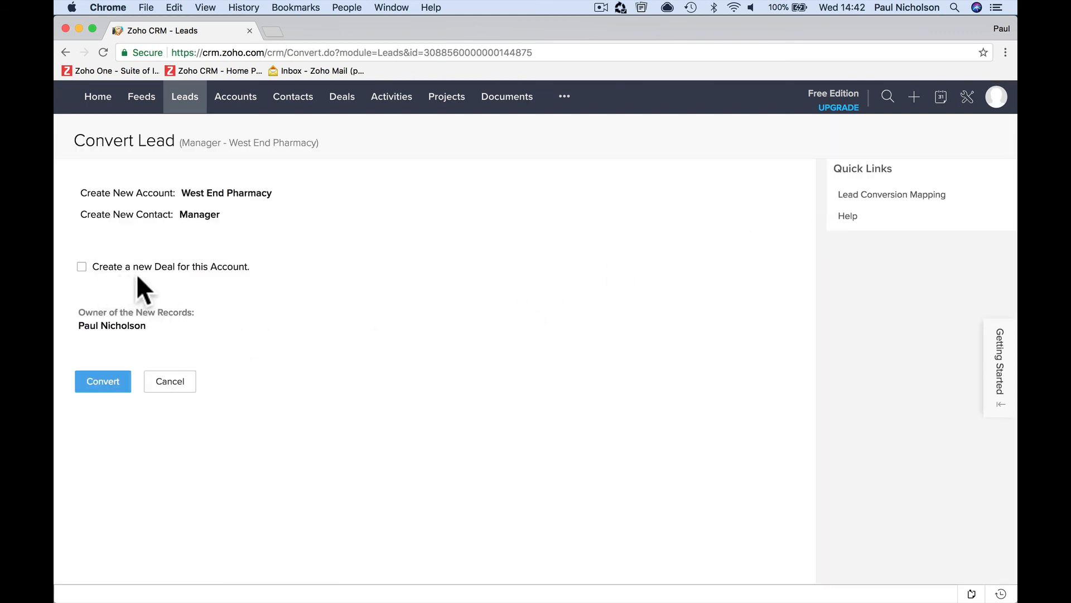
mouse_move(98, 194)
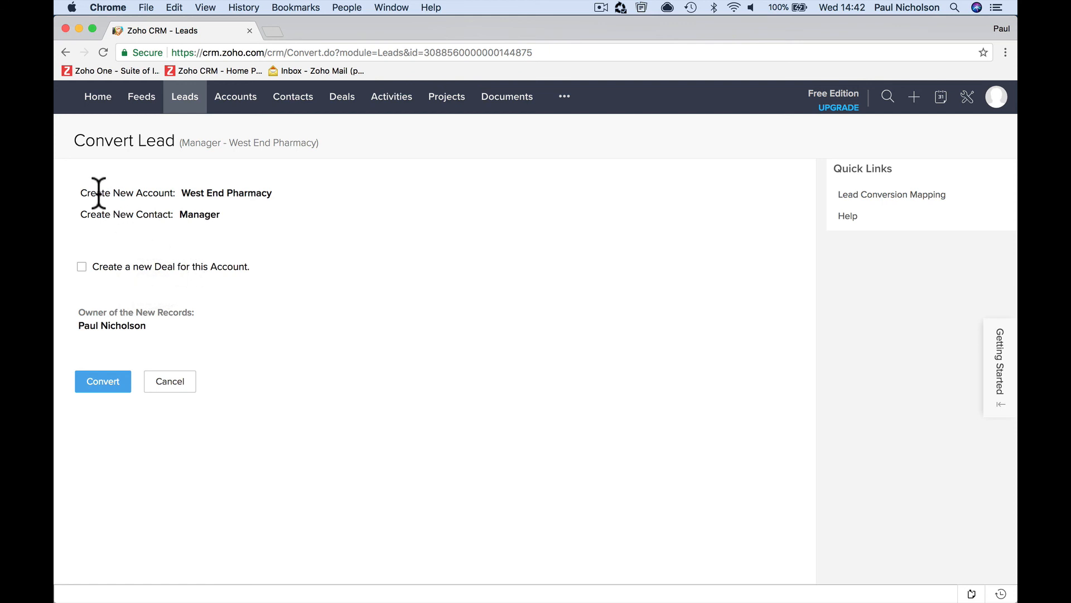
mouse_move(269, 193)
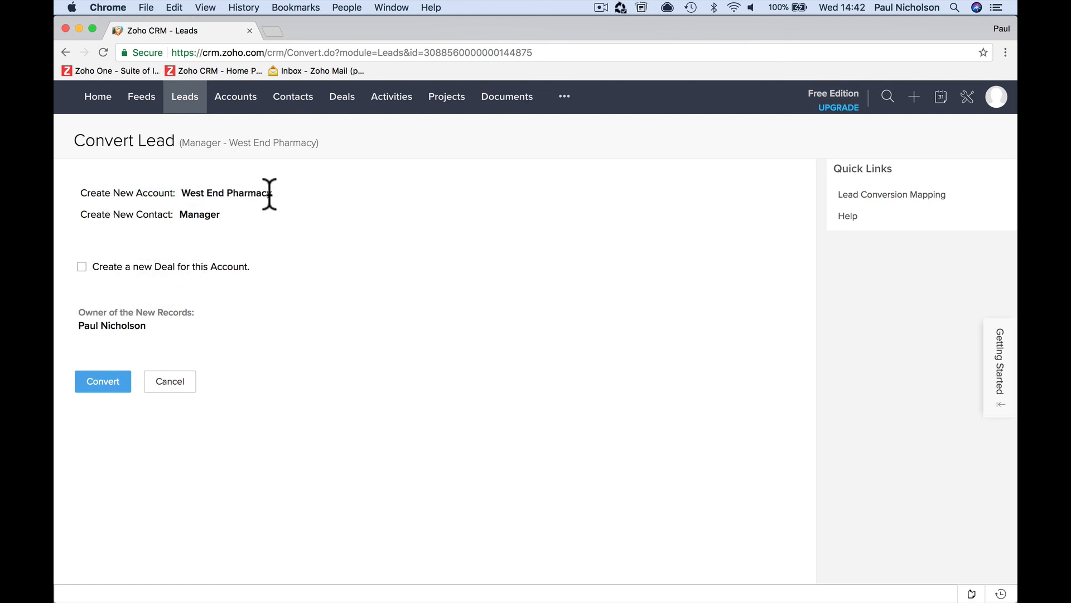
mouse_move(204, 218)
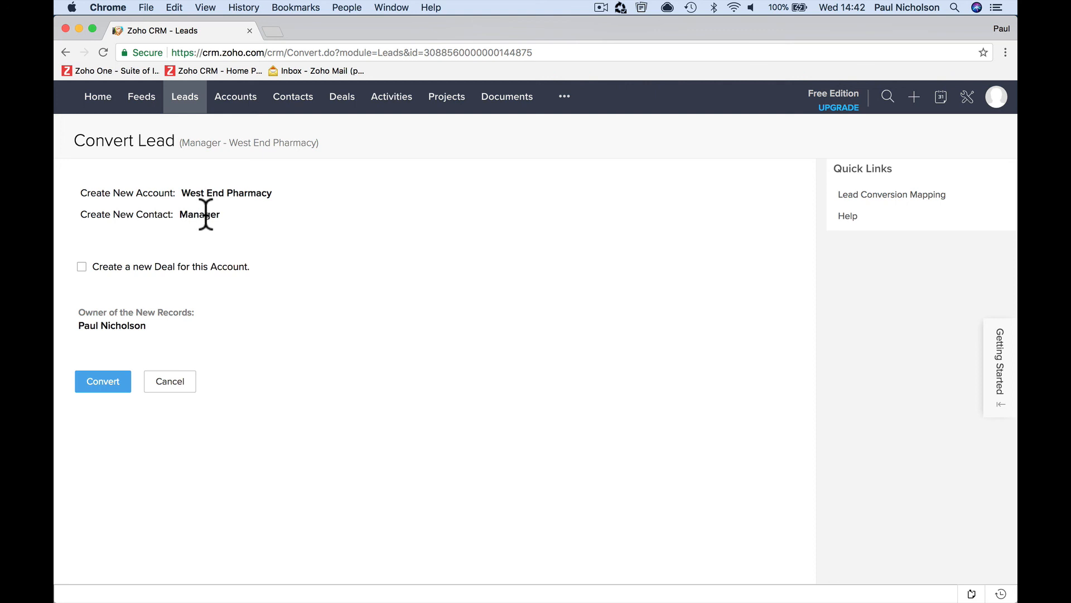
mouse_move(219, 226)
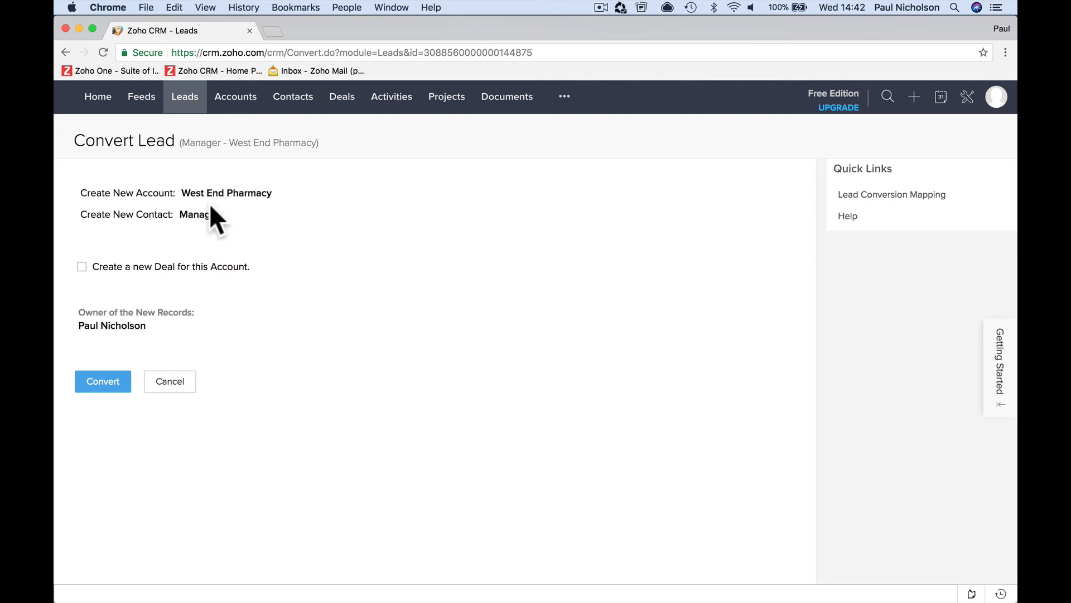
mouse_move(122, 273)
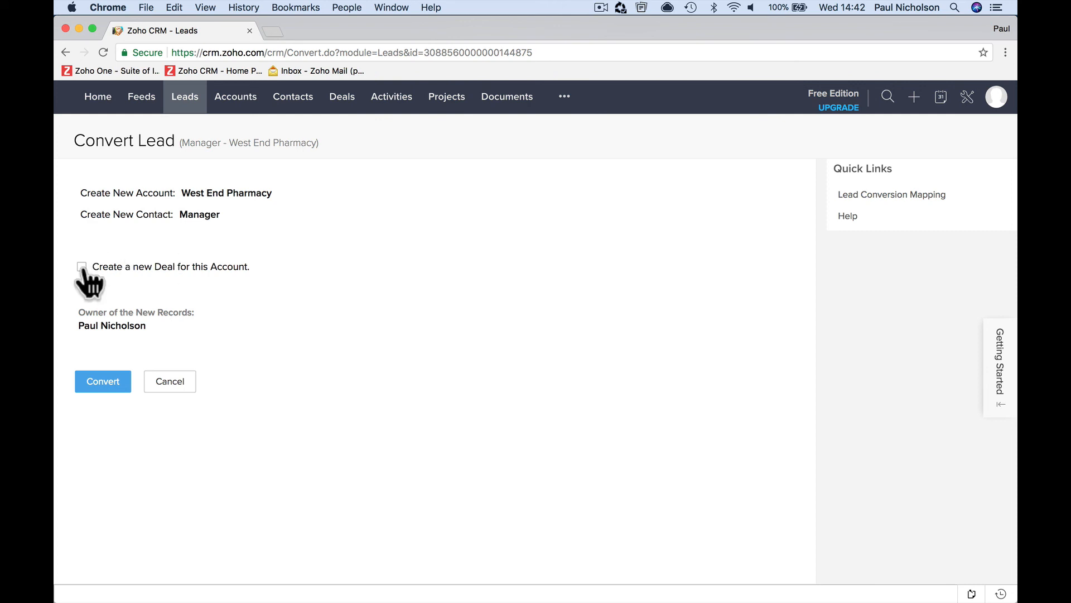
Add a new deal to the conversion with amount 5000 named 'West End Pharmacy - Alarm System & CCTV'
click(81, 267)
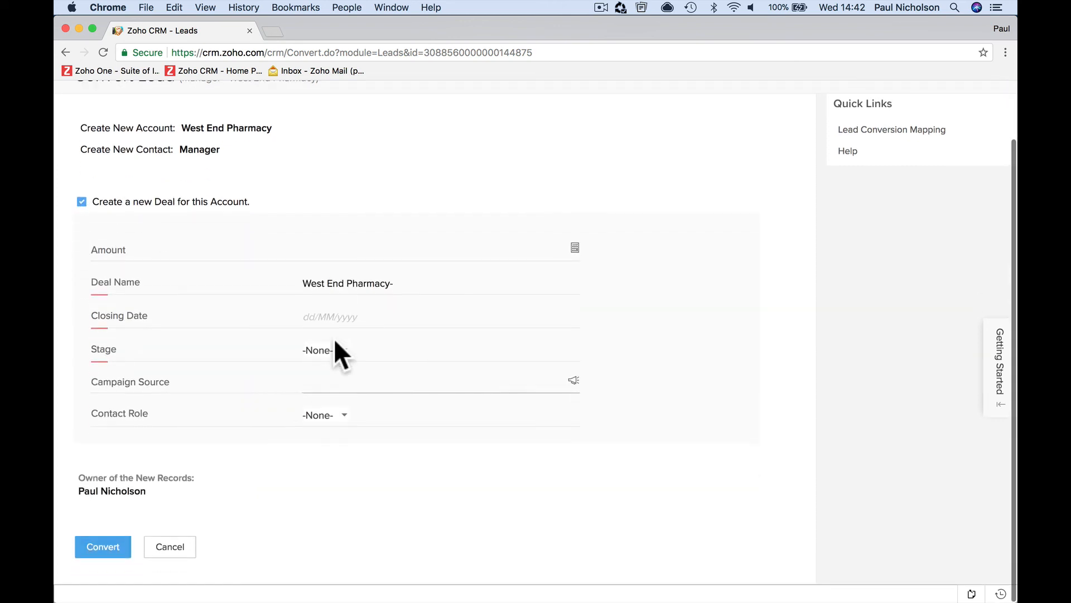
text(15)
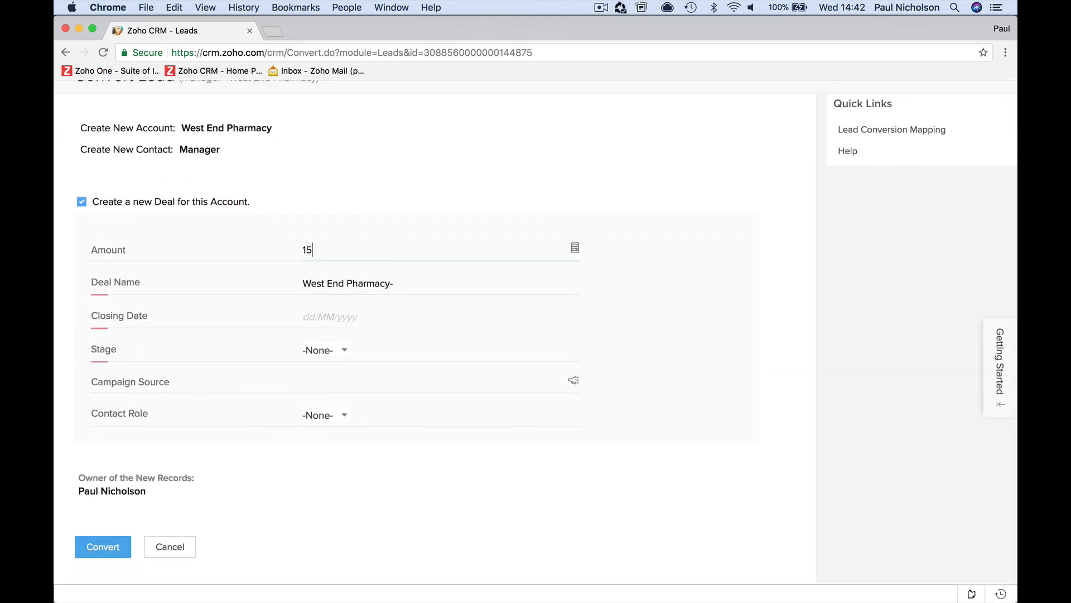
text(00)
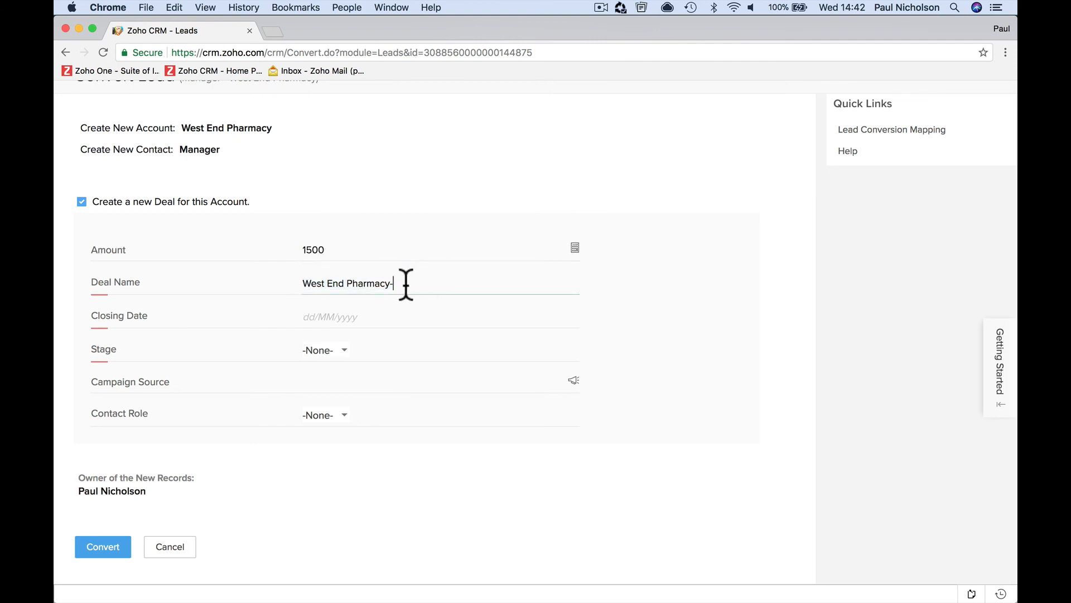
text(-)
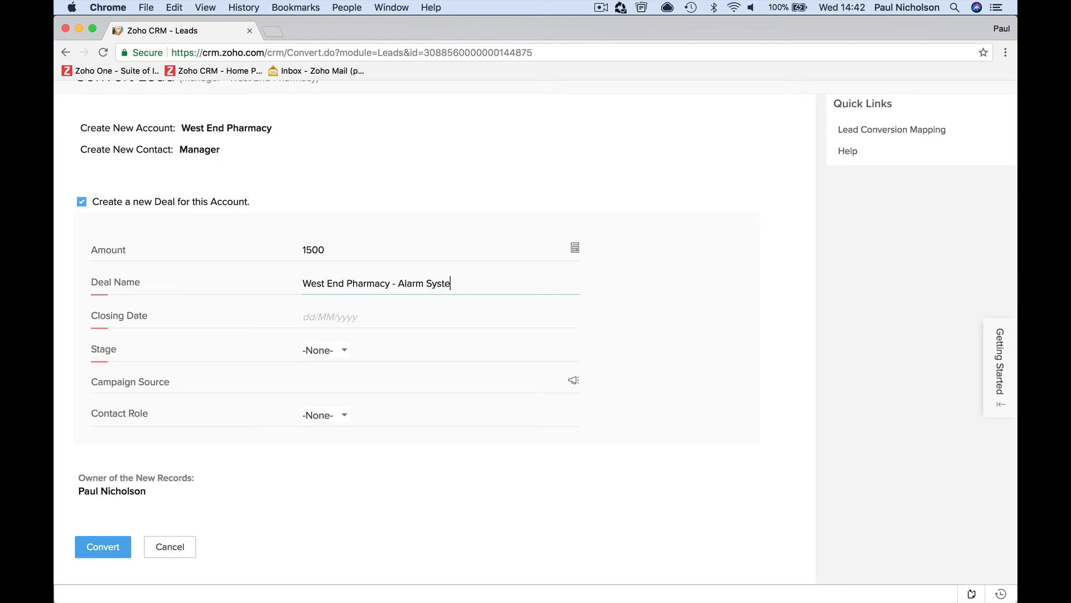
text(m &)
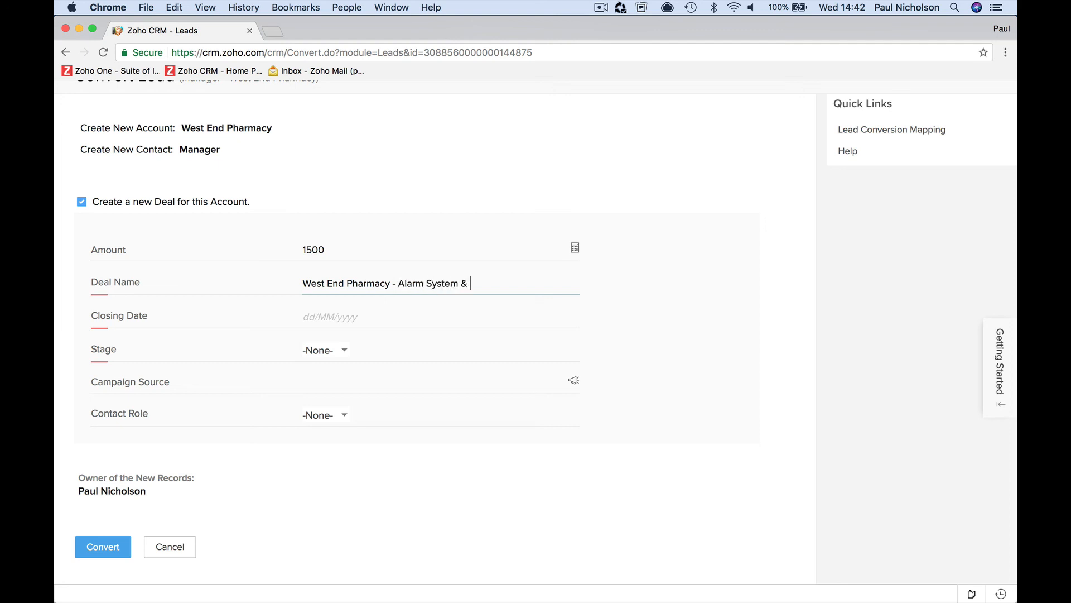
text(CCTV)
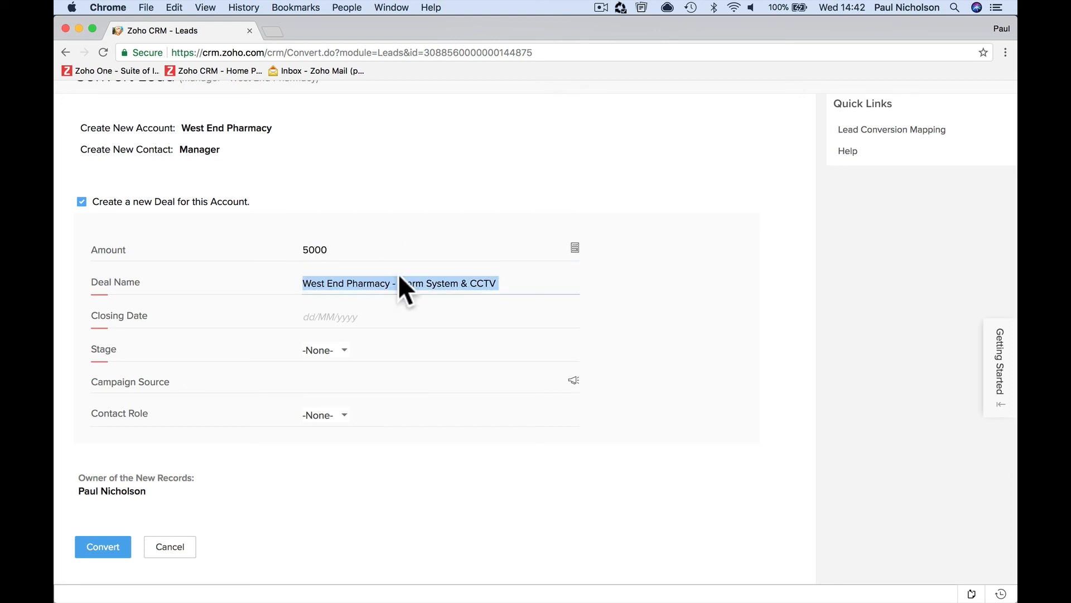
Set the deal's closing date to 31/03/2018 and stage to Value Proposition
click(330, 316)
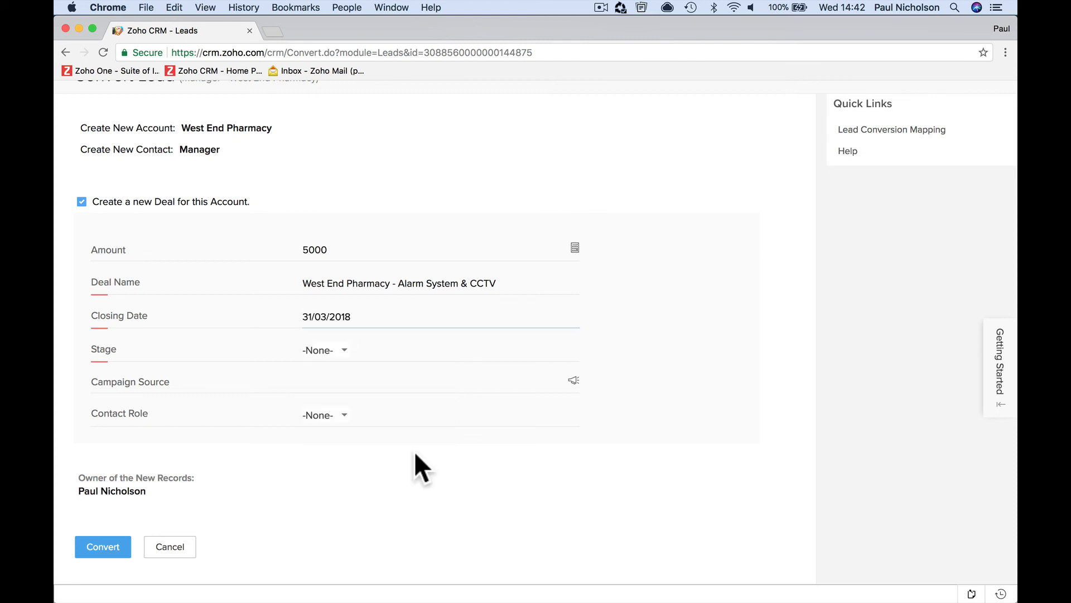
mouse_move(380, 366)
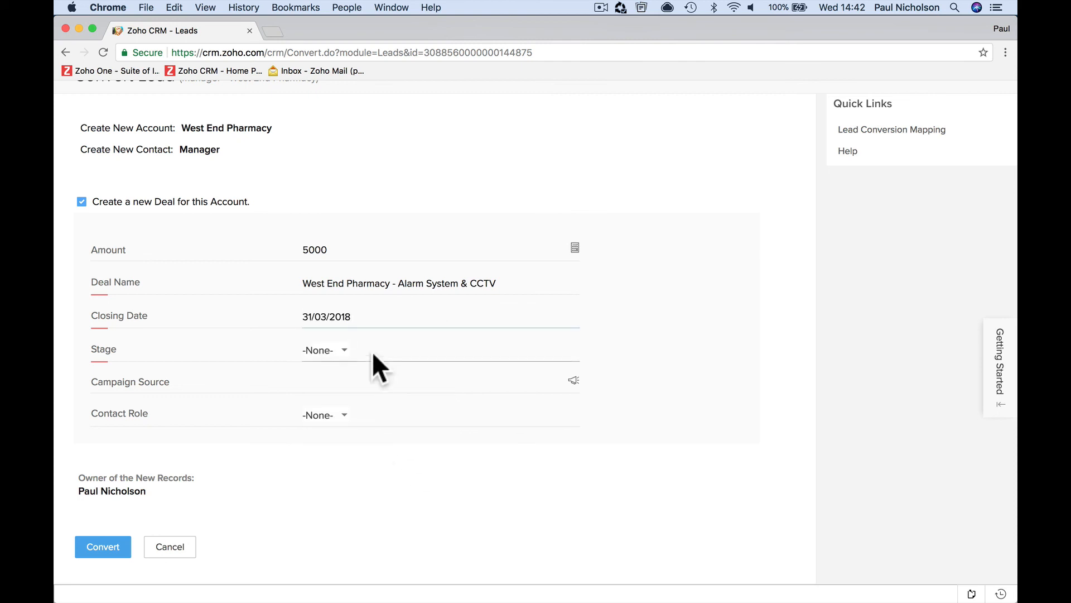
click(325, 349)
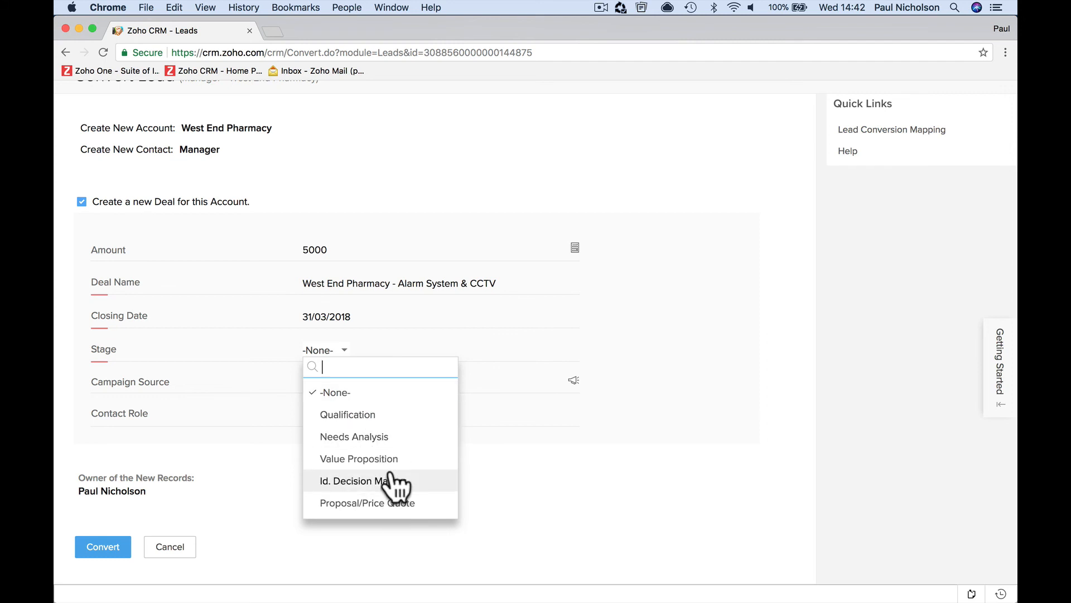
scroll(down, 3)
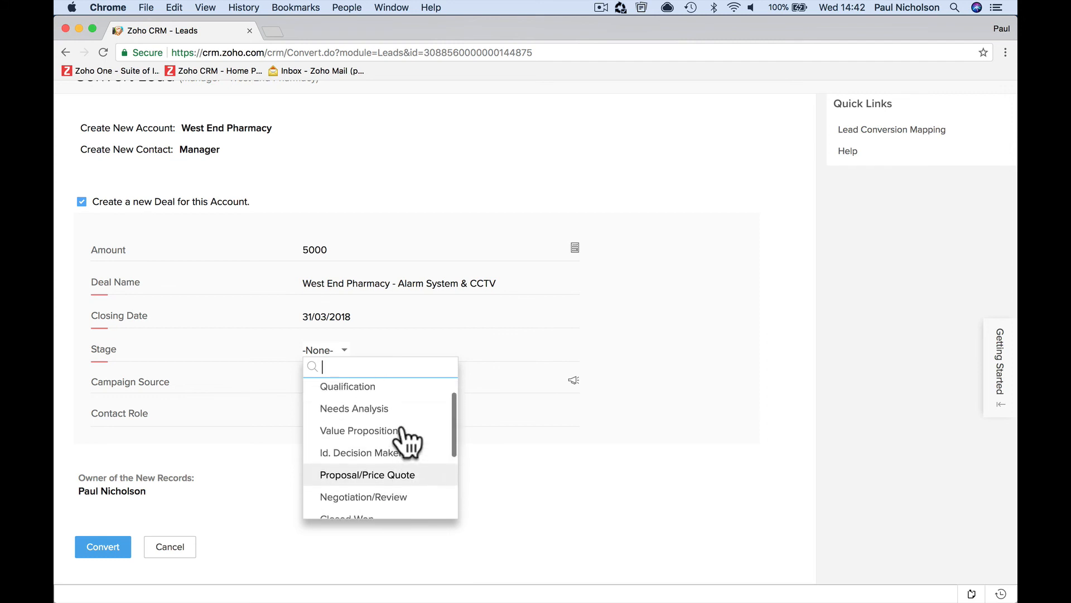
scroll(up, 3)
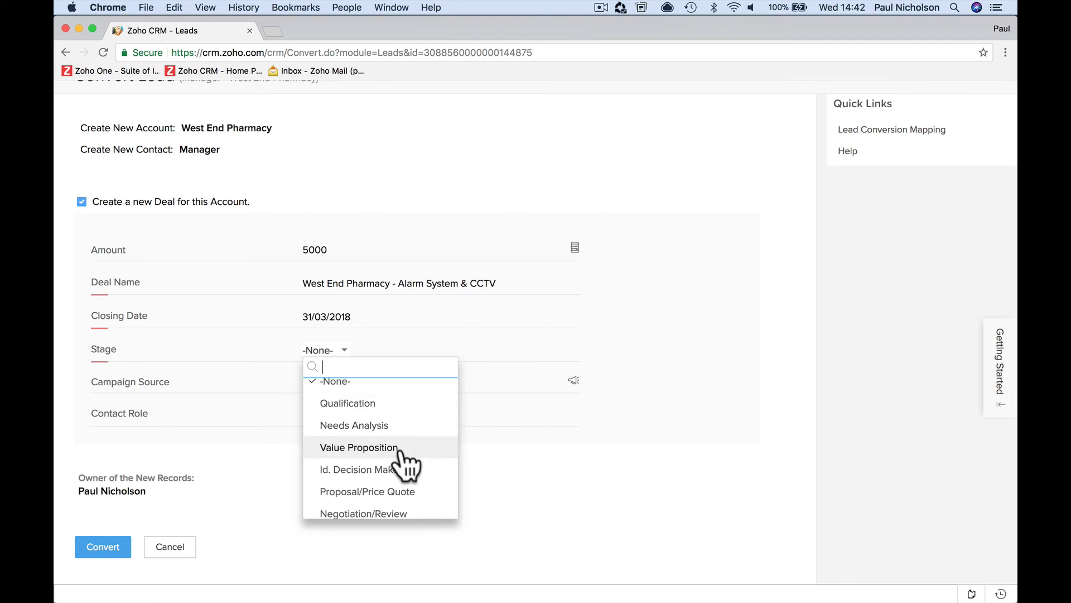
click(358, 447)
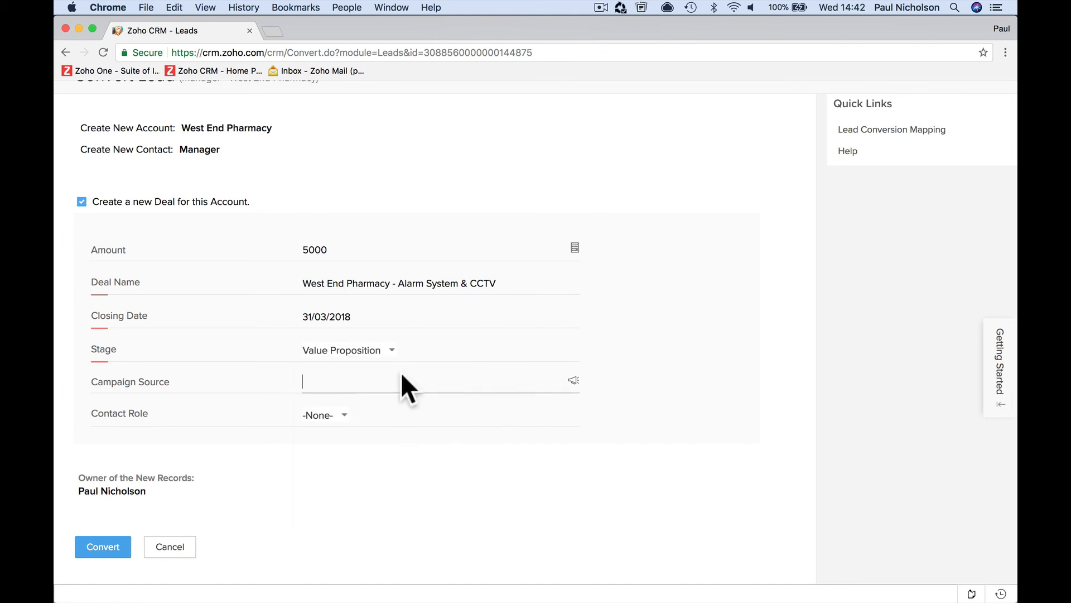
mouse_move(436, 415)
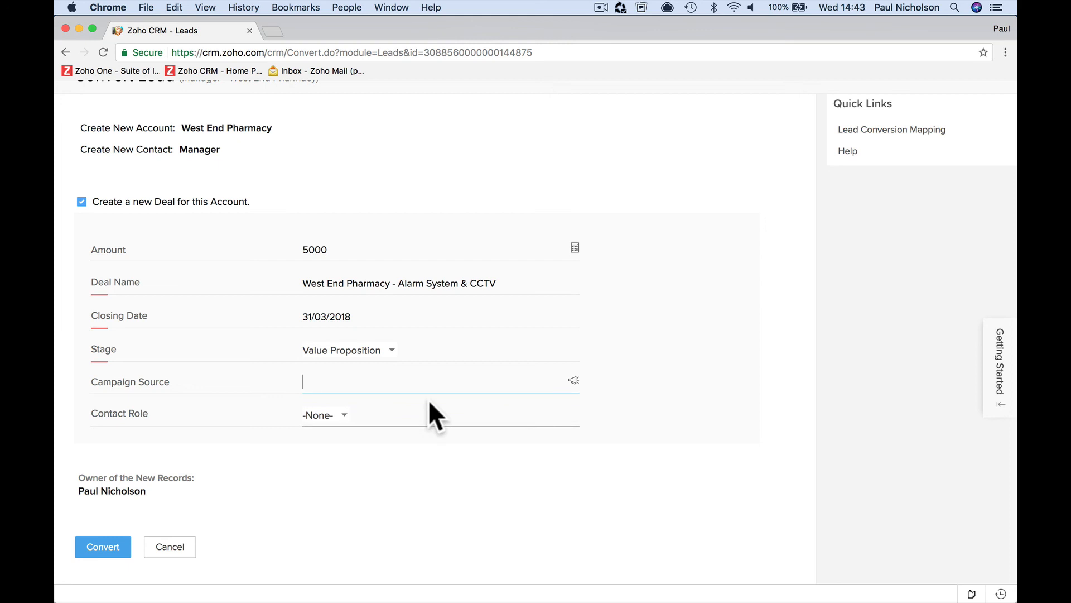
mouse_move(580, 395)
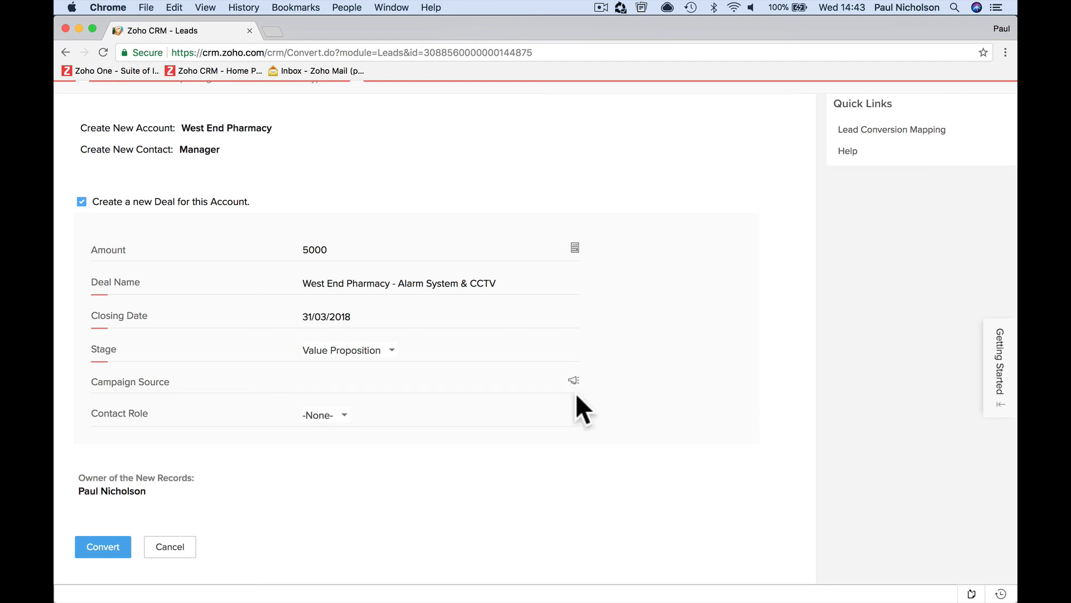
Look up existing campaigns for the deal's campaign source, finding none
click(573, 379)
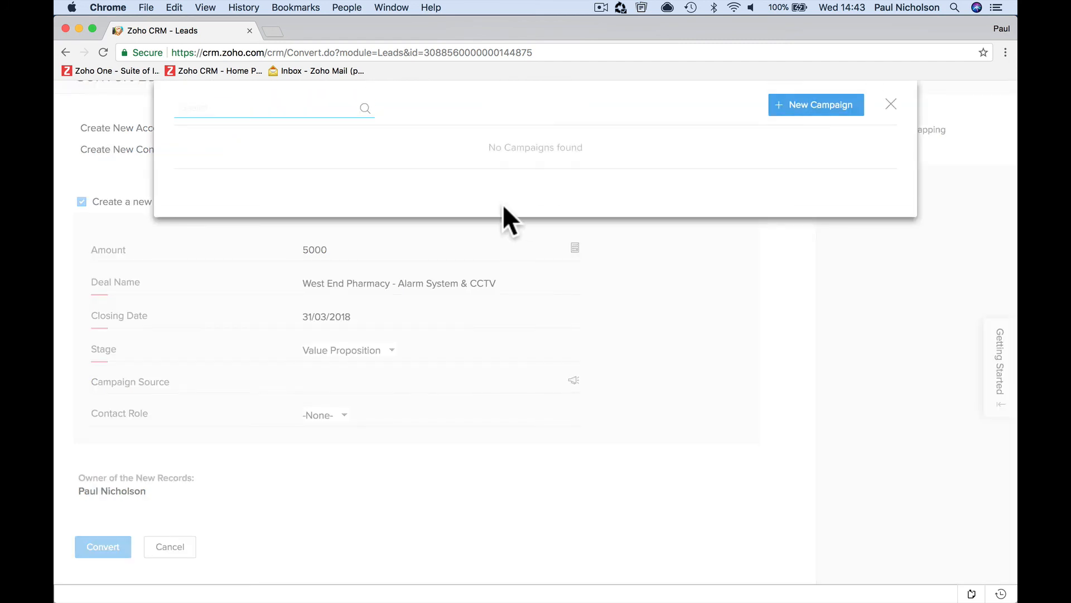
mouse_move(627, 197)
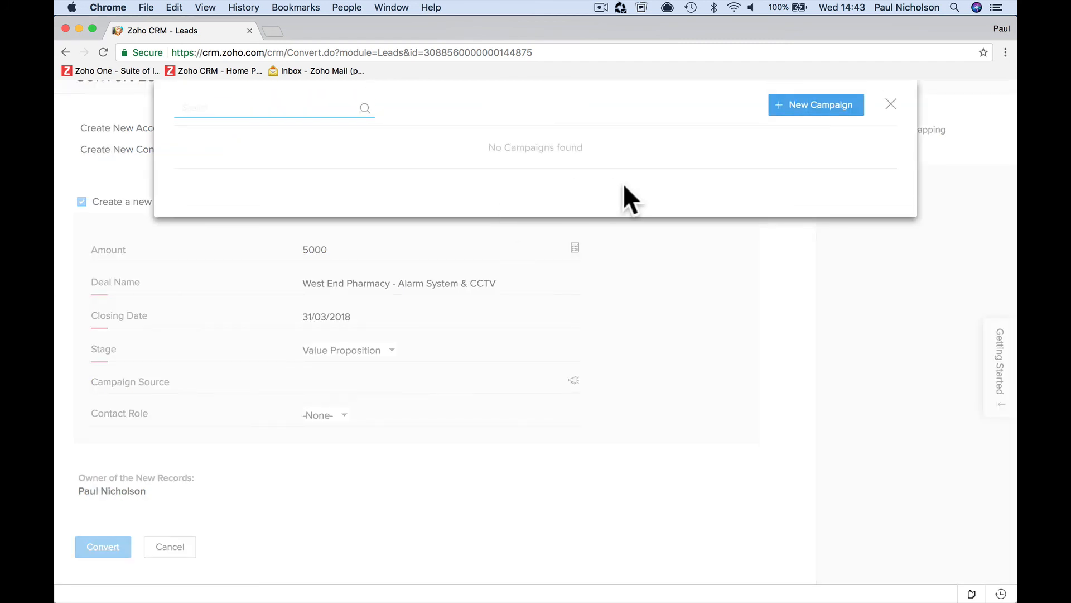
mouse_move(445, 166)
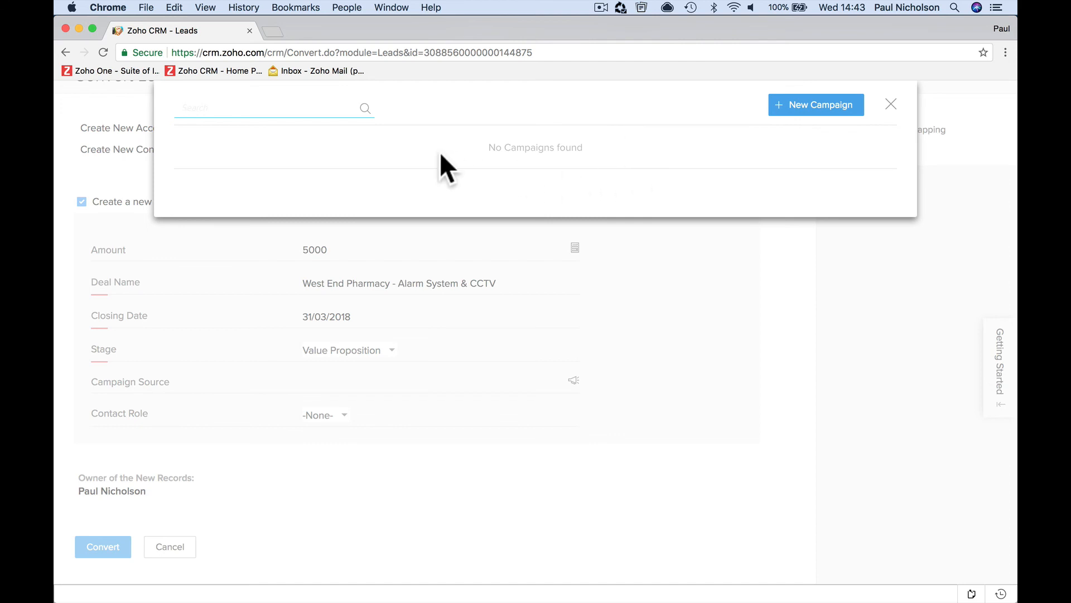
mouse_move(573, 183)
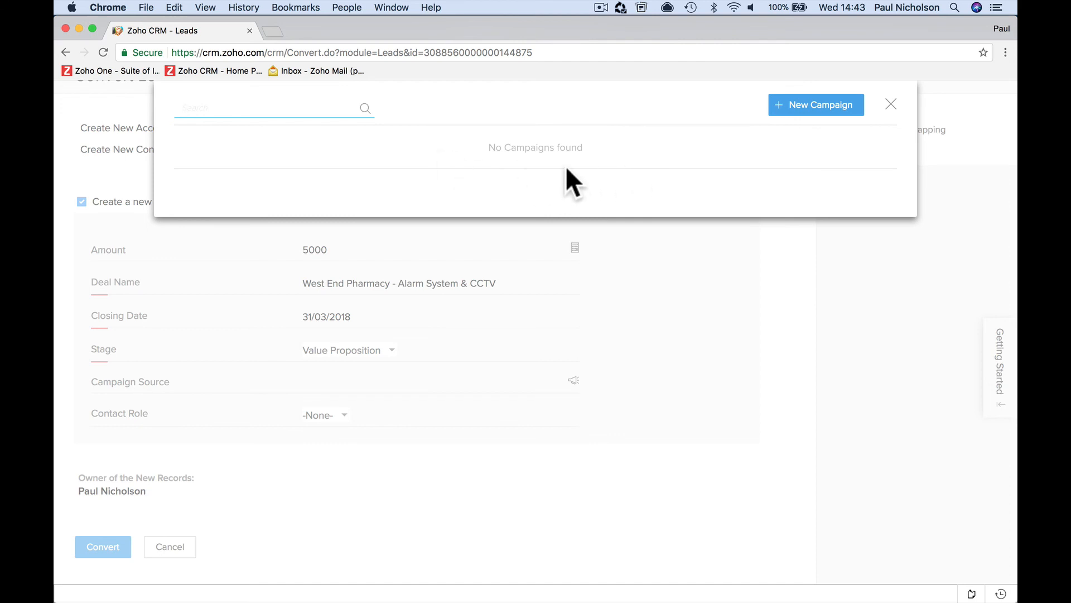
mouse_move(816, 104)
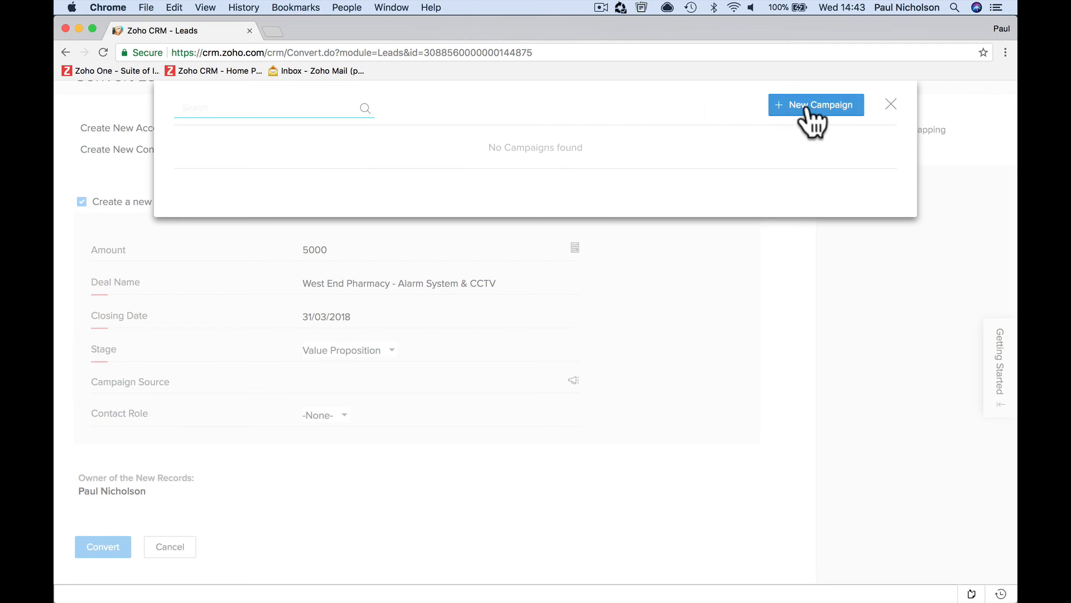
Create a new Active campaign 'Yellow Pages' running 01/01/2018 to 31/12/2018
click(816, 105)
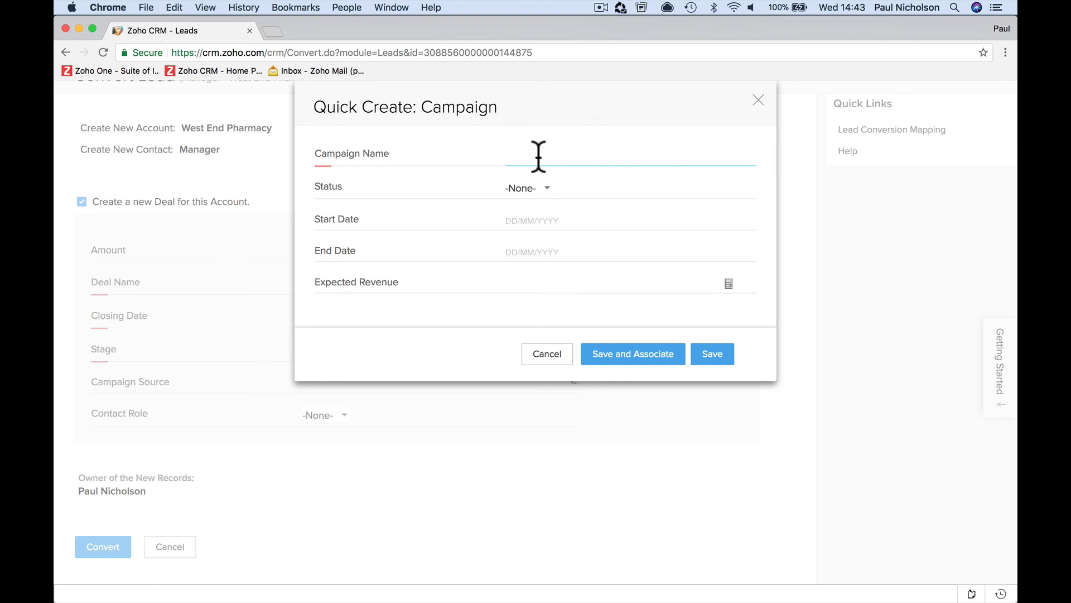
text(Yellow Pages)
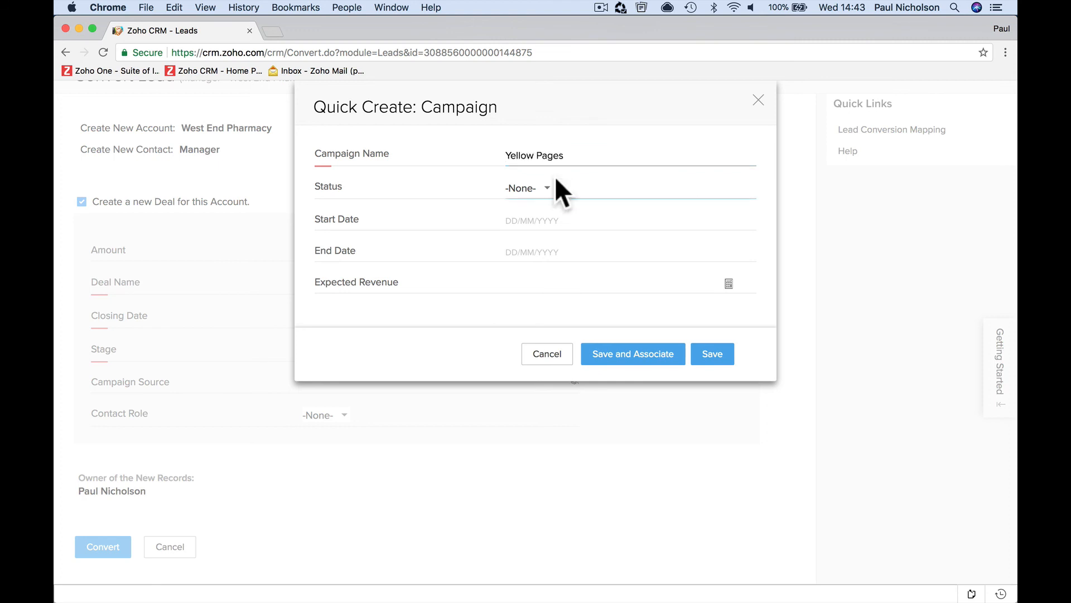
click(526, 188)
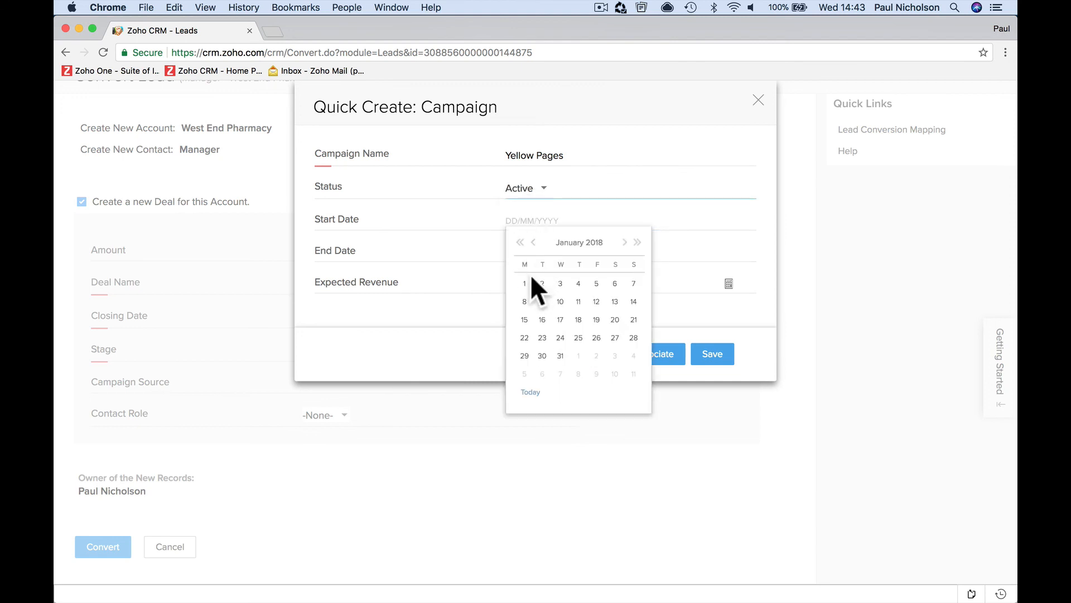
click(525, 282)
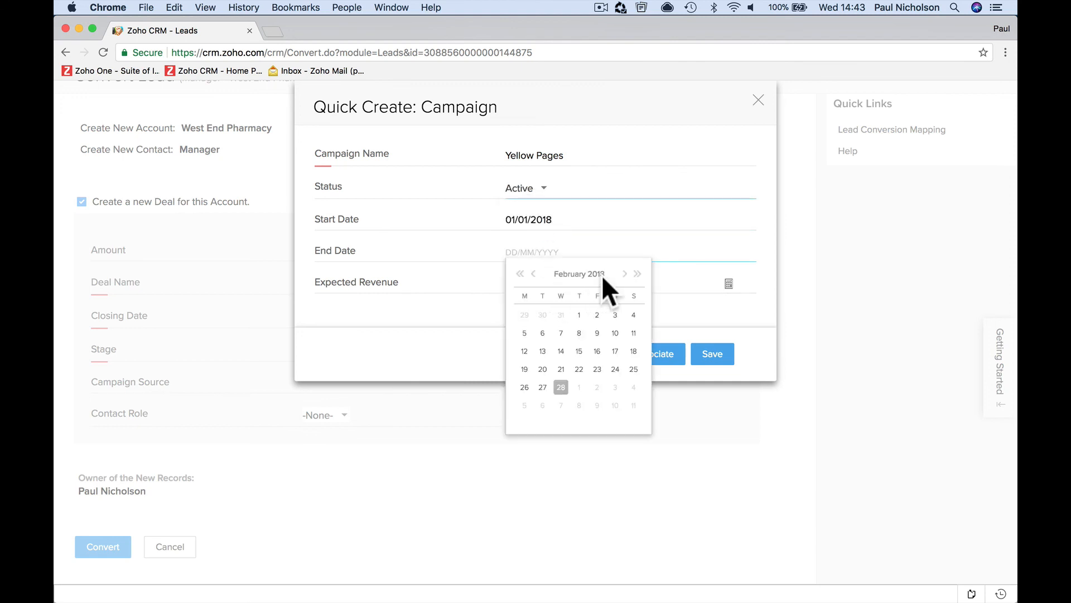
click(624, 275)
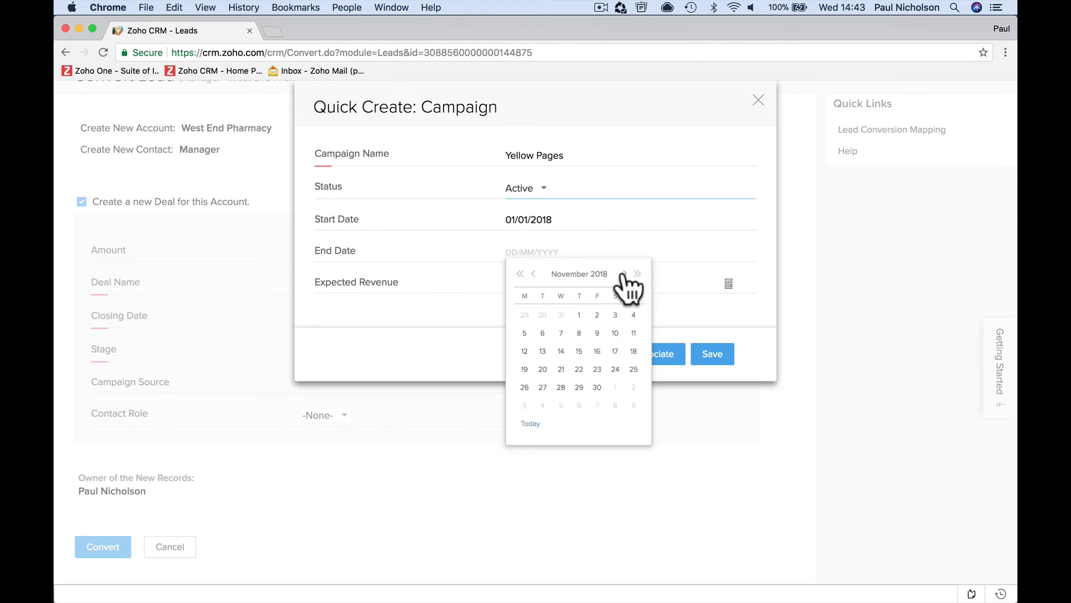
text(31/12/2018)
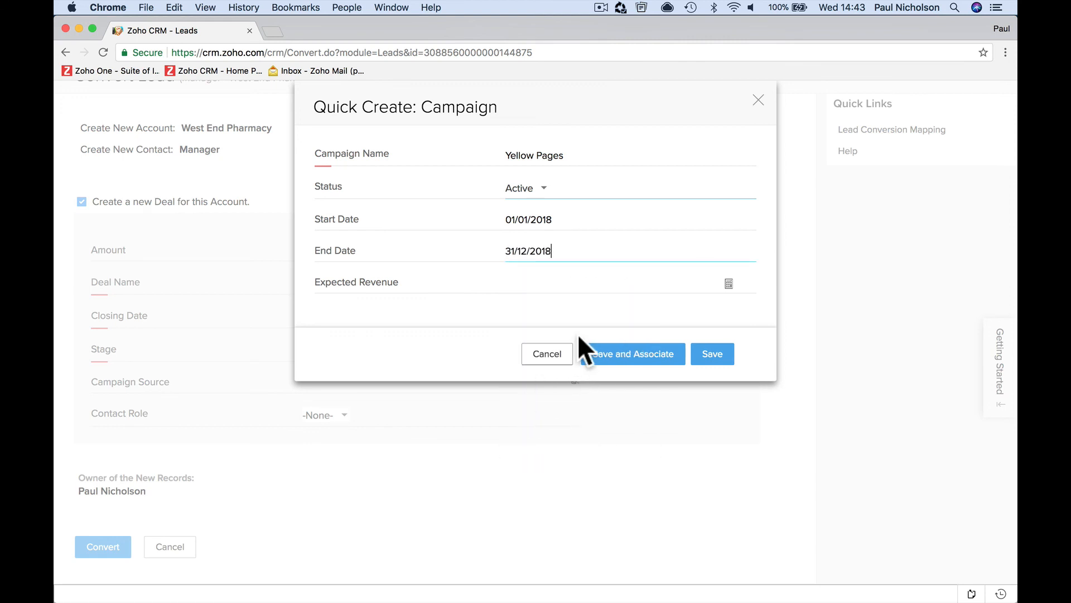
Set expected revenue 10000, then save the campaign and associate it with the deal
click(615, 282)
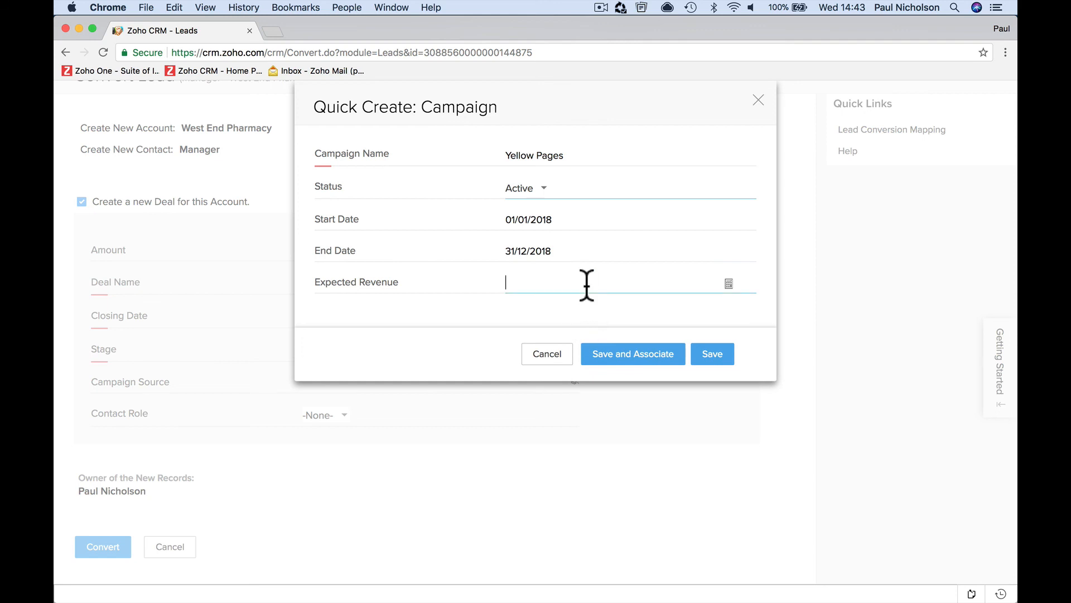
text(1000)
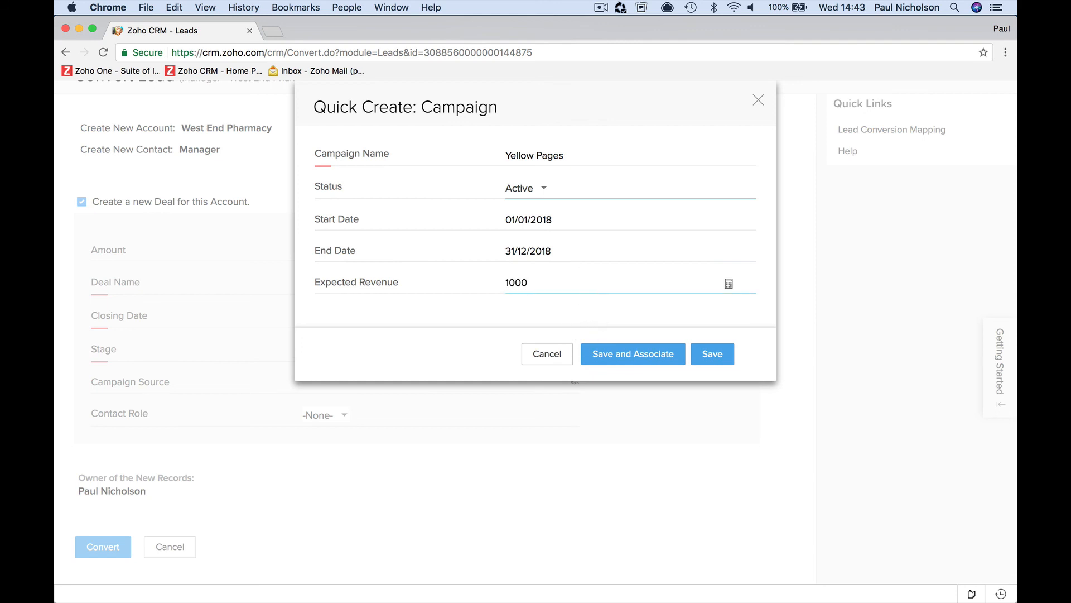
text(0)
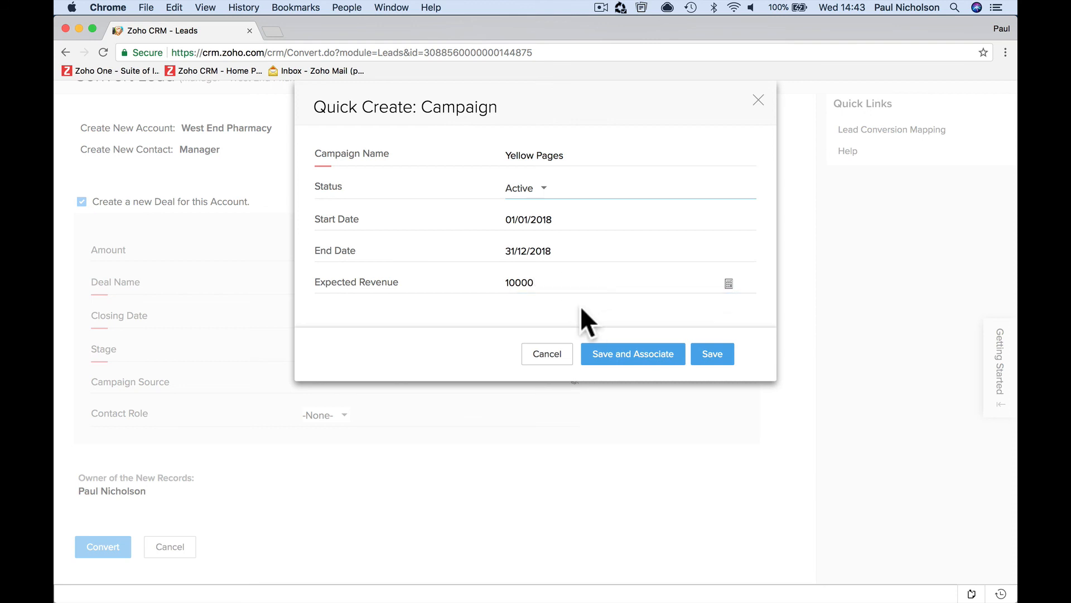
click(631, 354)
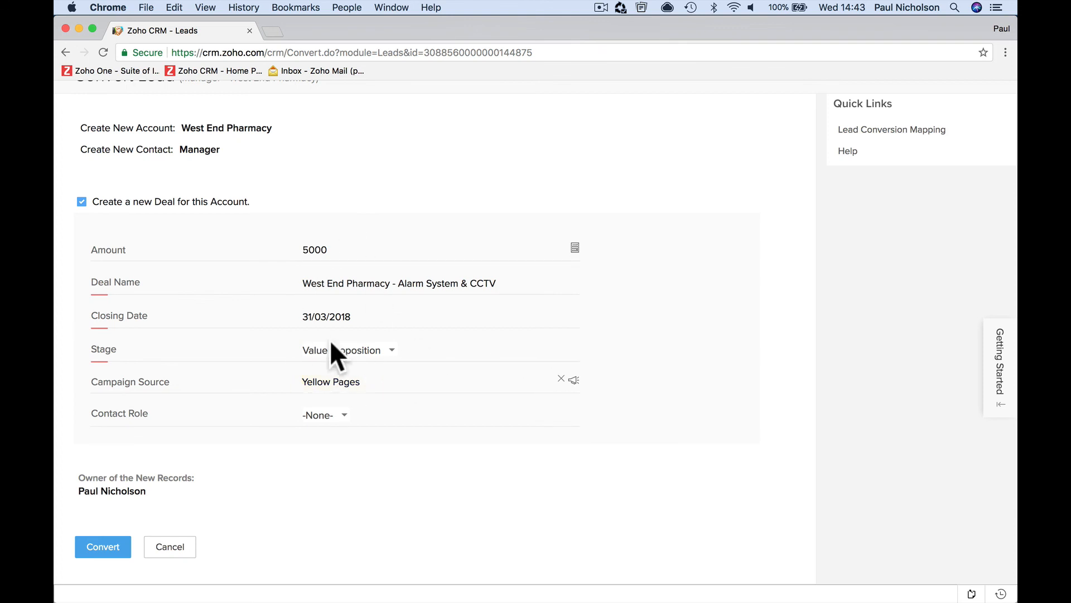
mouse_move(366, 381)
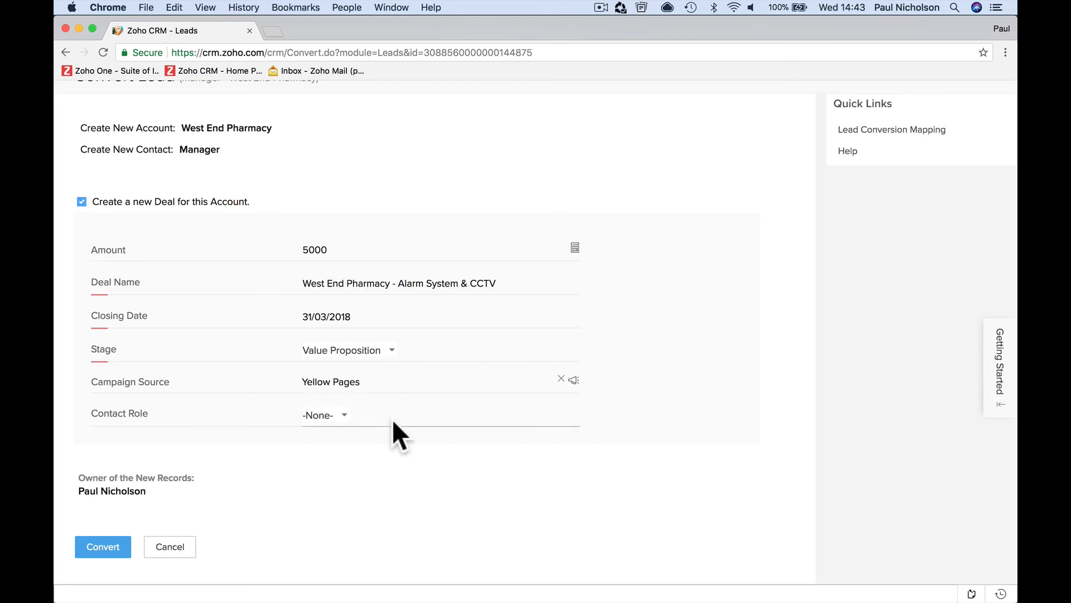
Set the contact's role on the deal to Decision Maker
click(325, 415)
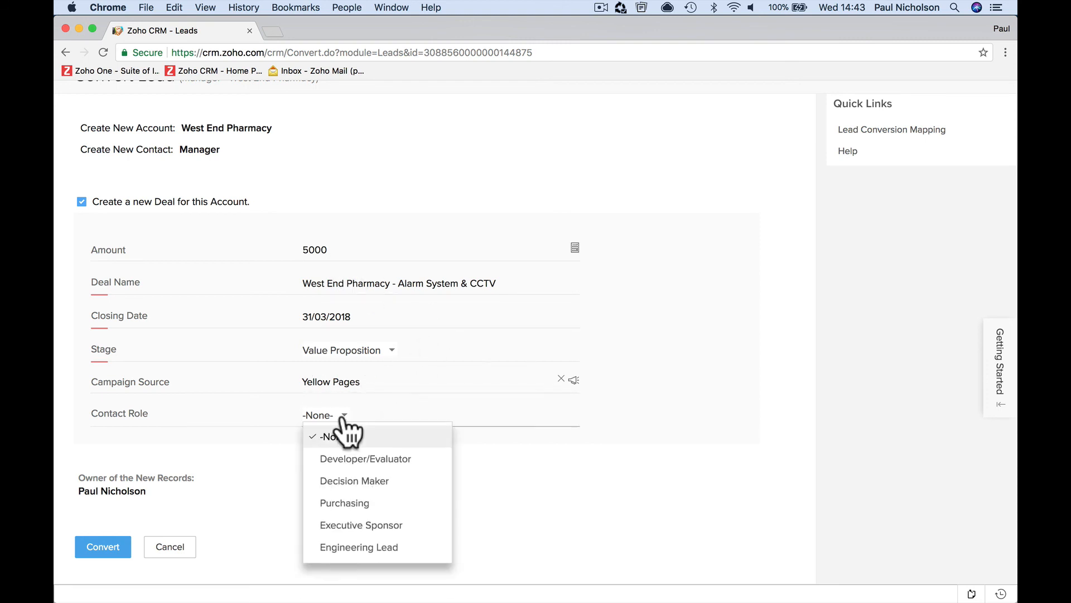
mouse_move(354, 479)
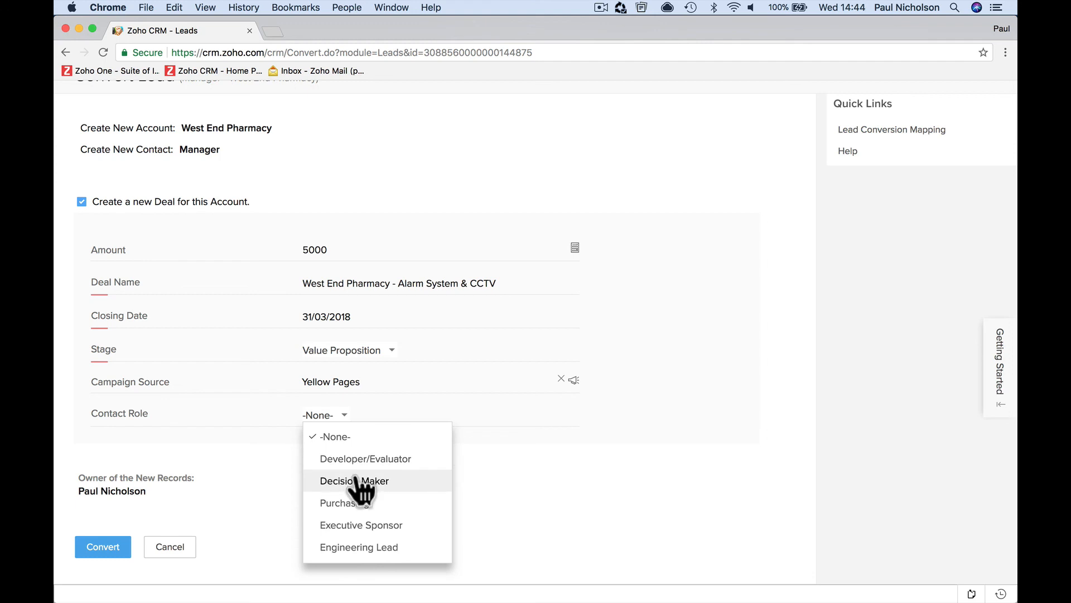
click(353, 480)
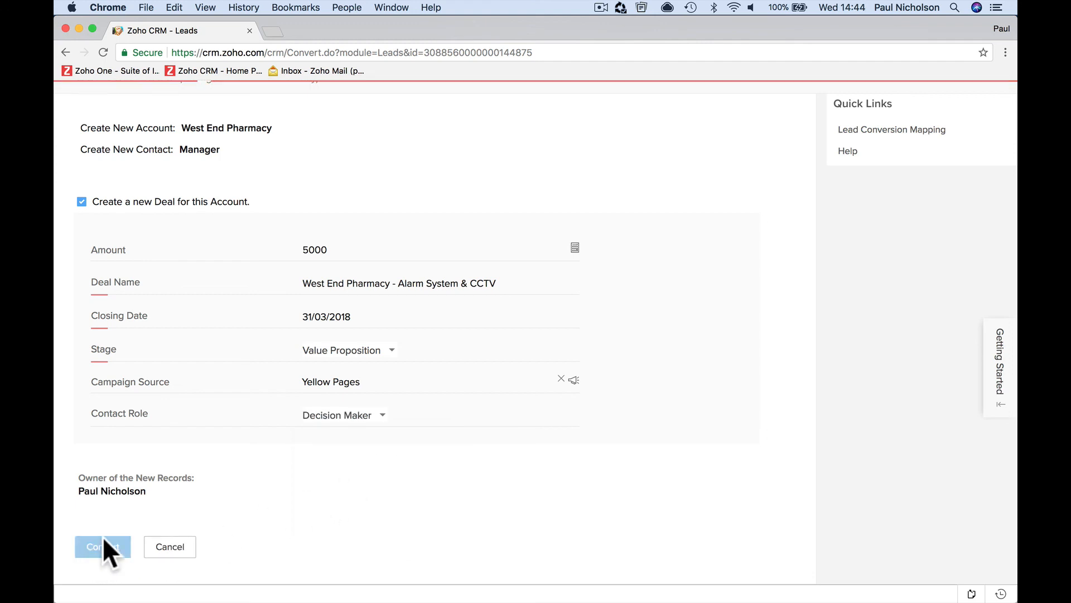
Convert the lead into the West End Pharmacy account, Manager contact and Alarm System & CCTV deal
click(103, 547)
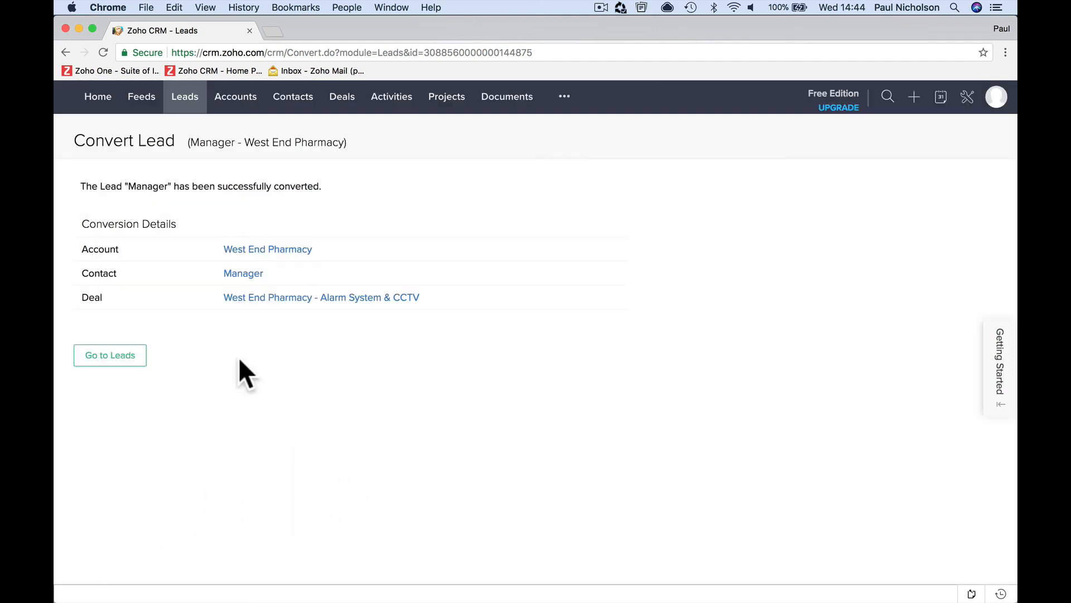
mouse_move(275, 280)
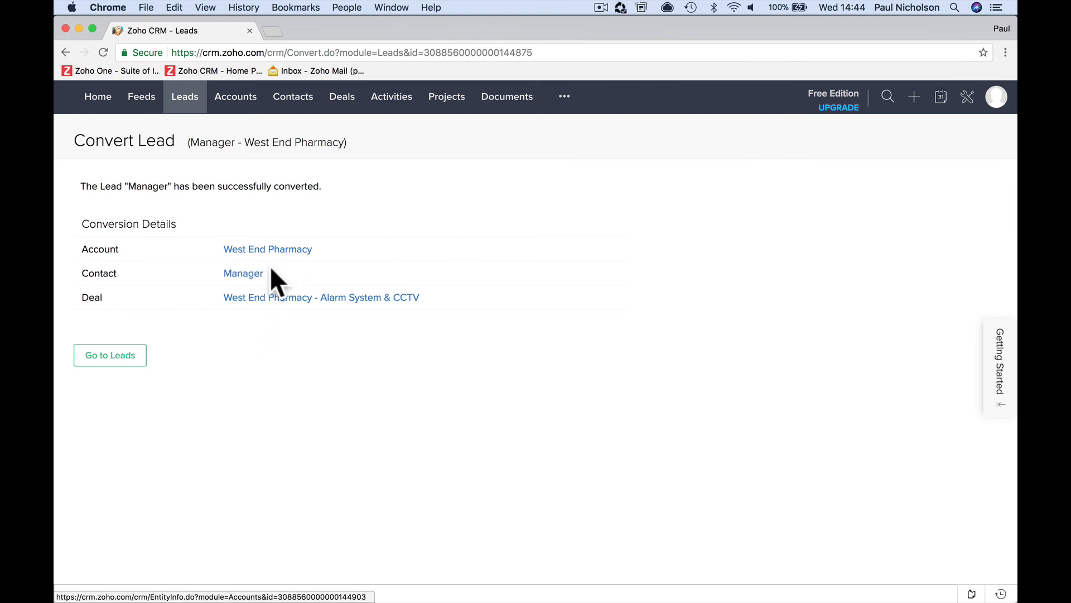
mouse_move(335, 324)
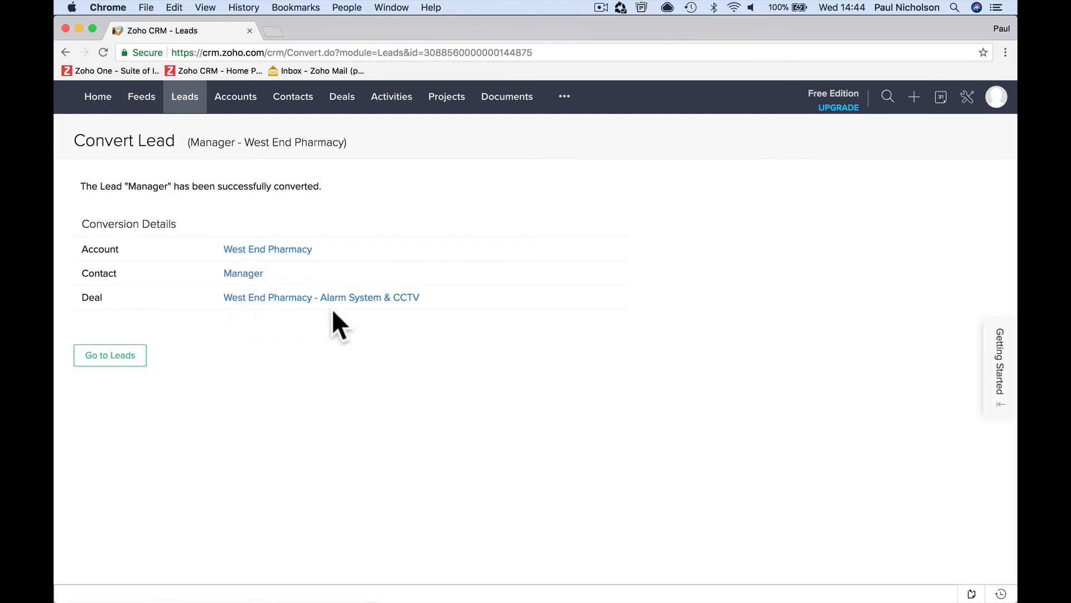